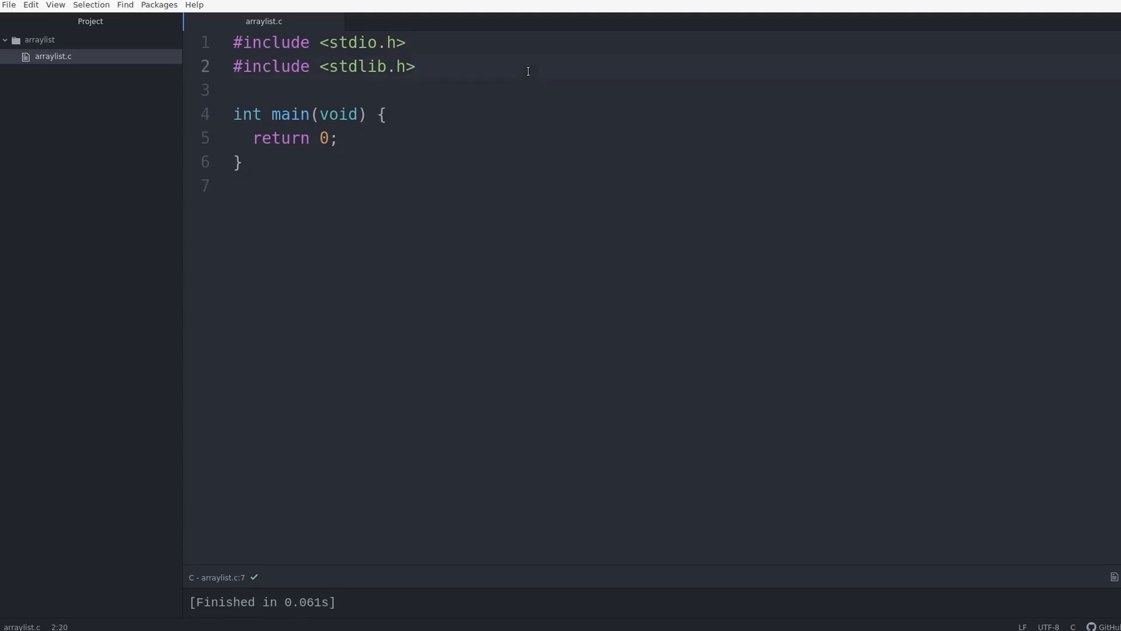
# Write typedef struct ArrayList with fields int *data, int size and int capacity.
pyautogui.write('type')
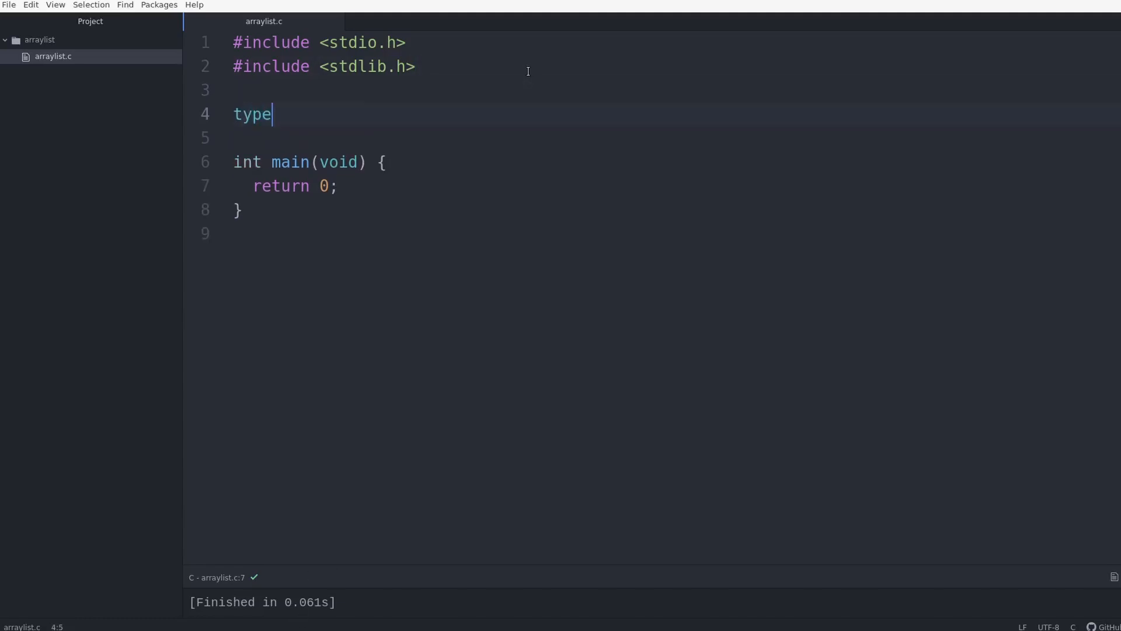
pyautogui.write('def struct')
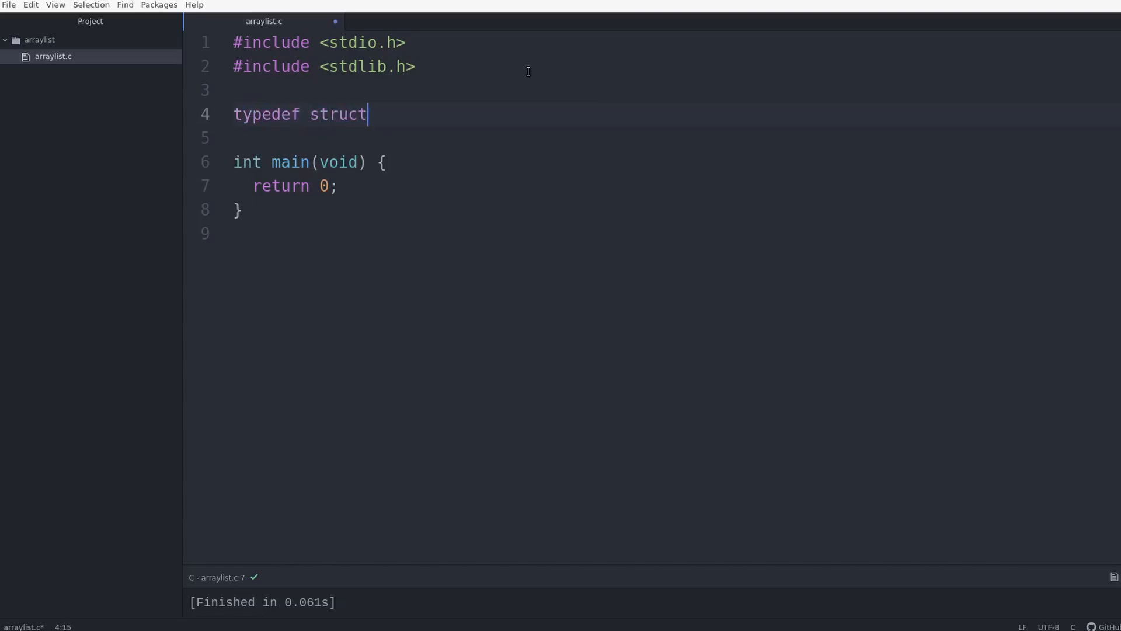
pyautogui.write('ArrayList {')
pyautogui.click(675, 137)
pyautogui.write('int *')
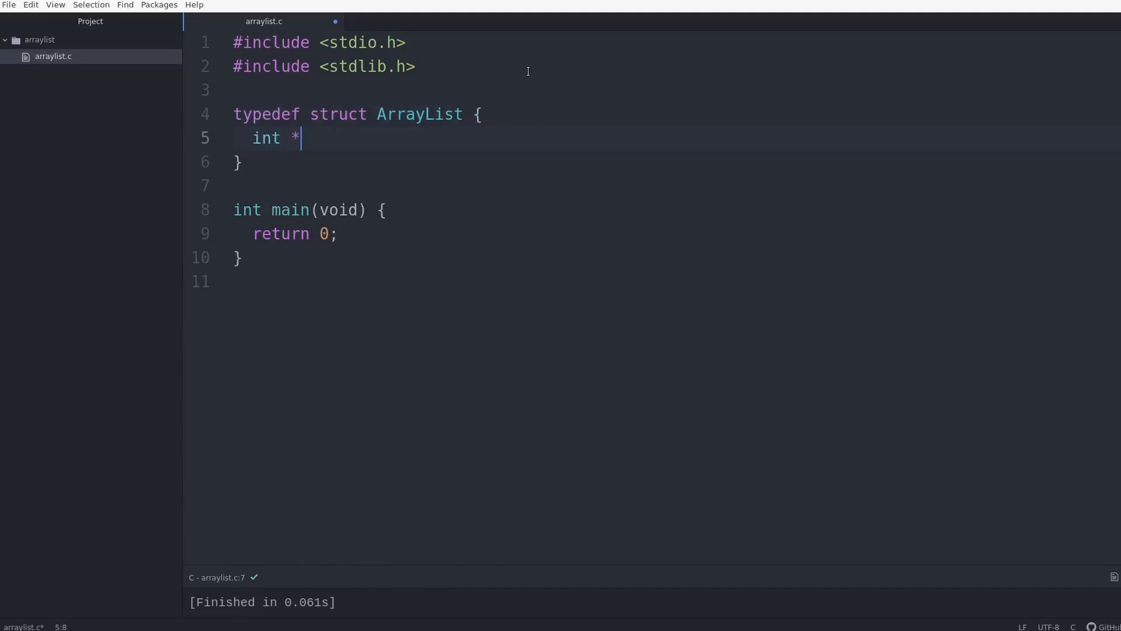
pyautogui.write('data;')
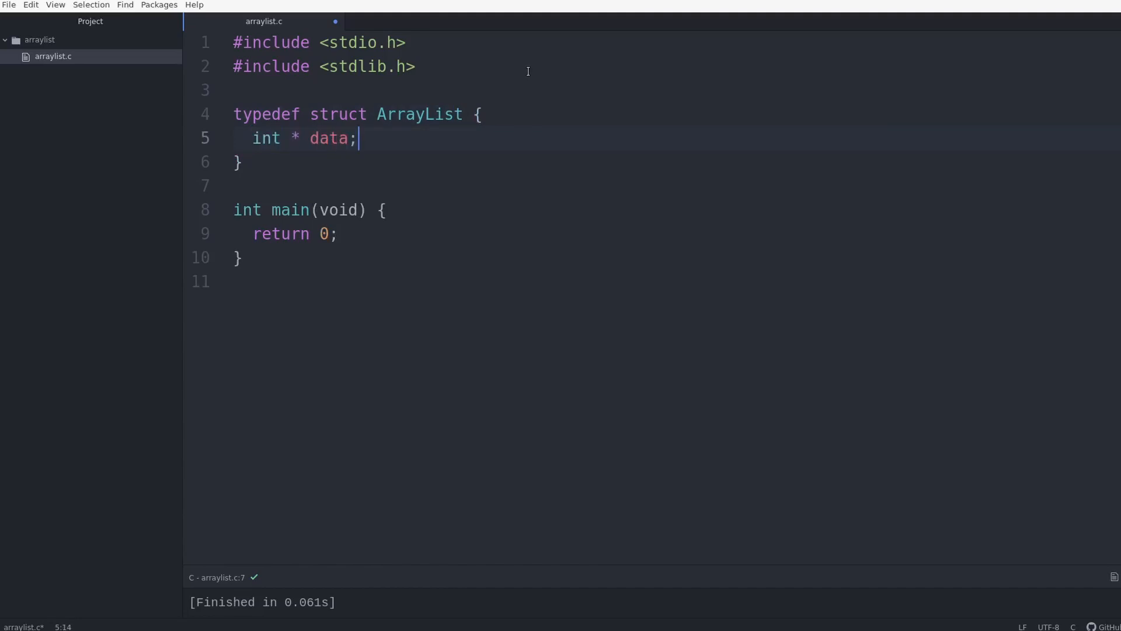
pyautogui.press('enter')
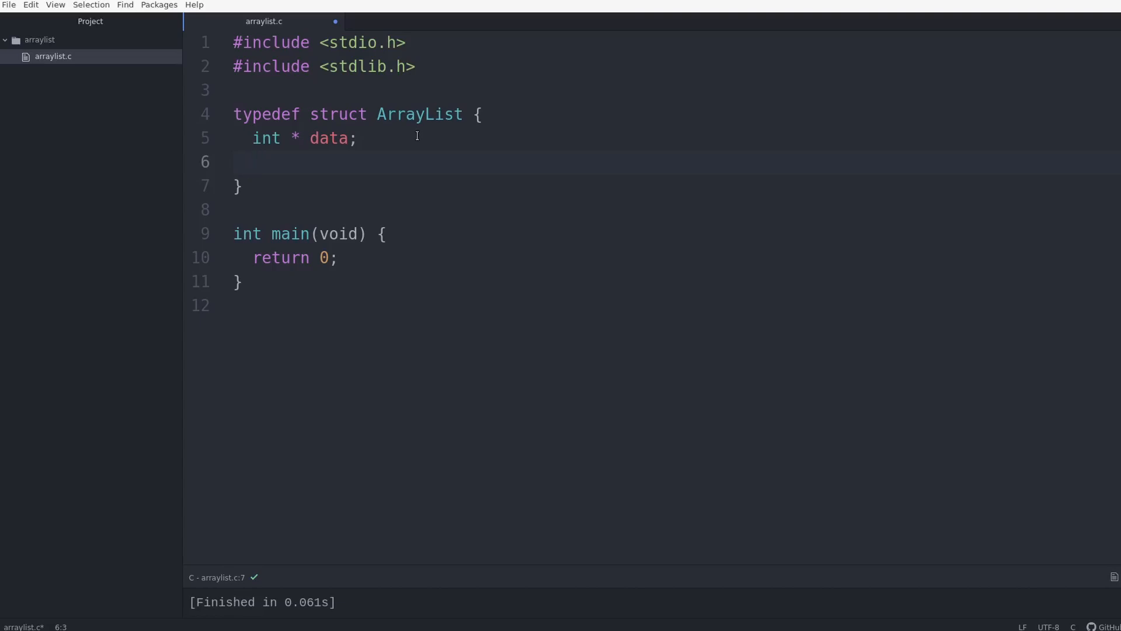
pyautogui.click(254, 162)
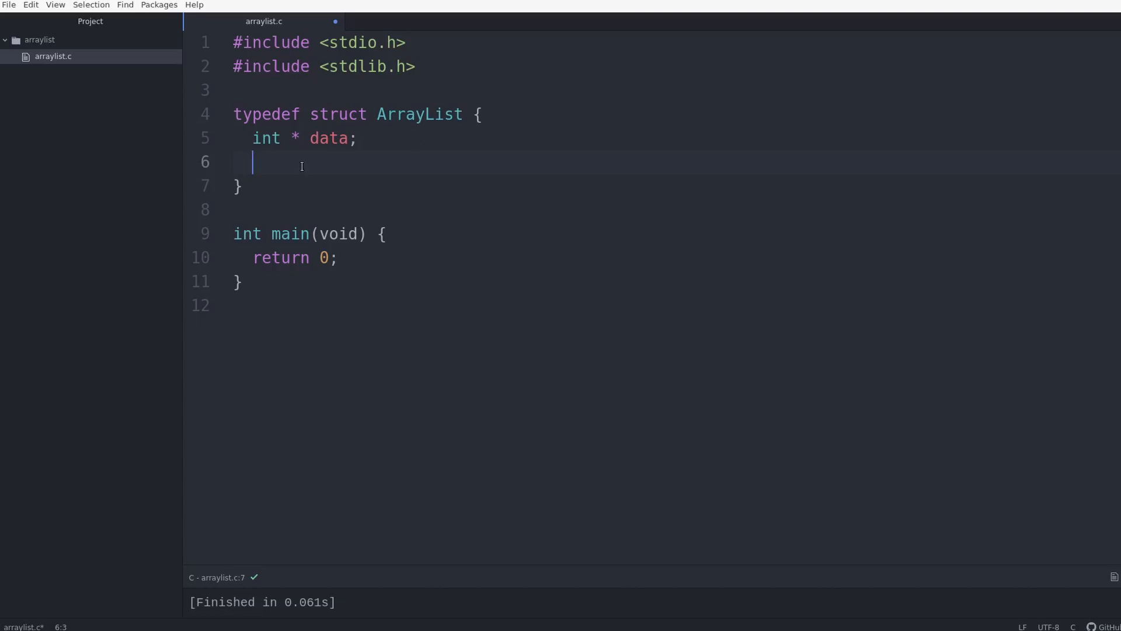
pyautogui.write('int')
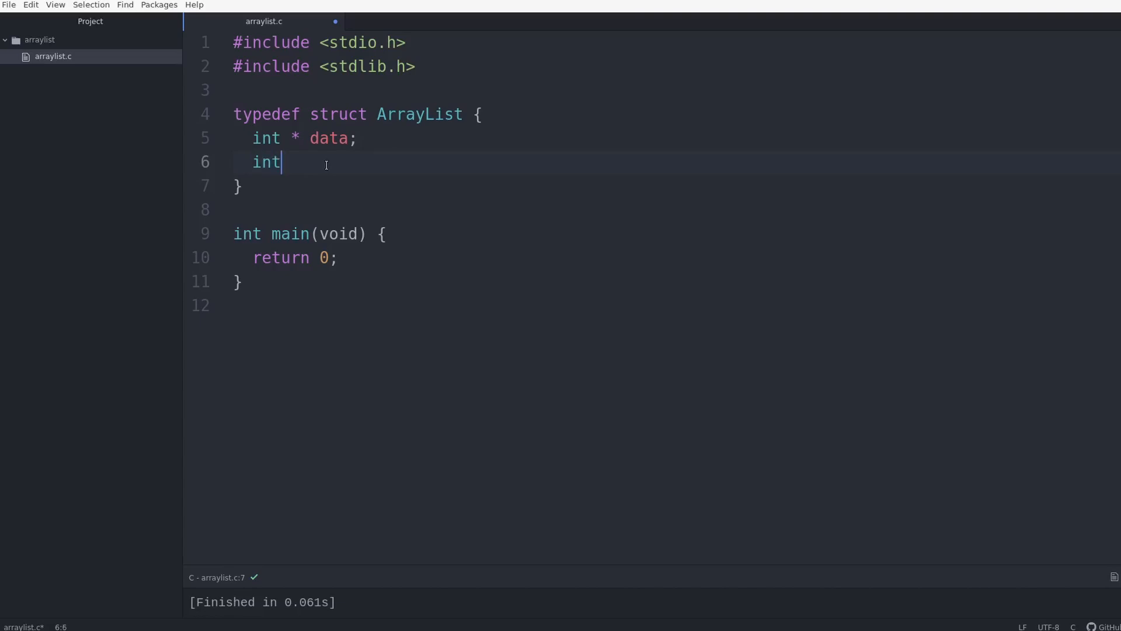
pyautogui.write('size')
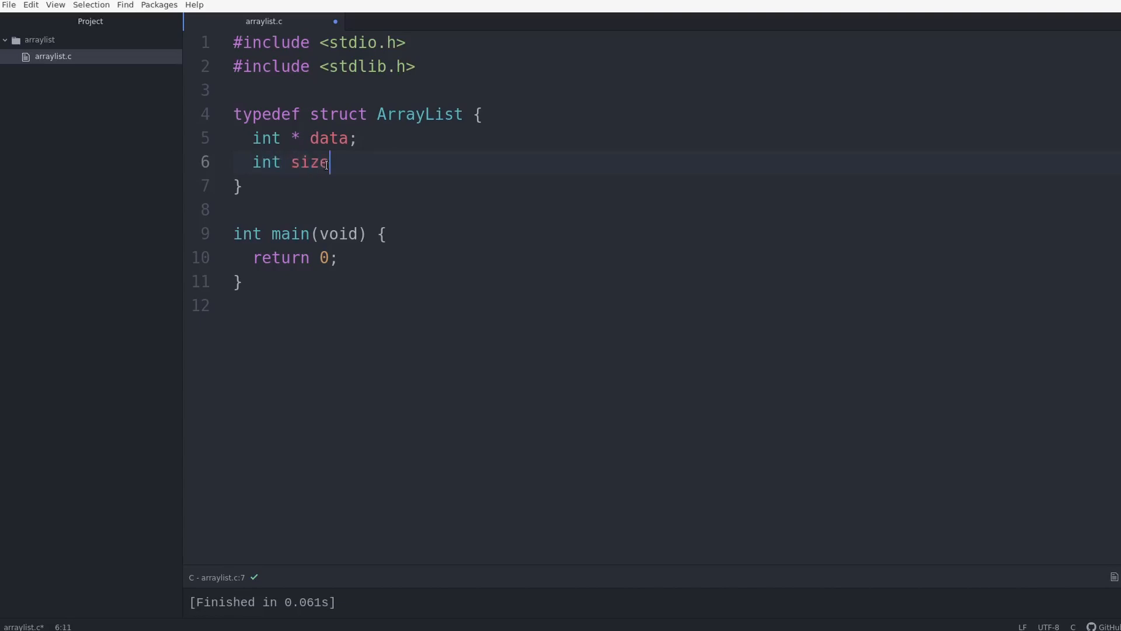
pyautogui.write(';')
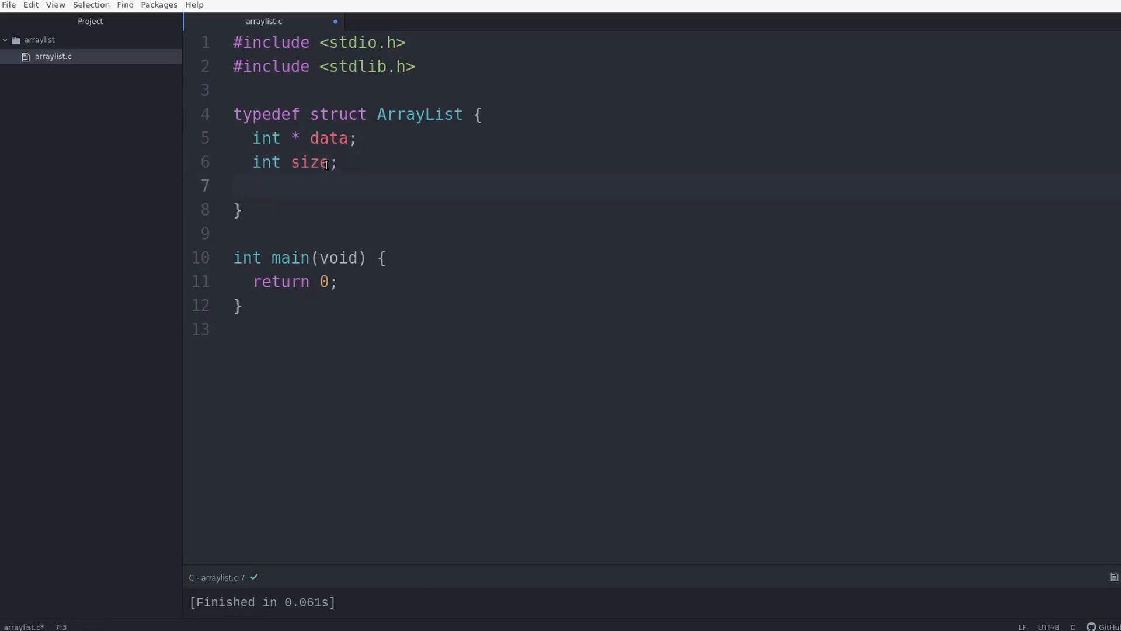
pyautogui.write('int capacity;')
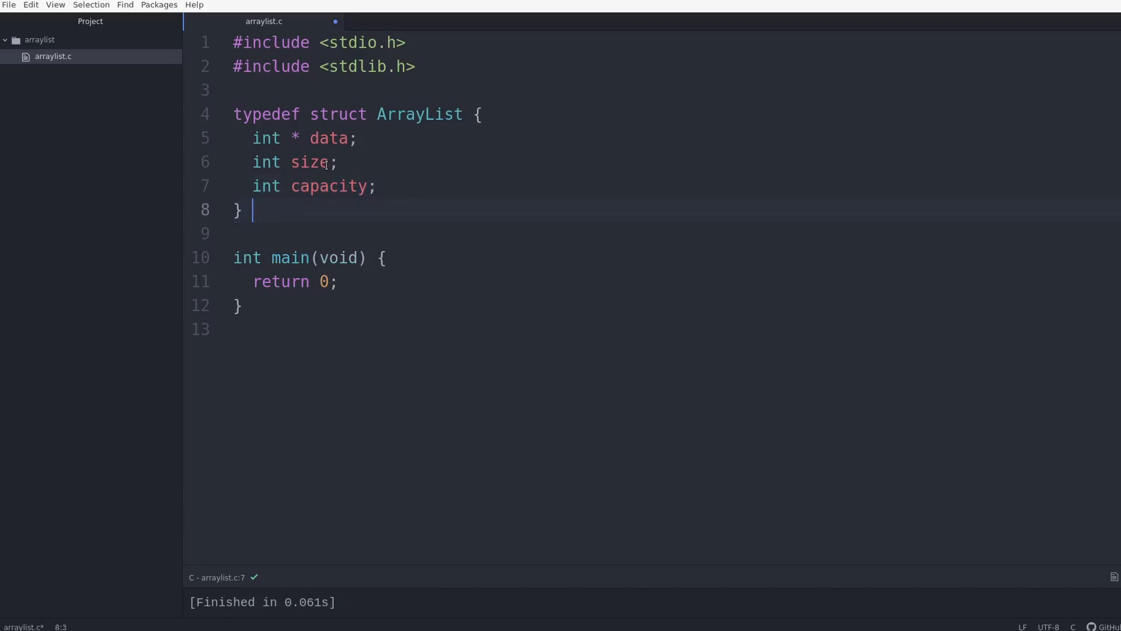
# Name the struct al, add #define BASE_CAPACITY 10 above it, and open blank lines below.
pyautogui.write('al;')
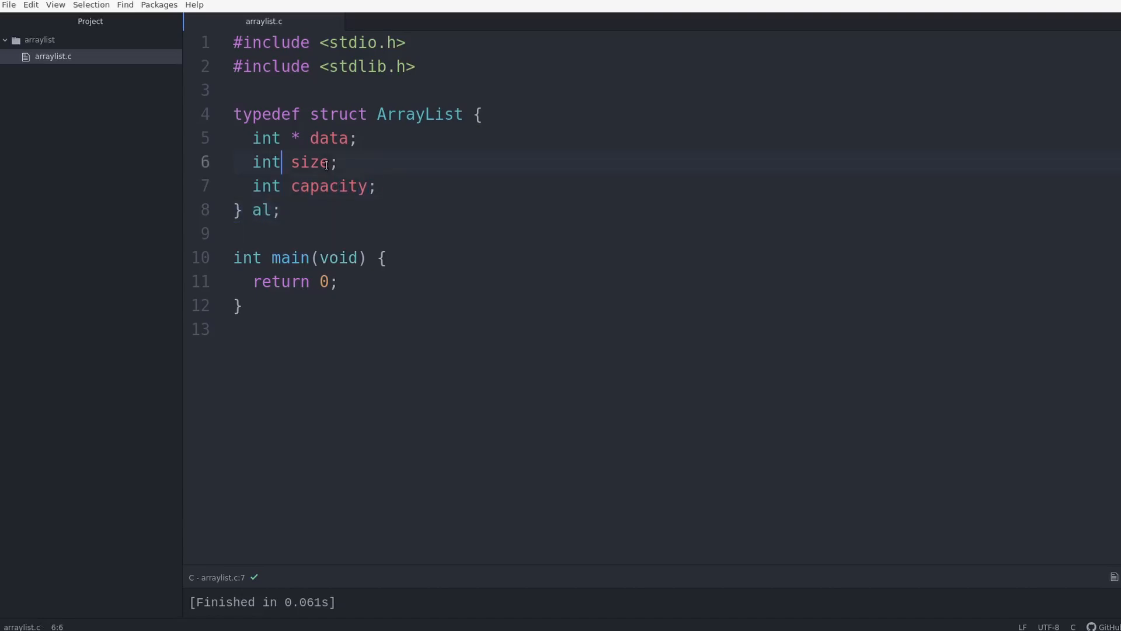
pyautogui.write('#')
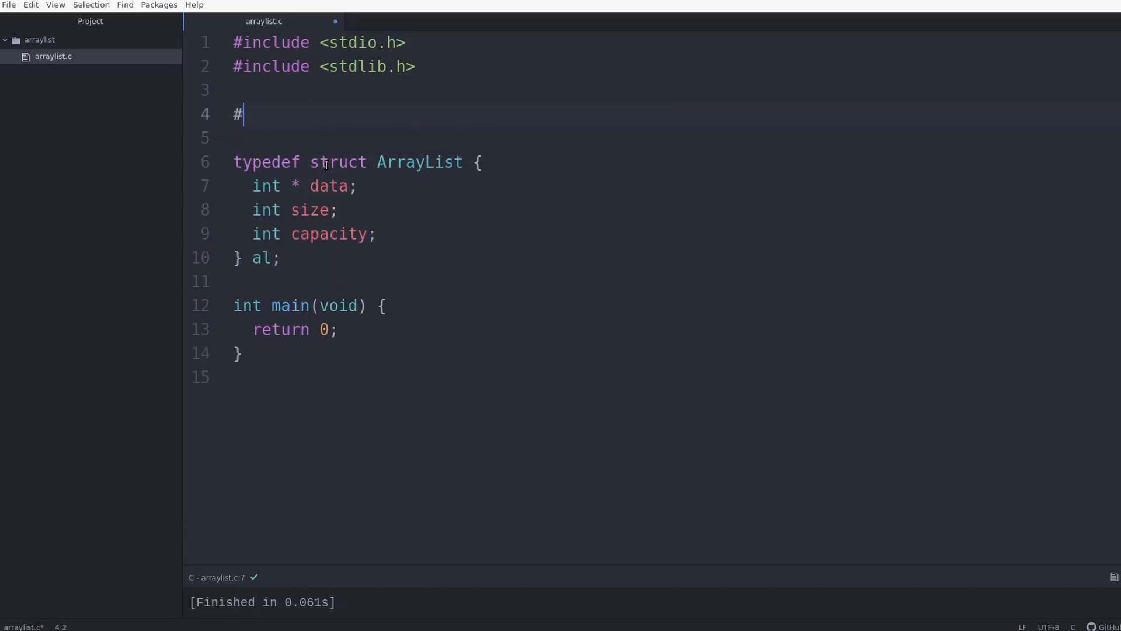
pyautogui.write('define BA')
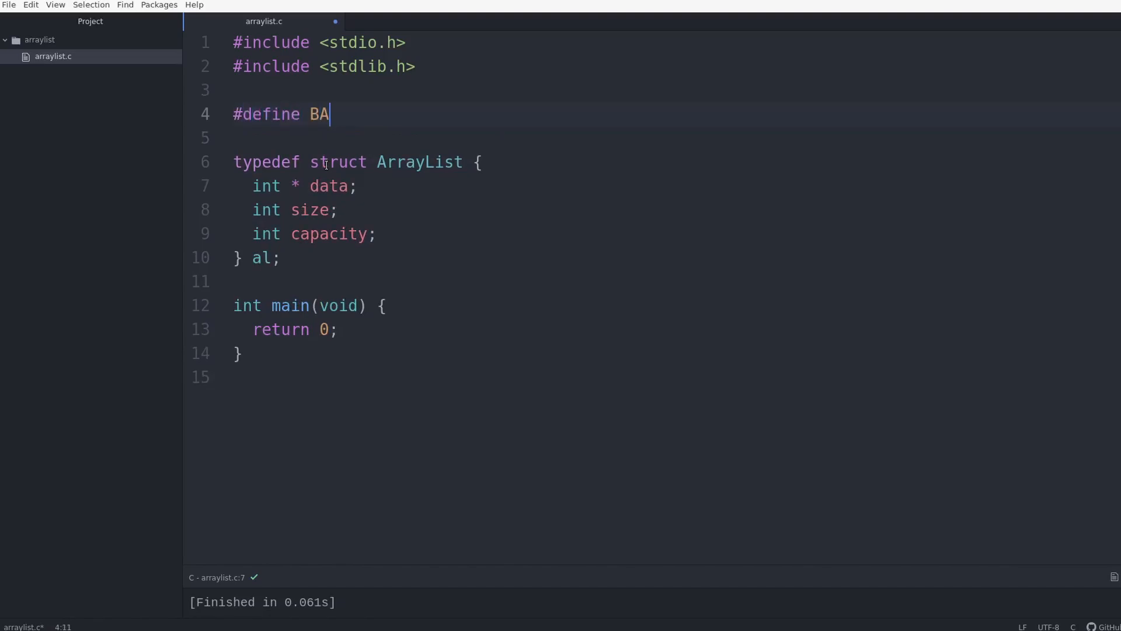
pyautogui.write('SE_CAPACITY 10')
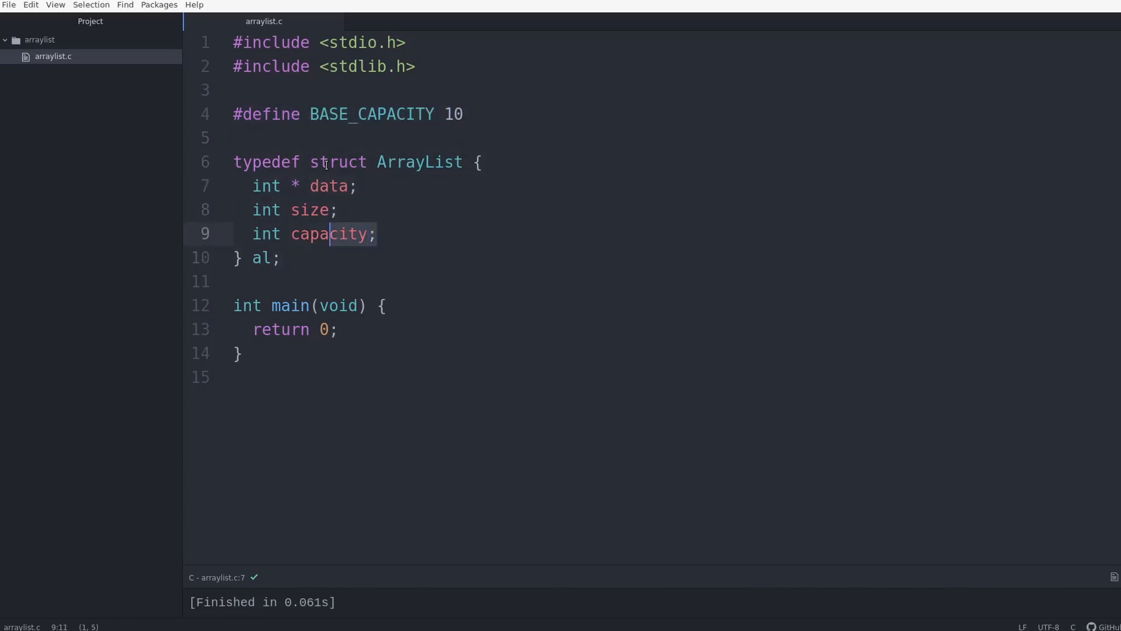
pyautogui.doubleClick(331, 234)
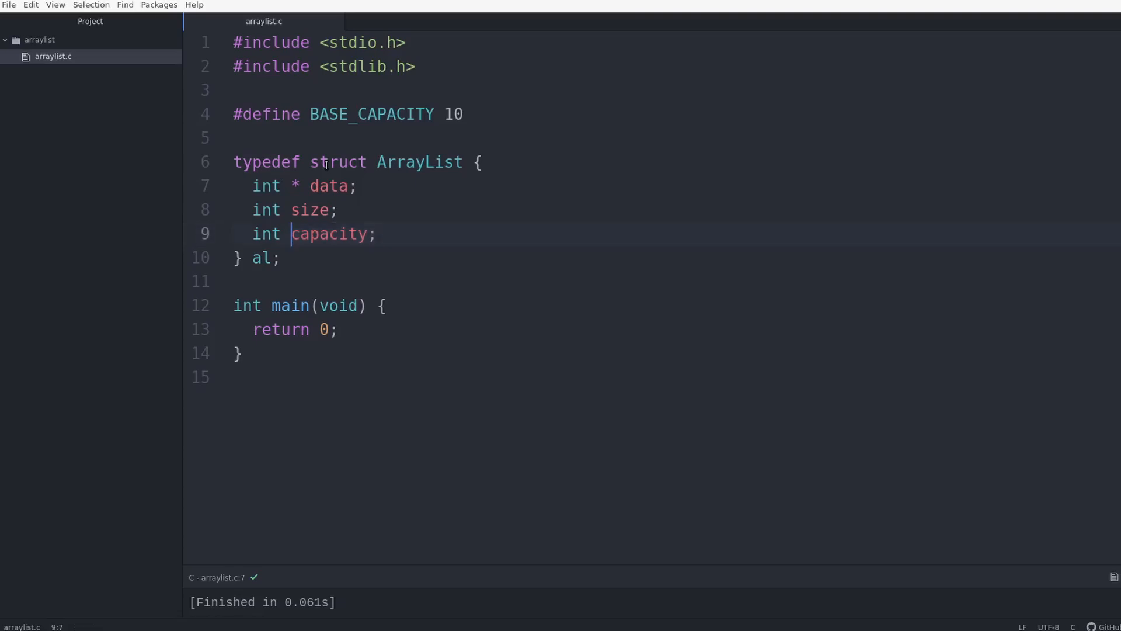
pyautogui.click(281, 258)
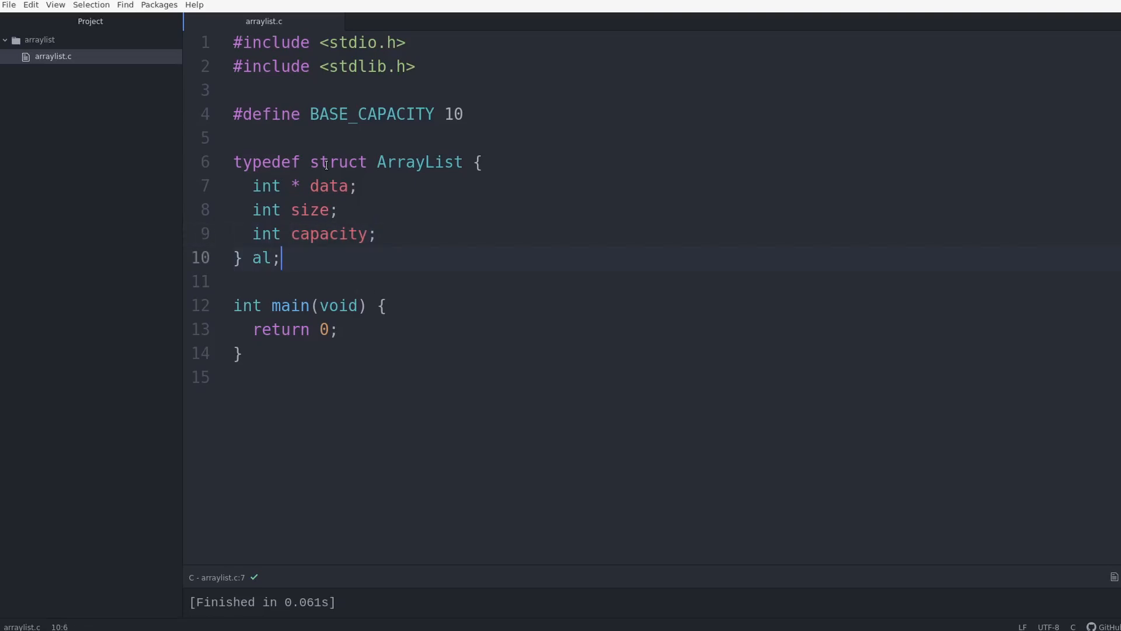
pyautogui.press('enter')
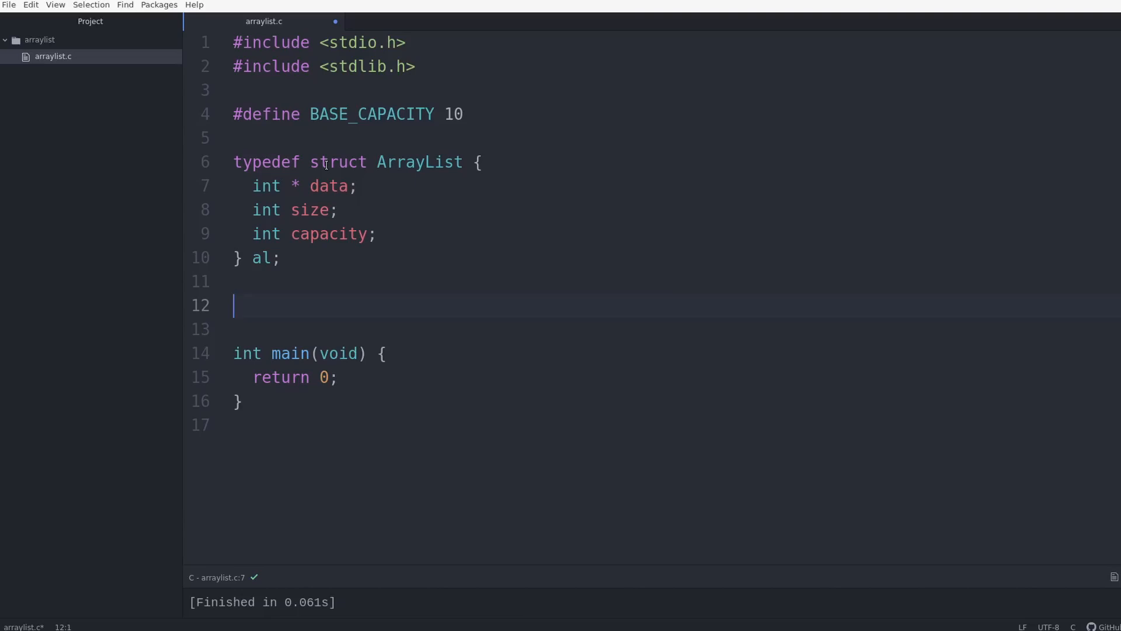
# Begin al * create_al(void) with al * new_al = malloc(sizeof(al));.
pyautogui.write('al *')
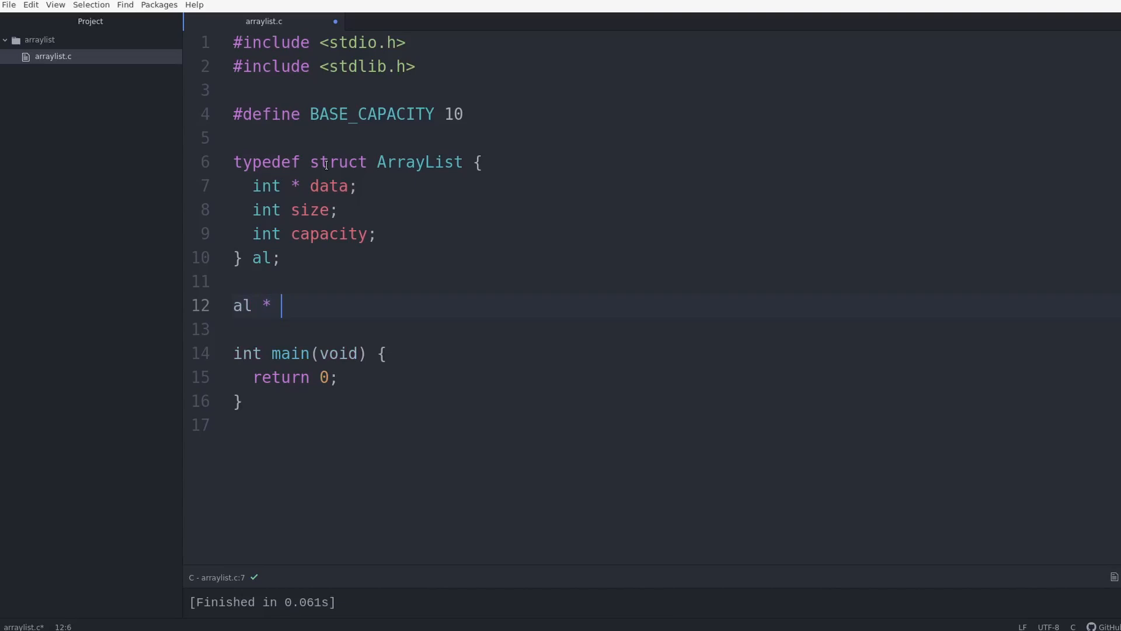
pyautogui.write('create_al(void) {')
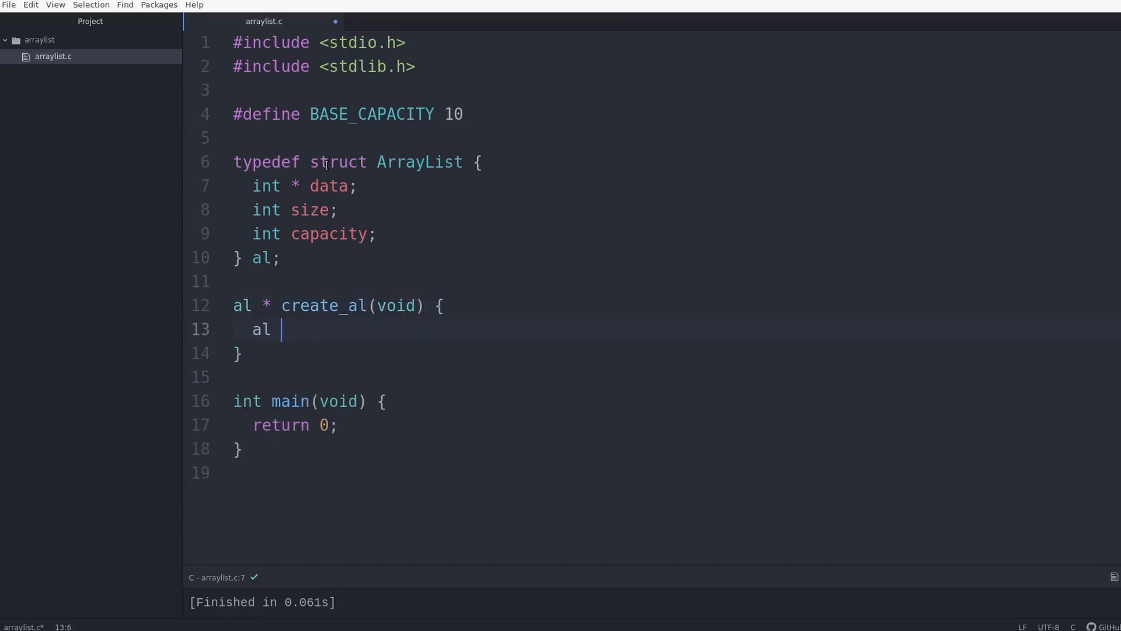
pyautogui.write('* new_al =')
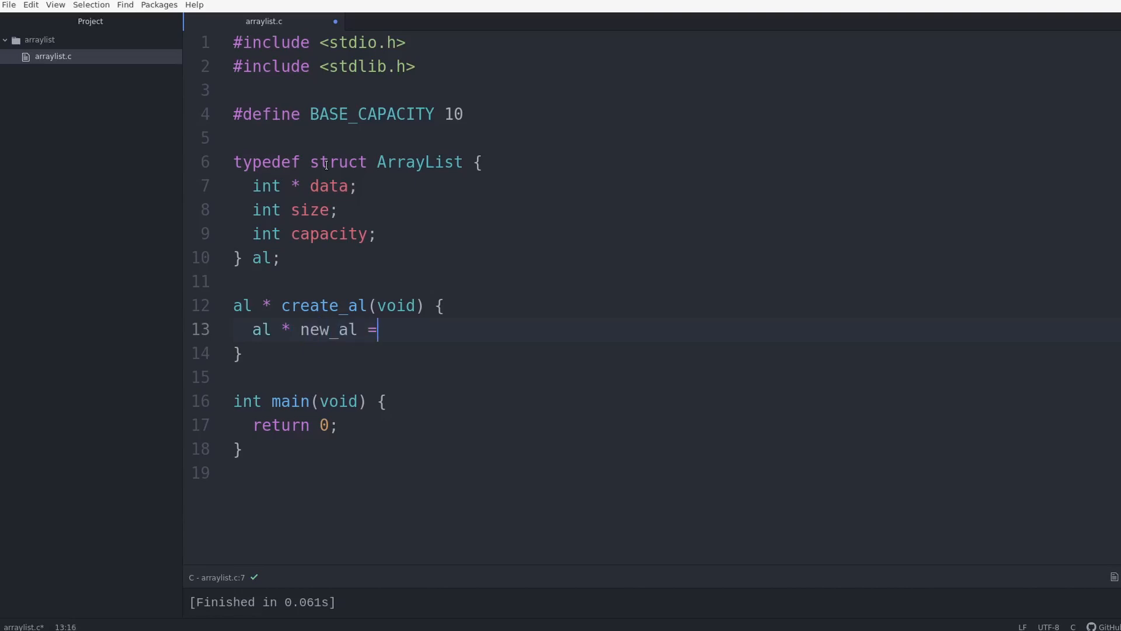
pyautogui.write('malloc')
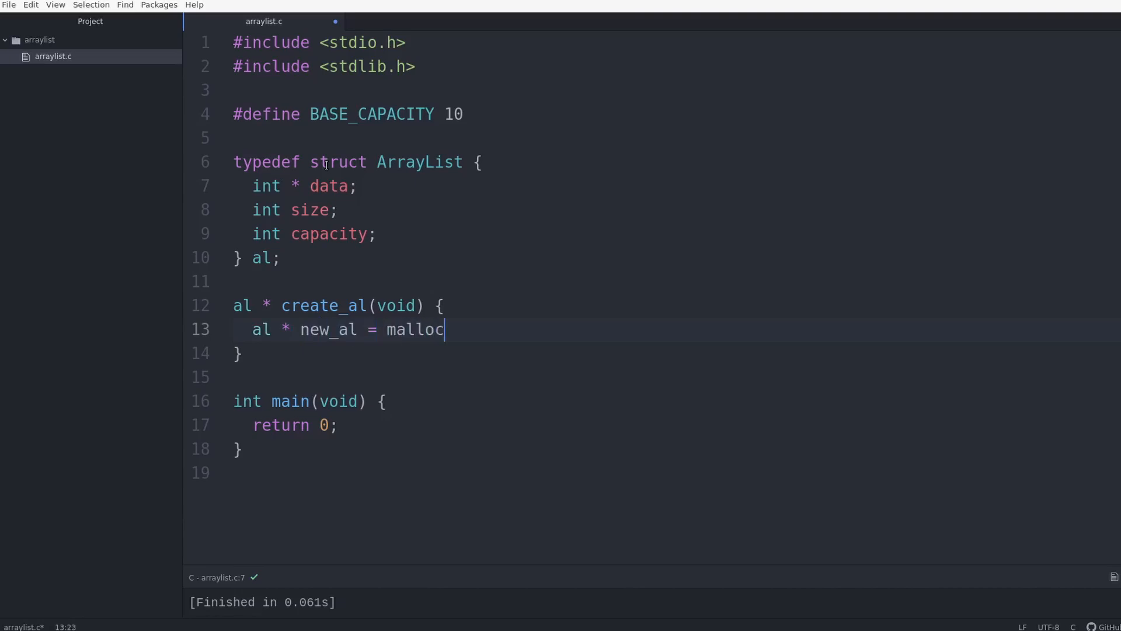
pyautogui.write('(sizeof(al))')
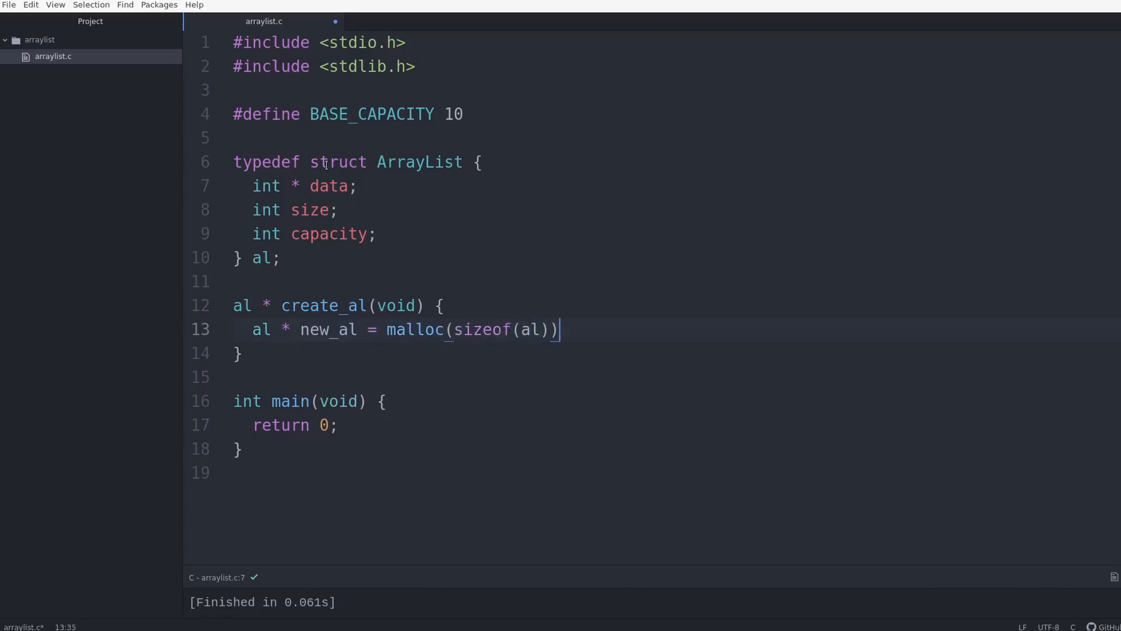
pyautogui.write(';')
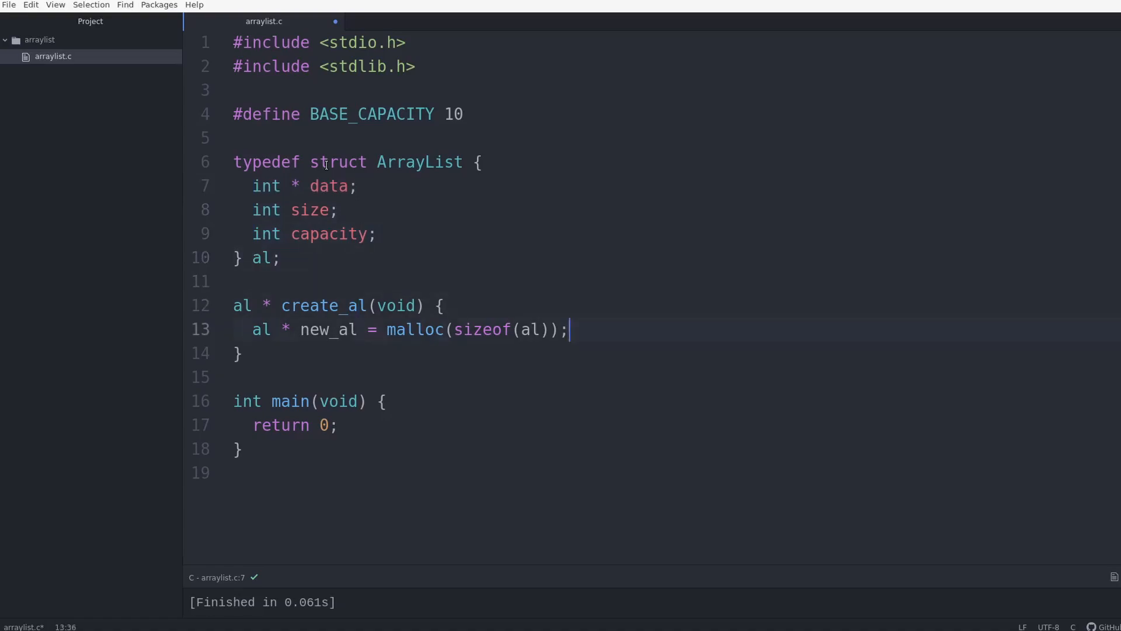
# Set new_al->capacity to BASE_CAPACITY and turn the duplicated line into a size assignment.
pyautogui.write('new')
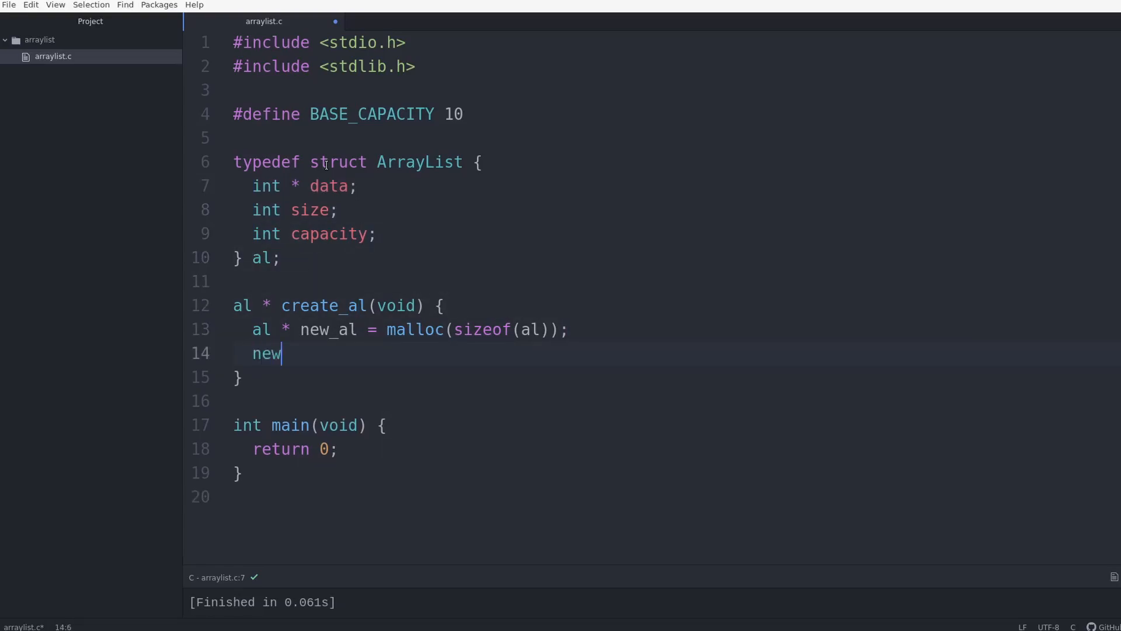
pyautogui.write('_al->')
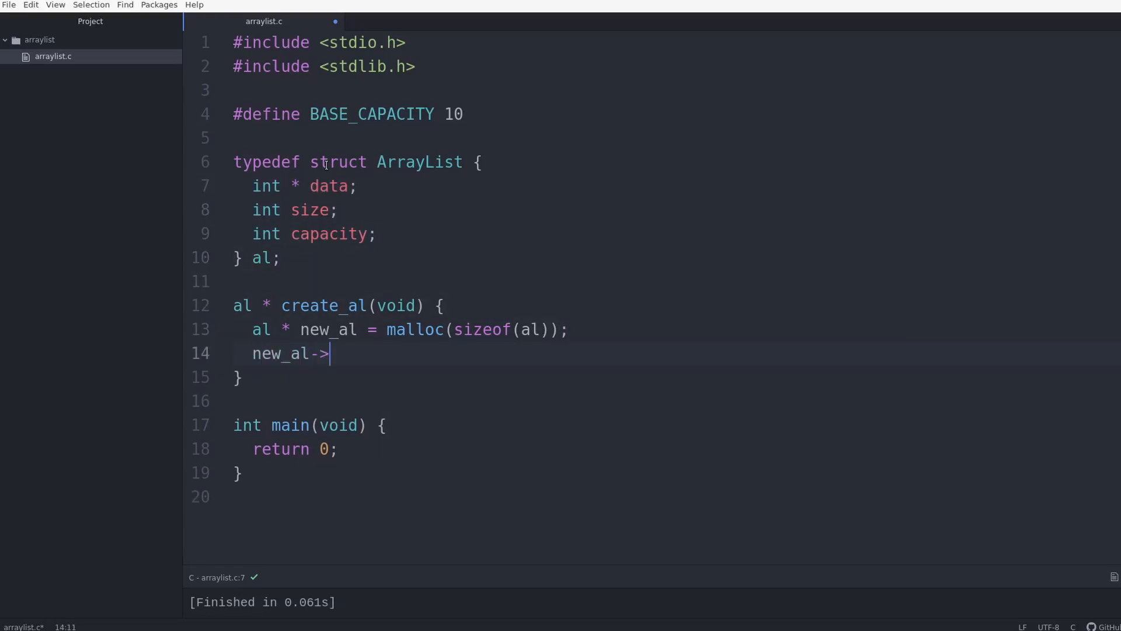
pyautogui.write('capacity')
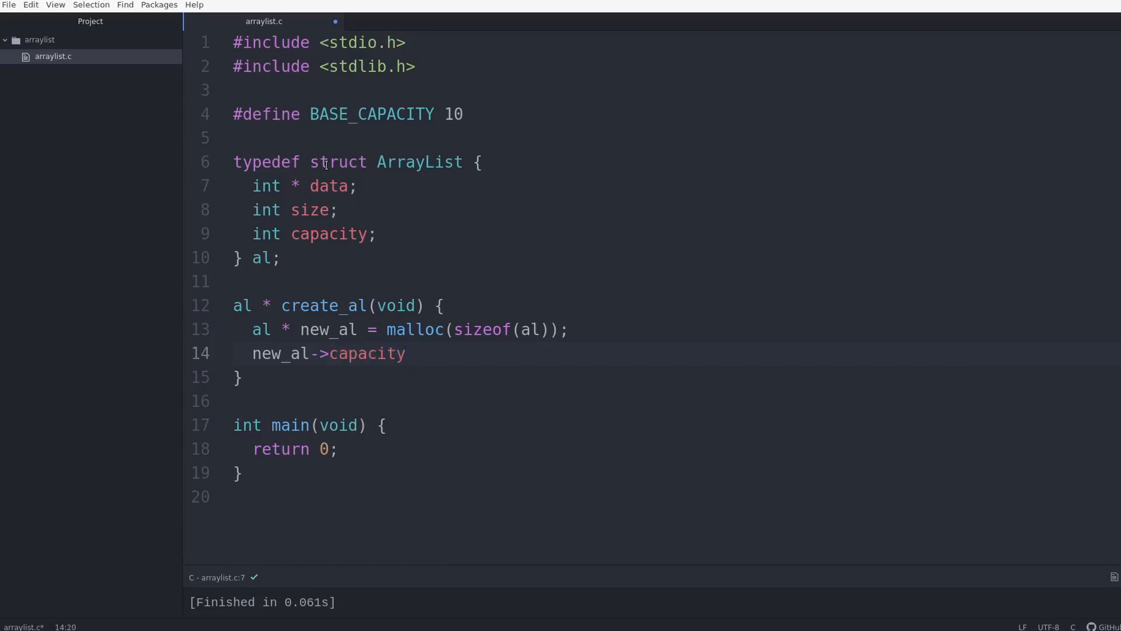
pyautogui.write('= BASE_CAPACITY;')
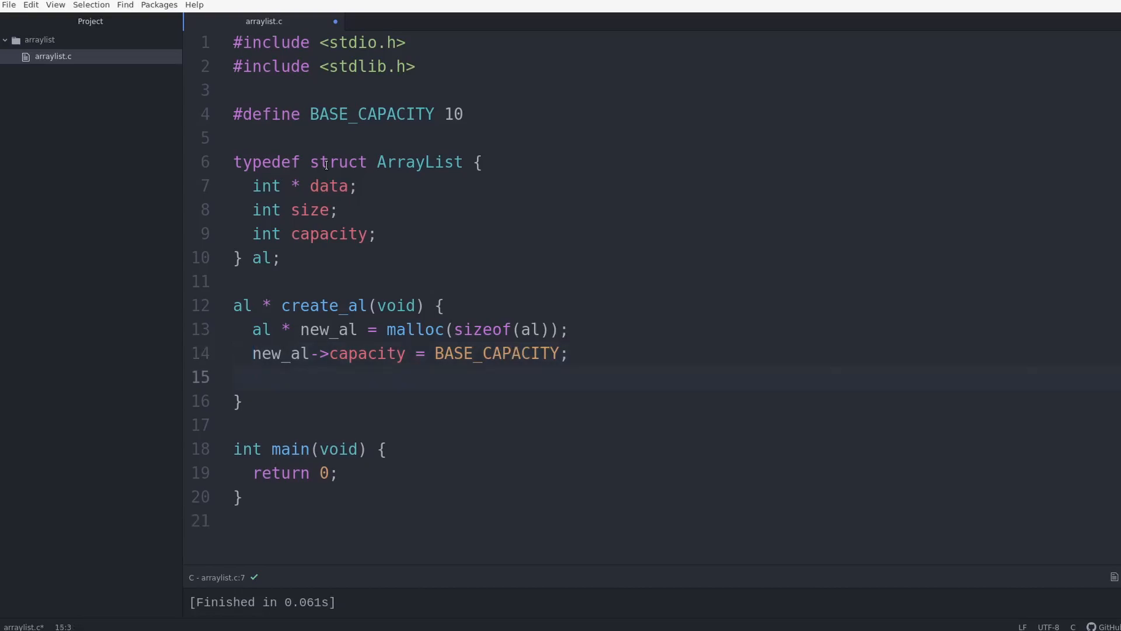
pyautogui.write('new_al->capacity = BASE_CAPACITY;')
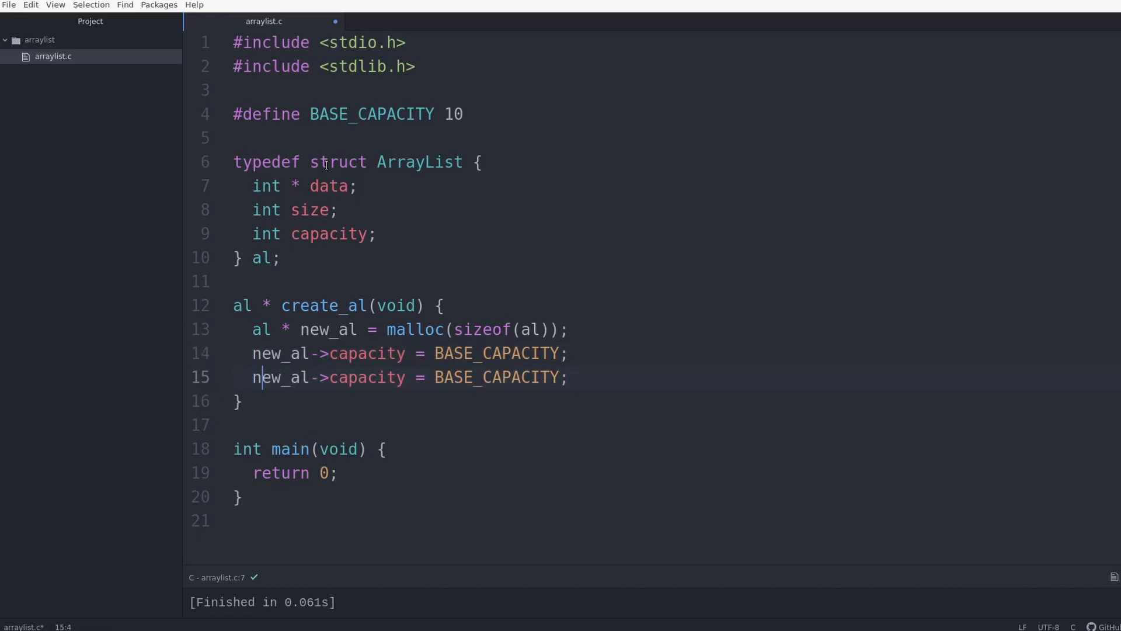
pyautogui.doubleClick(366, 377)
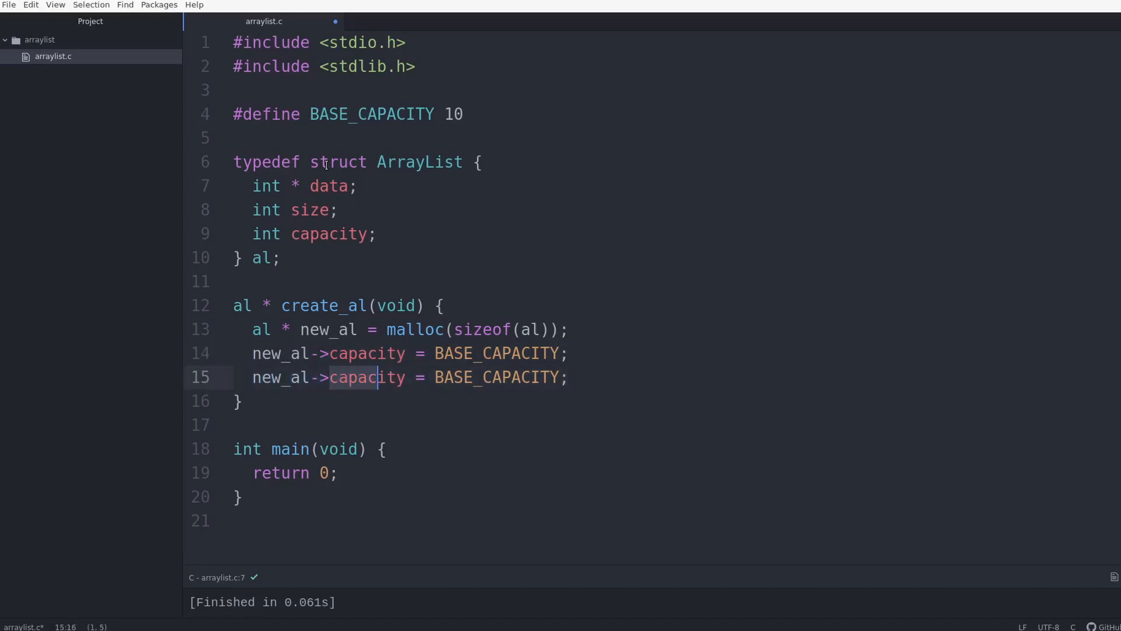
pyautogui.write('size = 0;')
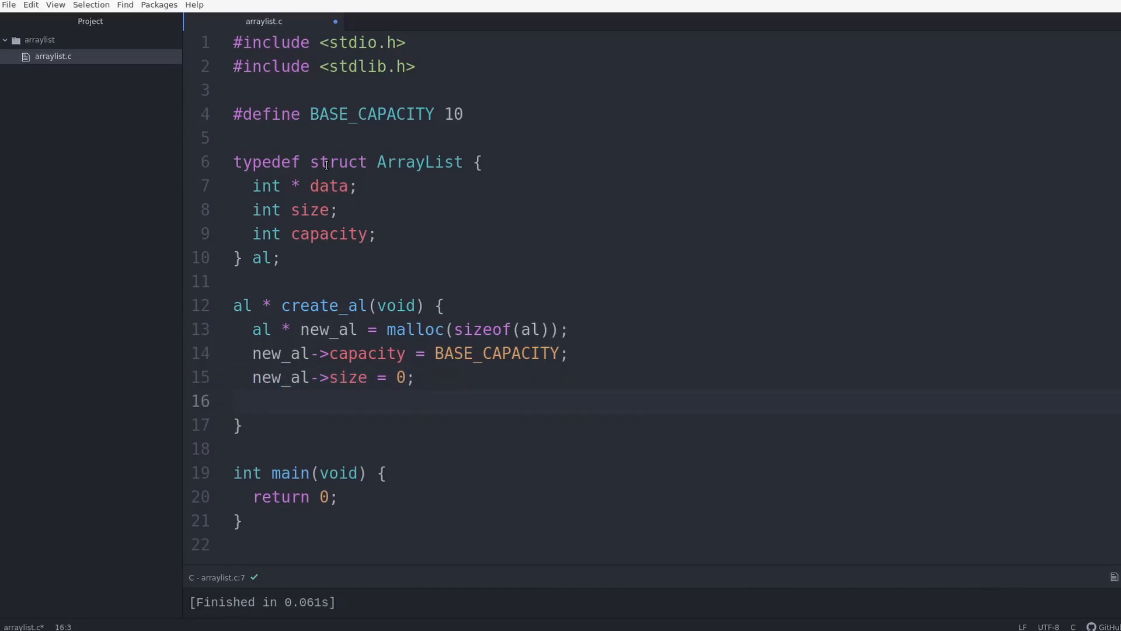
# Allocate new_al->data with calloc(new_al->capacity, sizeof(int)).
pyautogui.write('new')
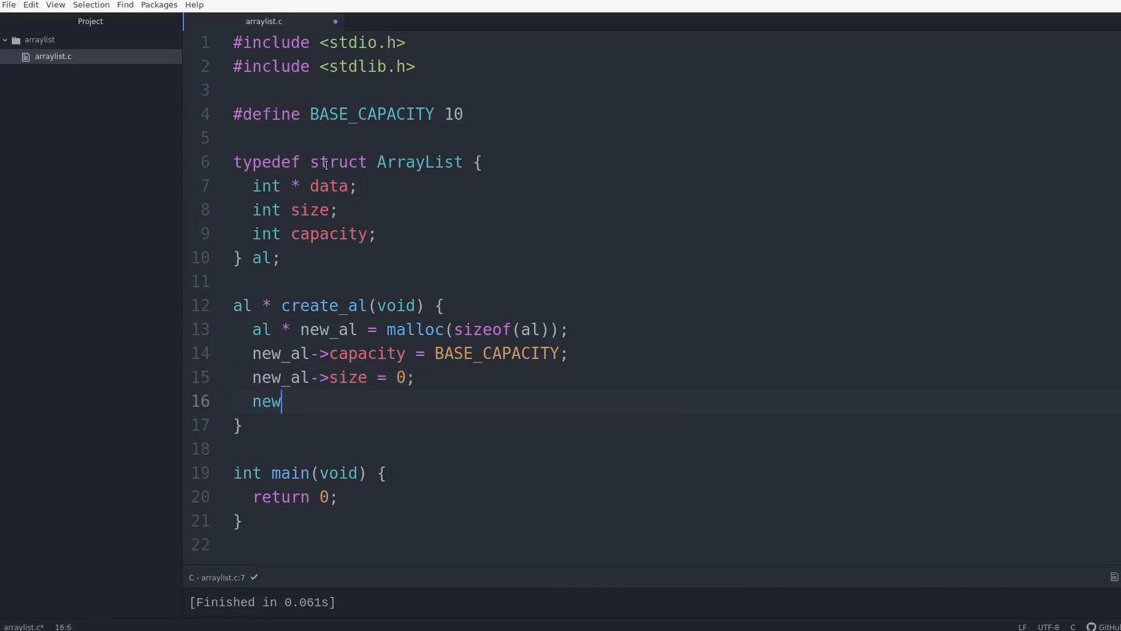
pyautogui.write('_al->da')
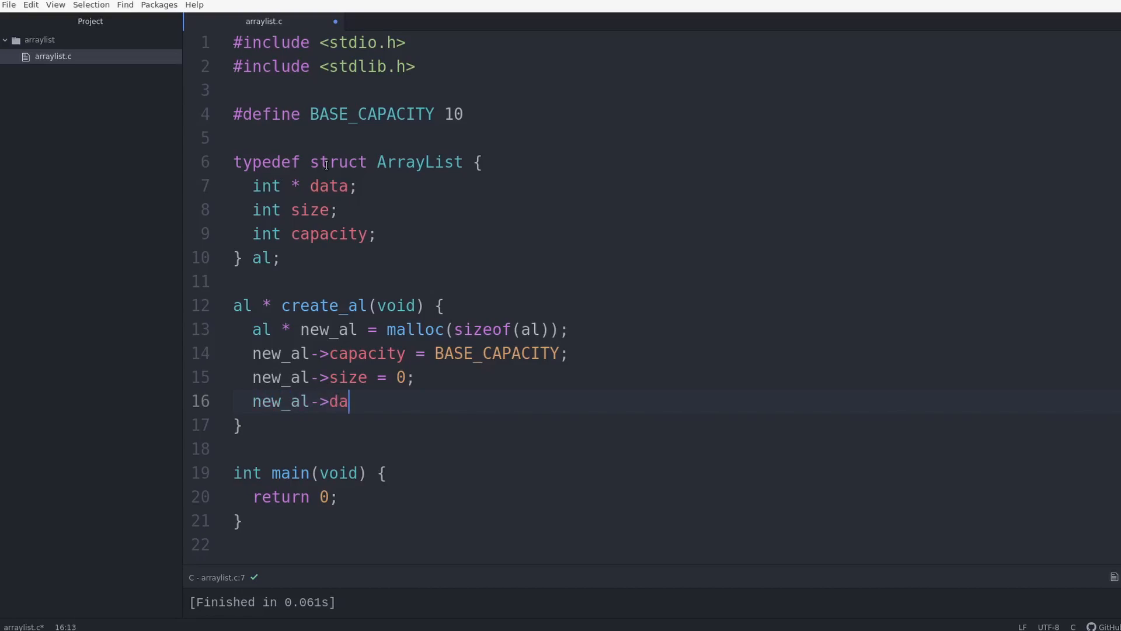
pyautogui.write('ta')
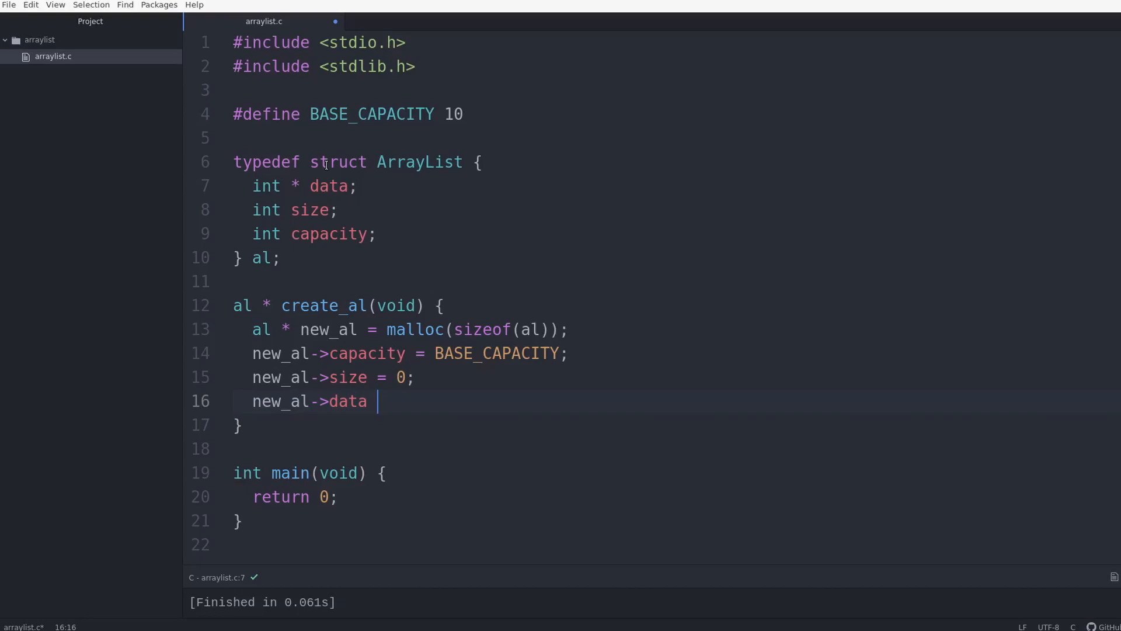
pyautogui.write('= calloc(')
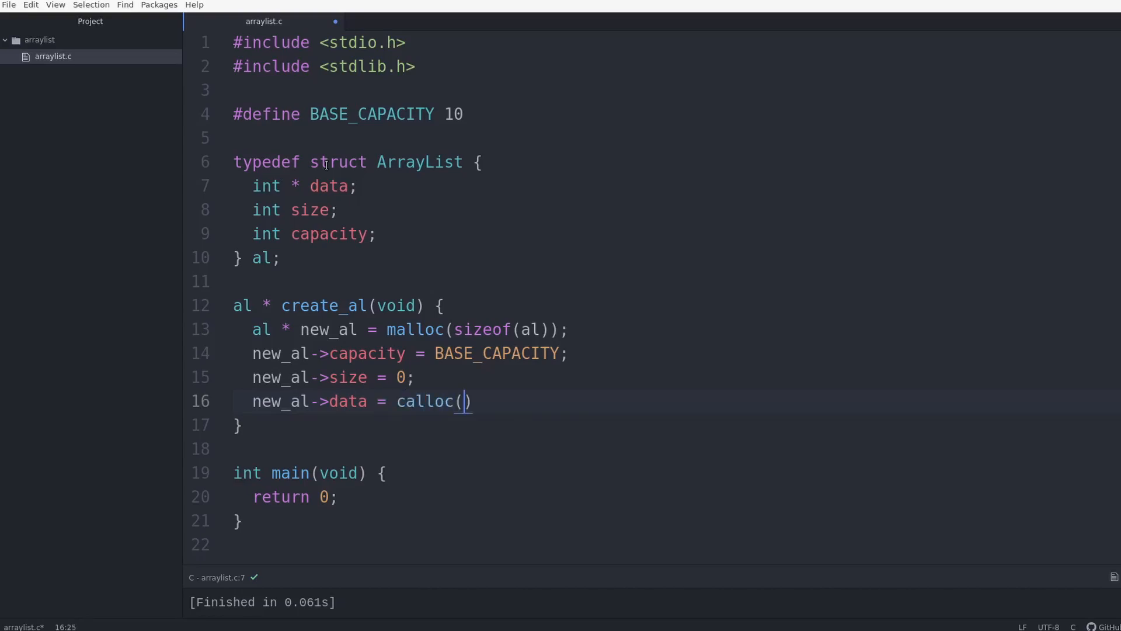
pyautogui.write('ne')
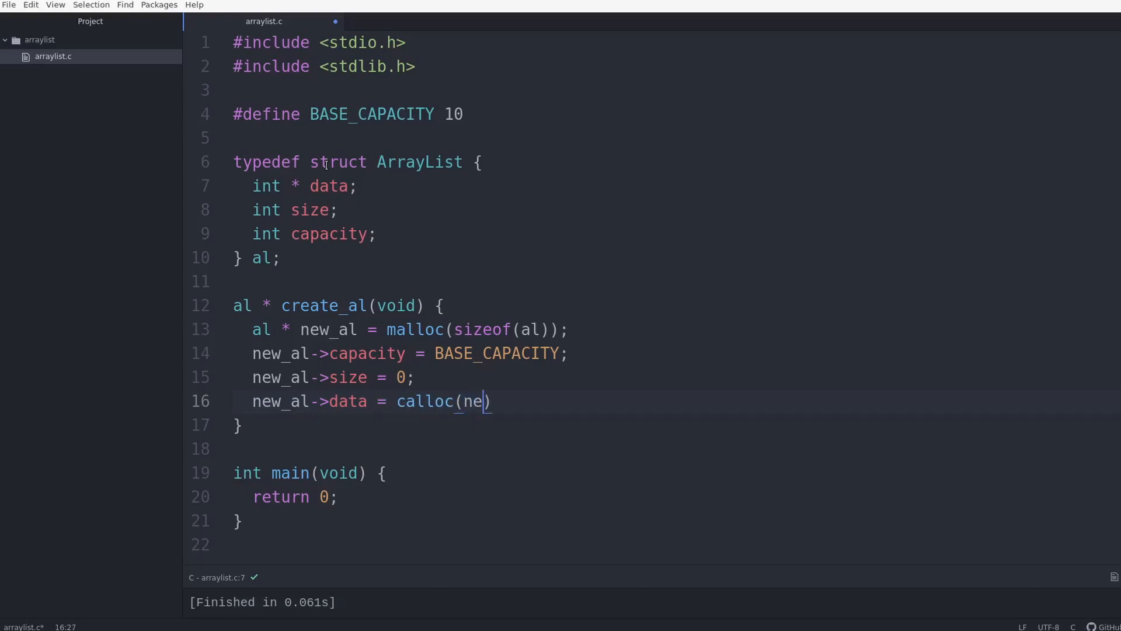
pyautogui.write('w_al->capacity,')
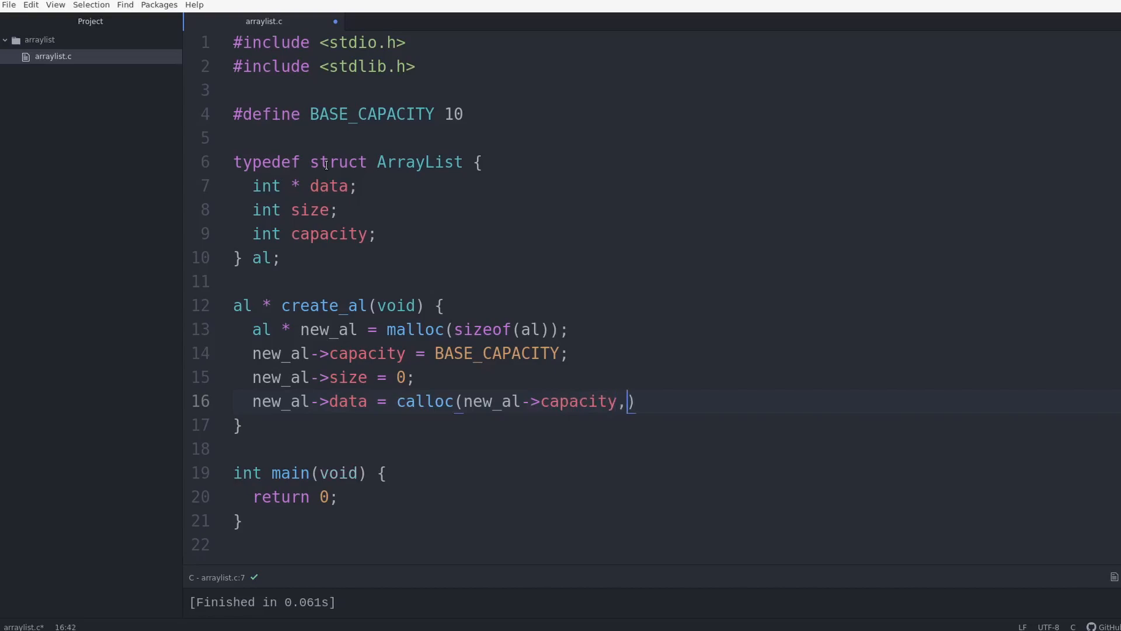
pyautogui.write('sizeof(i')
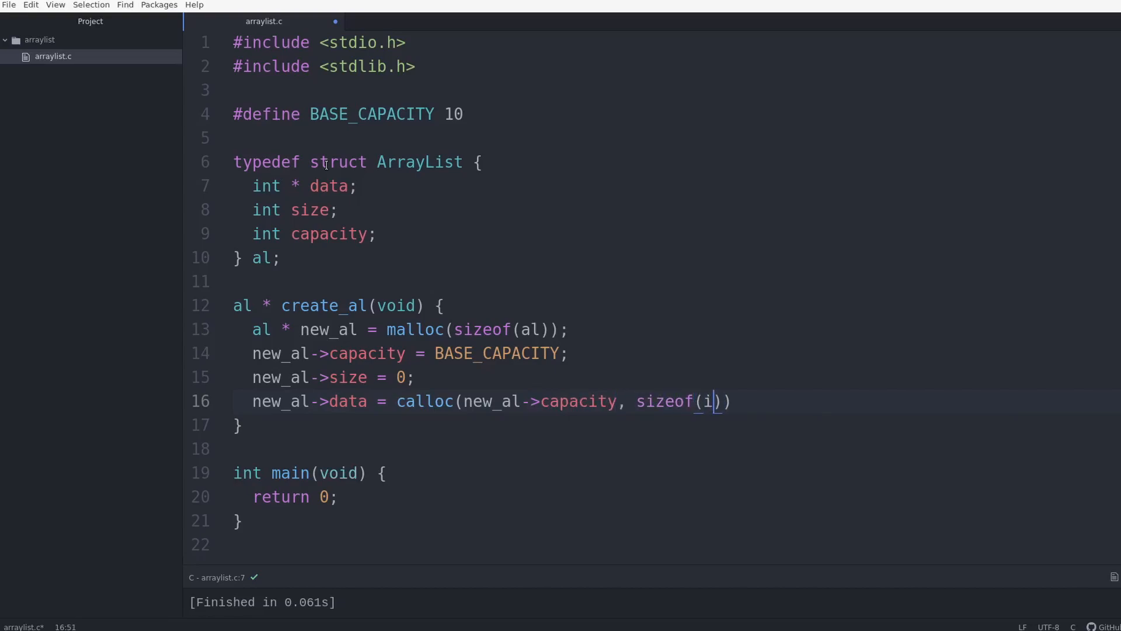
pyautogui.write('nt);')
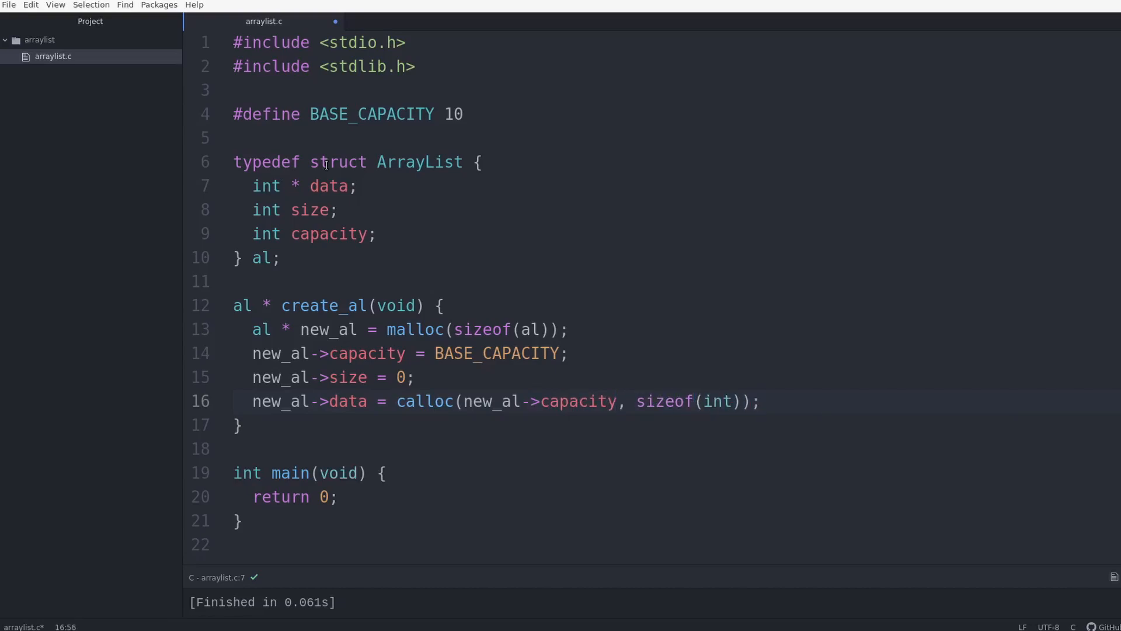
pyautogui.doubleClick(706, 401)
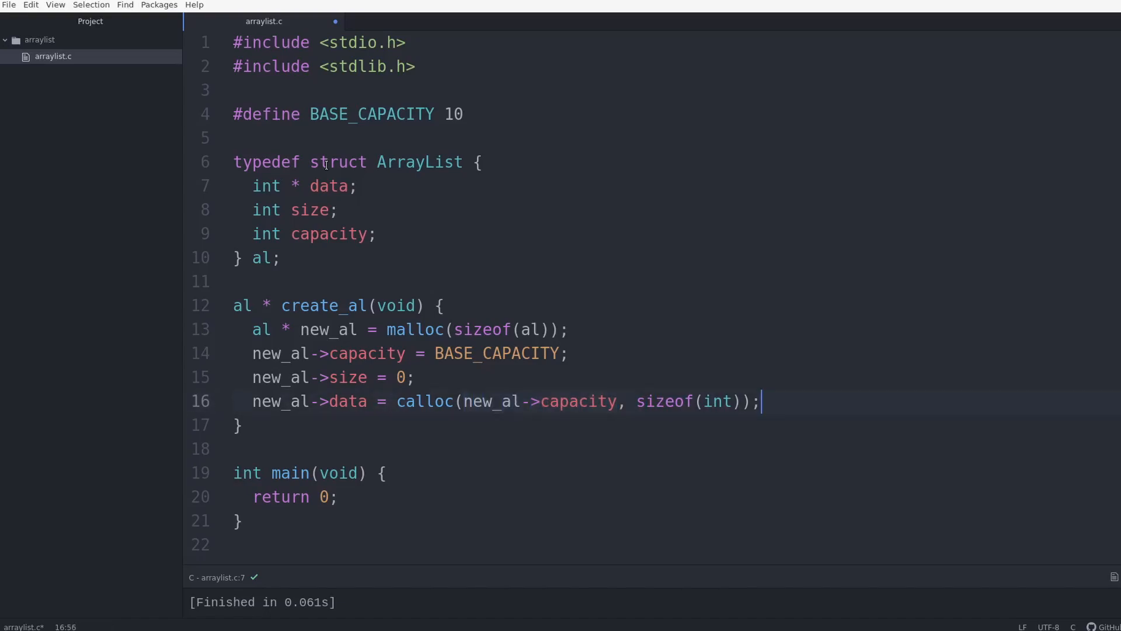
pyautogui.click(567, 353)
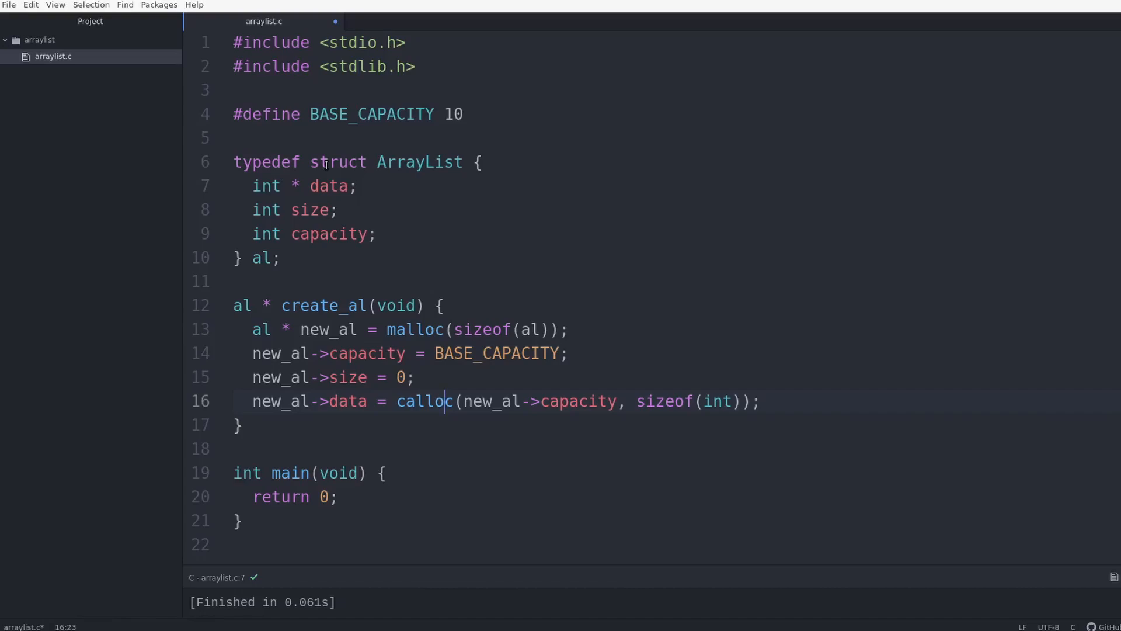
# End create_al with return new_al;.
pyautogui.write('re')
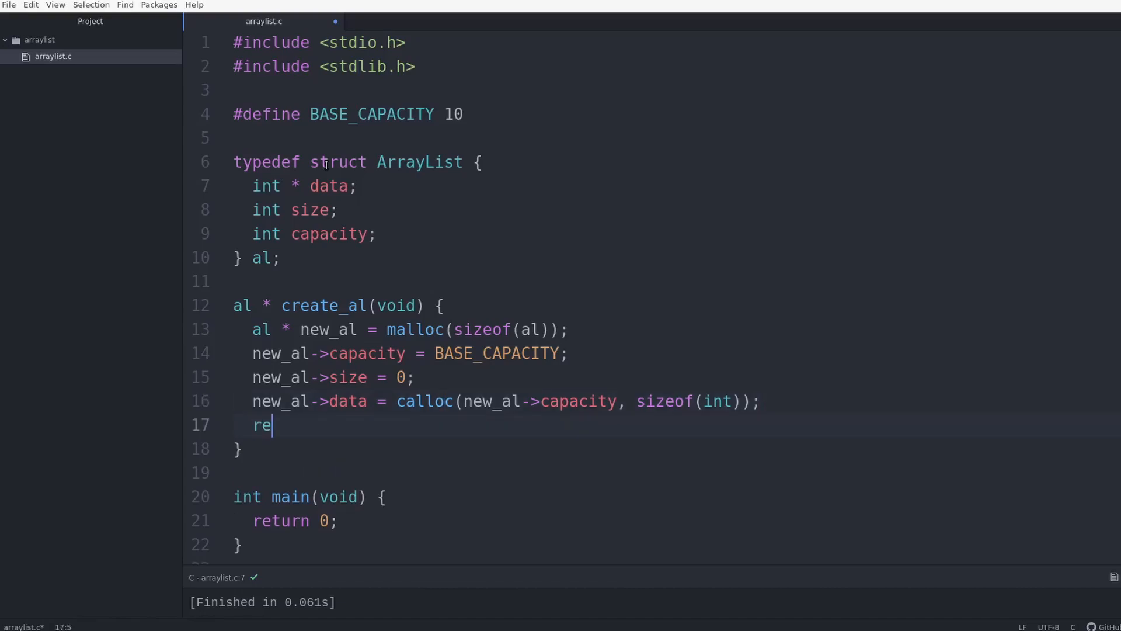
pyautogui.write('turn new')
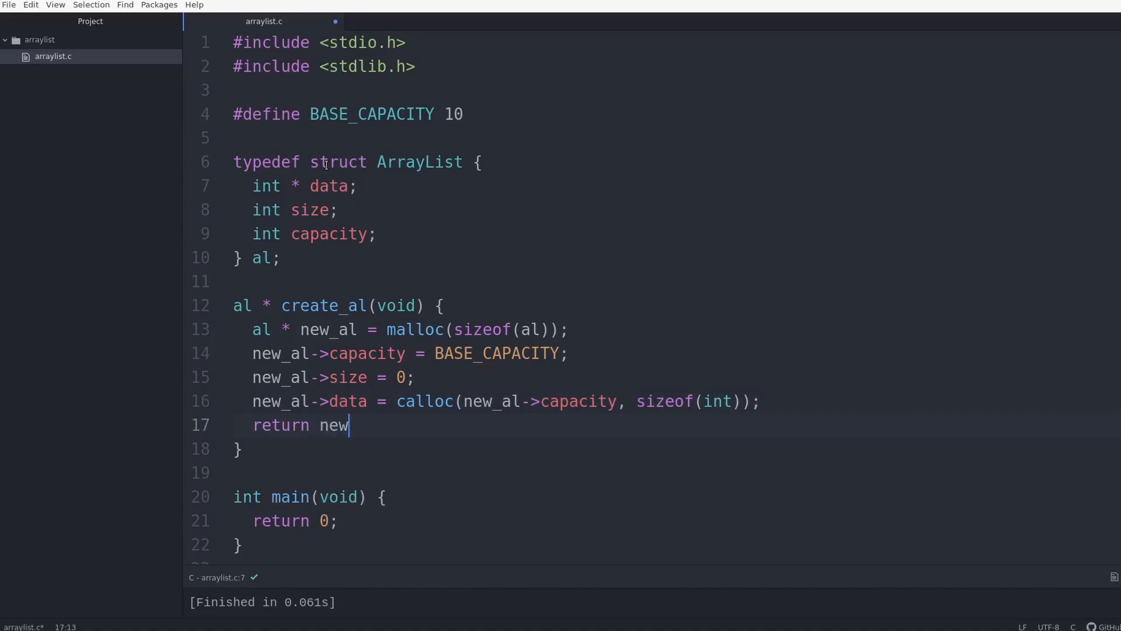
pyautogui.write('_al;')
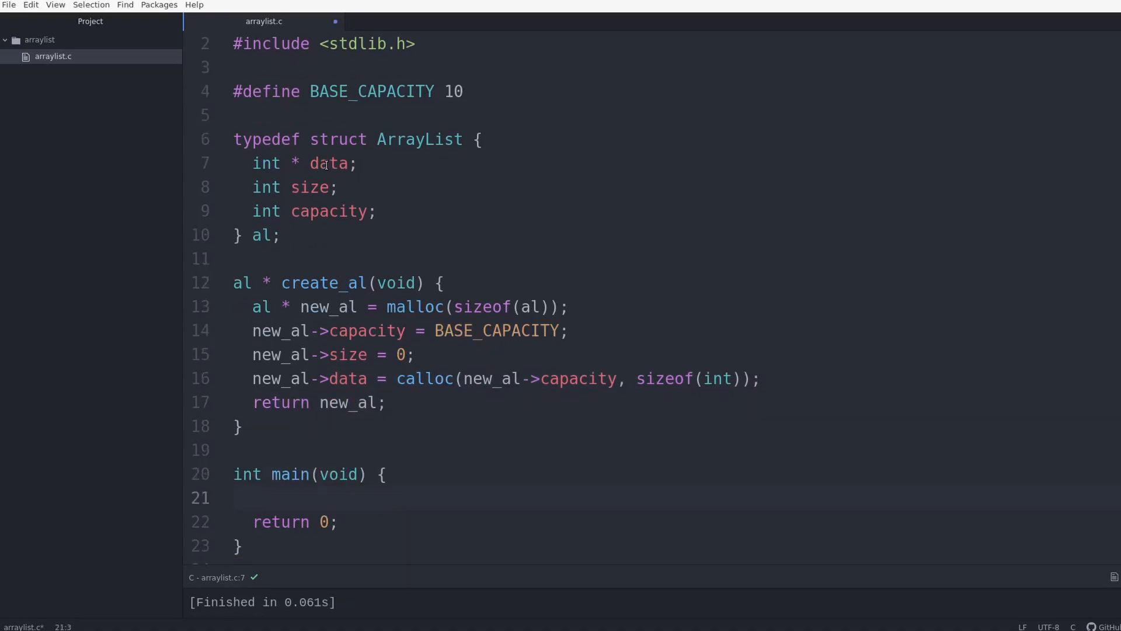
# In main, create my_array_list with create_al() and printf its capacity with "%d\n".
pyautogui.write('a')
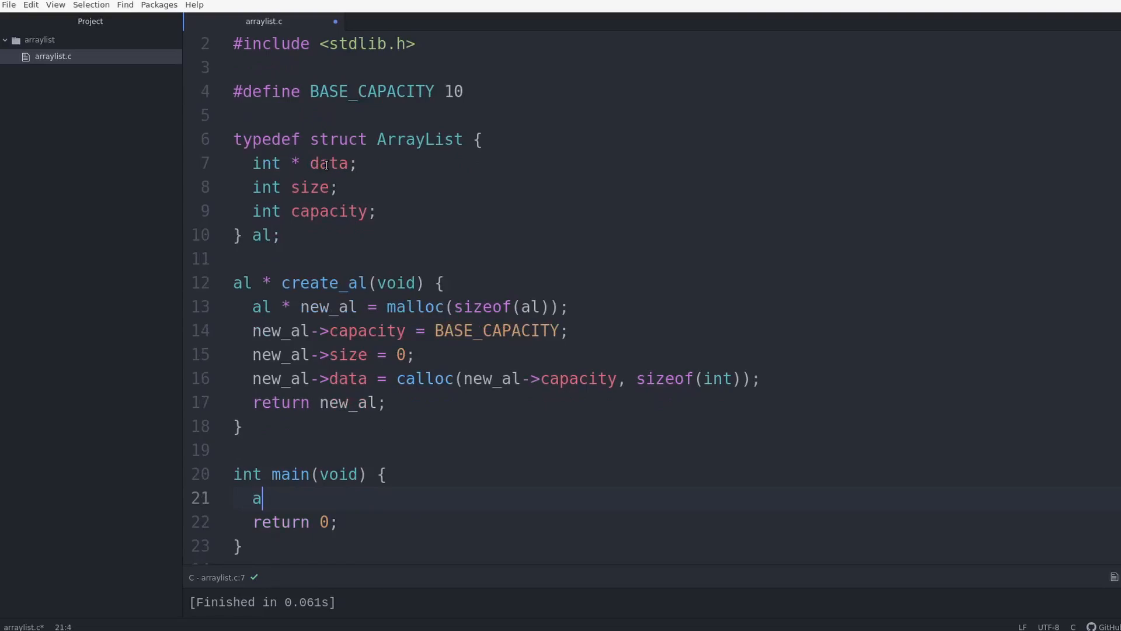
pyautogui.write('l * my_')
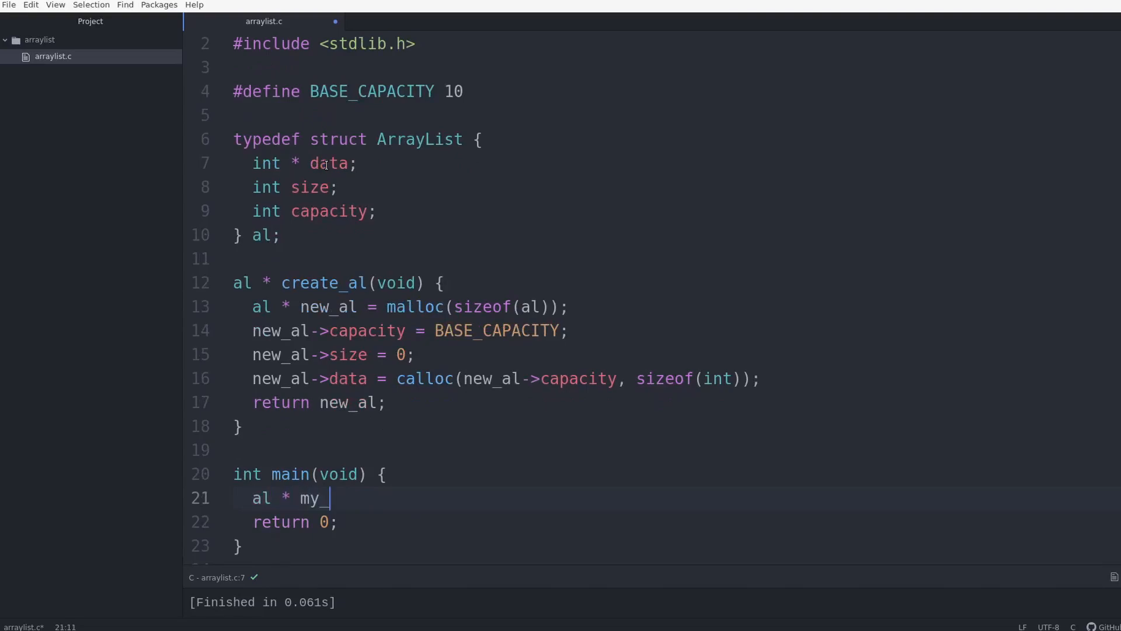
pyautogui.write('array_list = create_al();')
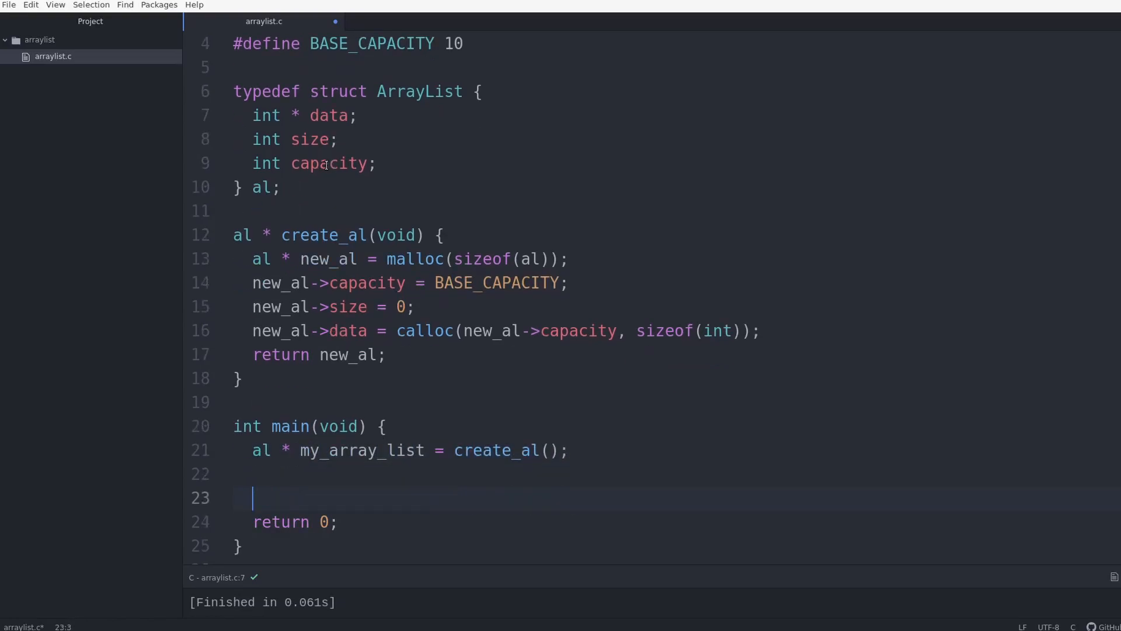
pyautogui.write('printf("%d")')
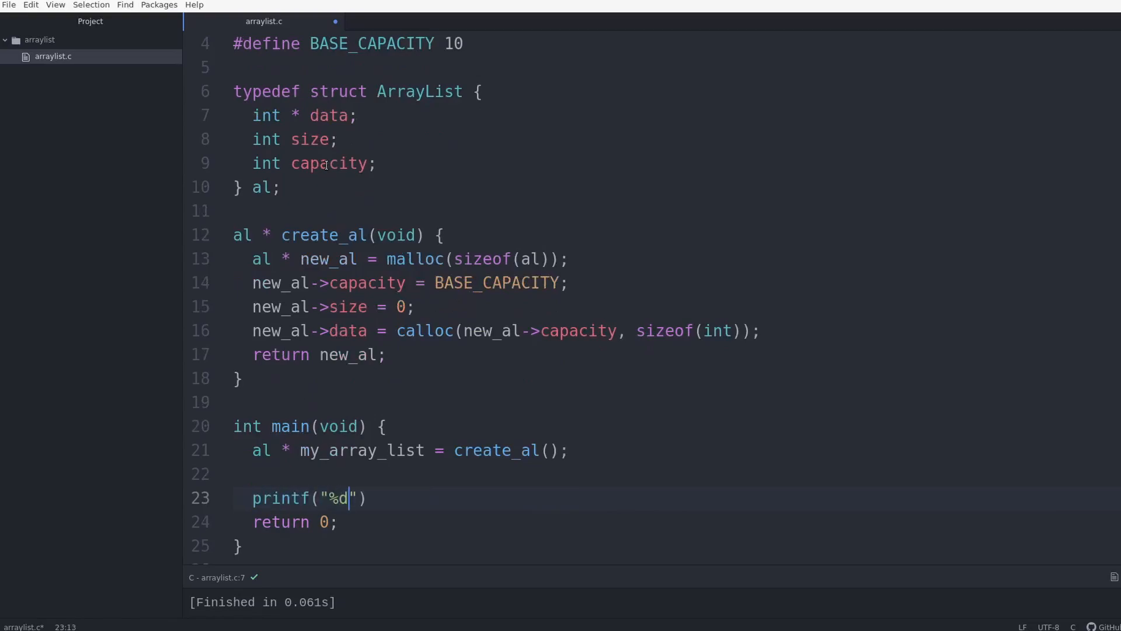
pyautogui.write('\\n",')
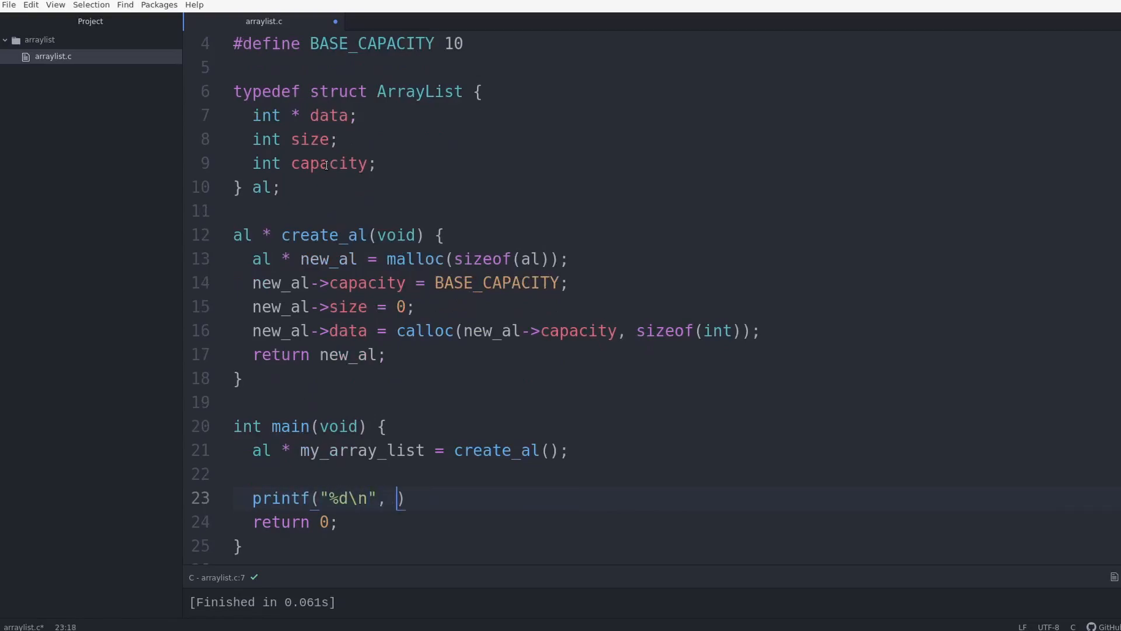
pyautogui.write('my_array_list->capac')
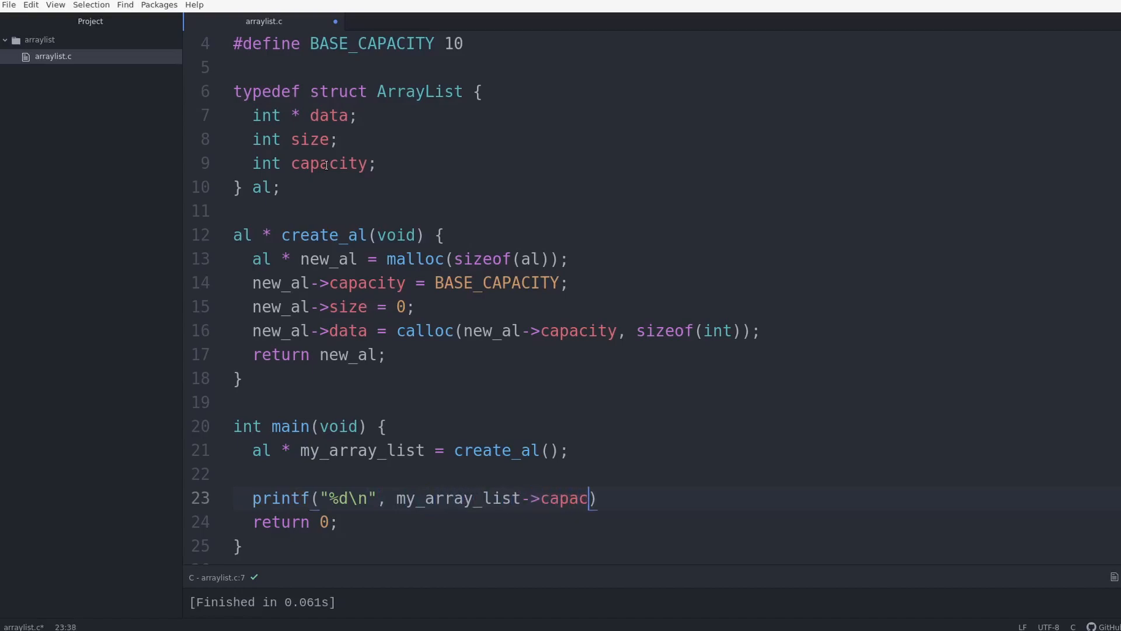
pyautogui.write('ity')
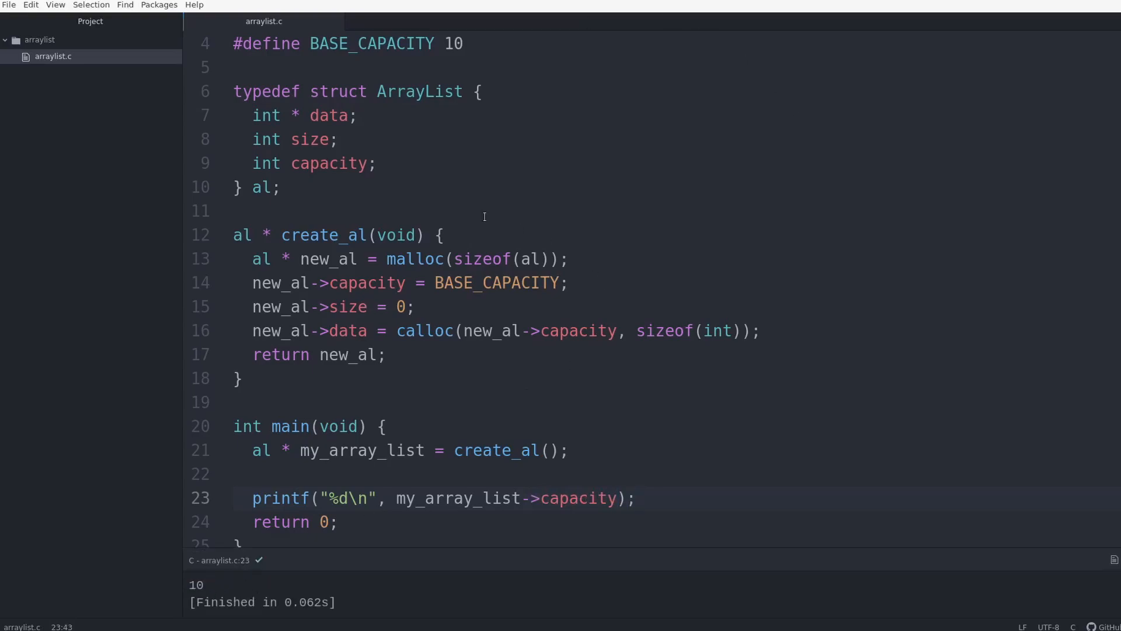
pyautogui.click(386, 354)
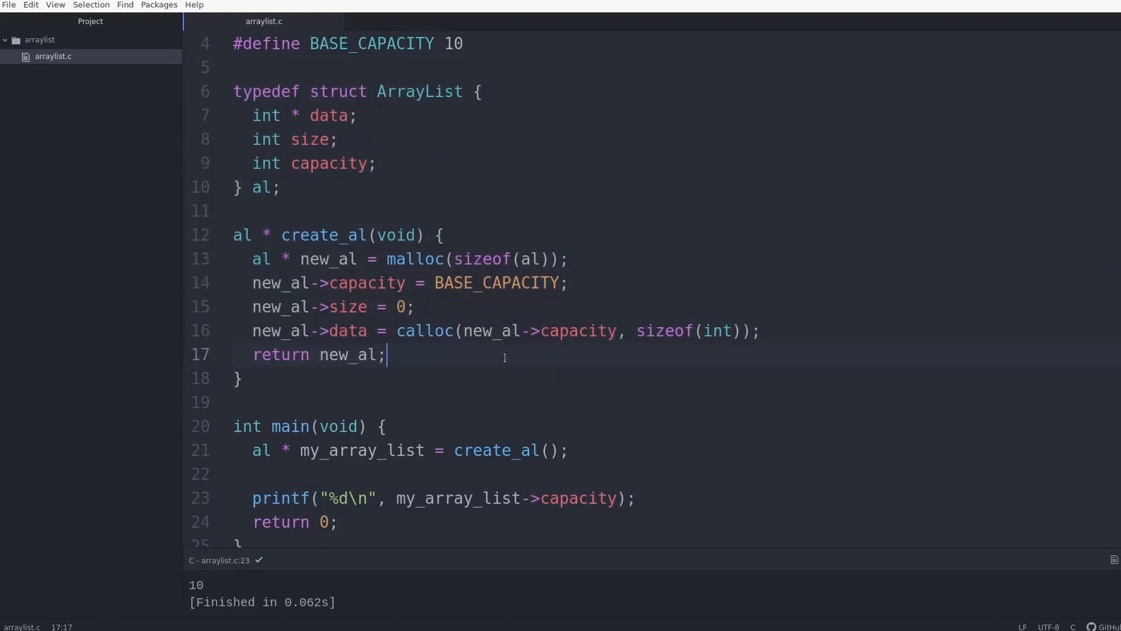
pyautogui.press('enter')
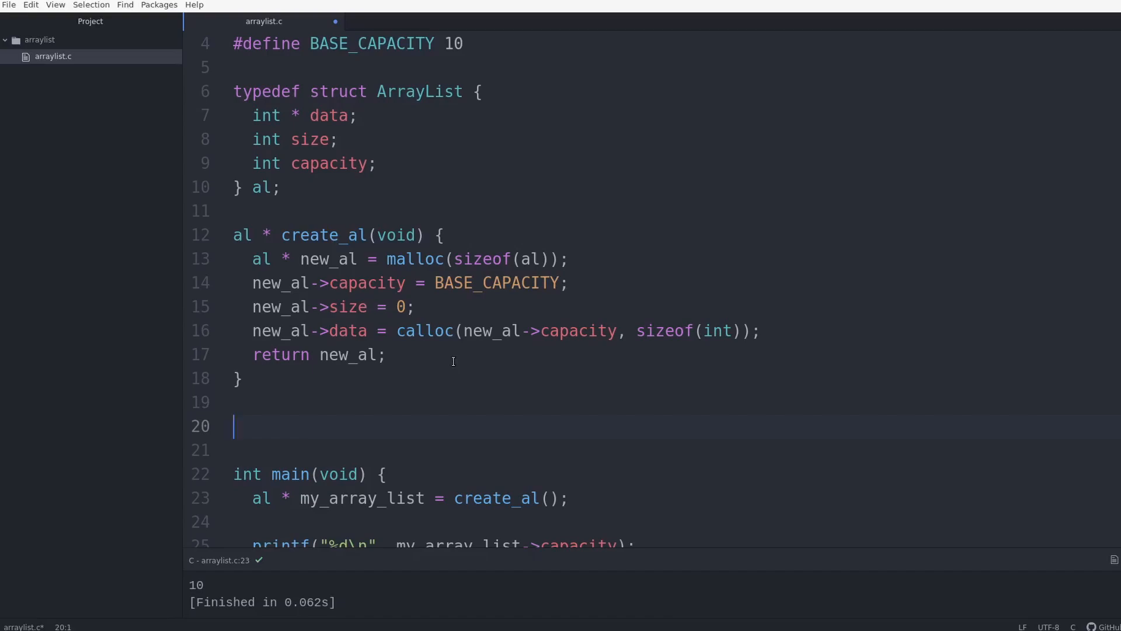
# Declare void append_al(al * target_al, int val) { above main.
pyautogui.write('void append_al(al *')
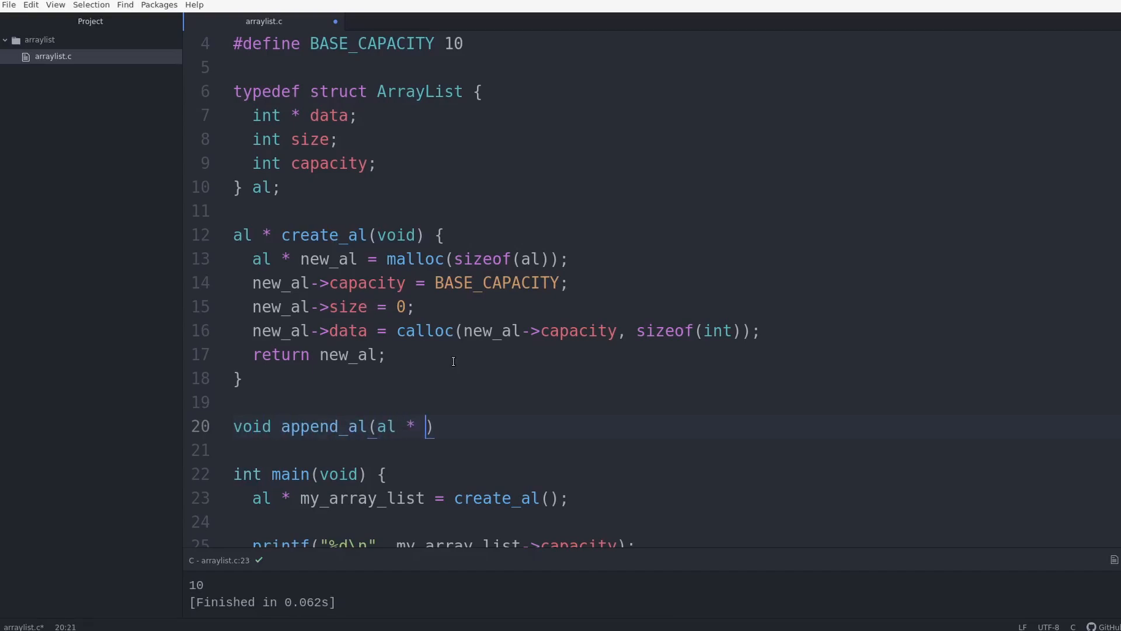
pyautogui.write('target_al,')
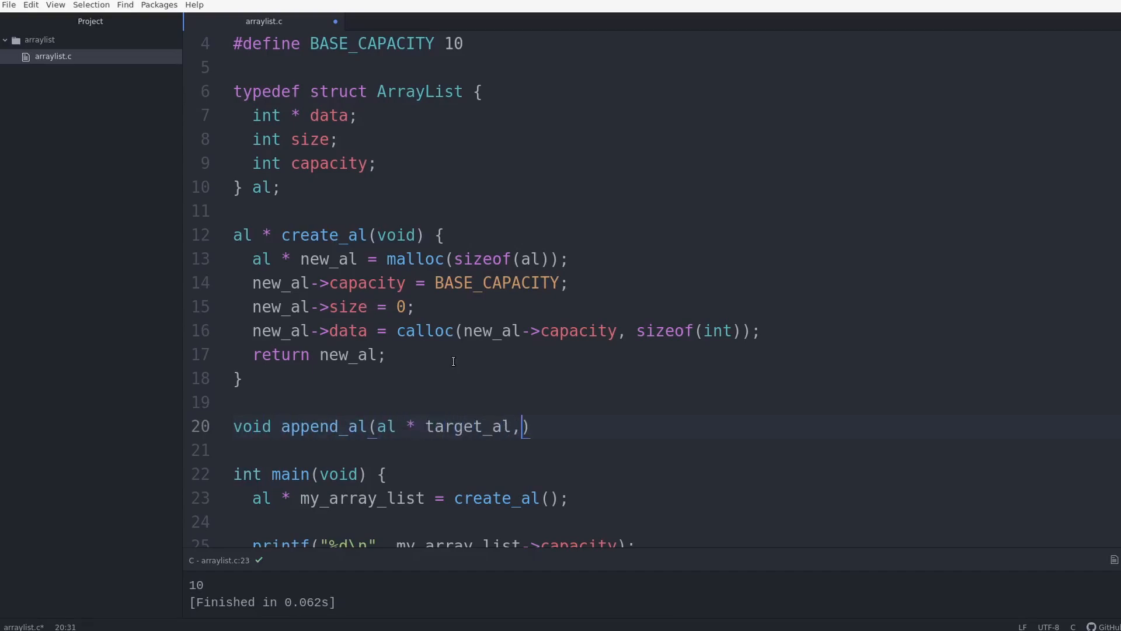
pyautogui.write('int val')
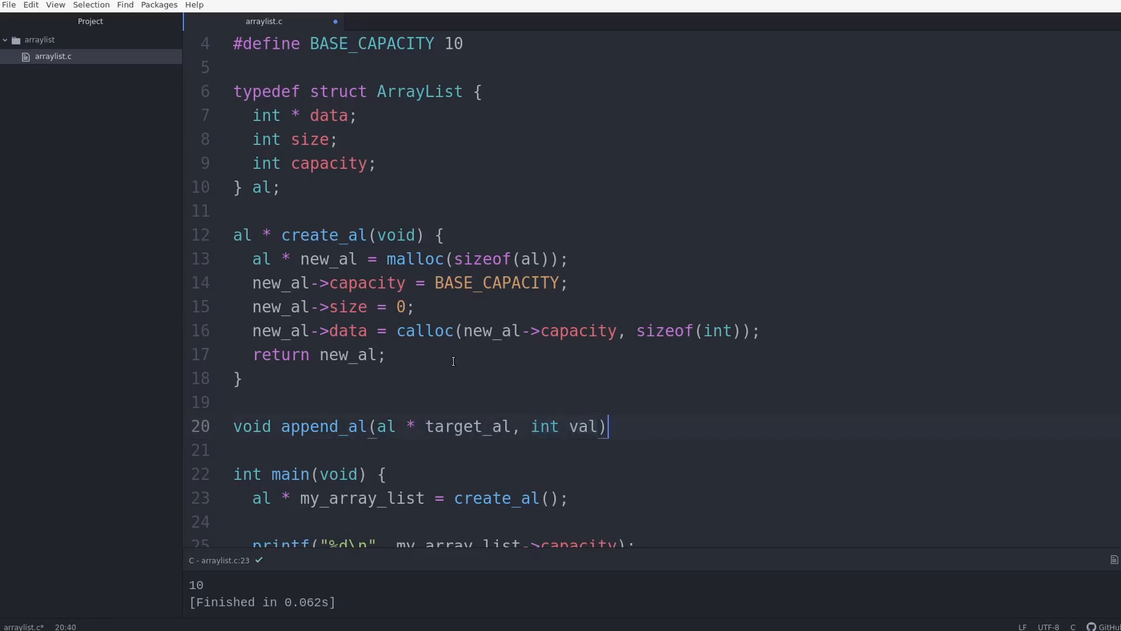
pyautogui.write('{')
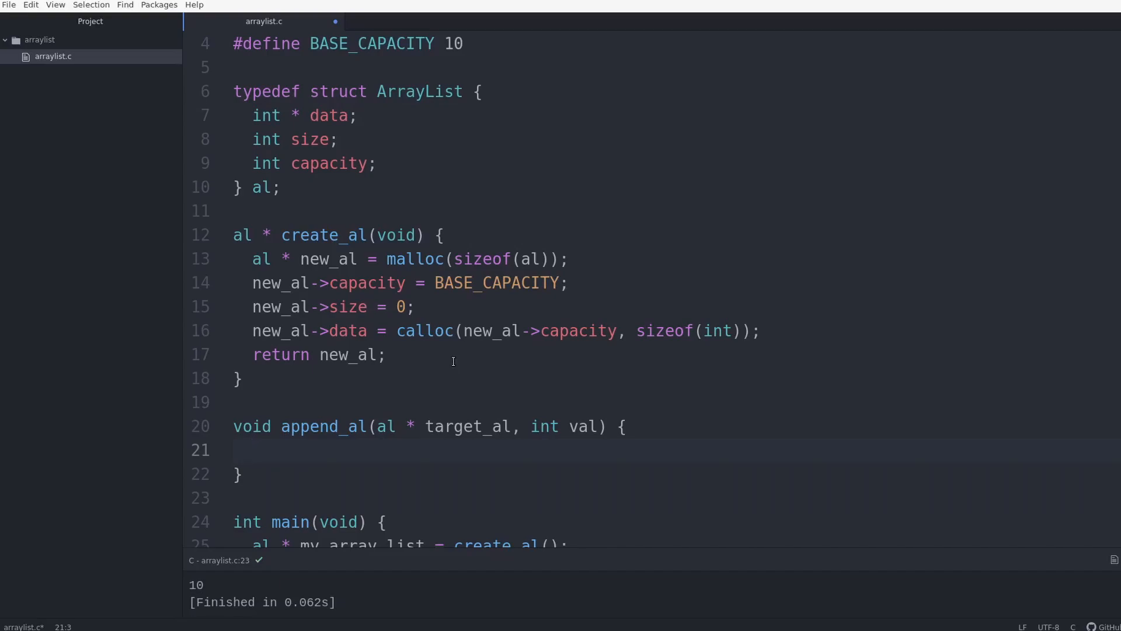
# Assign val to target_al->data[target_al->size], then increment target_al->size.
pyautogui.write('targe')
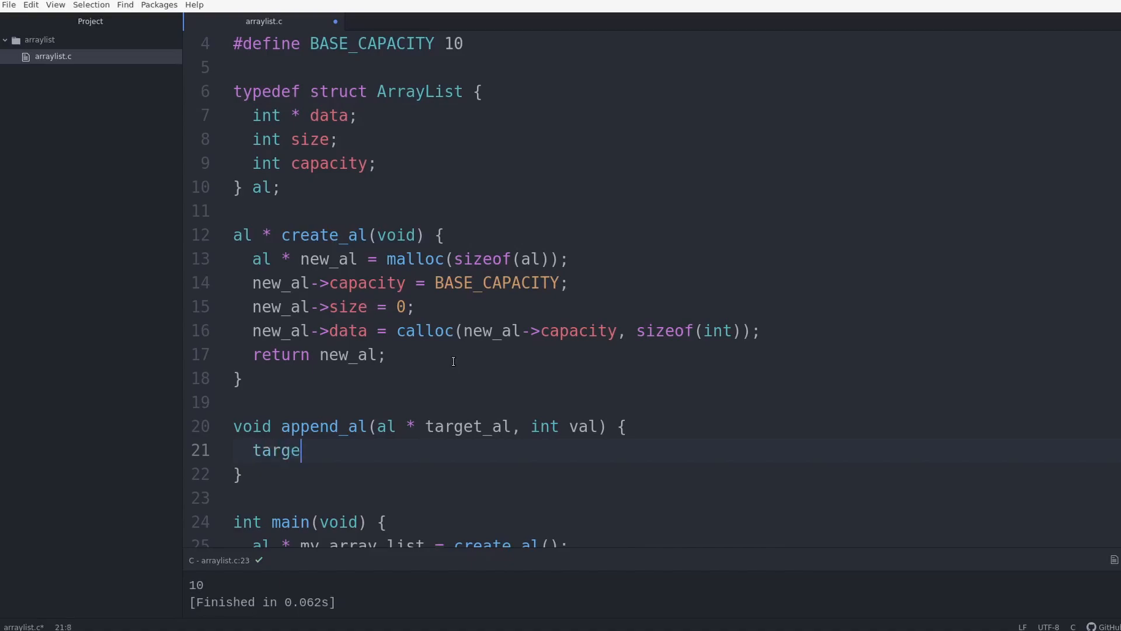
pyautogui.write('t_al->')
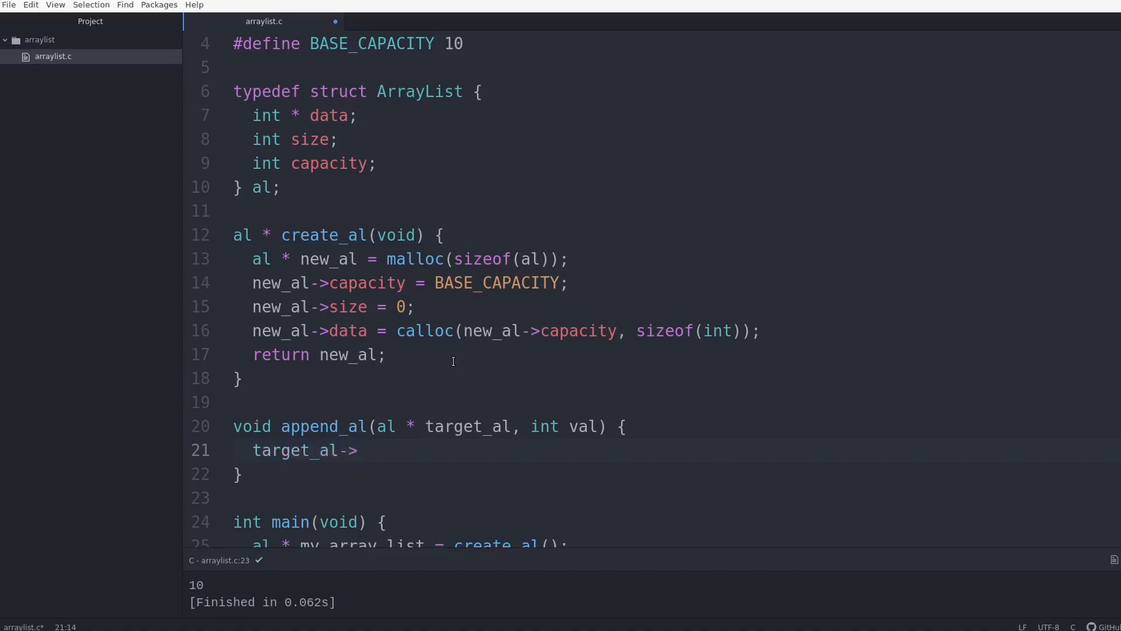
pyautogui.write('data')
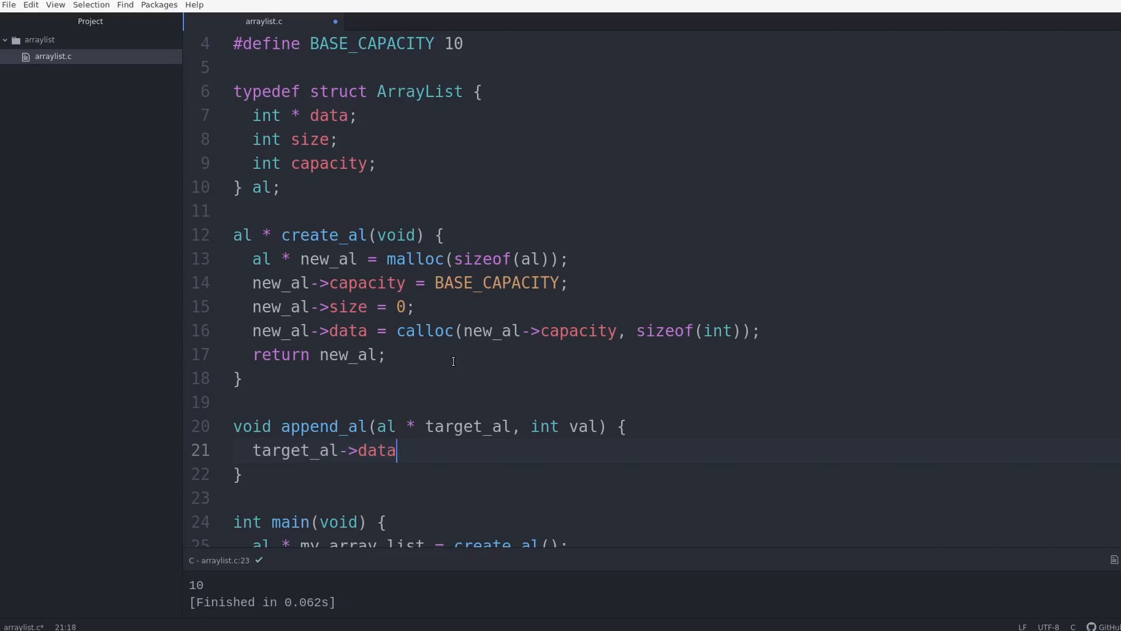
pyautogui.write('[]')
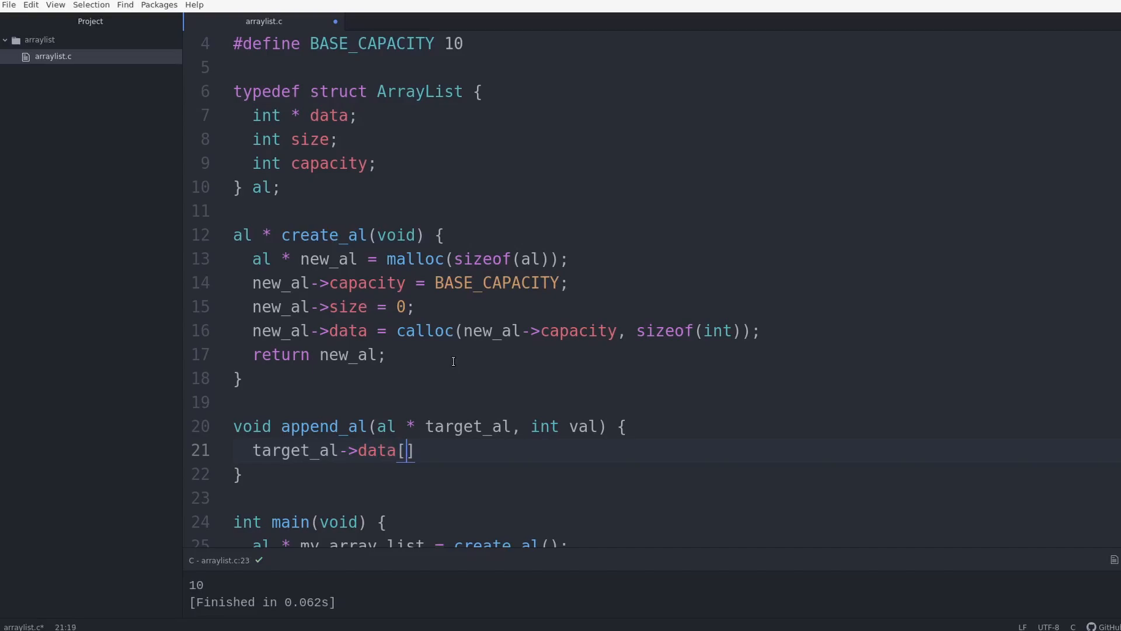
pyautogui.write('target_al-')
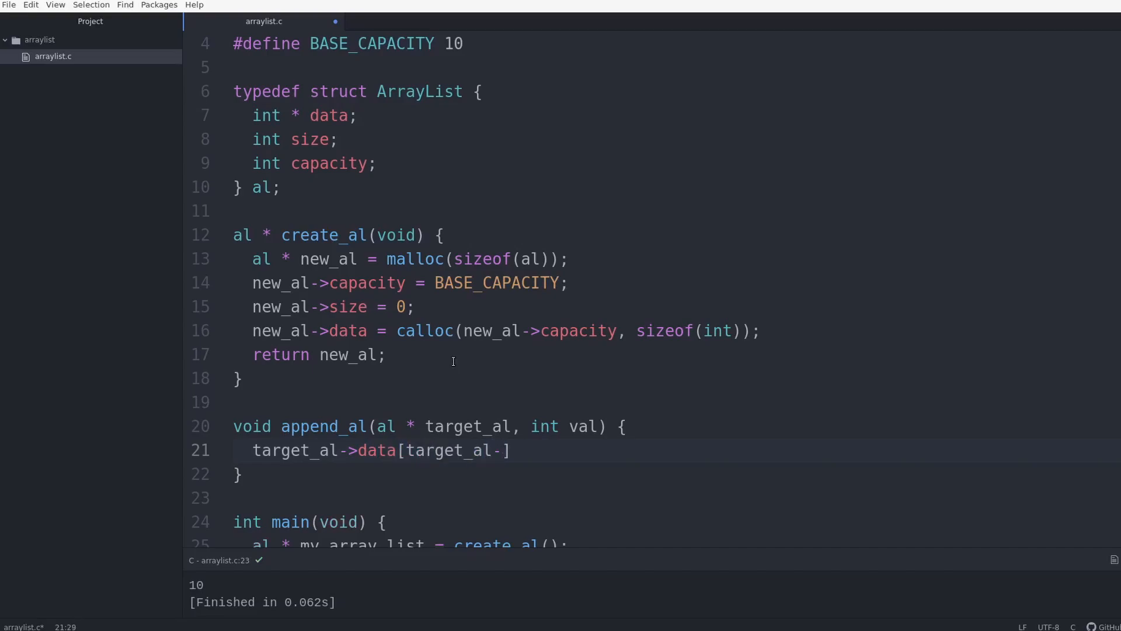
pyautogui.write('>size')
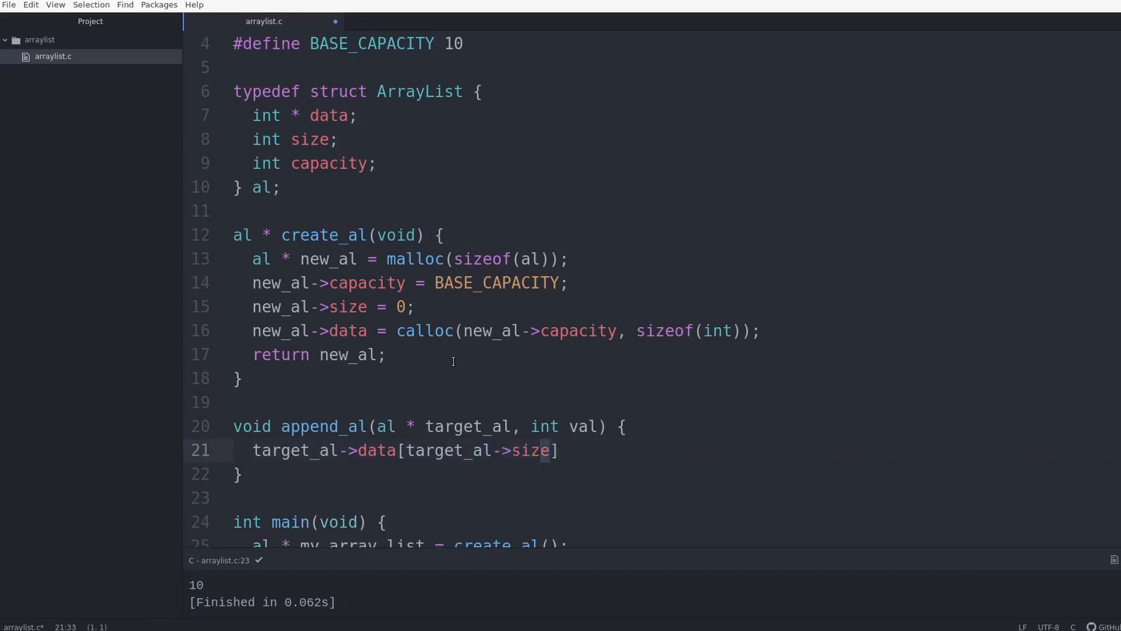
pyautogui.moveTo(551, 450); pyautogui.dragTo(404, 450)
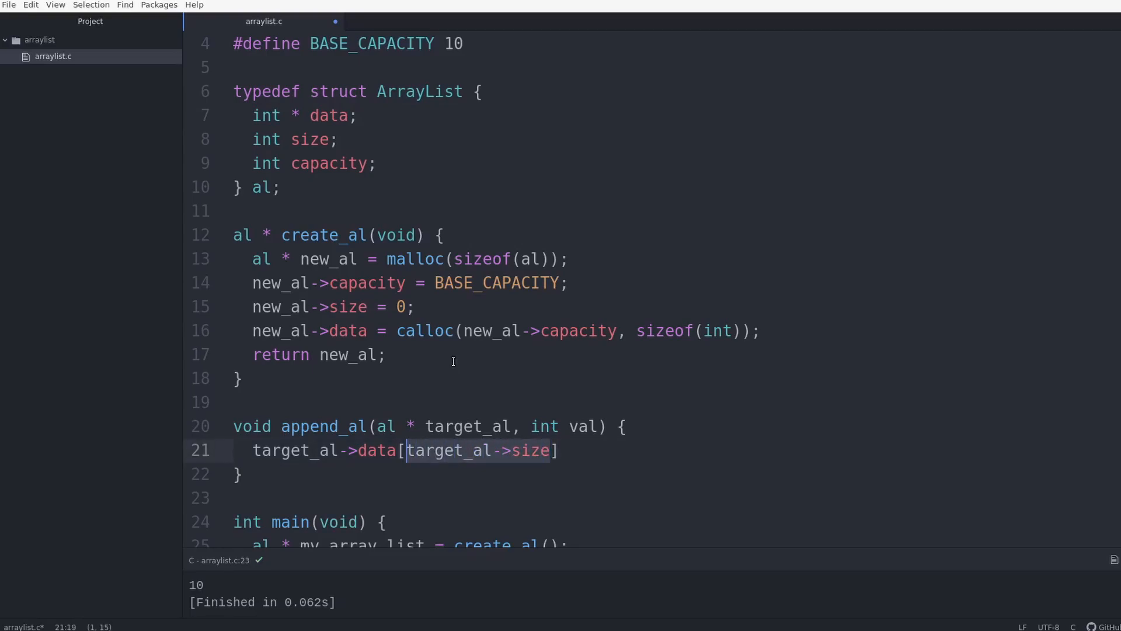
pyautogui.click(243, 379)
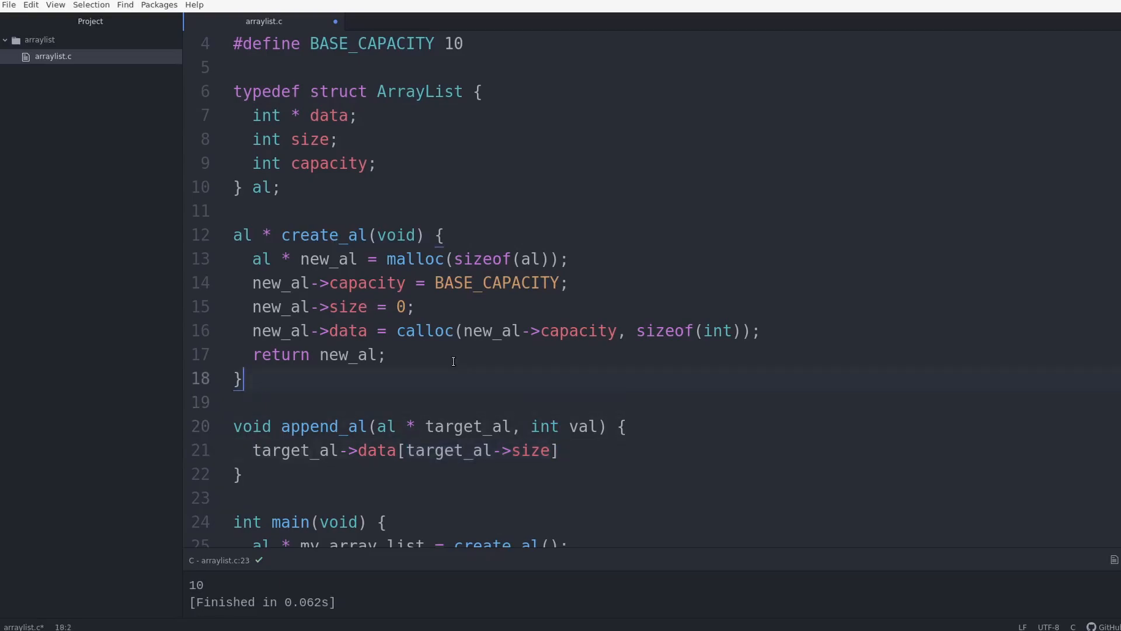
pyautogui.write('=')
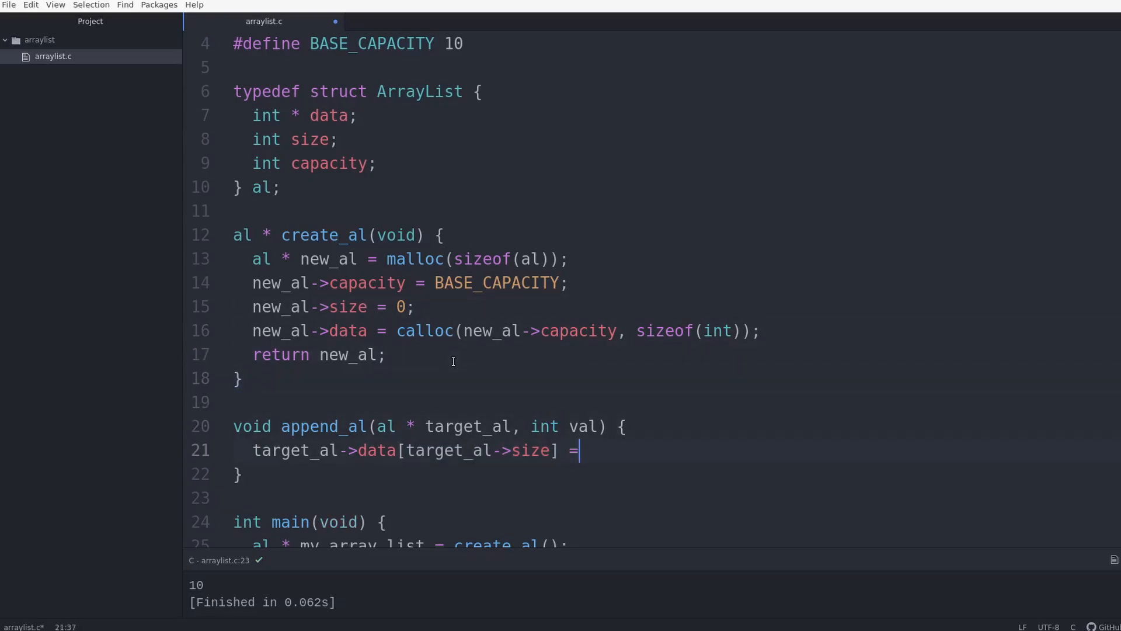
pyautogui.write('val;')
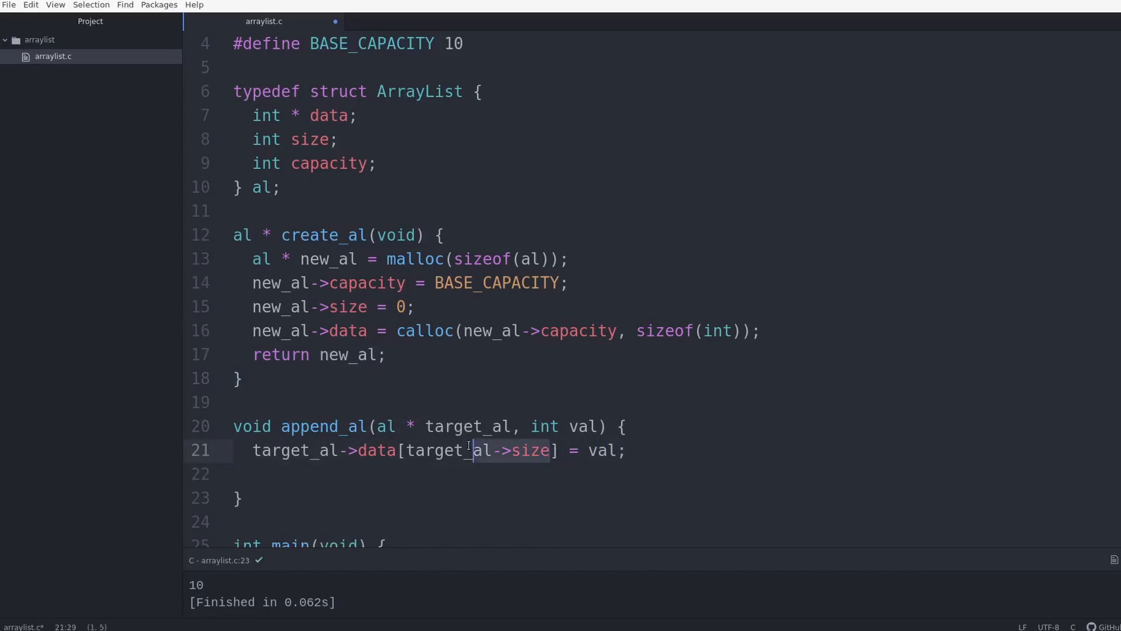
pyautogui.write('target_al->size++;')
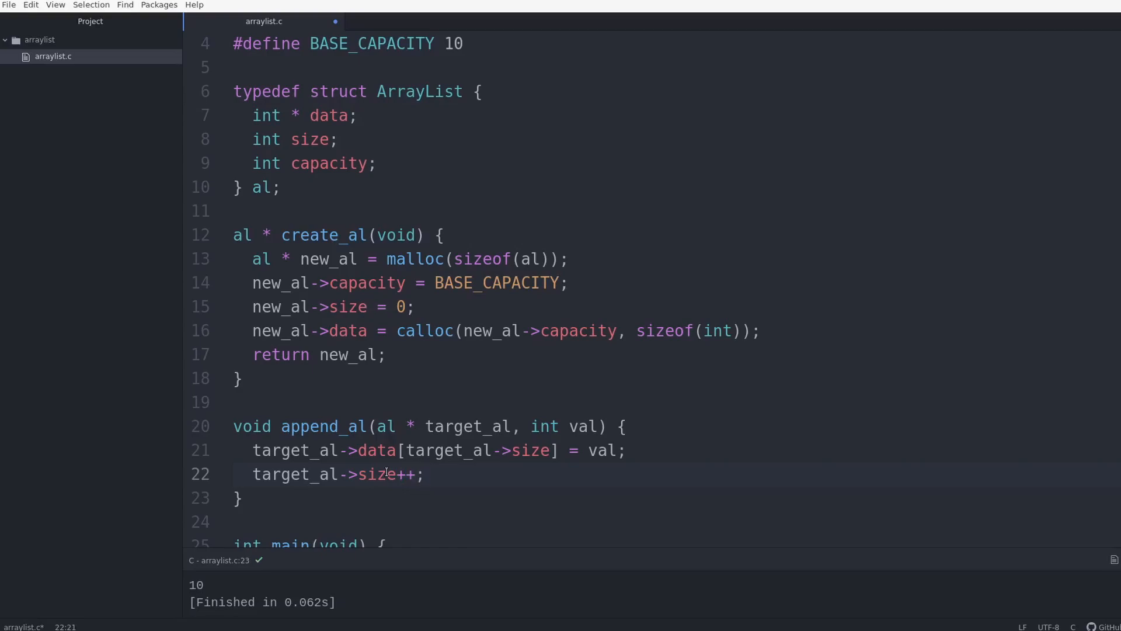
pyautogui.write('if (target_a')
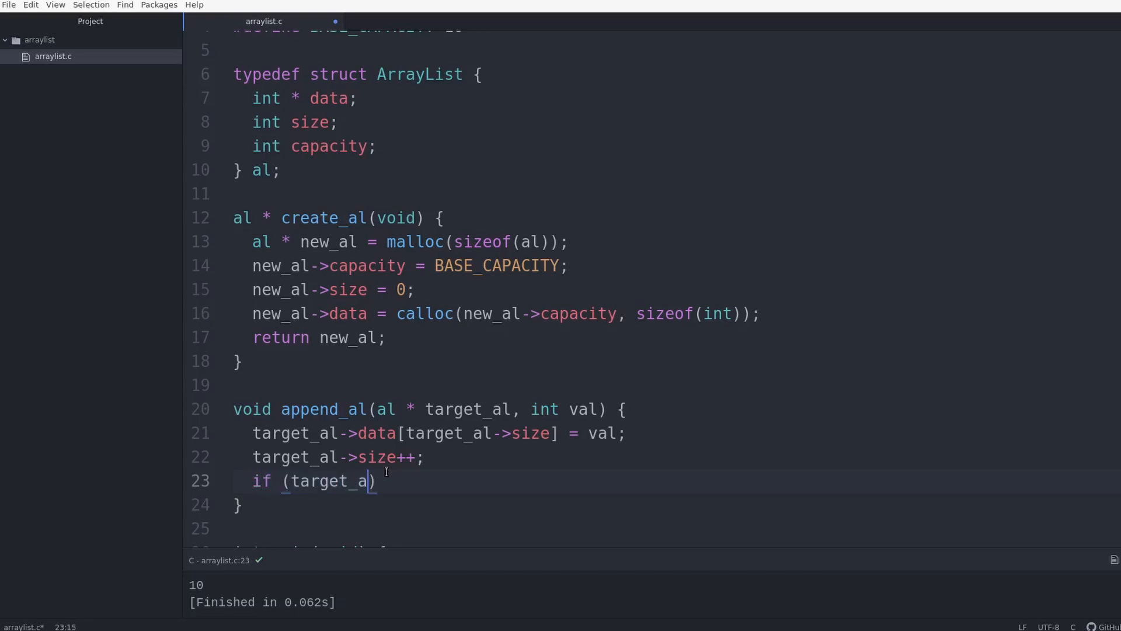
# When size equals capacity, print REALLOC with the capacity and double target_al->capacity.
pyautogui.write('l->size ==')
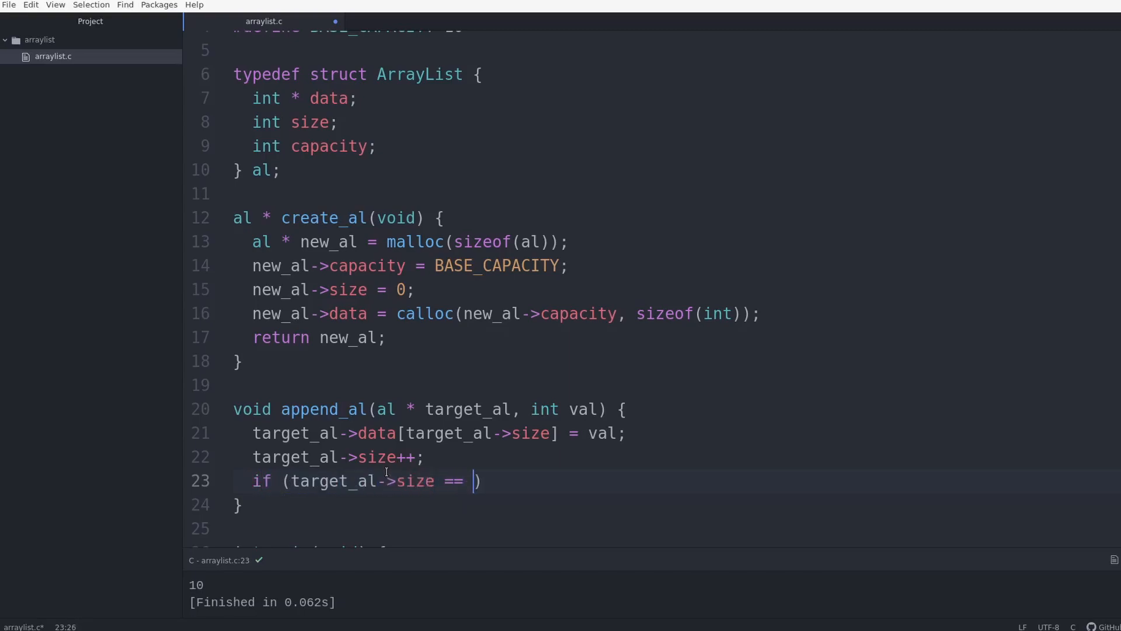
pyautogui.write('target_al')
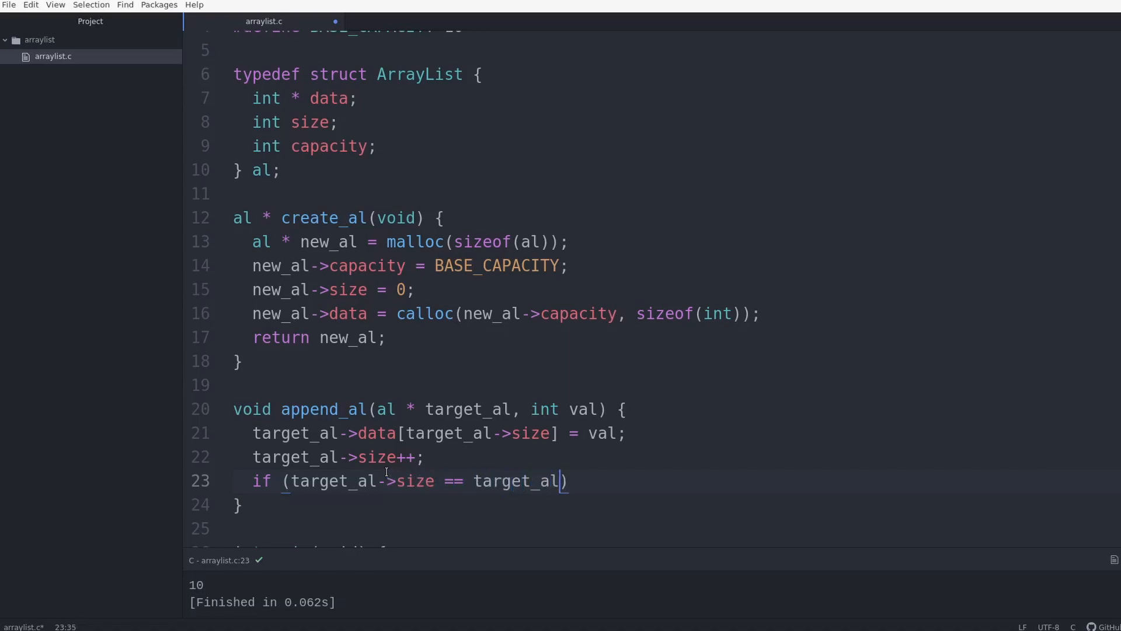
pyautogui.write('->capacity')
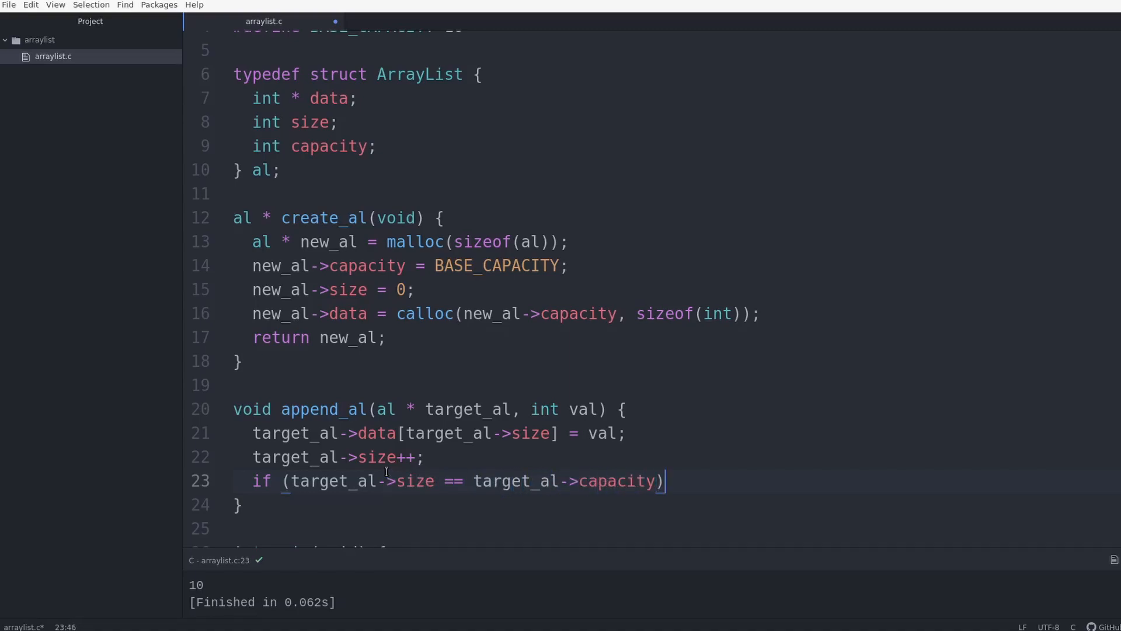
pyautogui.write('{')
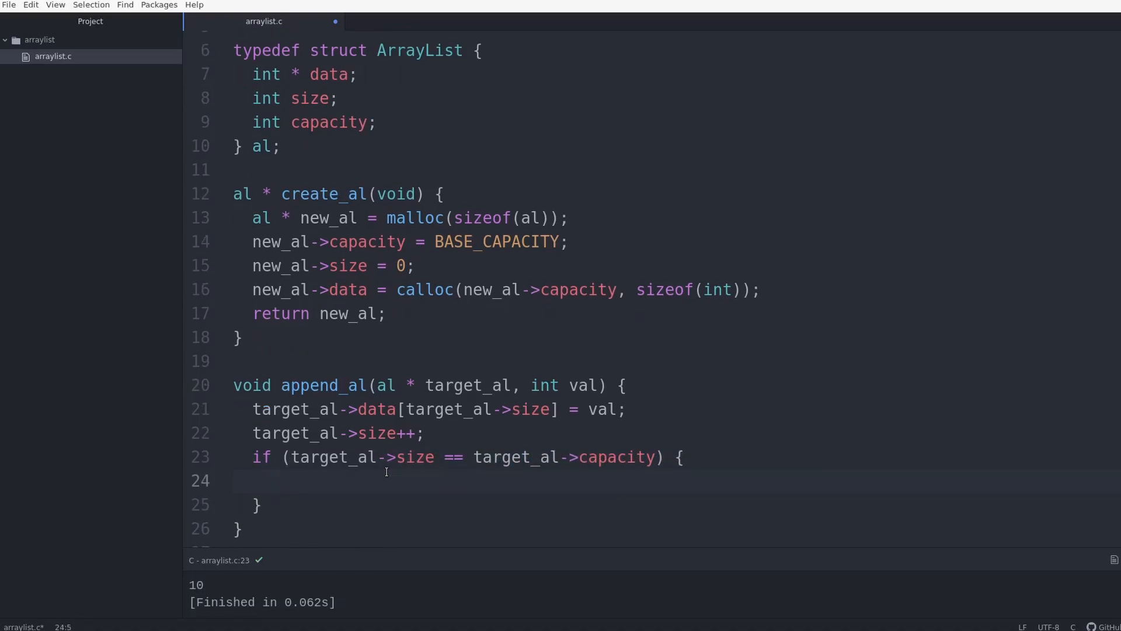
pyautogui.write('pri')
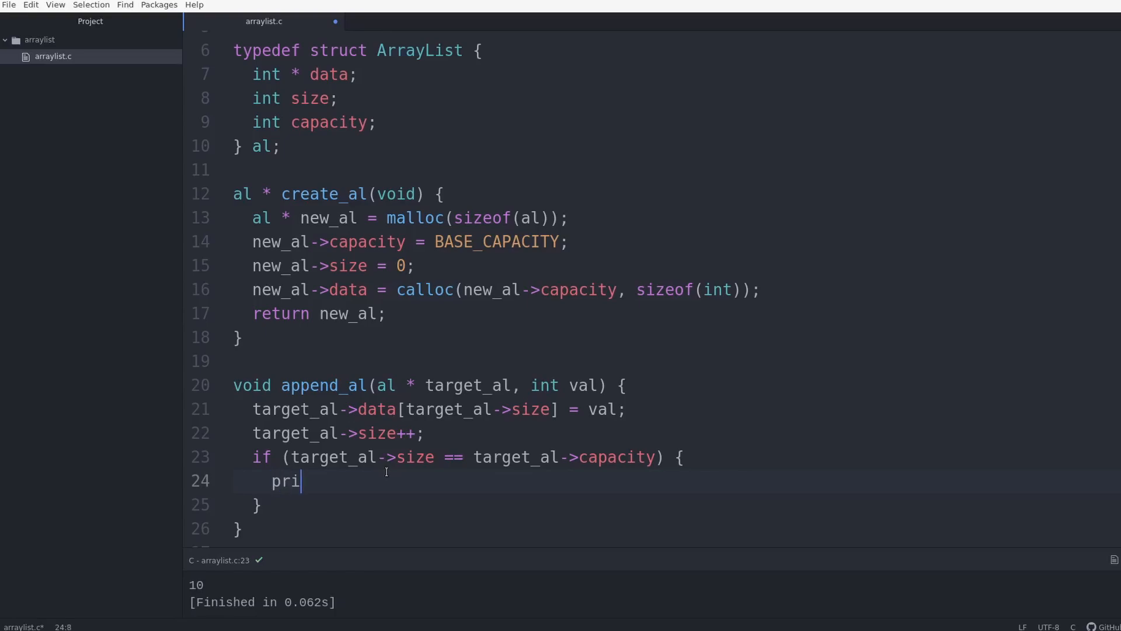
pyautogui.write('ntf("R")')
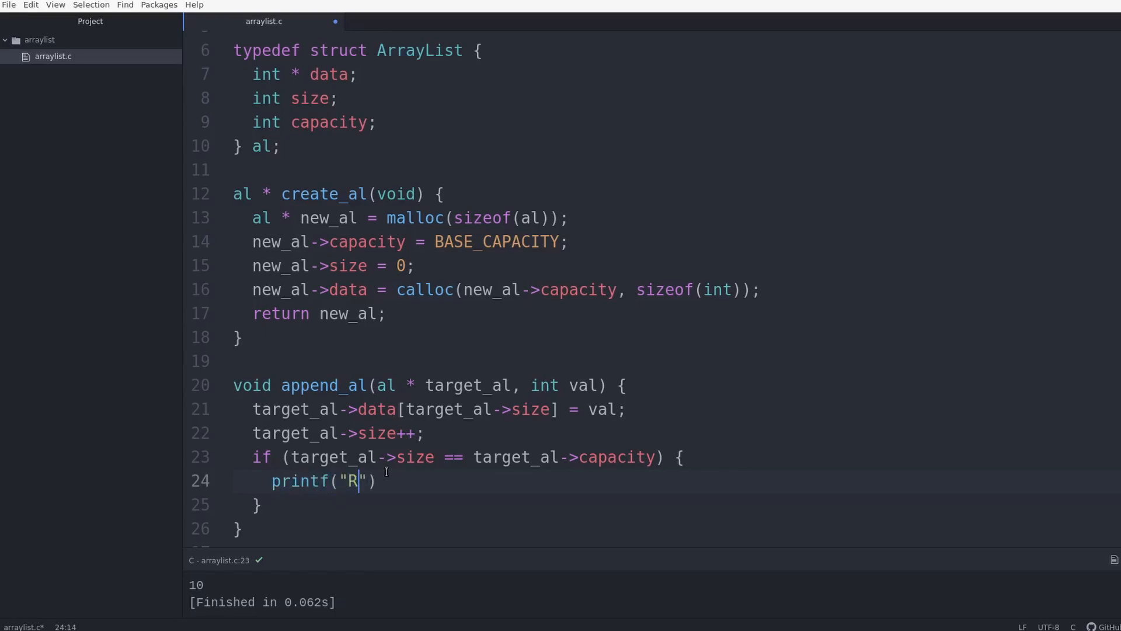
pyautogui.write('EALLOC %d\\n')
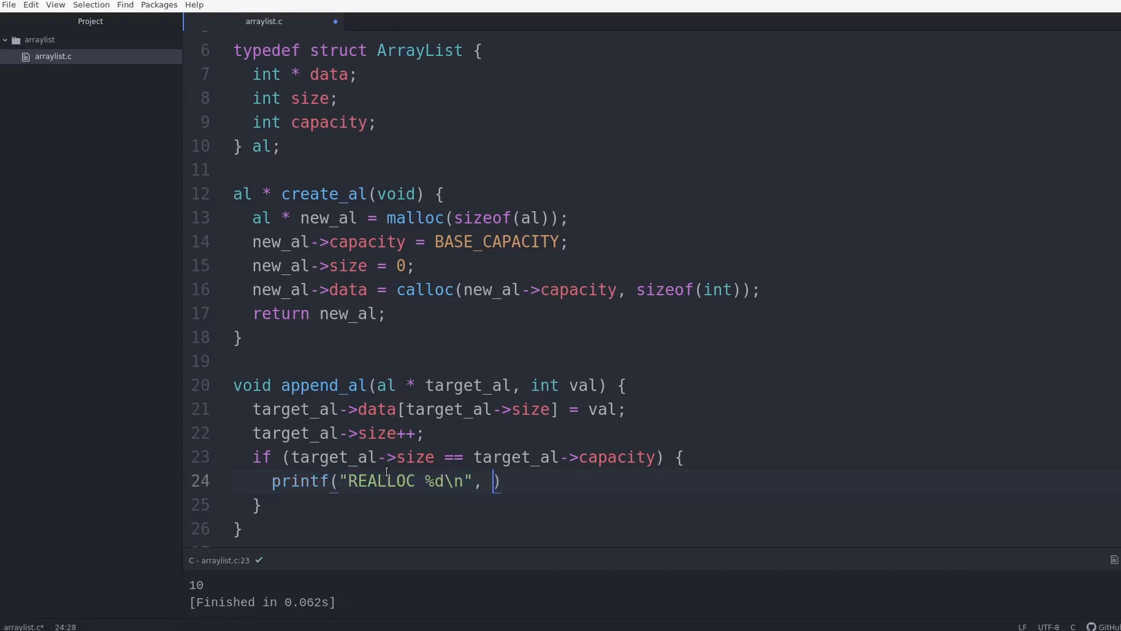
pyautogui.write('target_al-')
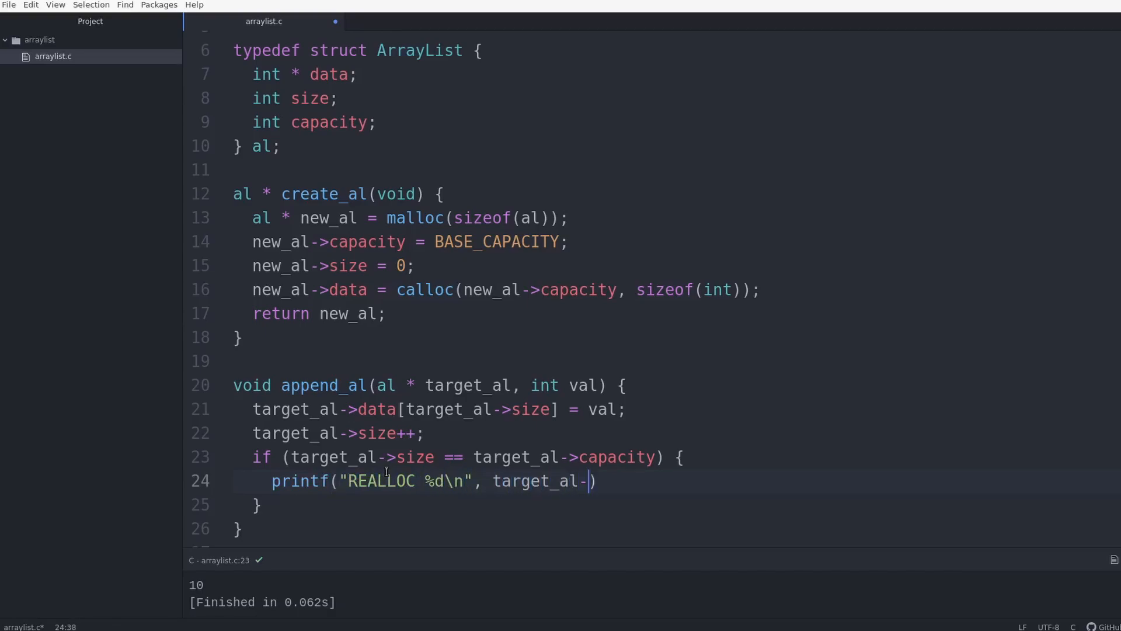
pyautogui.write('>capacity)')
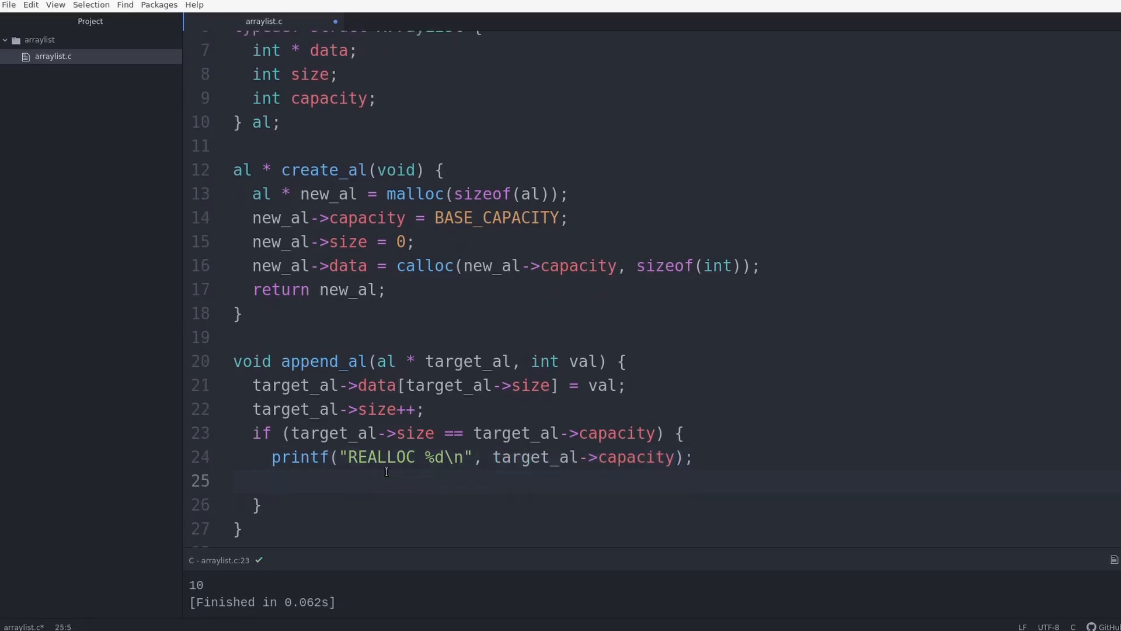
pyautogui.write('target_al')
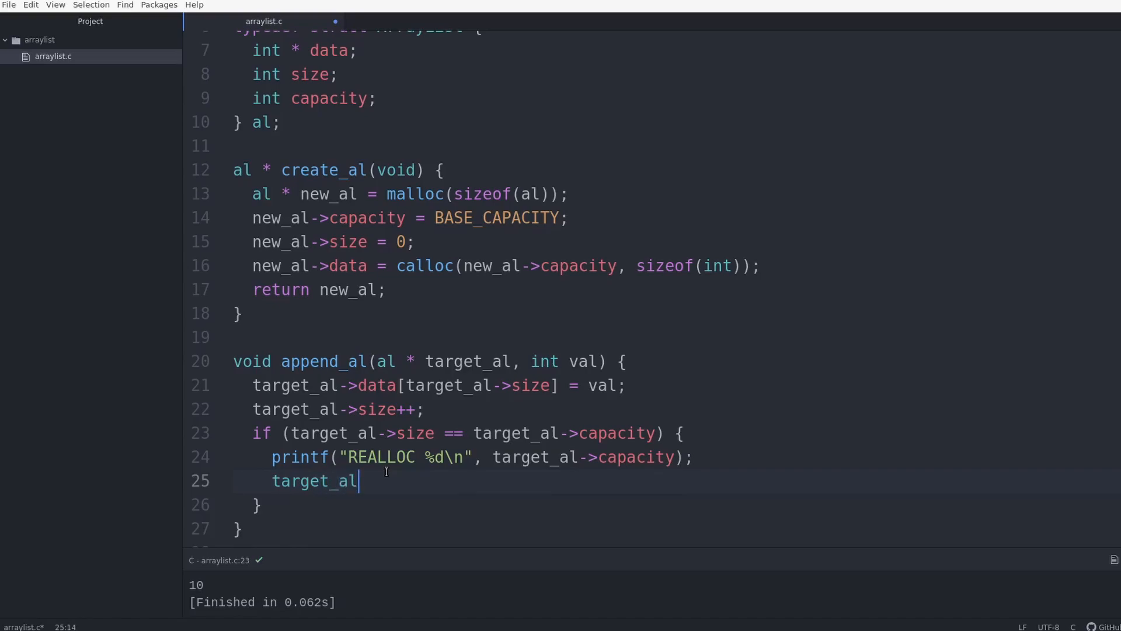
pyautogui.write('->capaci')
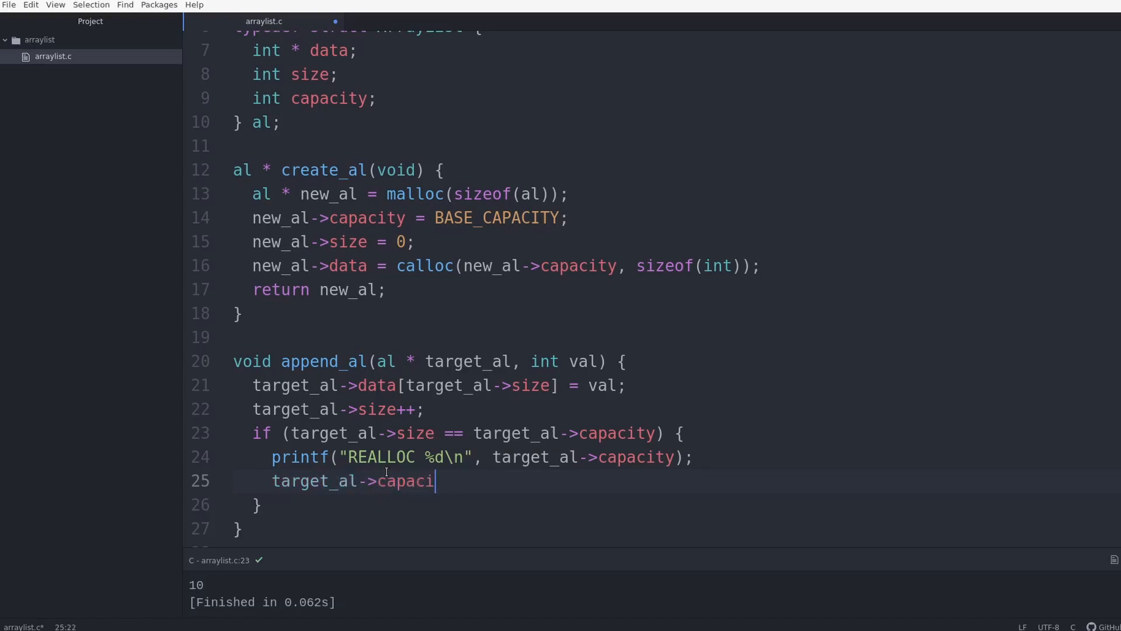
pyautogui.write('ty *= 2;')
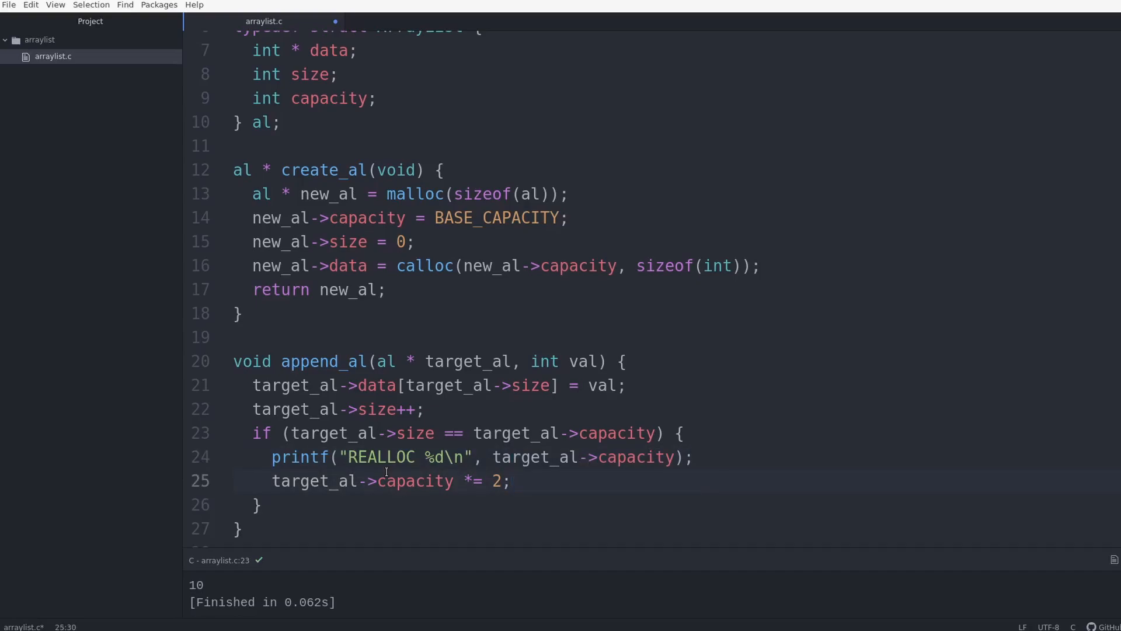
# Reallocate target_al->data to sizeof(int) * target_al->capacity.
pyautogui.write('targ')
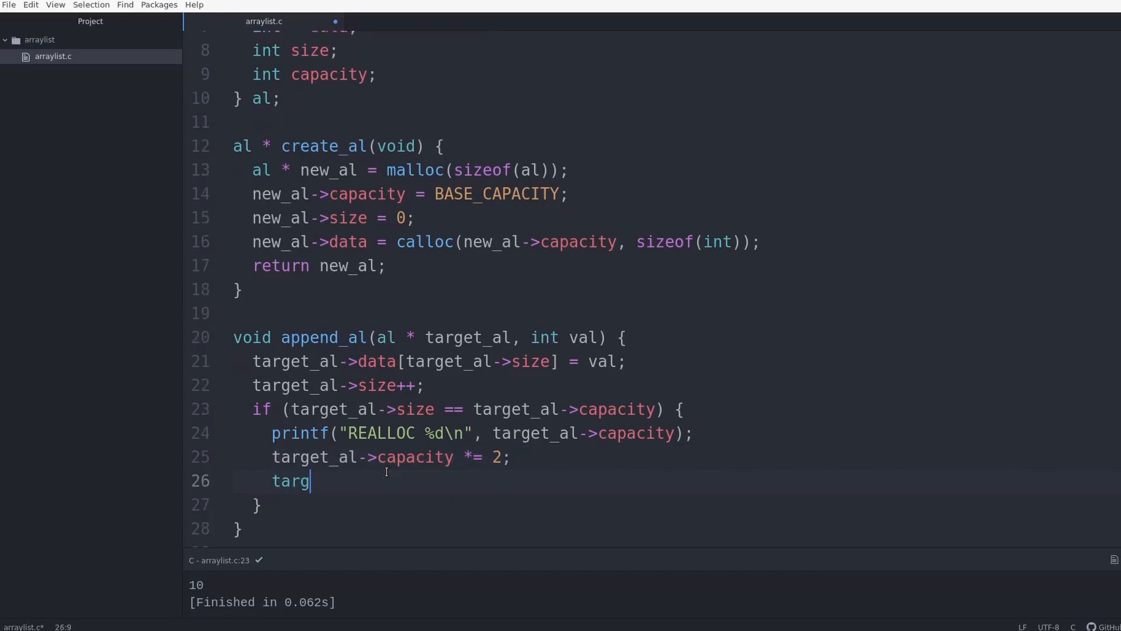
pyautogui.write('et_al->dat')
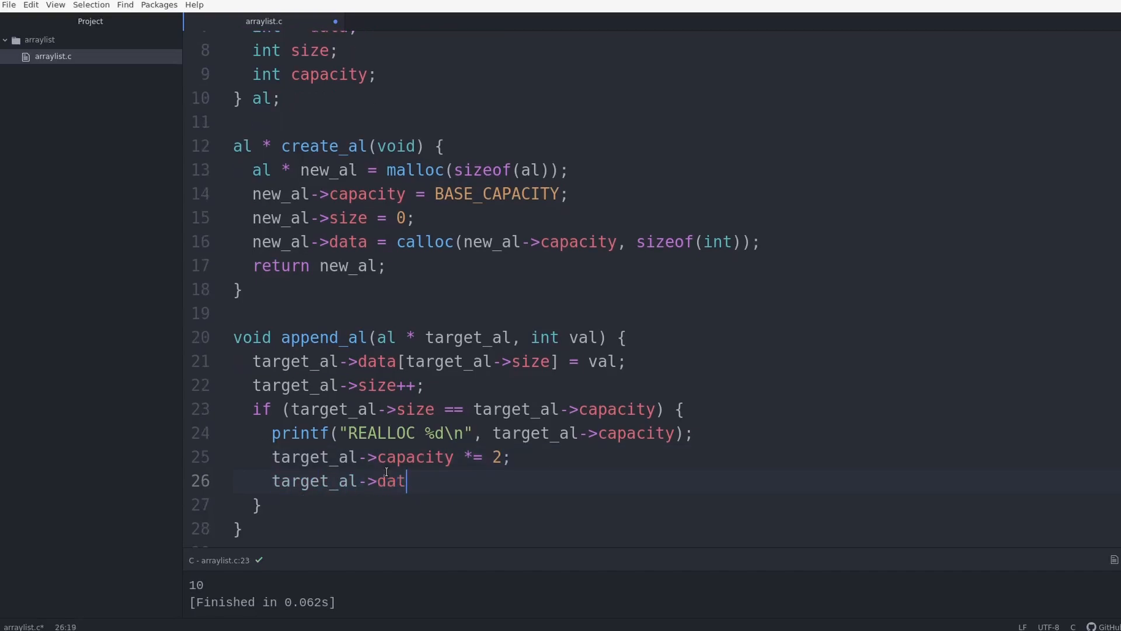
pyautogui.write('a = realloc()')
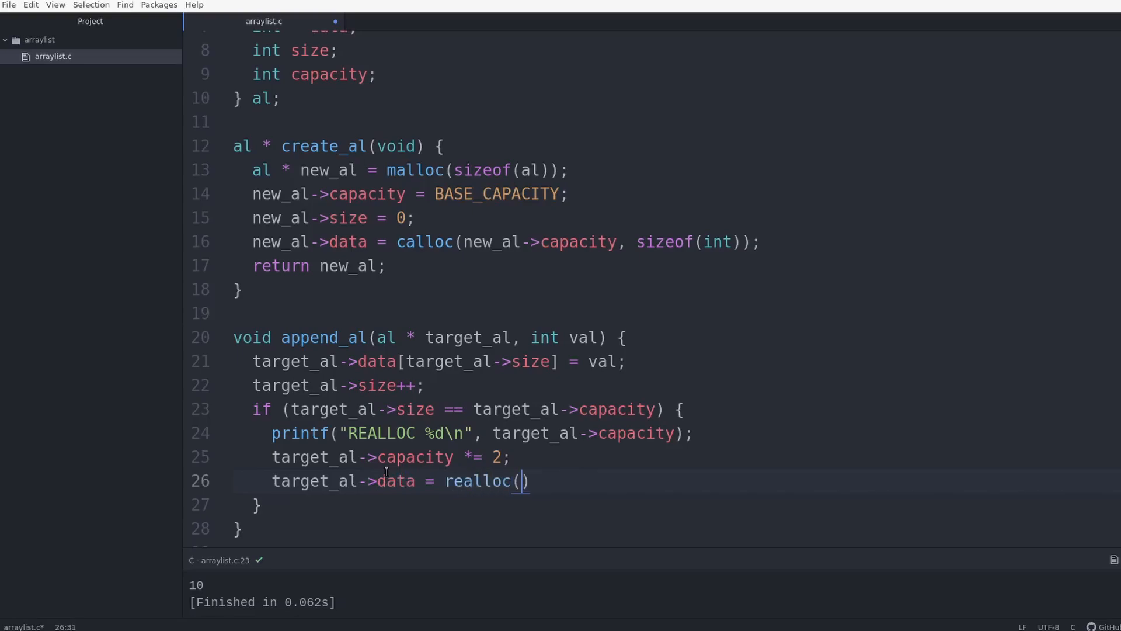
pyautogui.write('target_al')
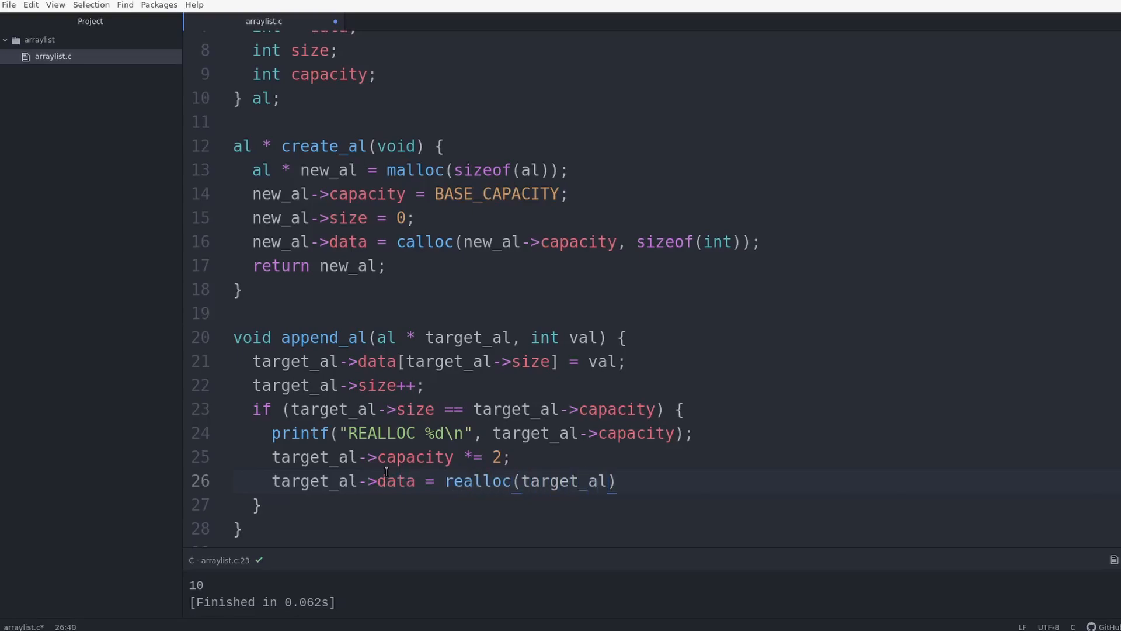
pyautogui.write('->data,')
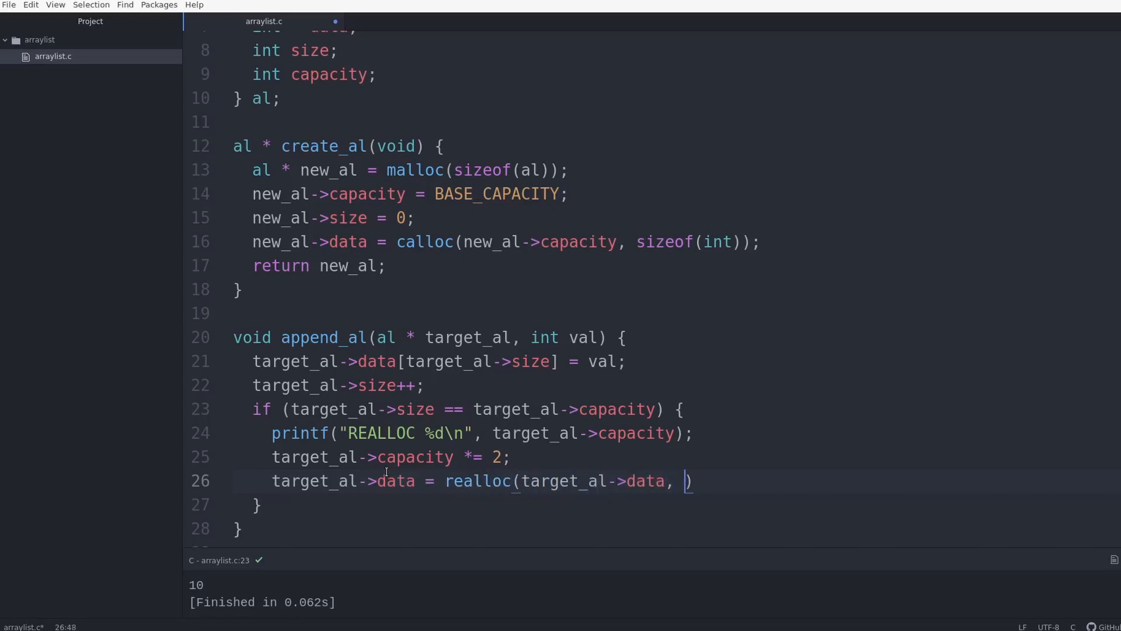
pyautogui.doubleClick(592, 481)
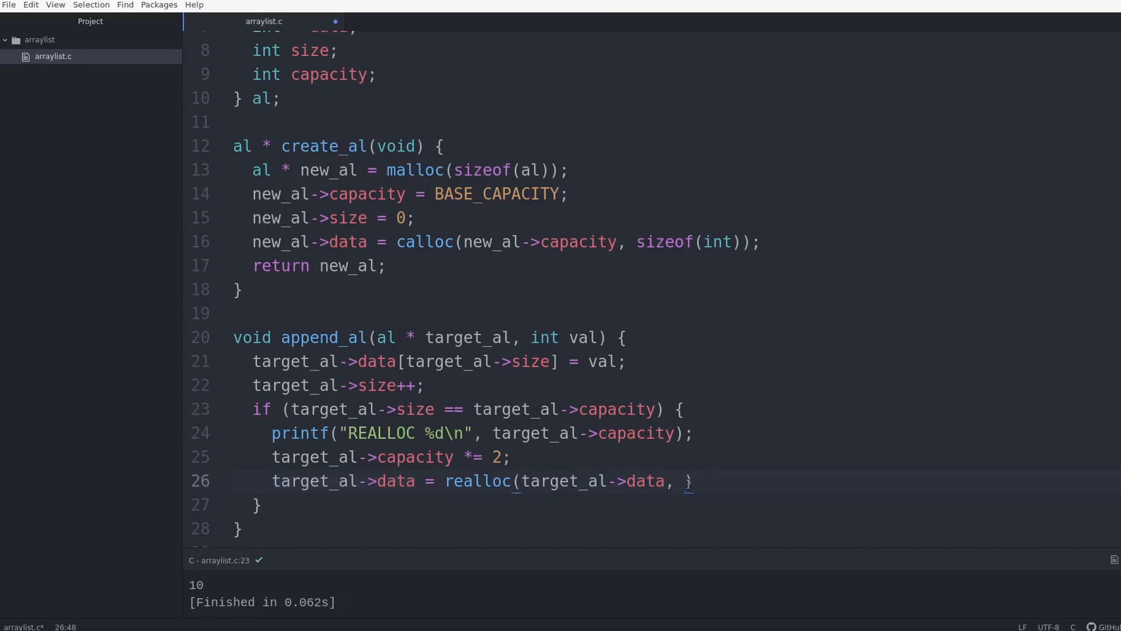
pyautogui.write('sizeof(i')
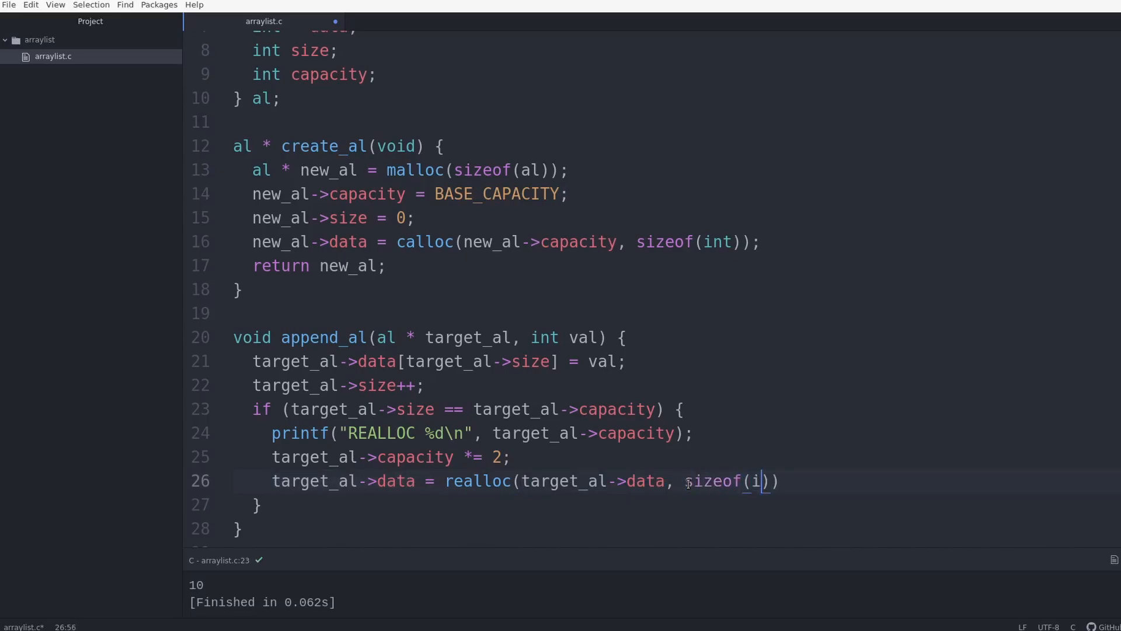
pyautogui.write('nt) * ta')
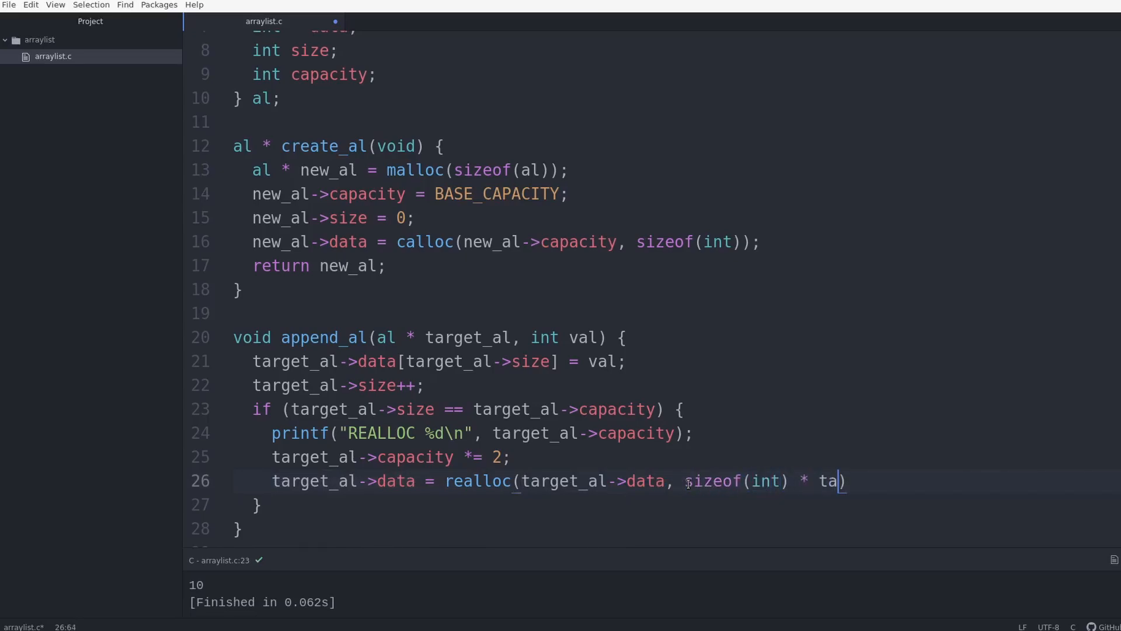
pyautogui.write('rget_al->ca')
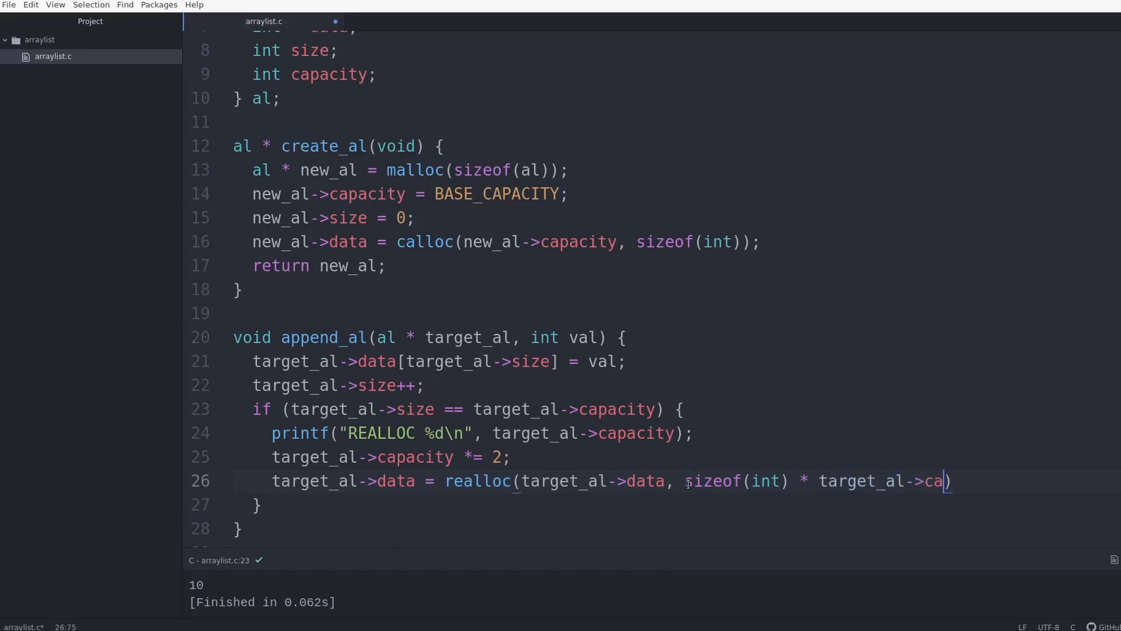
pyautogui.write('pacity')
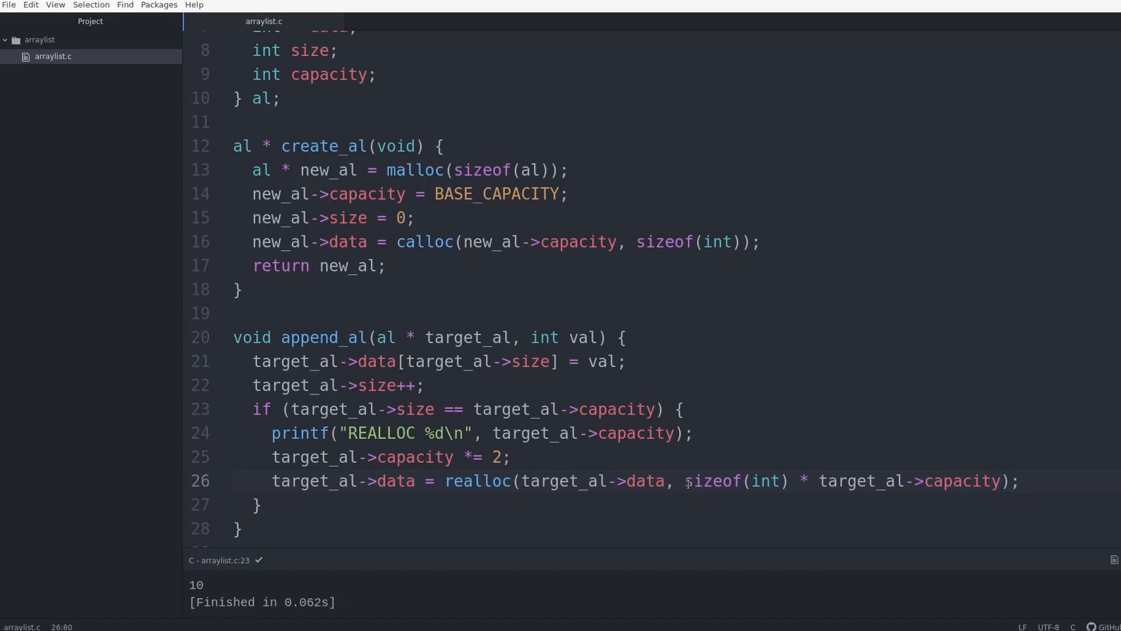
pyautogui.doubleClick(590, 481)
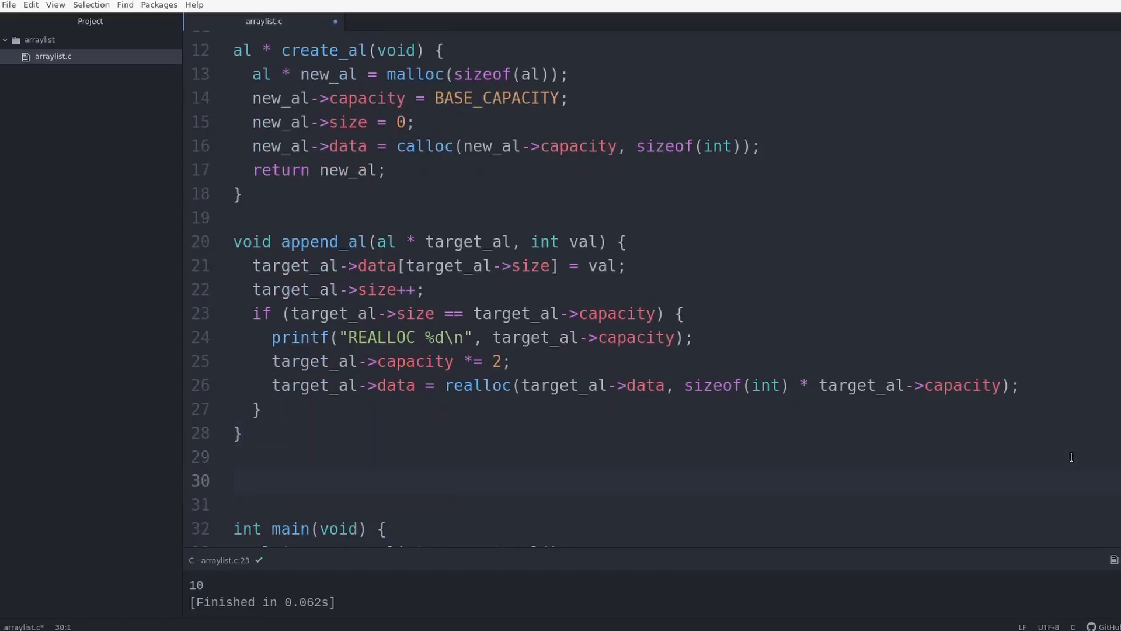
# Declare void print_al(al * target_al) with a for loop while i < target_al->size.
pyautogui.write('void print')
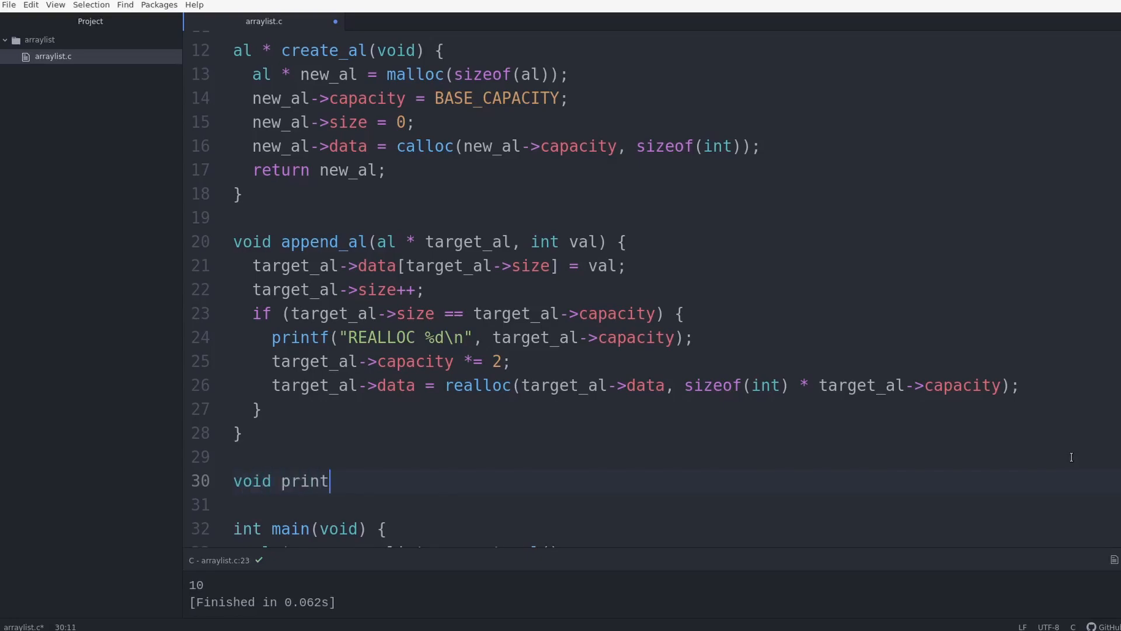
pyautogui.write('_al()')
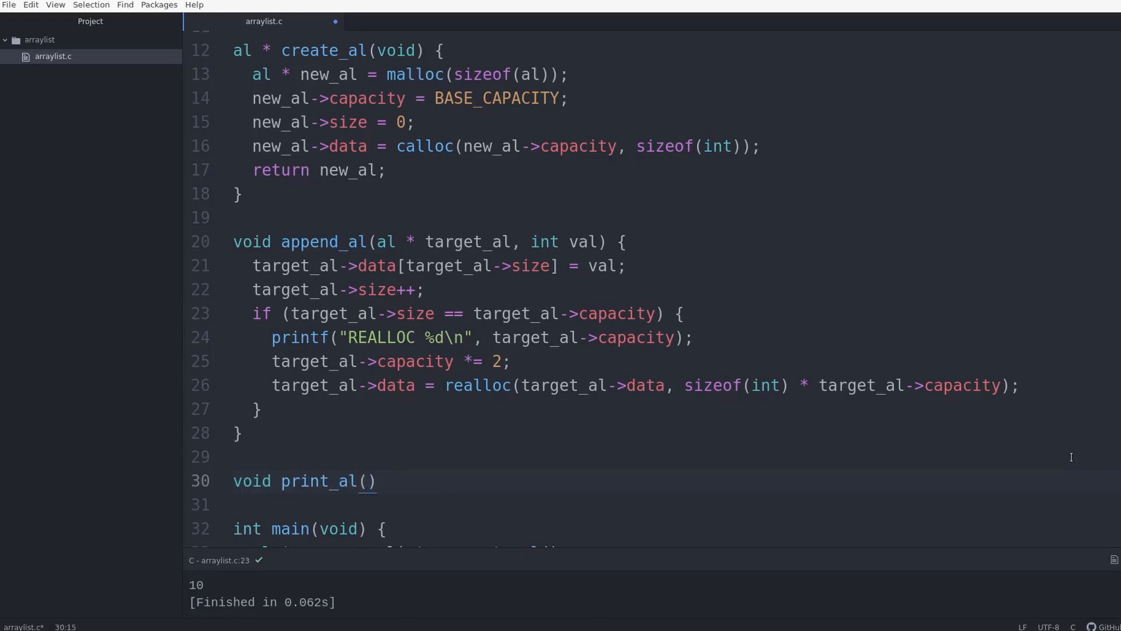
pyautogui.write('al * targ')
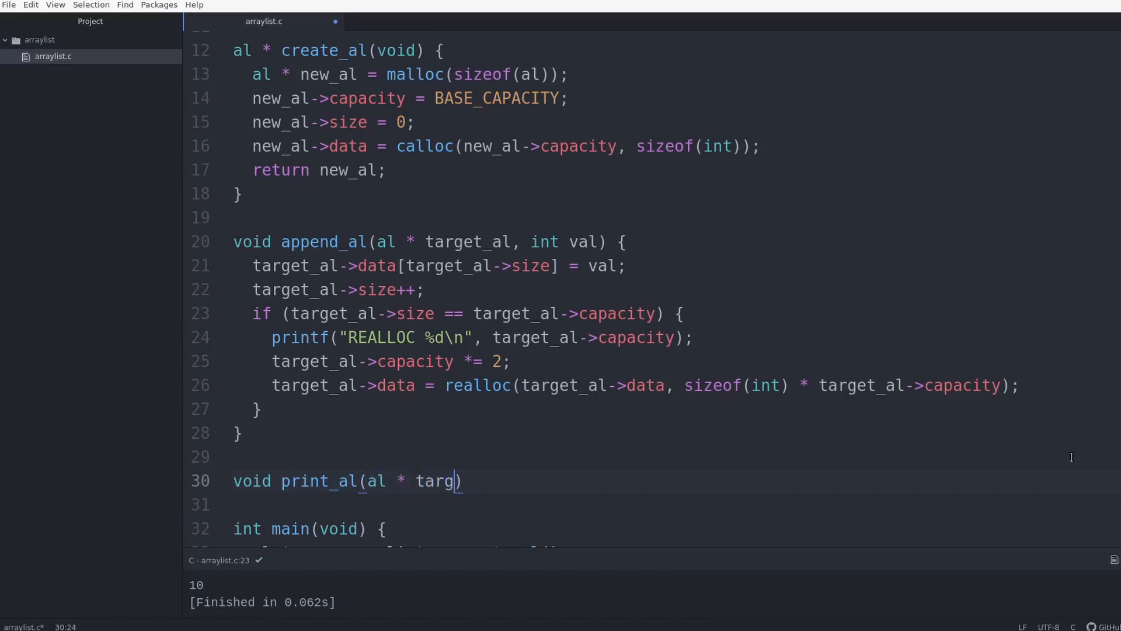
pyautogui.write('et_al) {')
pyautogui.click(677, 505)
pyautogui.write('for (int i = 0; i < t')
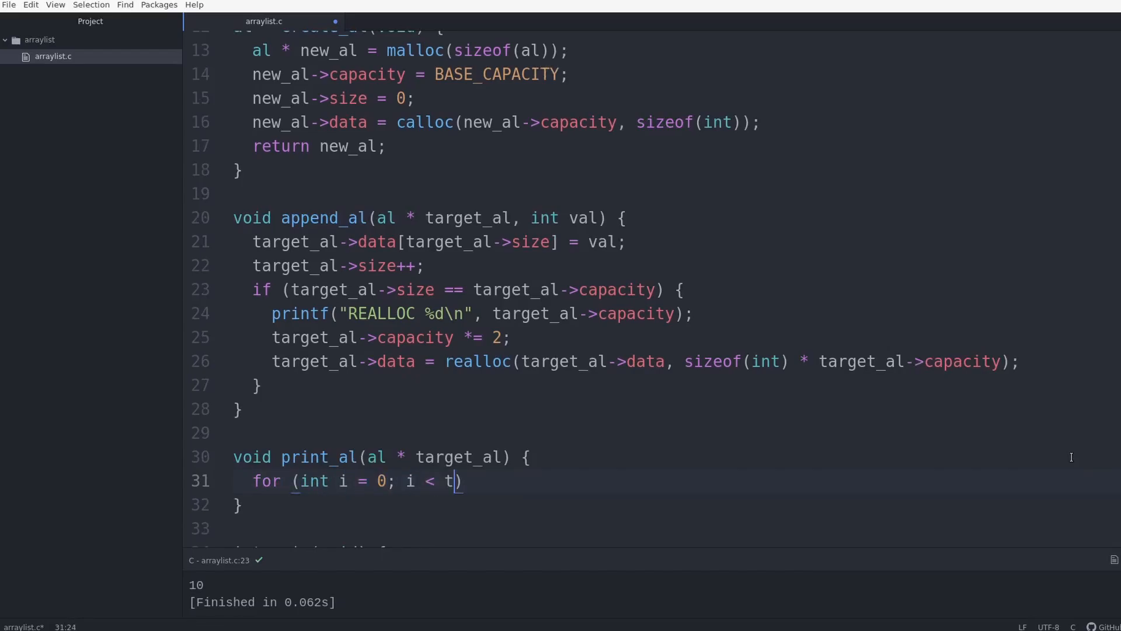
pyautogui.write('arget_al->si')
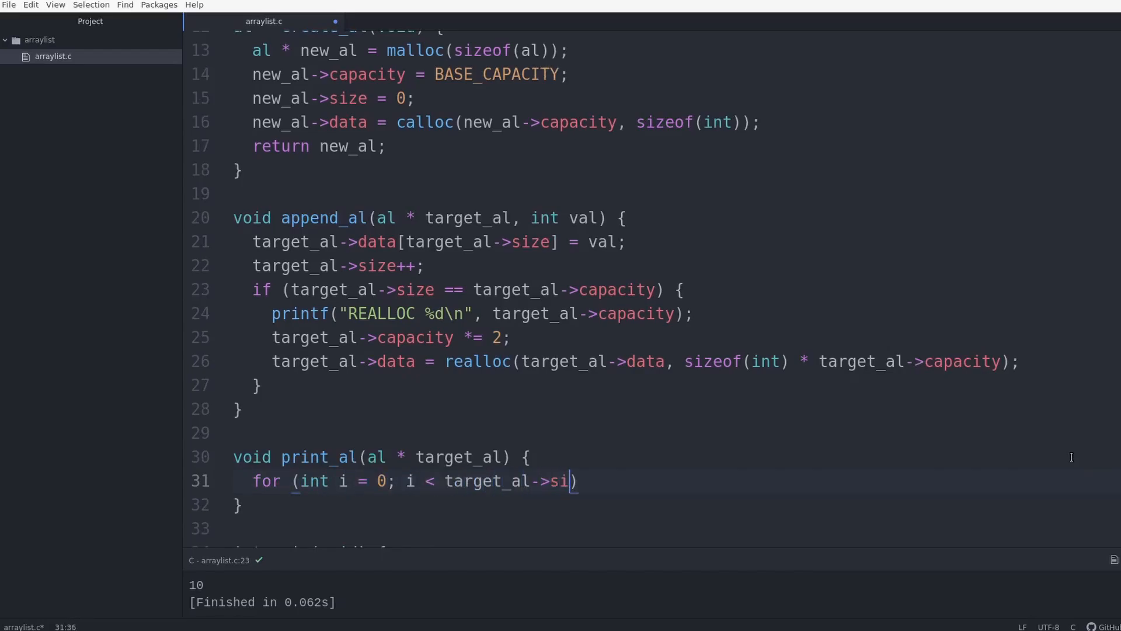
pyautogui.write('ze; i++')
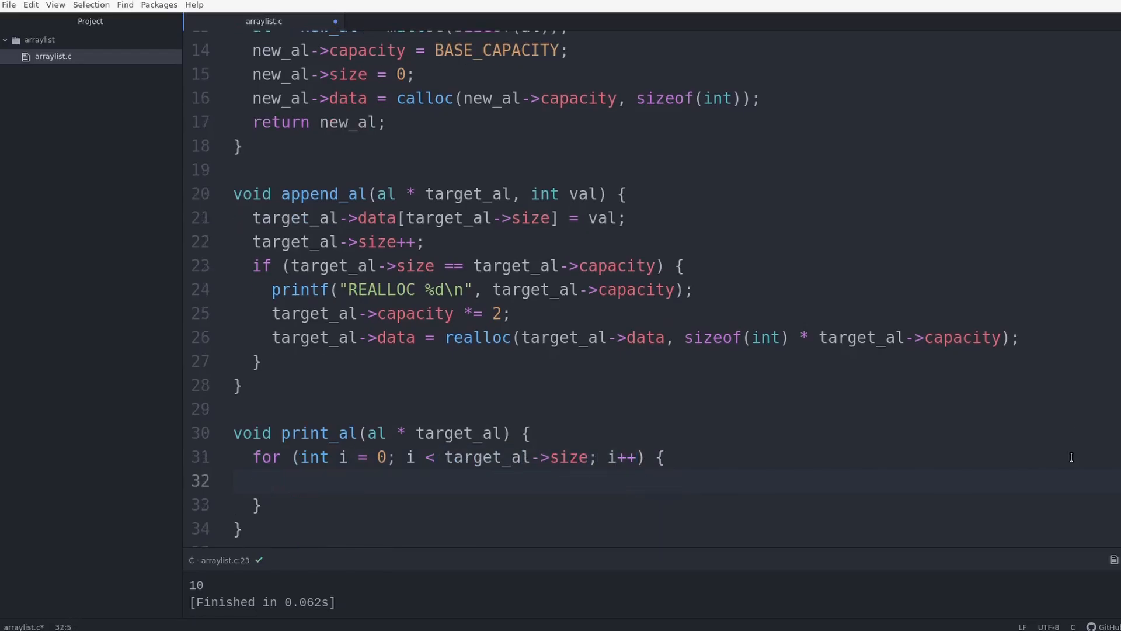
# Print each target_al->data[i] with printf("%d "), then printf("\n") after the loop.
pyautogui.write('print')
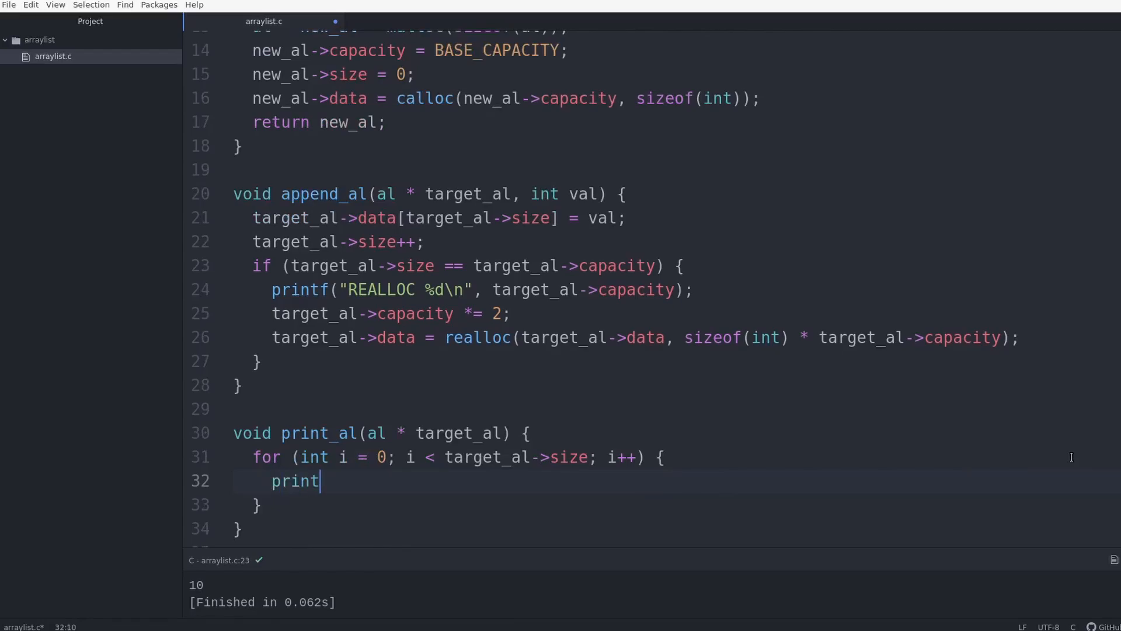
pyautogui.write('f("%d")')
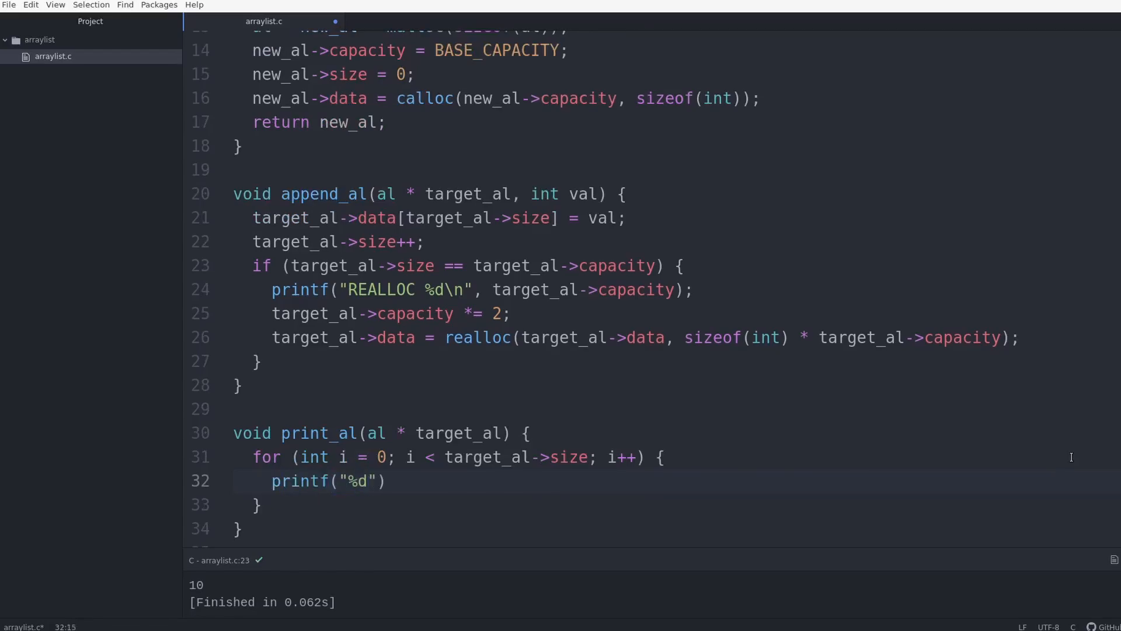
pyautogui.write(', t')
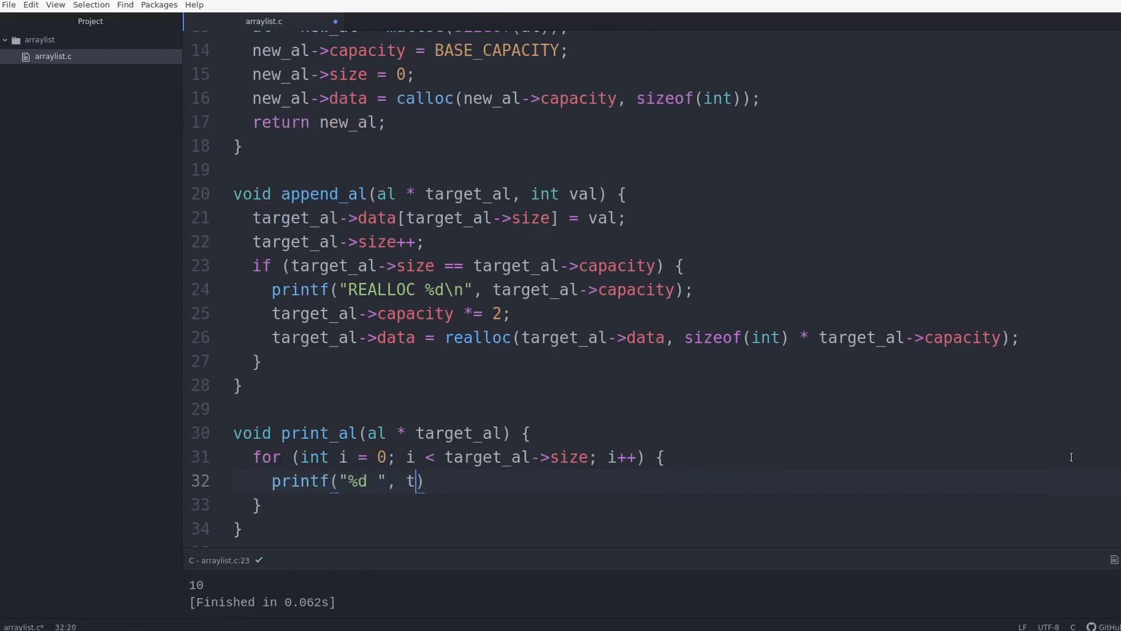
pyautogui.write('arget_al->')
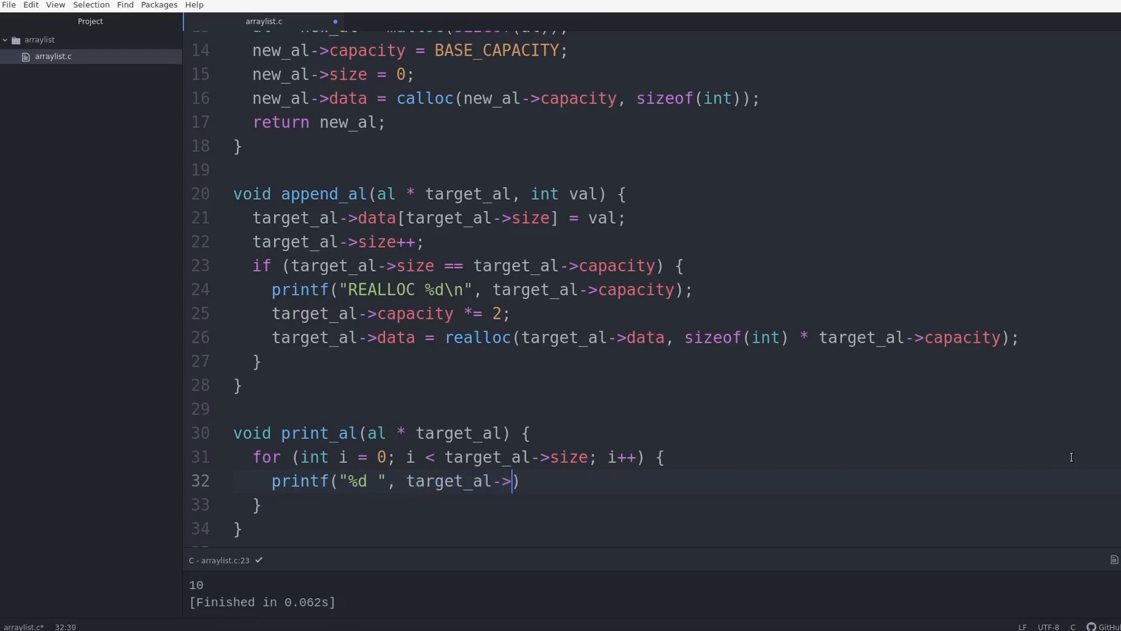
pyautogui.write('data')
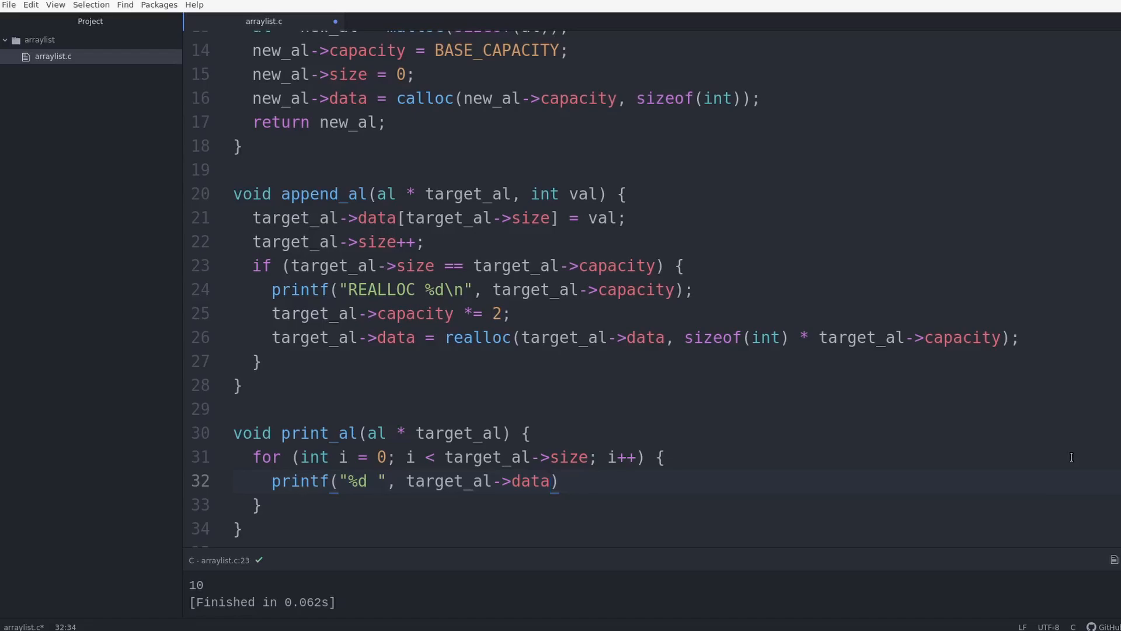
pyautogui.write('[i]')
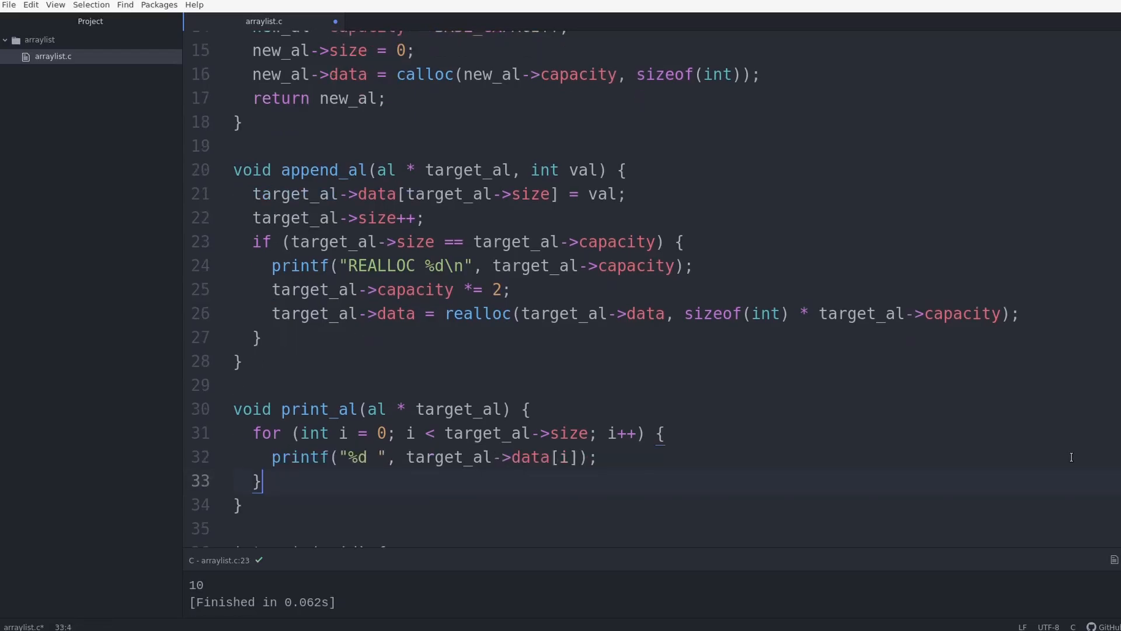
pyautogui.write('printf()')
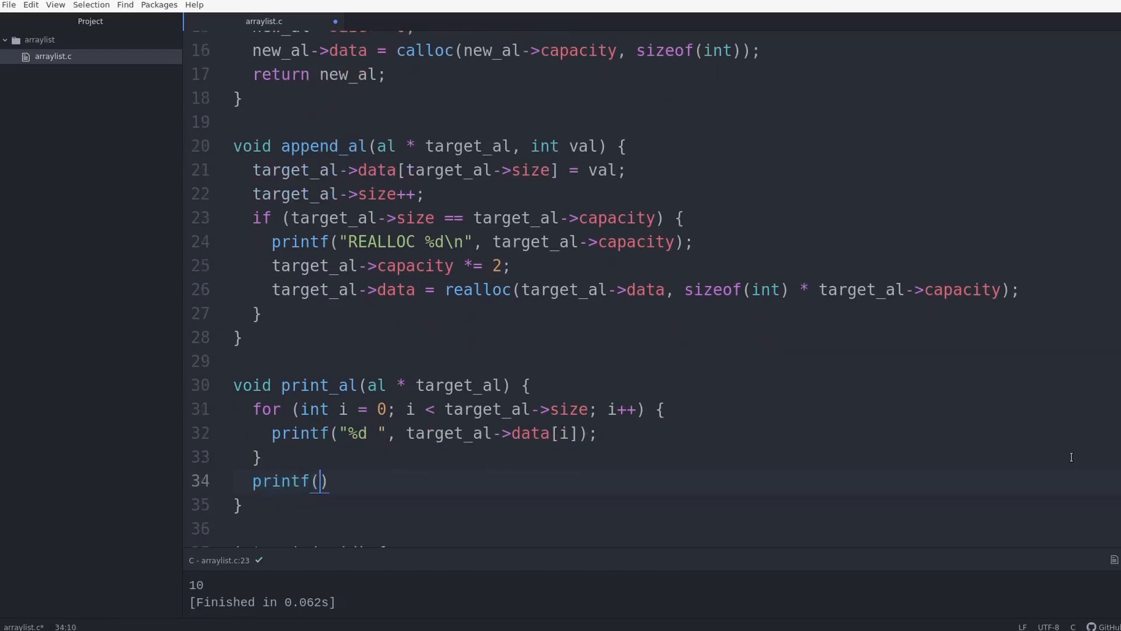
pyautogui.write('"\\n"')
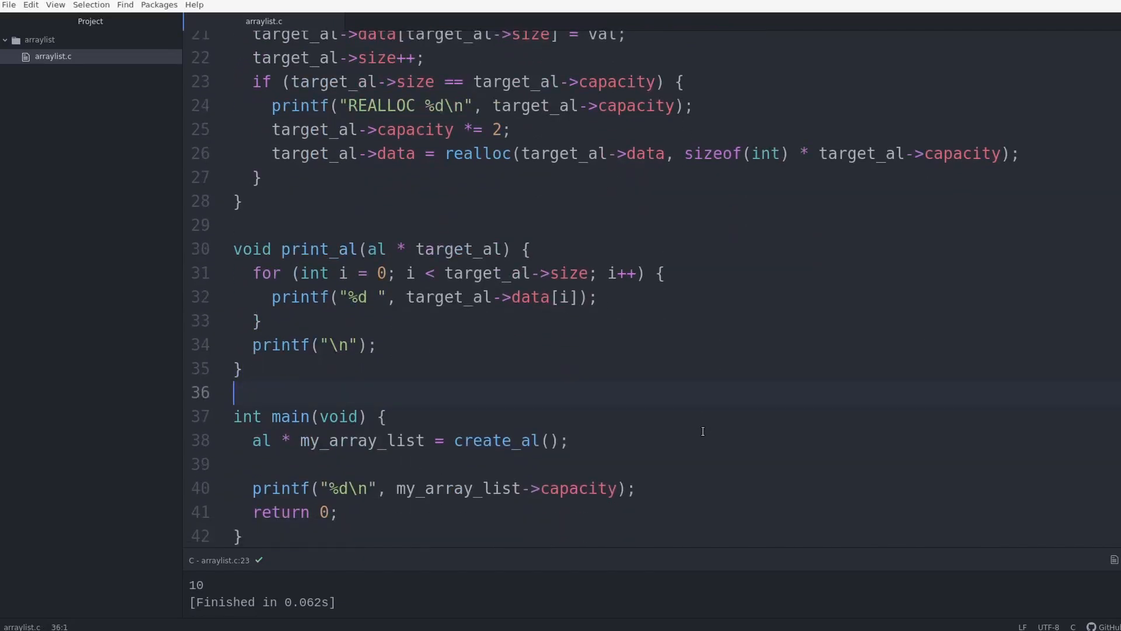
# In main, append 3, 7 and 2 to my_array_list and call print_al on it.
pyautogui.press('enter')
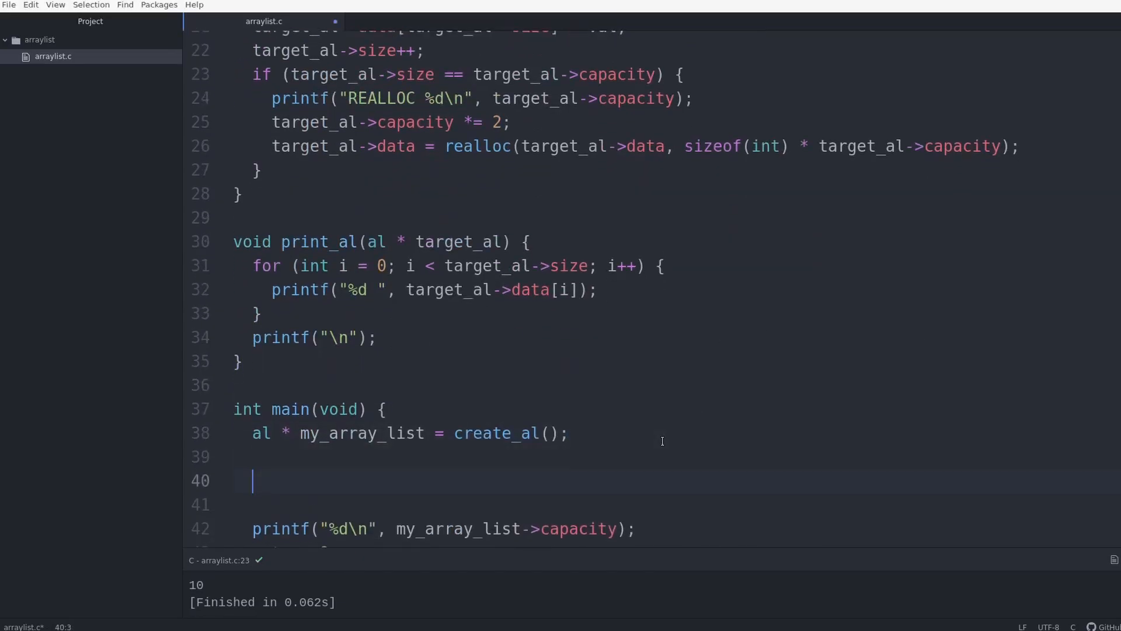
pyautogui.write(',')
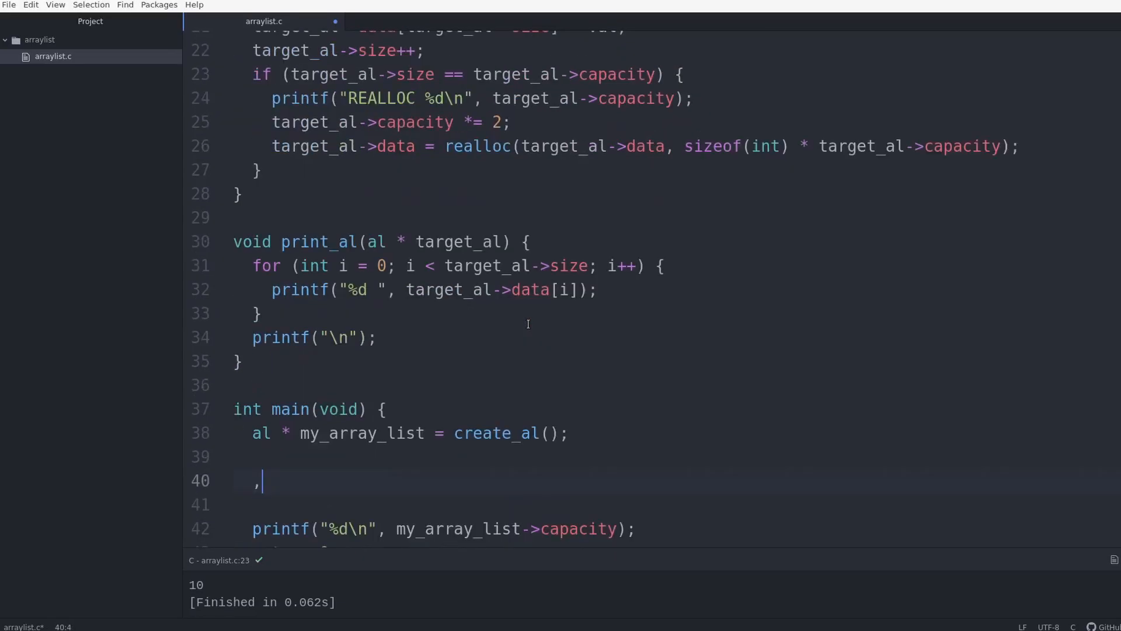
pyautogui.write('my_array')
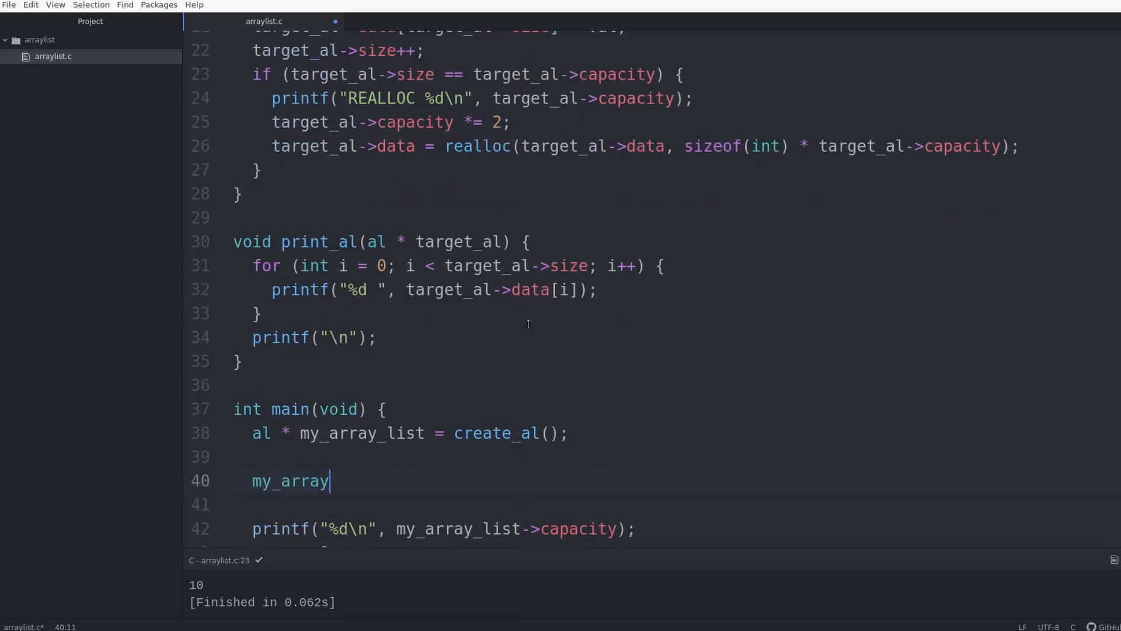
pyautogui.write('_list')
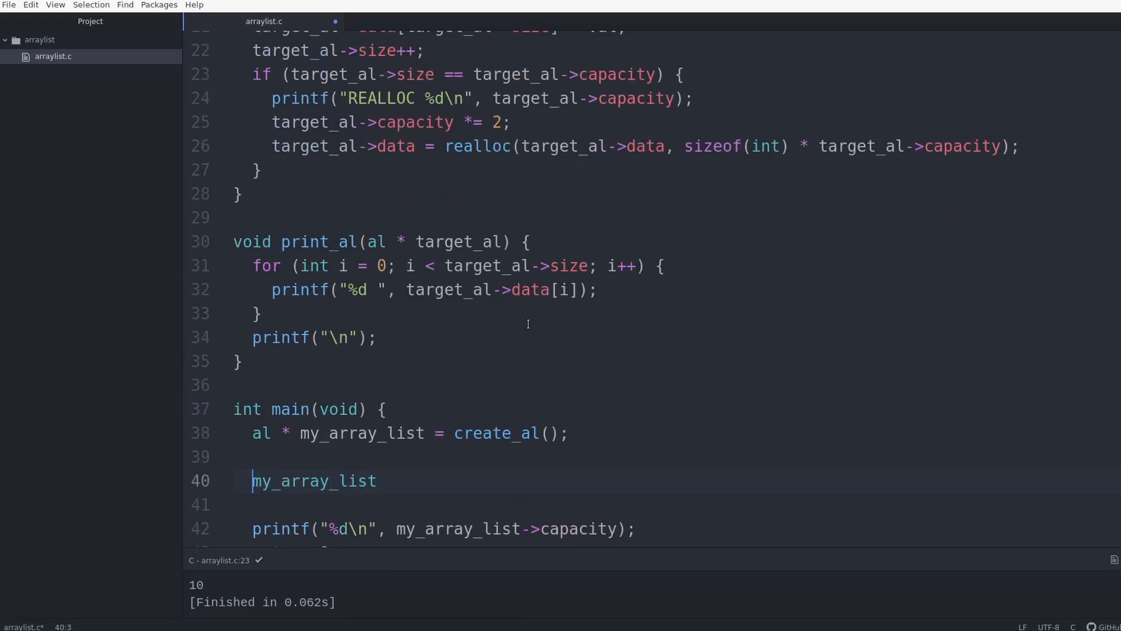
pyautogui.write('append_al')
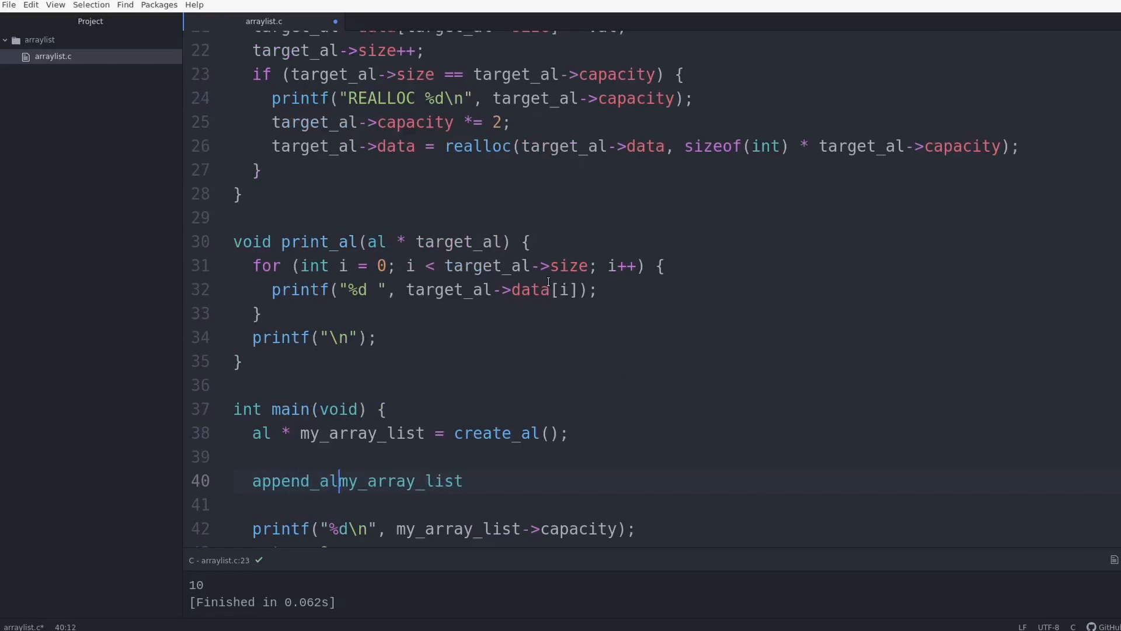
pyautogui.write('(my_array_list, 3,')
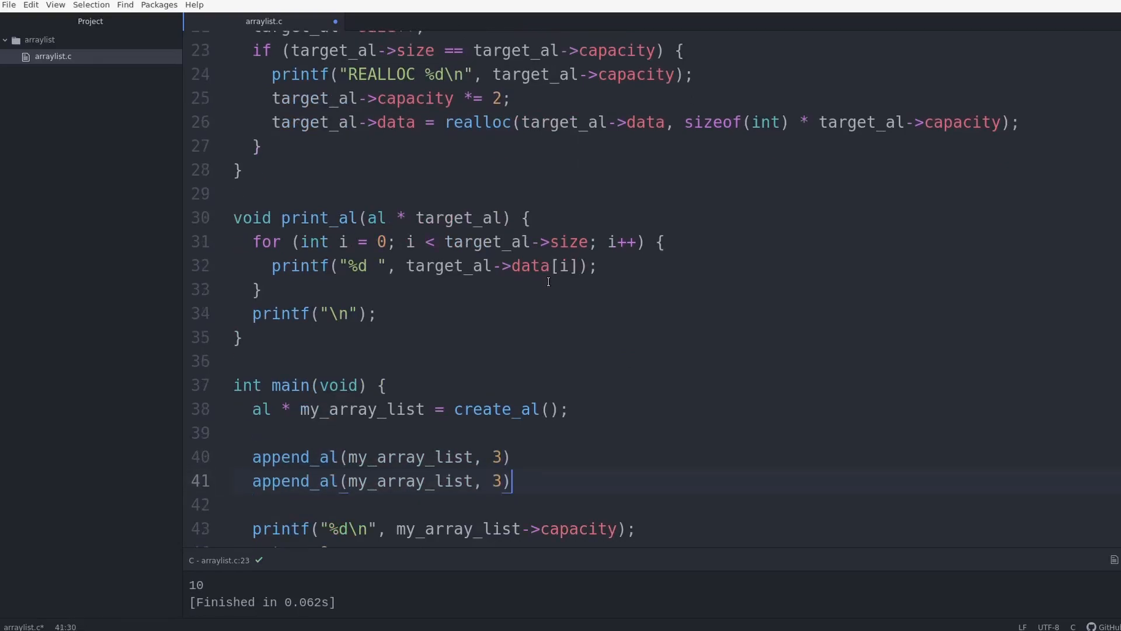
pyautogui.write('7')
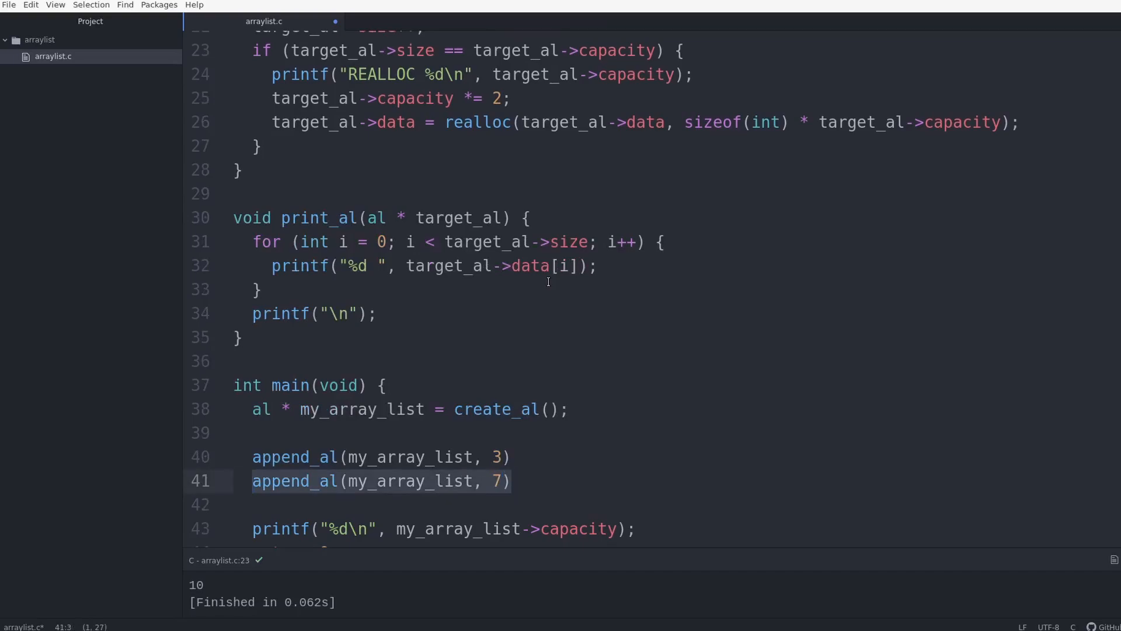
pyautogui.write('append_al(my_array_list, 2);')
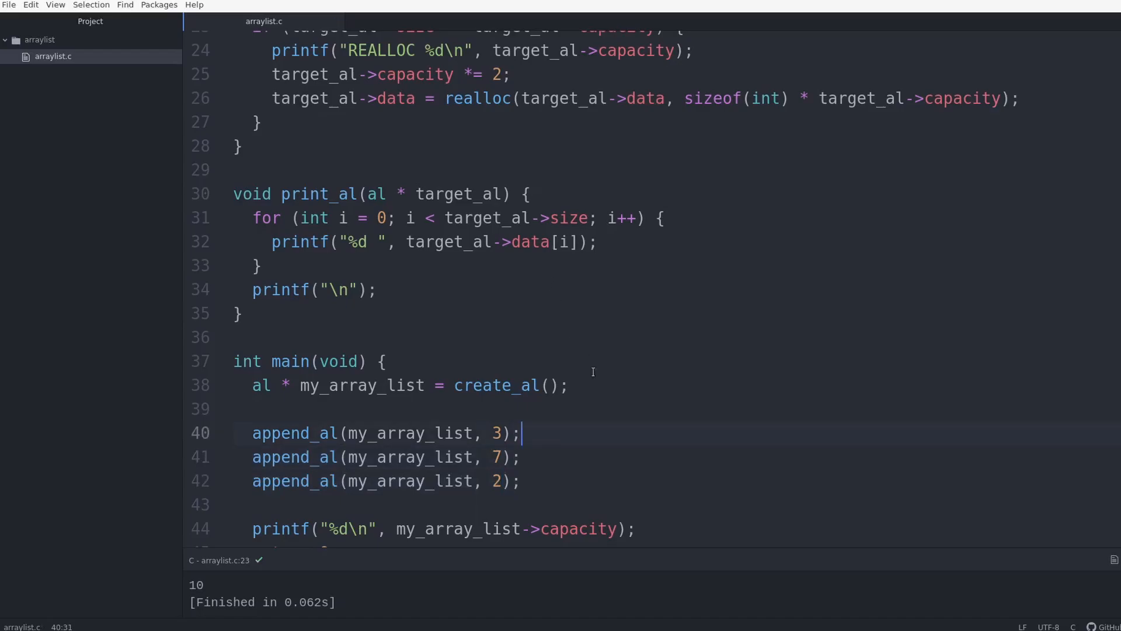
pyautogui.write('print')
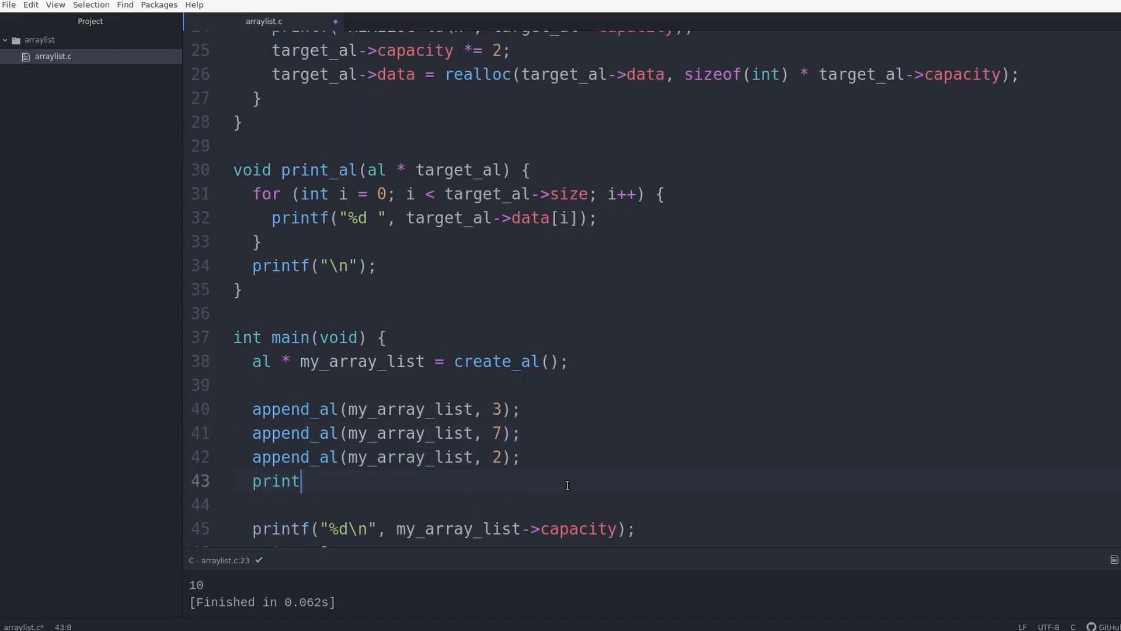
pyautogui.write('_al()')
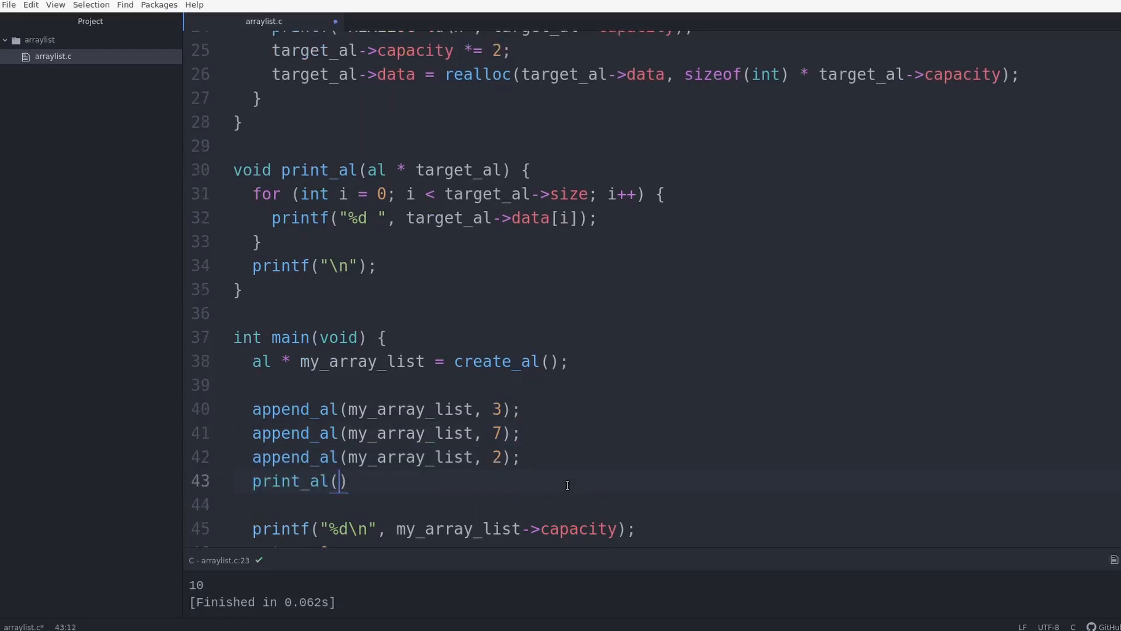
pyautogui.write('my_array_list')
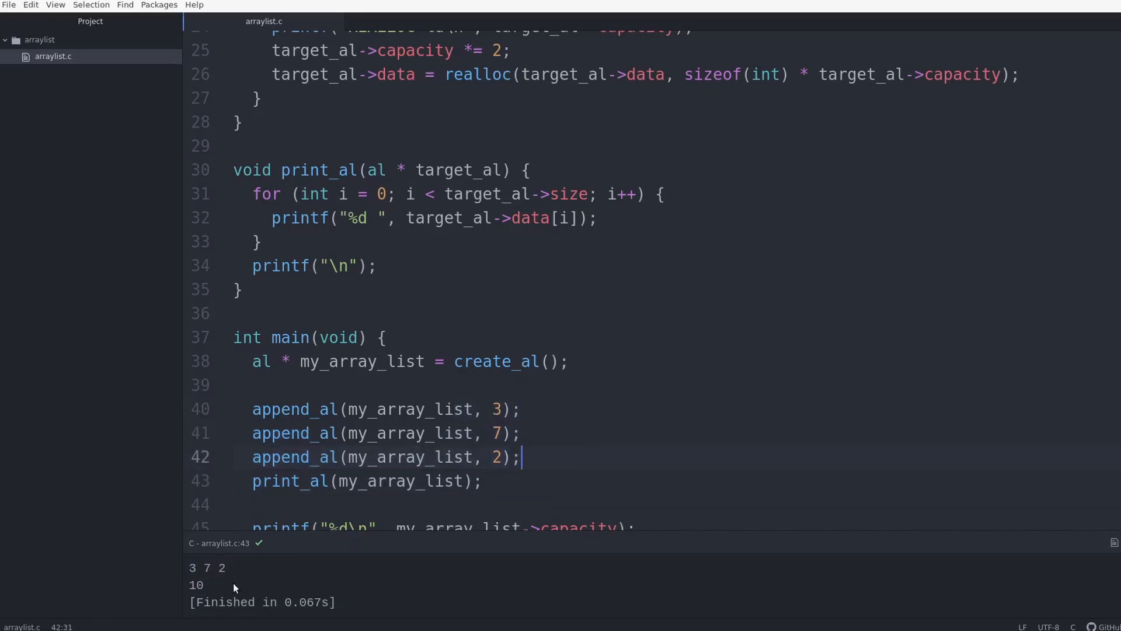
# Make main set my_array_list->data[1] to 2 and print data[1] instead of capacity.
pyautogui.doubleClick(197, 585)
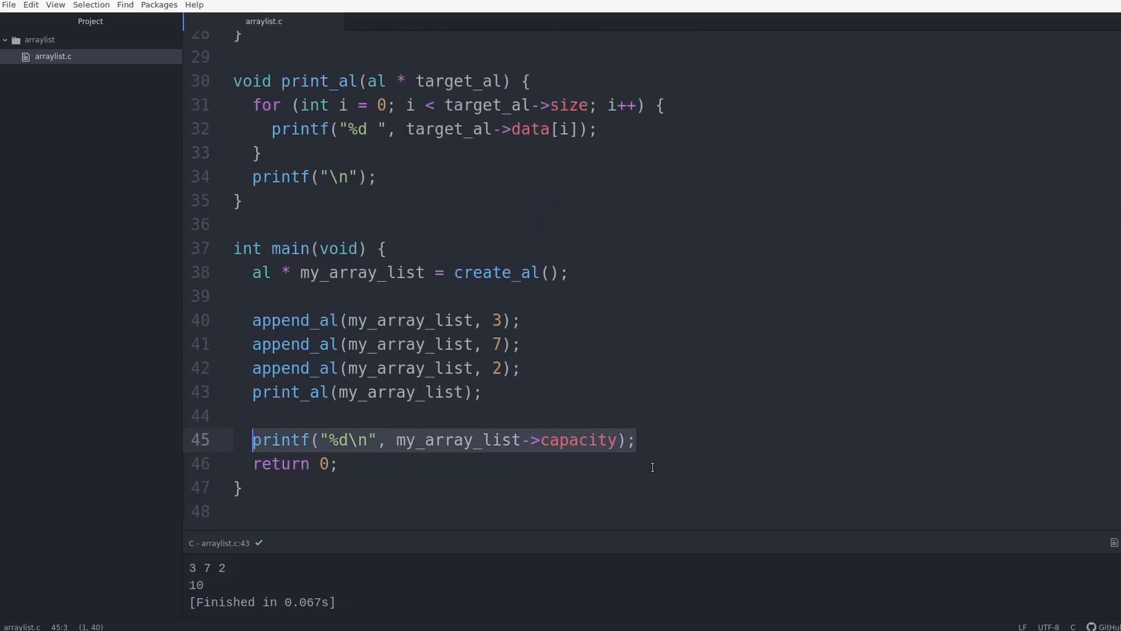
pyautogui.click(599, 440)
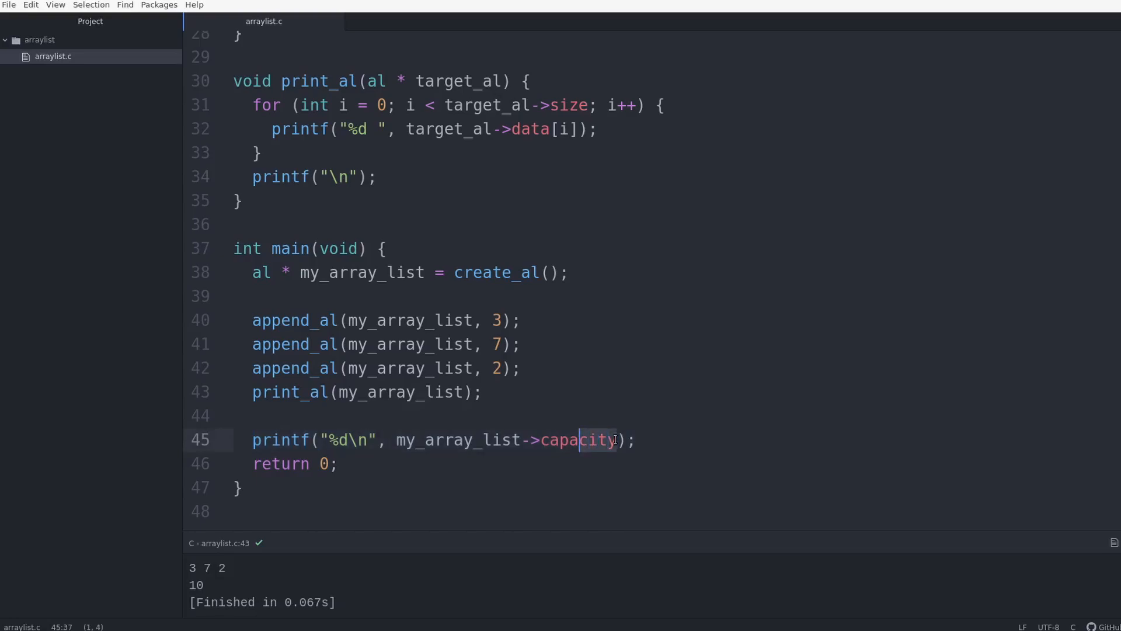
pyautogui.write('data[]')
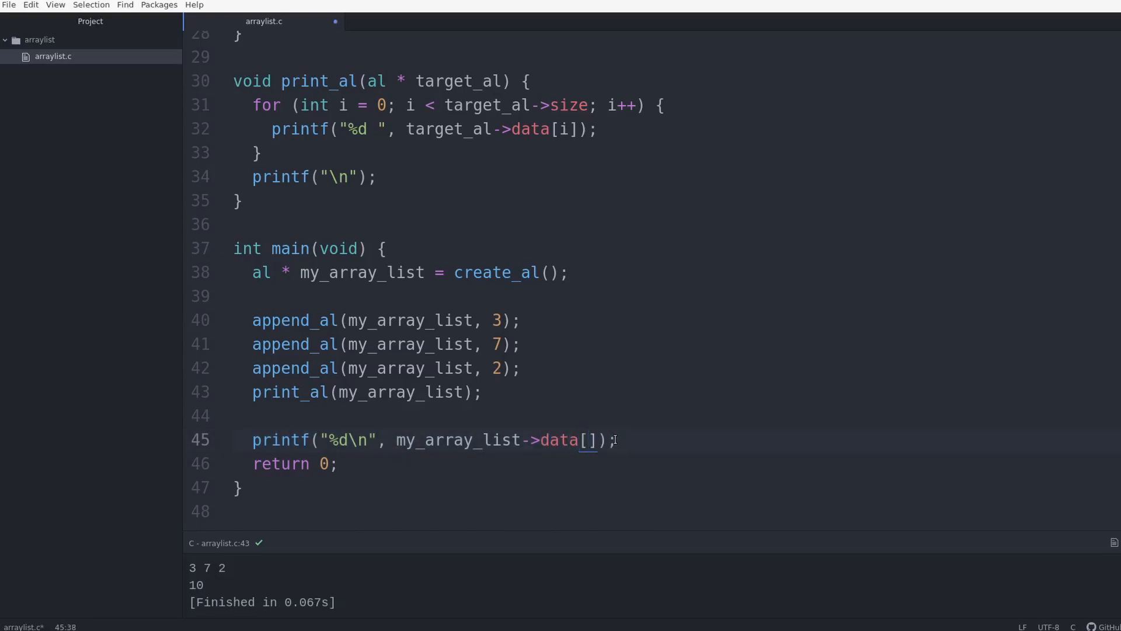
pyautogui.write('1')
pyautogui.write('my_array_list->data[1')
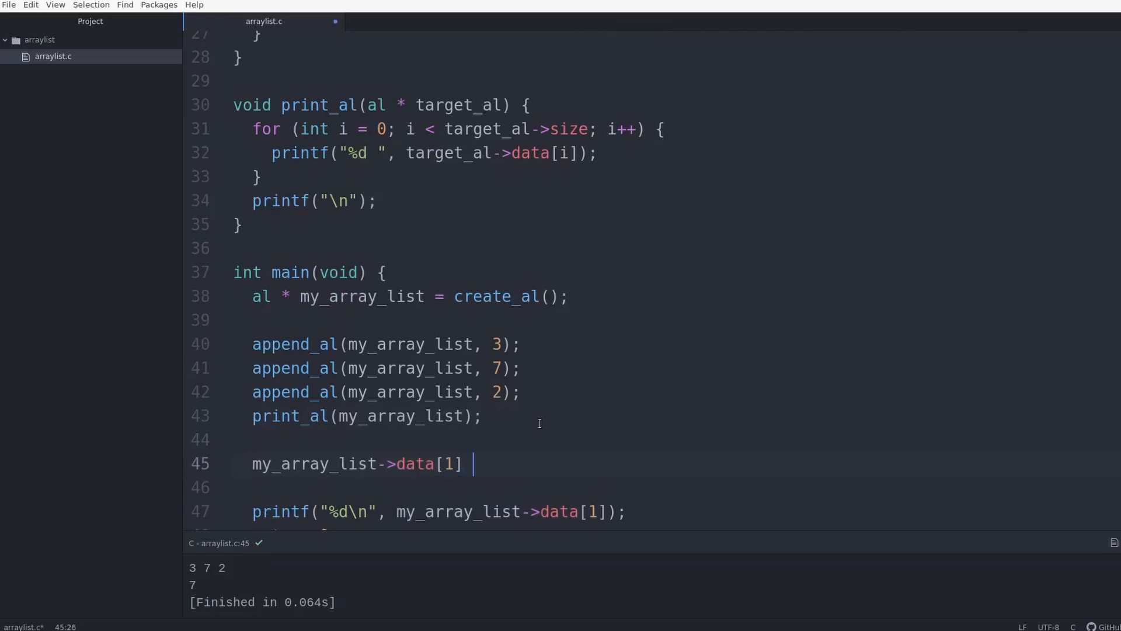
pyautogui.write('= 2;')
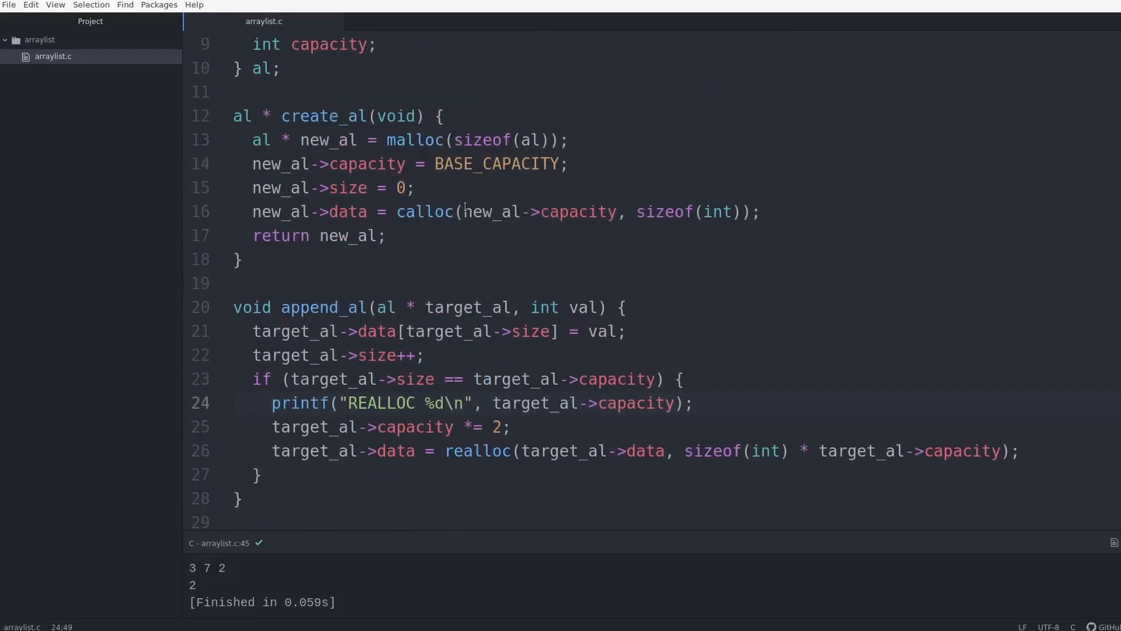
pyautogui.scroll(-3)
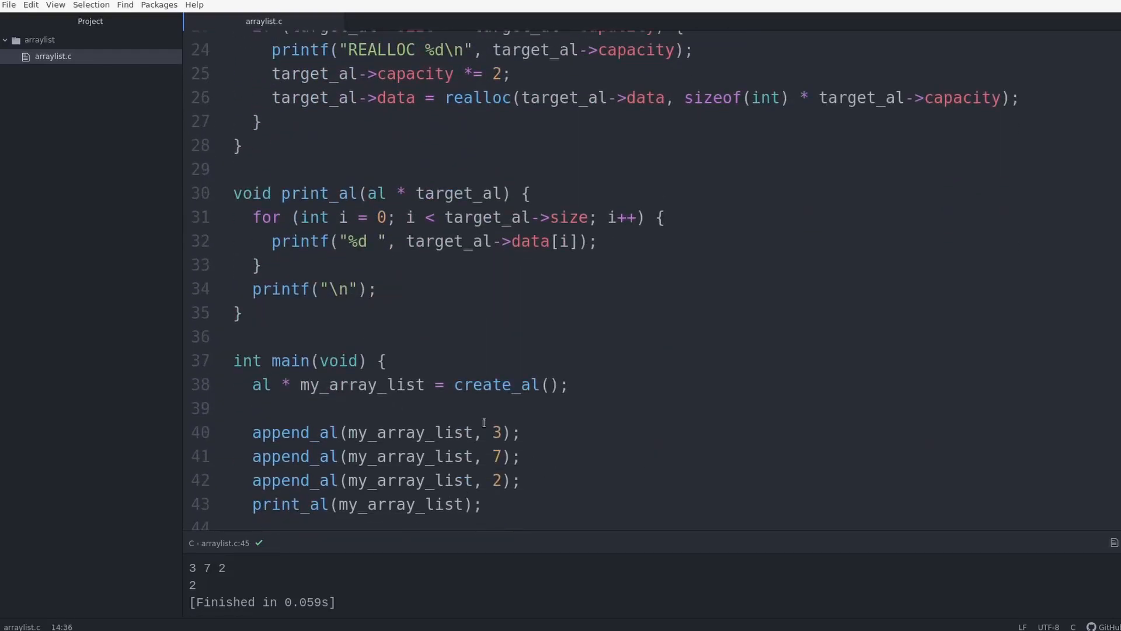
# Replace the three hard-coded appends with a for loop over i < 10, then check the REALLOC 10 output.
pyautogui.write('for (')
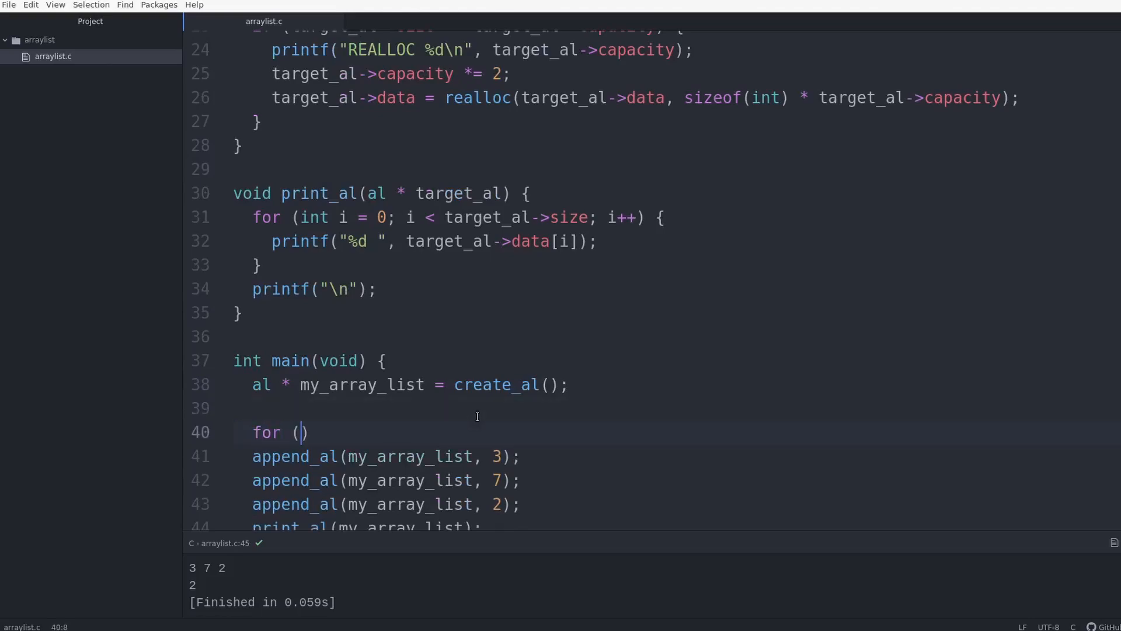
pyautogui.write('int i = 0; i')
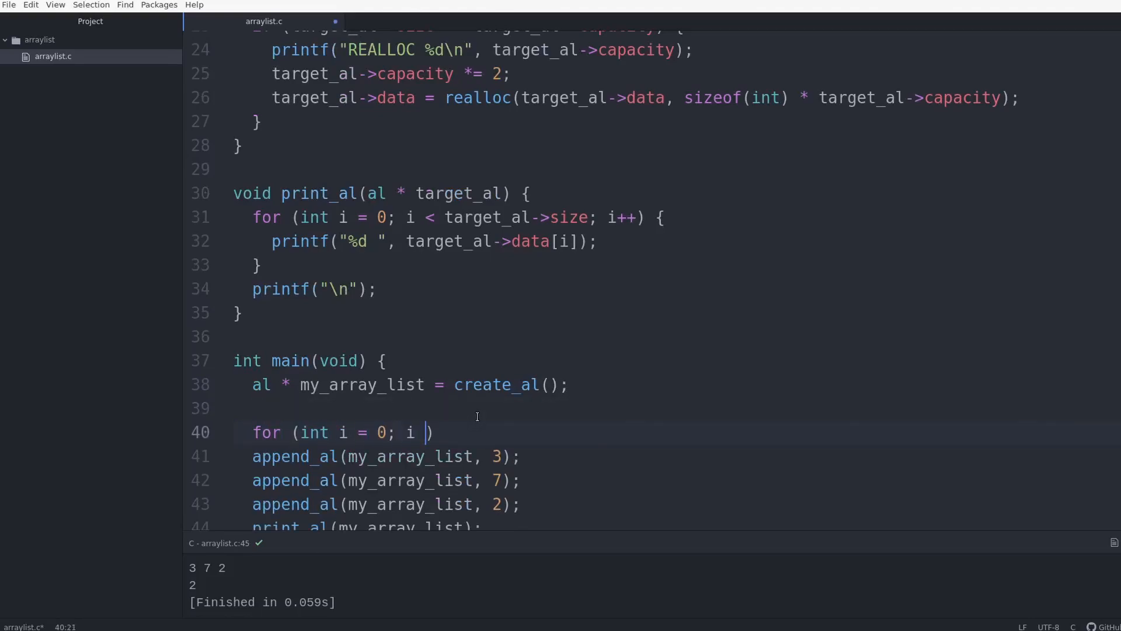
pyautogui.write('< 10; i++')
pyautogui.write('append_al(my_array_list, i);')
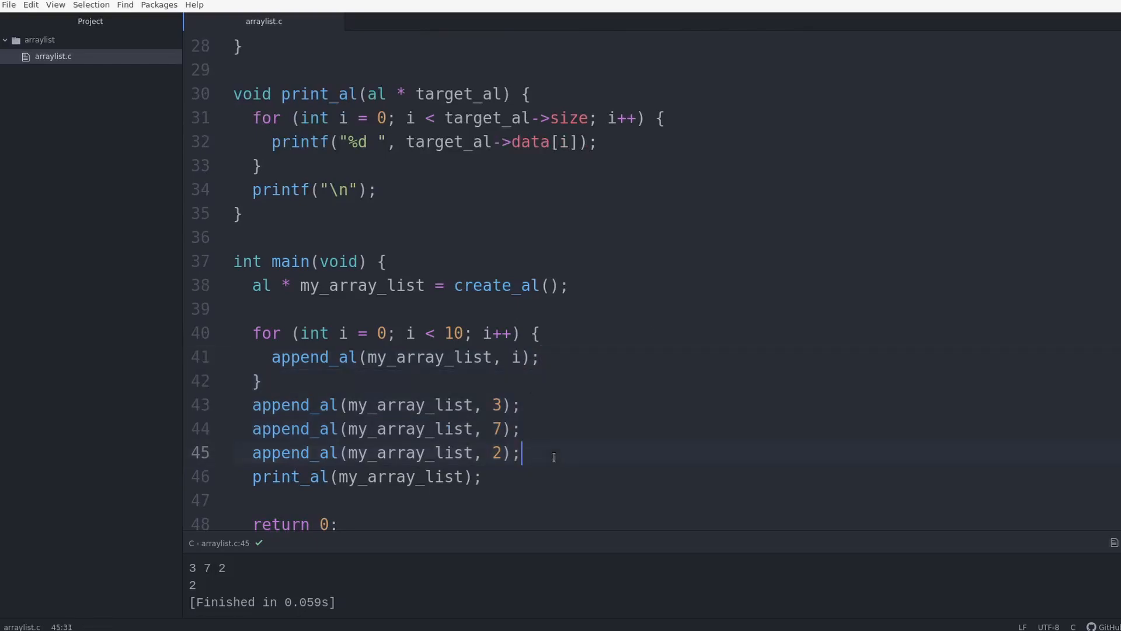
pyautogui.moveTo(522, 452); pyautogui.dragTo(262, 382)
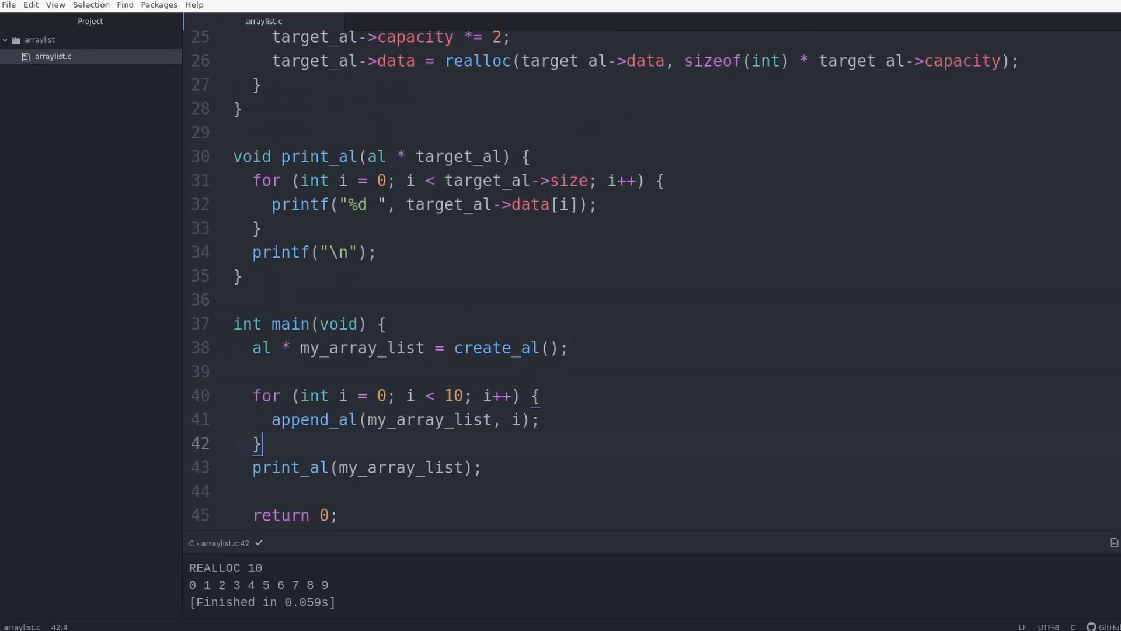
pyautogui.doubleClick(226, 567)
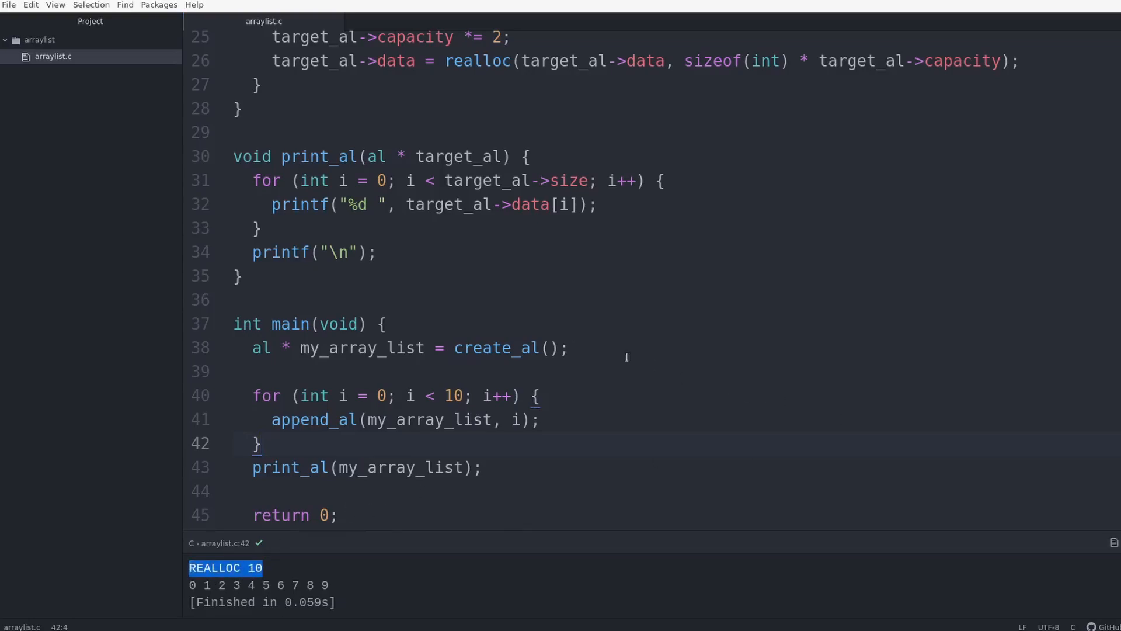
pyautogui.click(684, 396)
pyautogui.write('0')
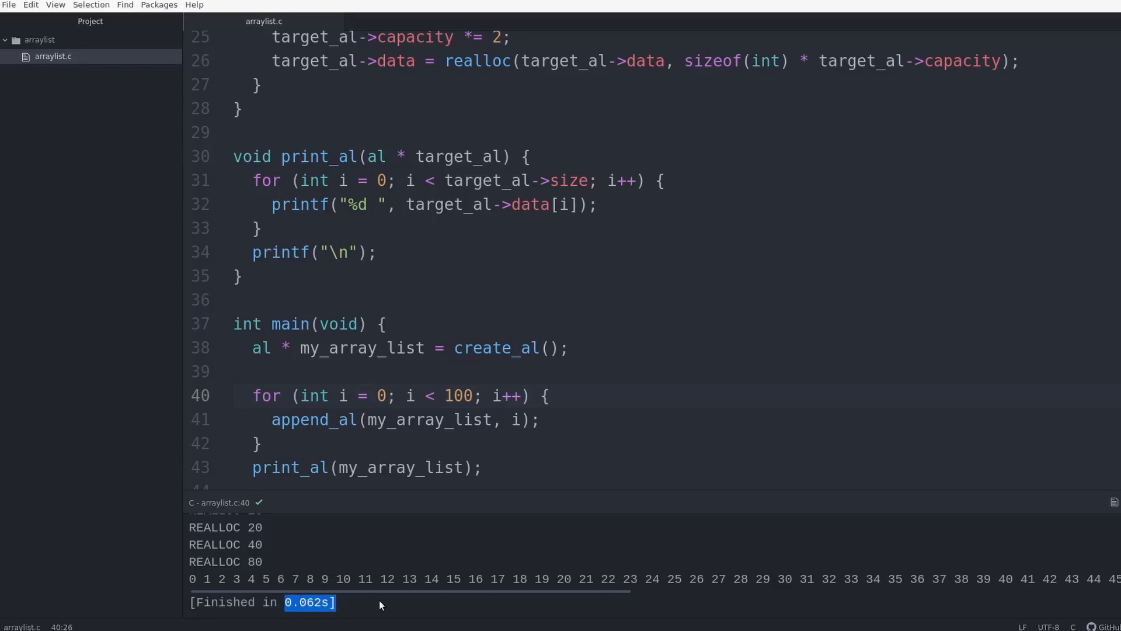
# Raise the loop bound to 10000000 with print_al commented out and rerun.
pyautogui.scroll(-3)
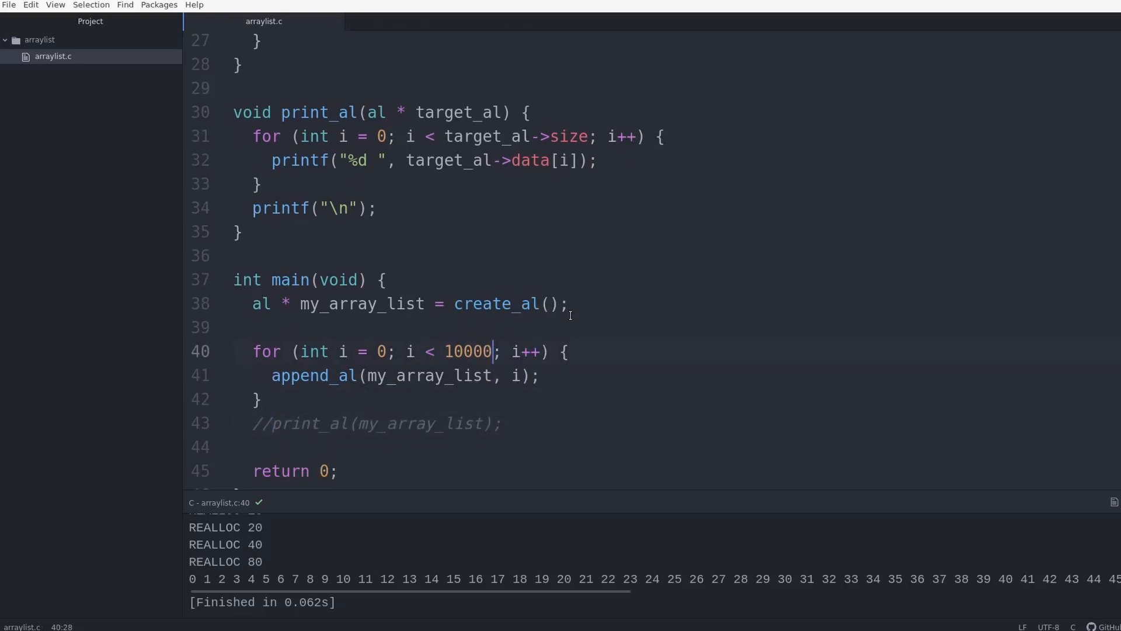
pyautogui.write('000')
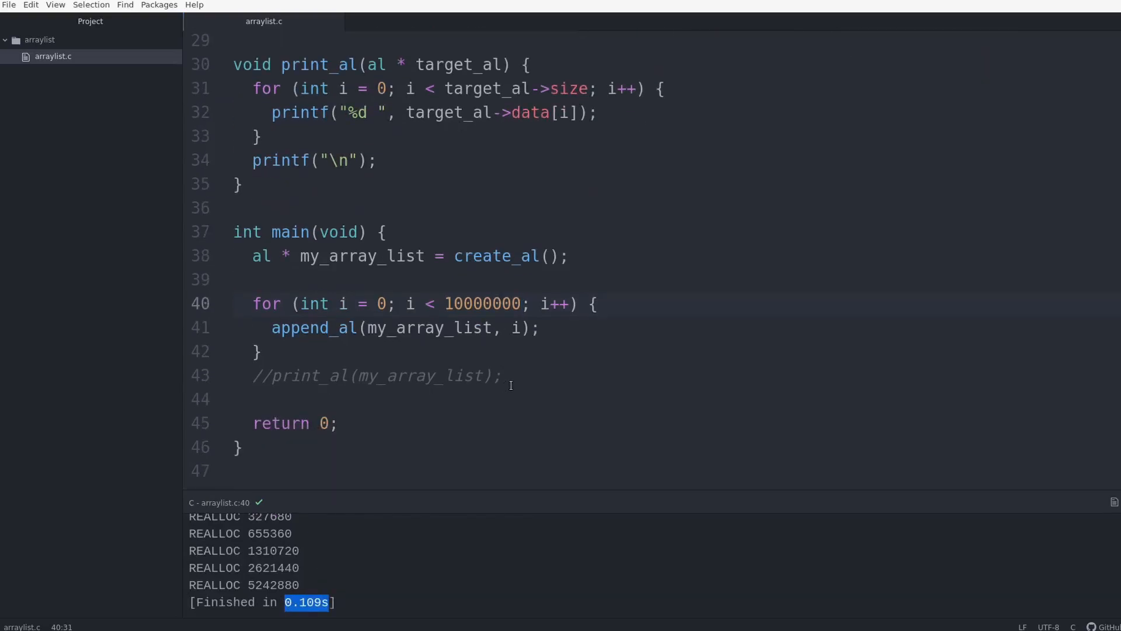
# Print my_array_list->data[5000000] after the loop and confirm the output reads 15000000.
pyautogui.write('p')
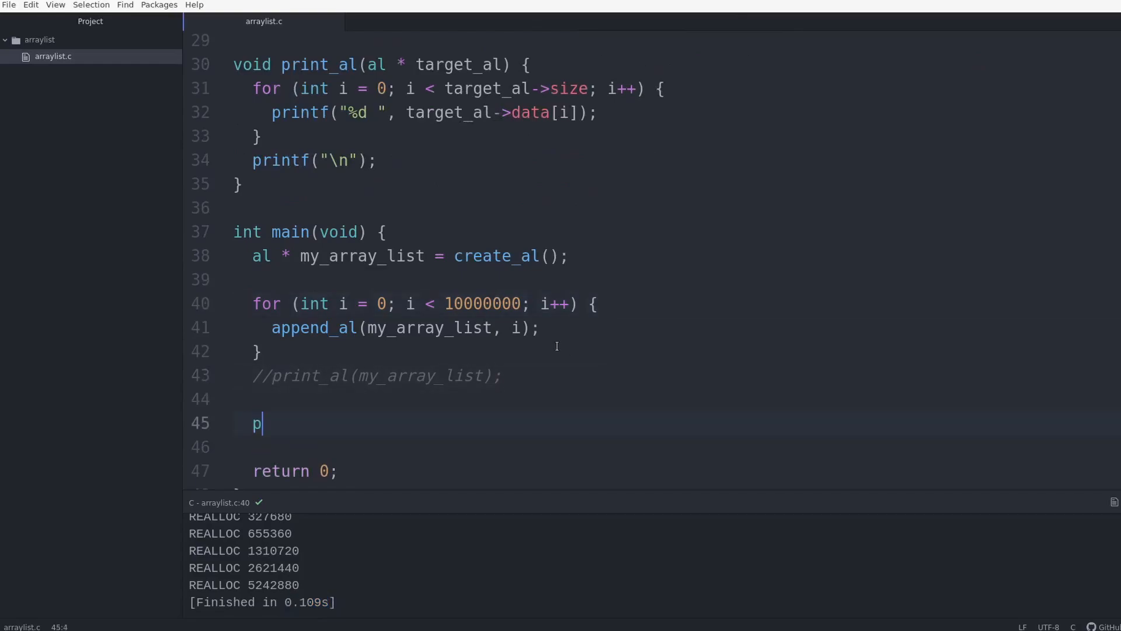
pyautogui.write('rintf("%")')
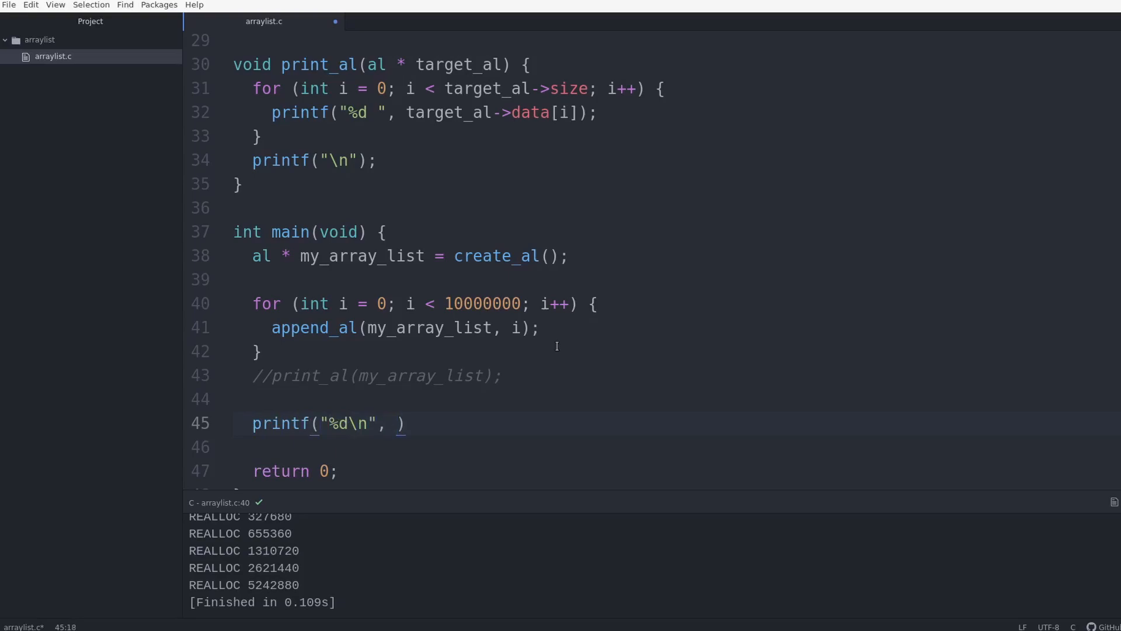
pyautogui.write('my_array_list[')
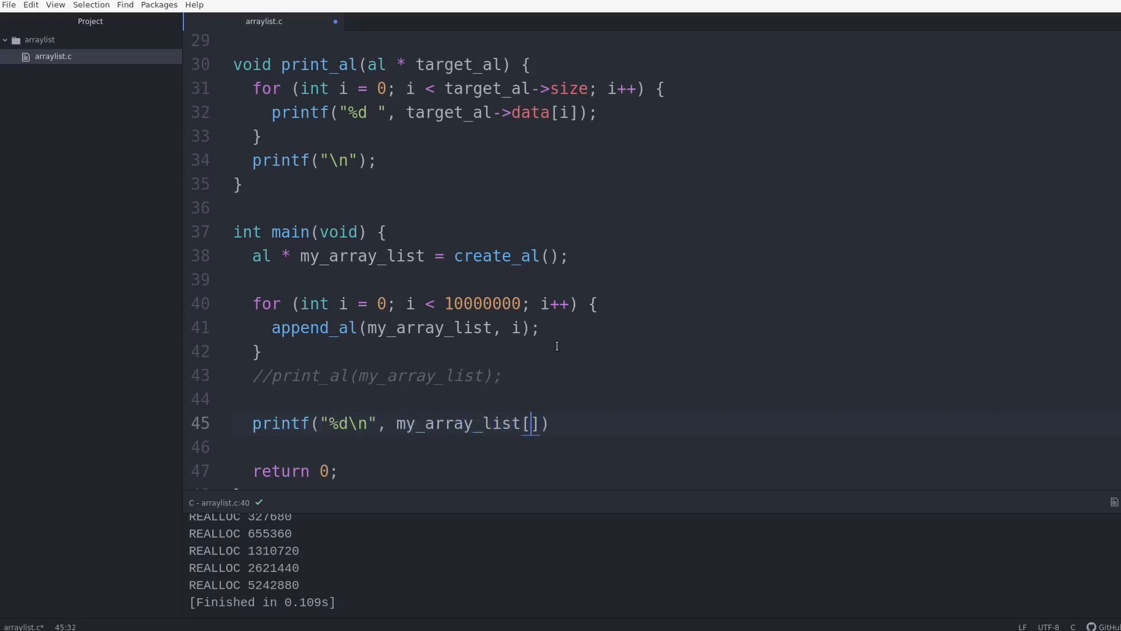
pyautogui.write('5000000')
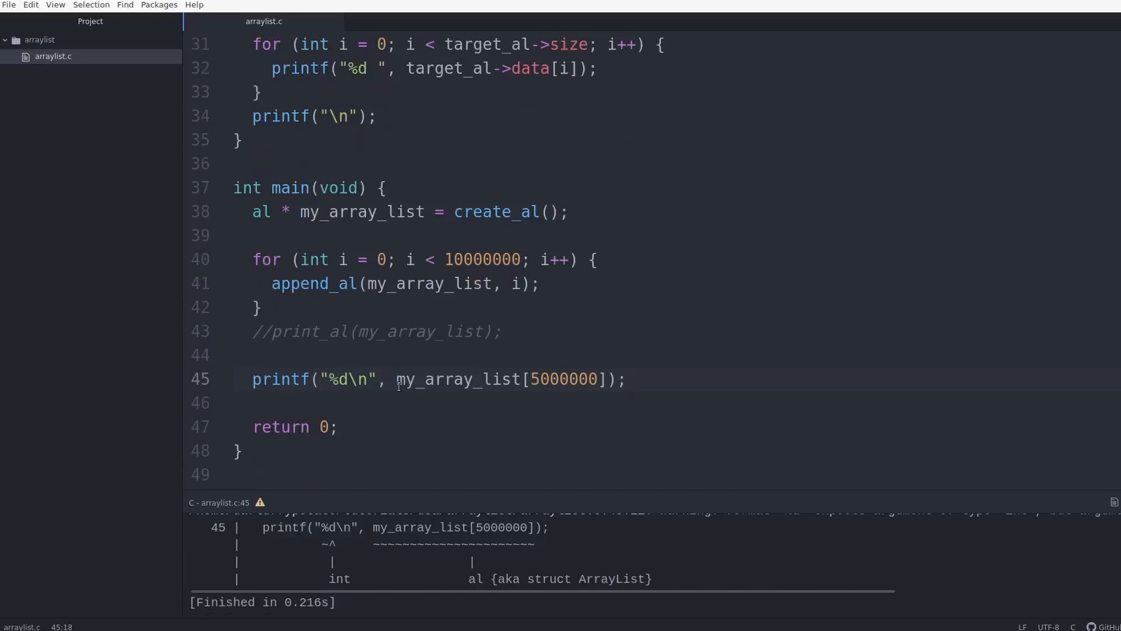
pyautogui.click(522, 379)
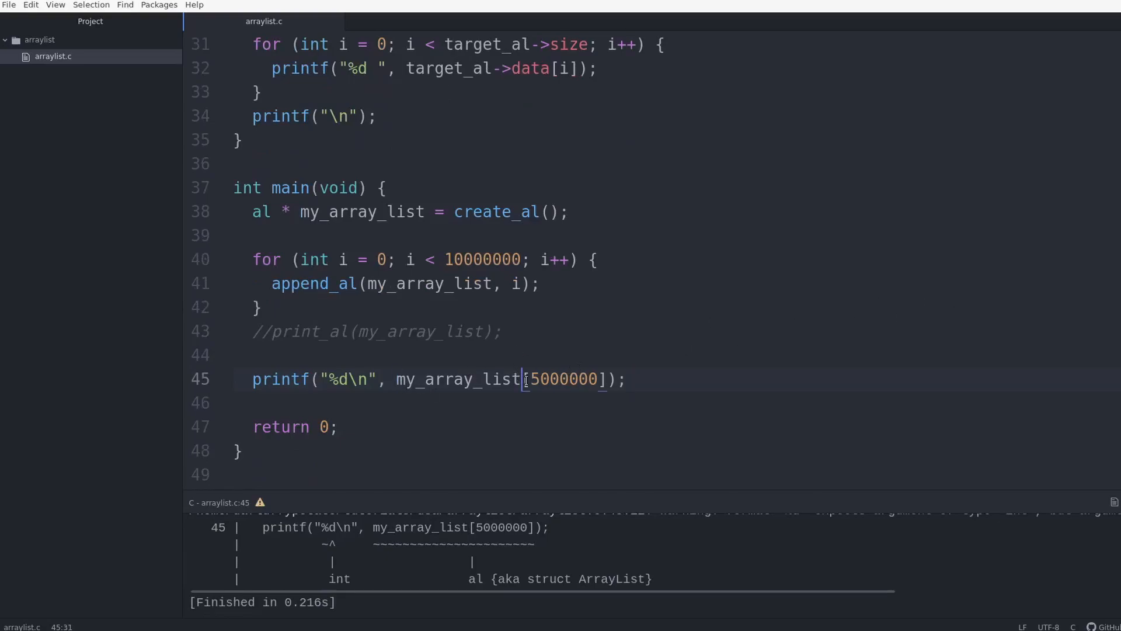
pyautogui.write('->data')
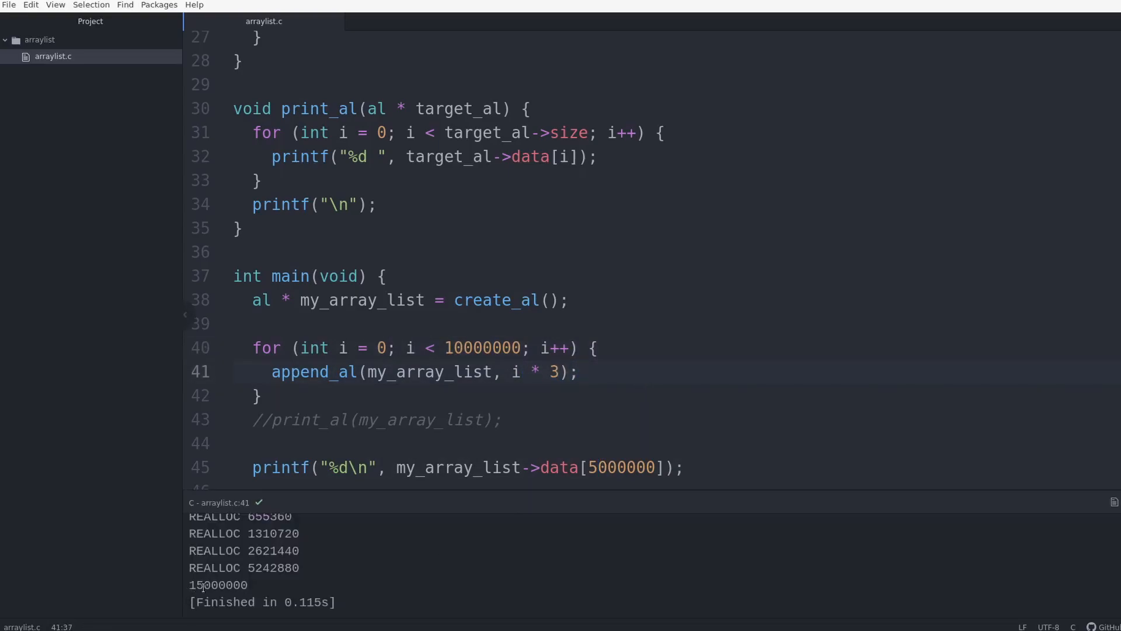
pyautogui.doubleClick(218, 585)
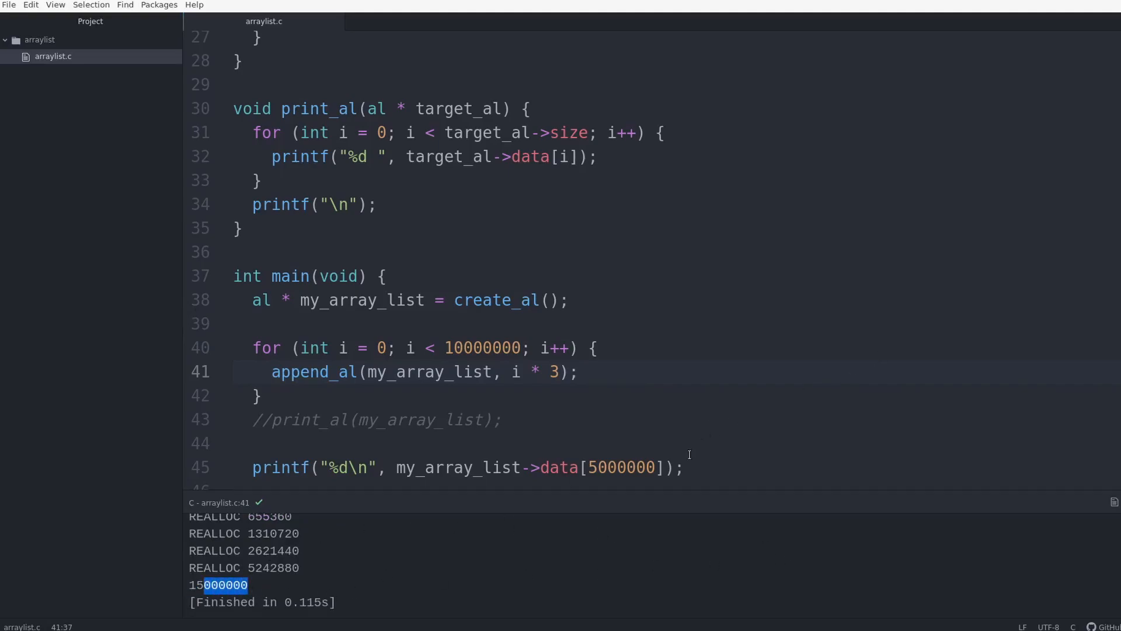
pyautogui.scroll(-3)
pyautogui.write('00')
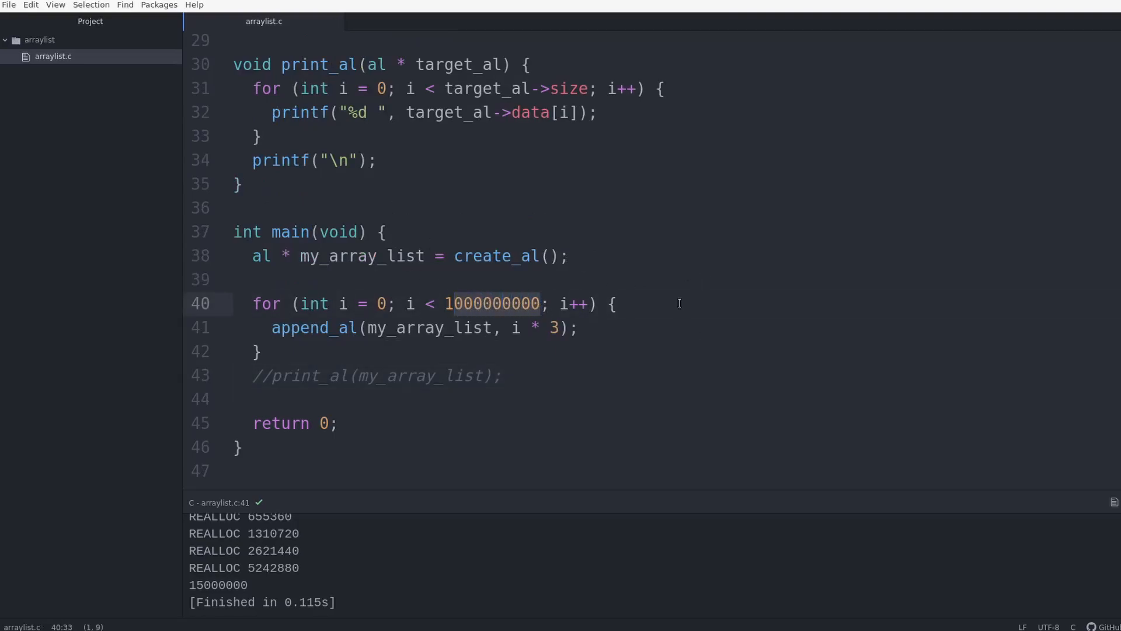
pyautogui.click(443, 375)
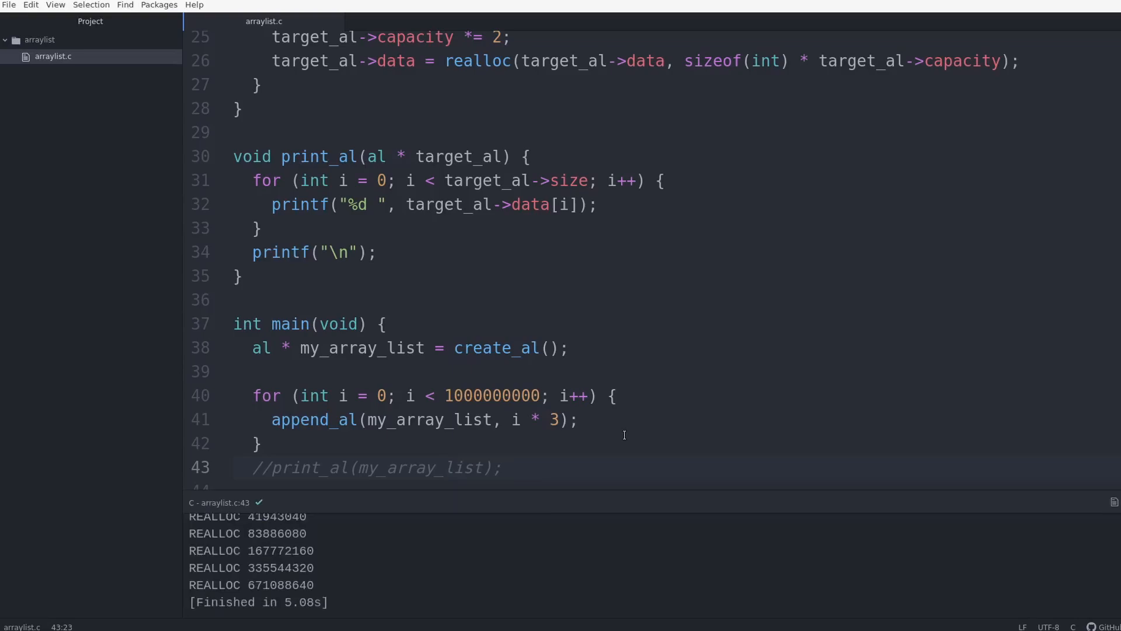
pyautogui.click(444, 467)
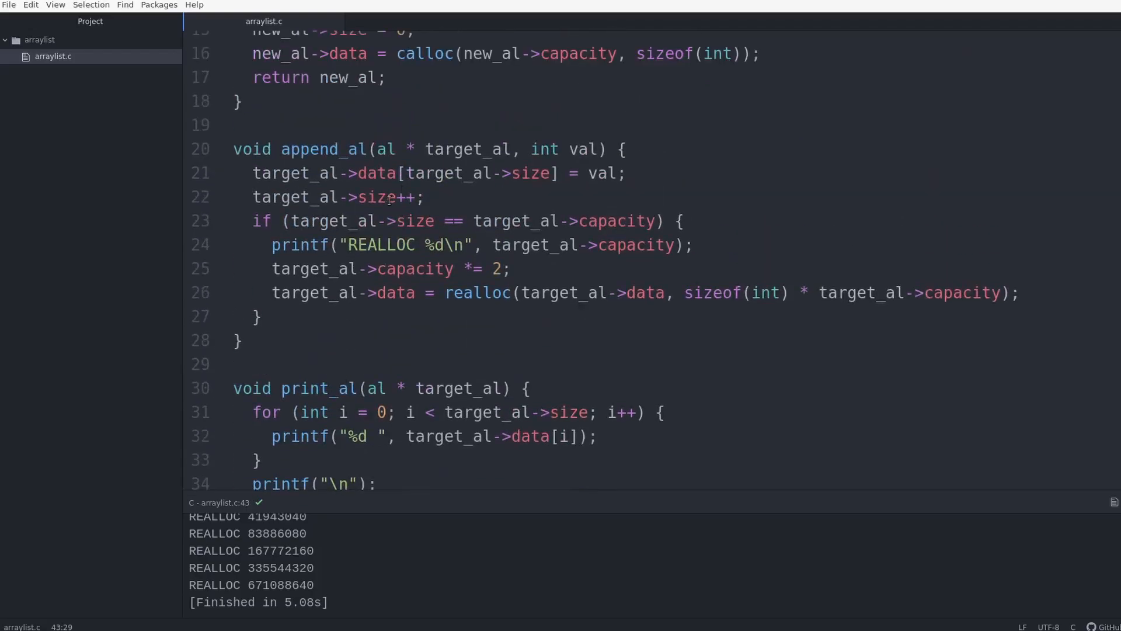
pyautogui.moveTo(487, 297)
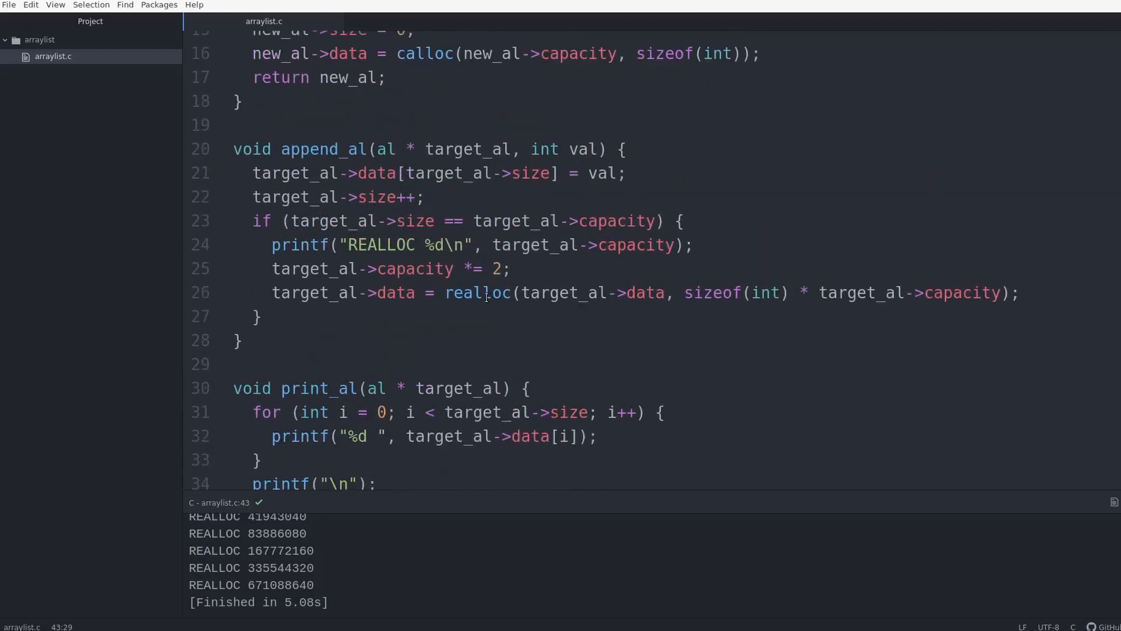
pyautogui.scroll(-3)
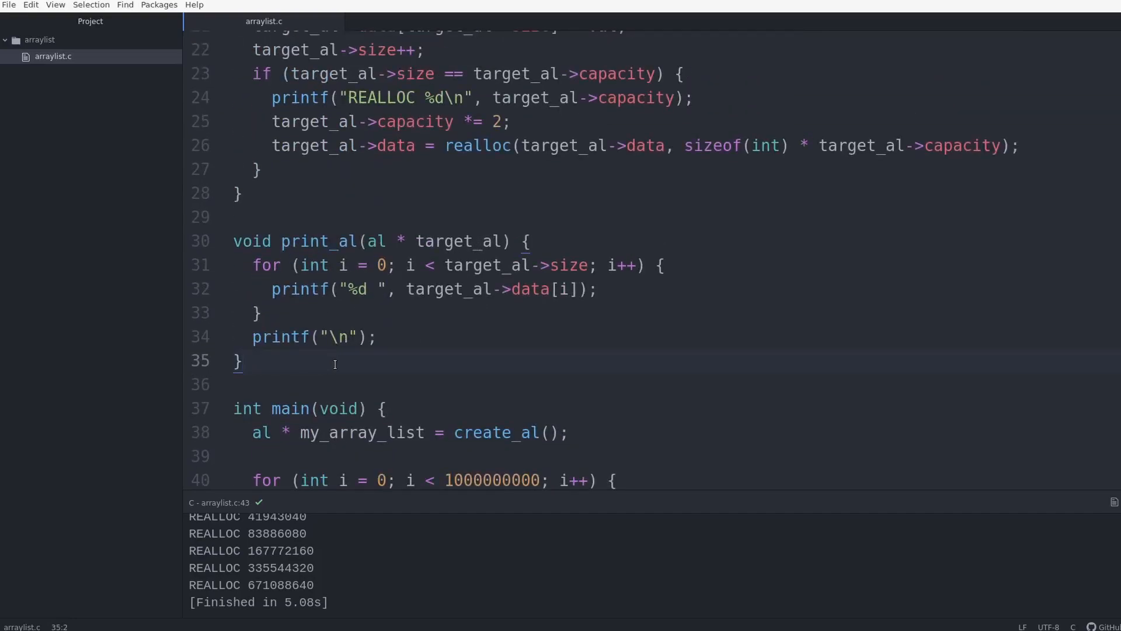
# Declare void pop_al(al * target_al, int index) with a check that index is below size.
pyautogui.write('vo')
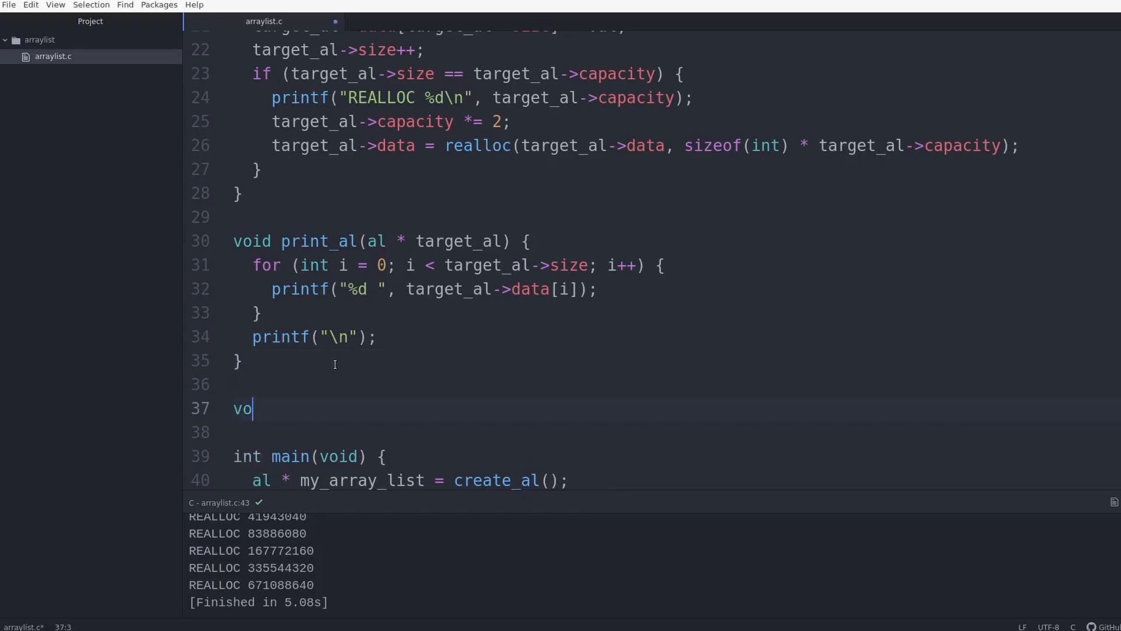
pyautogui.write('id pop')
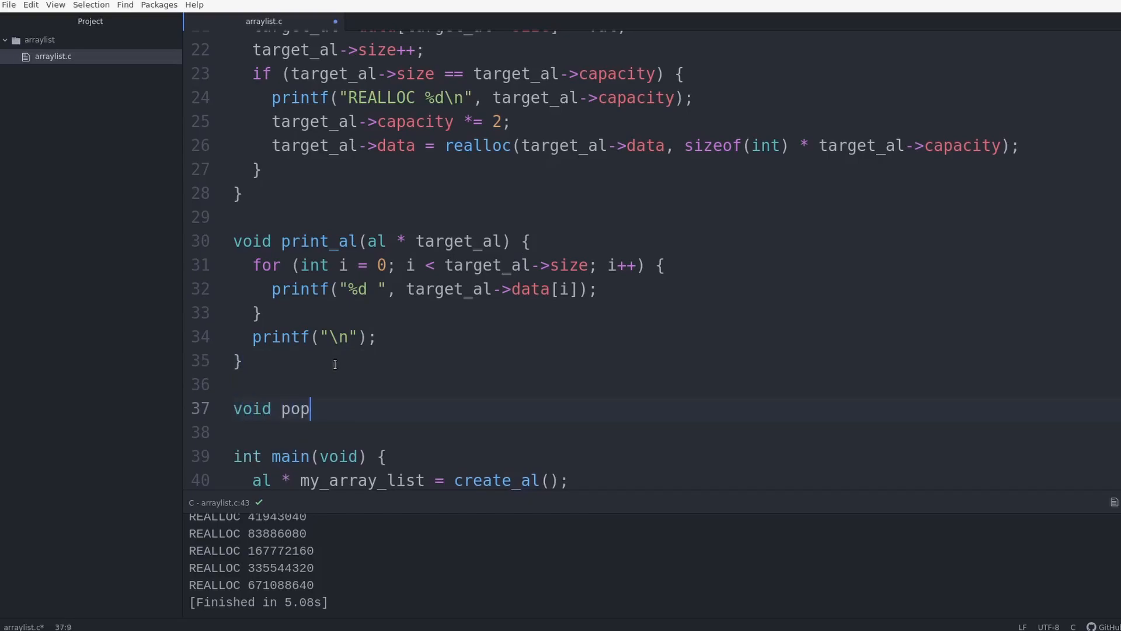
pyautogui.write('_')
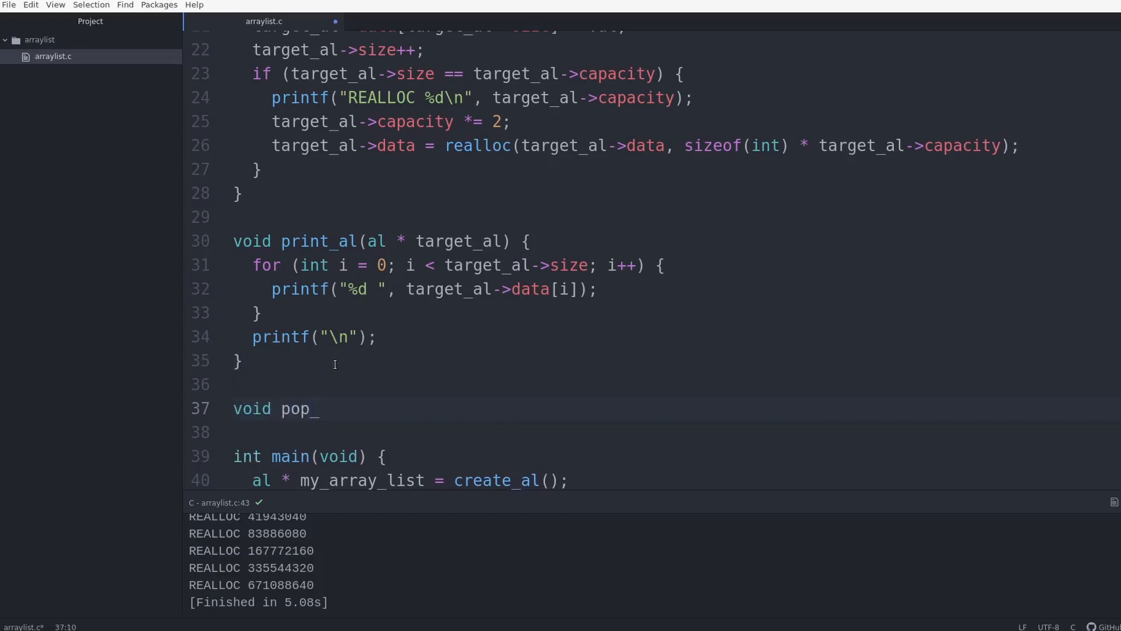
pyautogui.write('al')
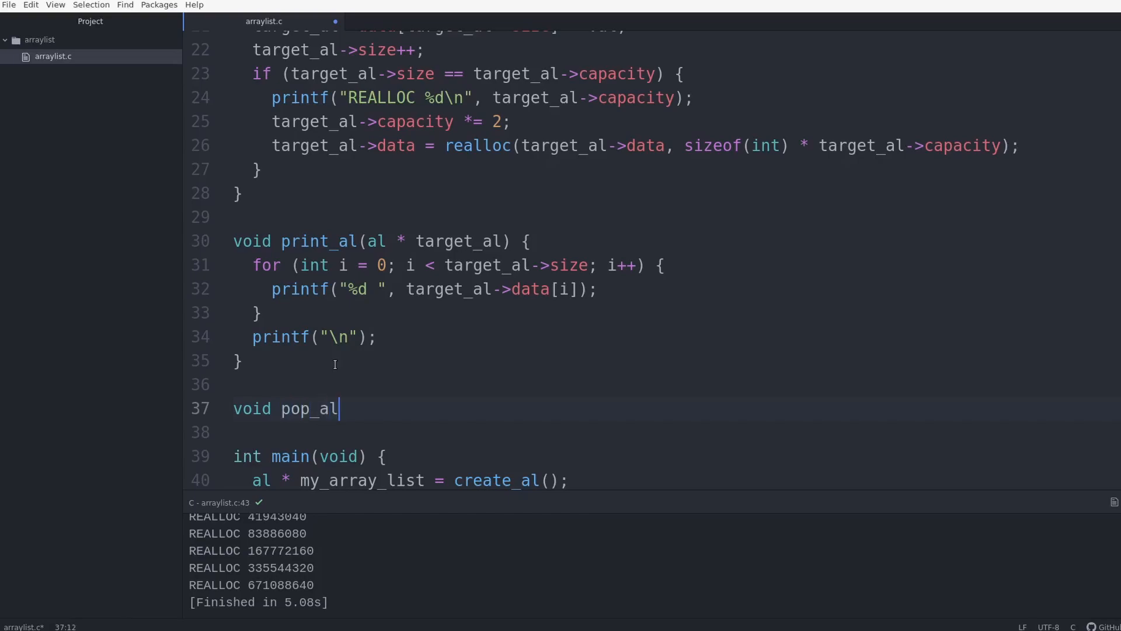
pyautogui.write('()')
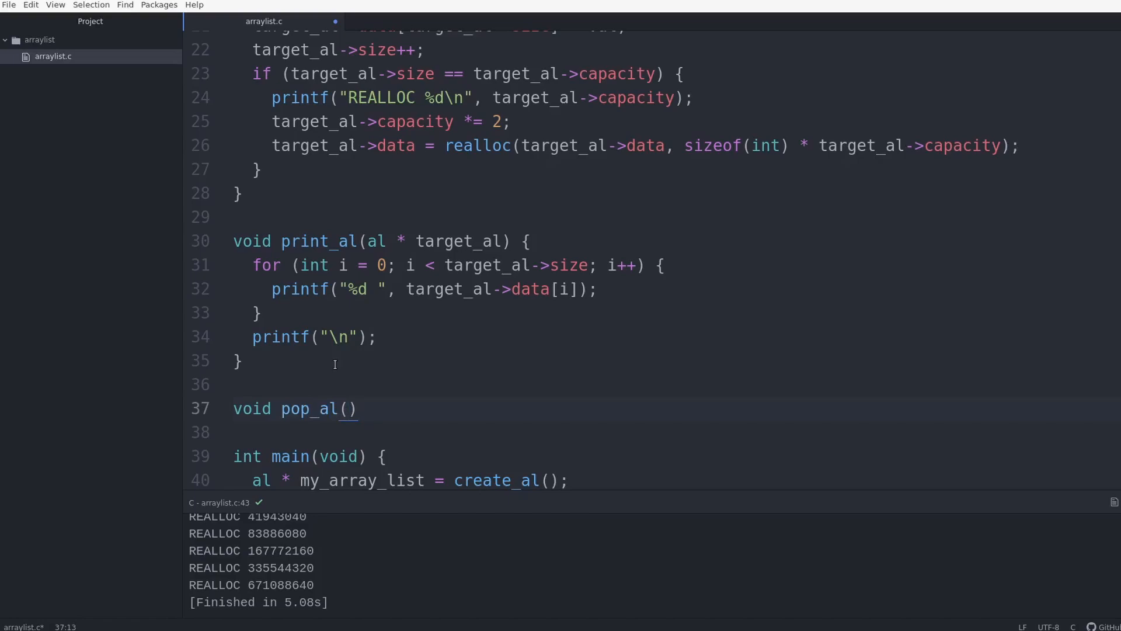
pyautogui.write('al * target_al,')
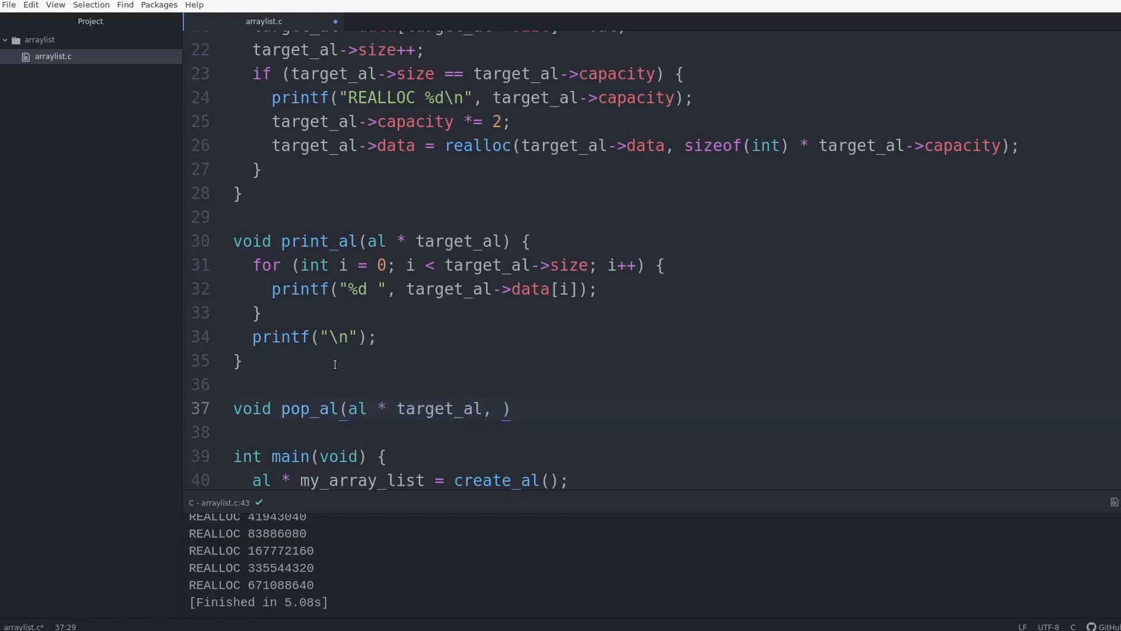
pyautogui.write('int index) {')
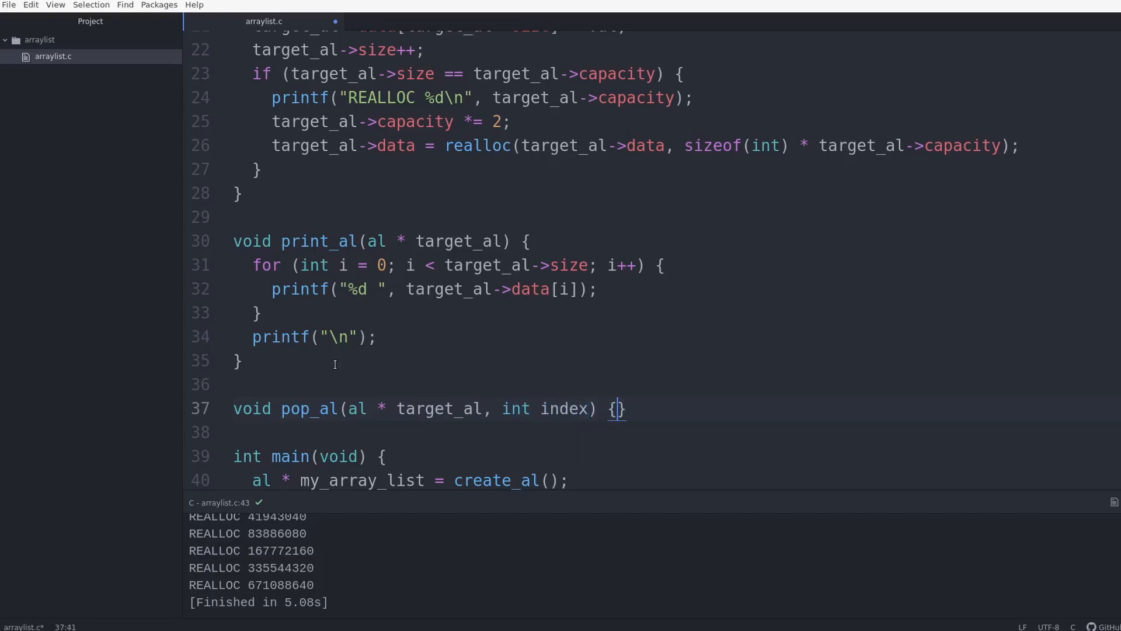
pyautogui.press('enter')
pyautogui.write('if ((index < target')
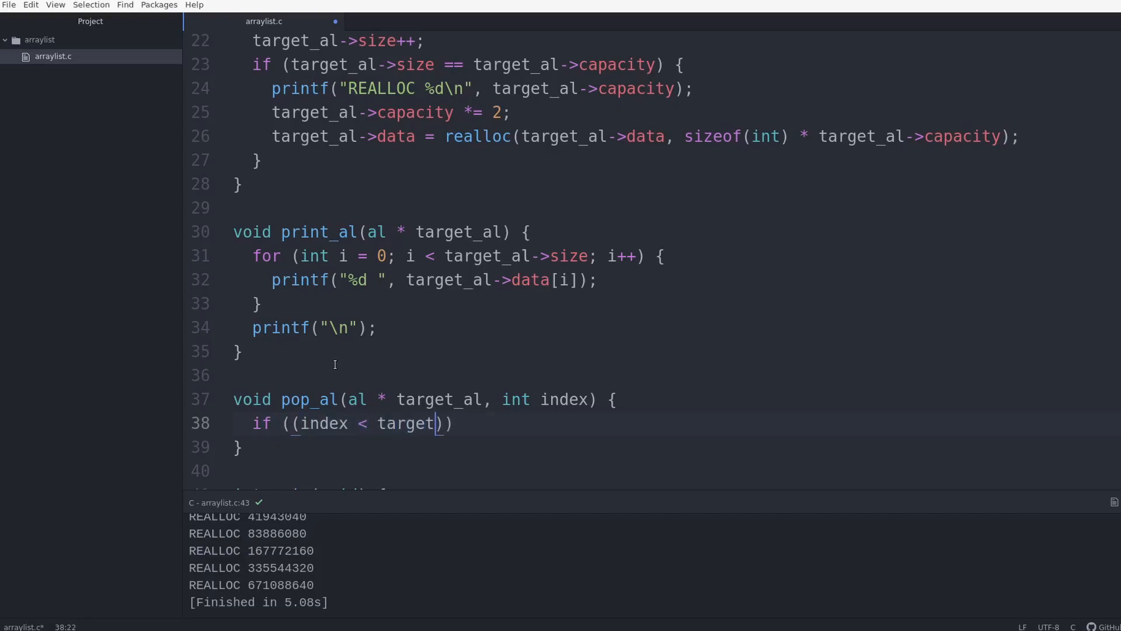
pyautogui.write('_al->')
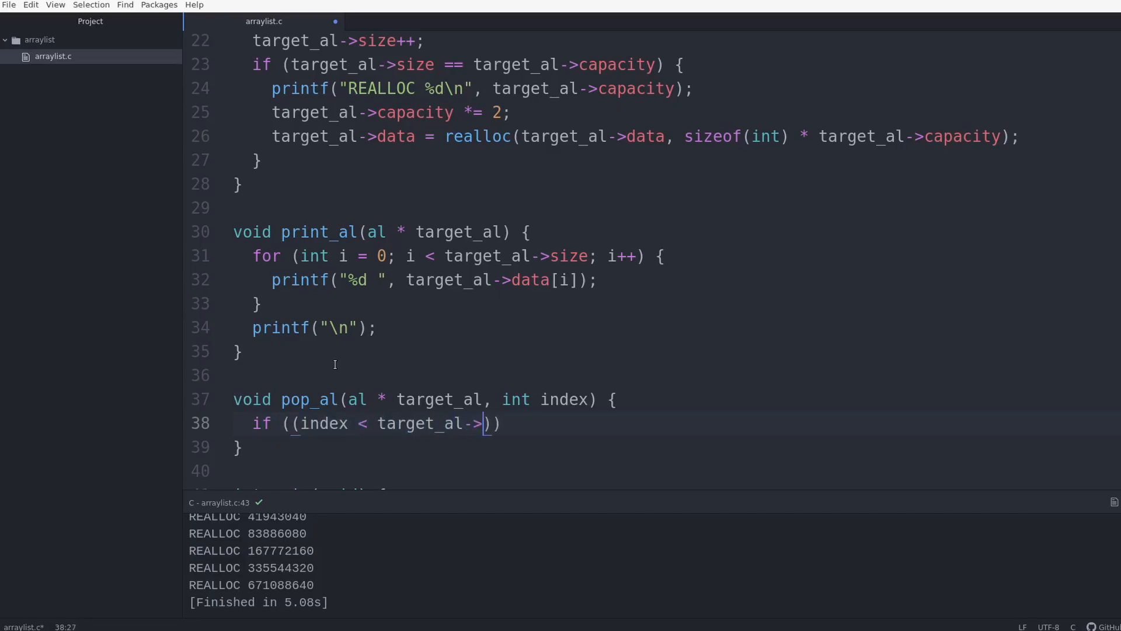
pyautogui.write('size)')
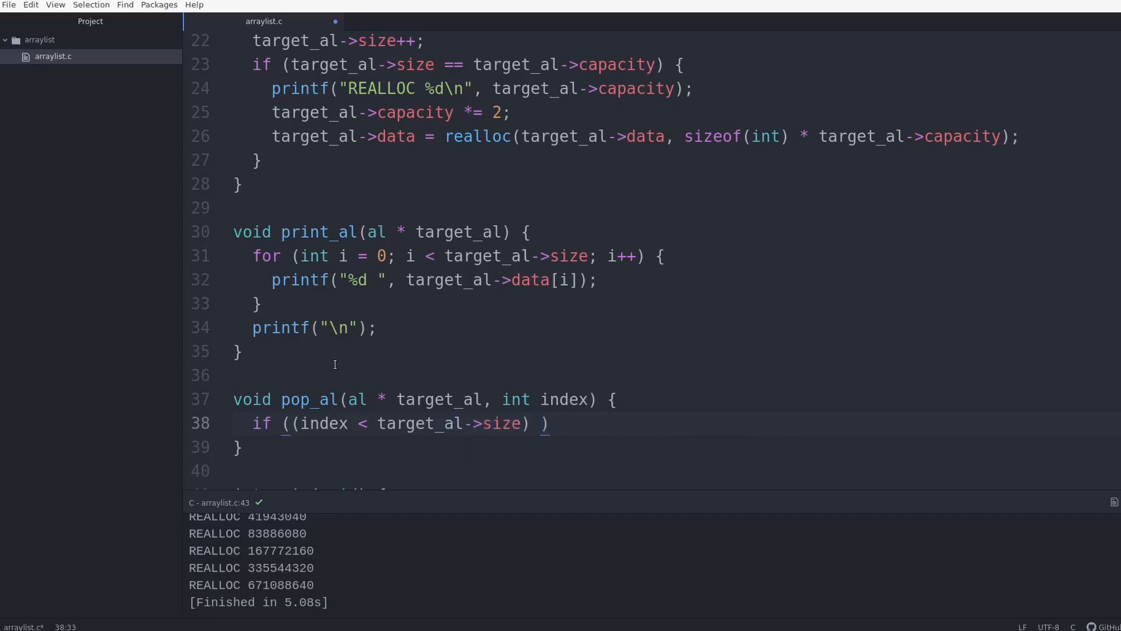
pyautogui.write('&& (index >= 0')
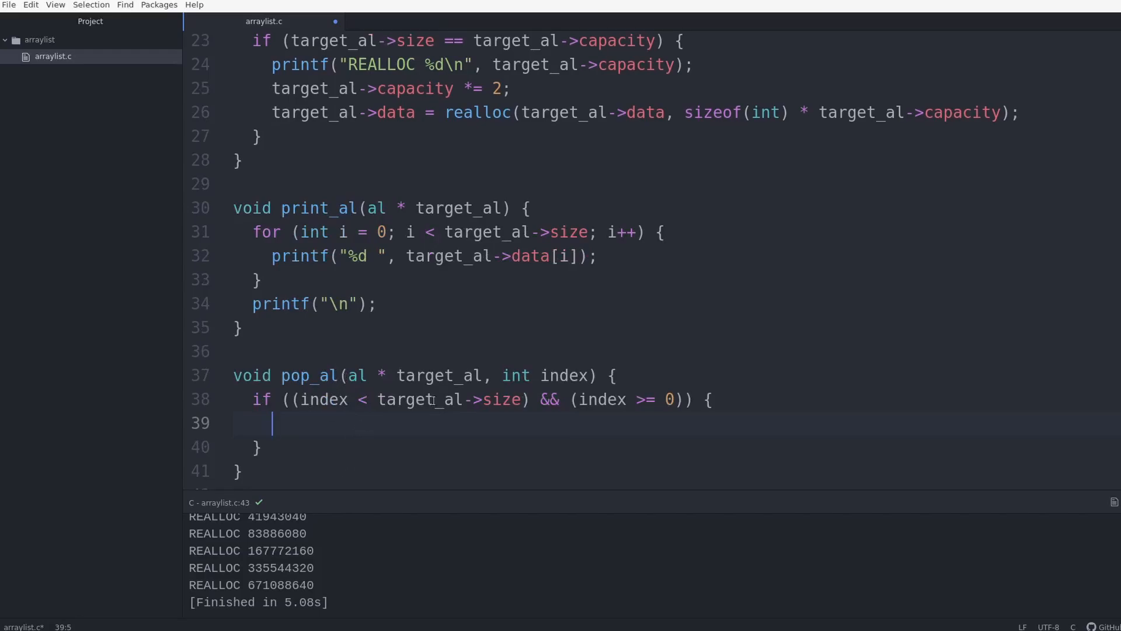
# Add a for loop from i = index while i < target_al->size - 1.
pyautogui.write('for')
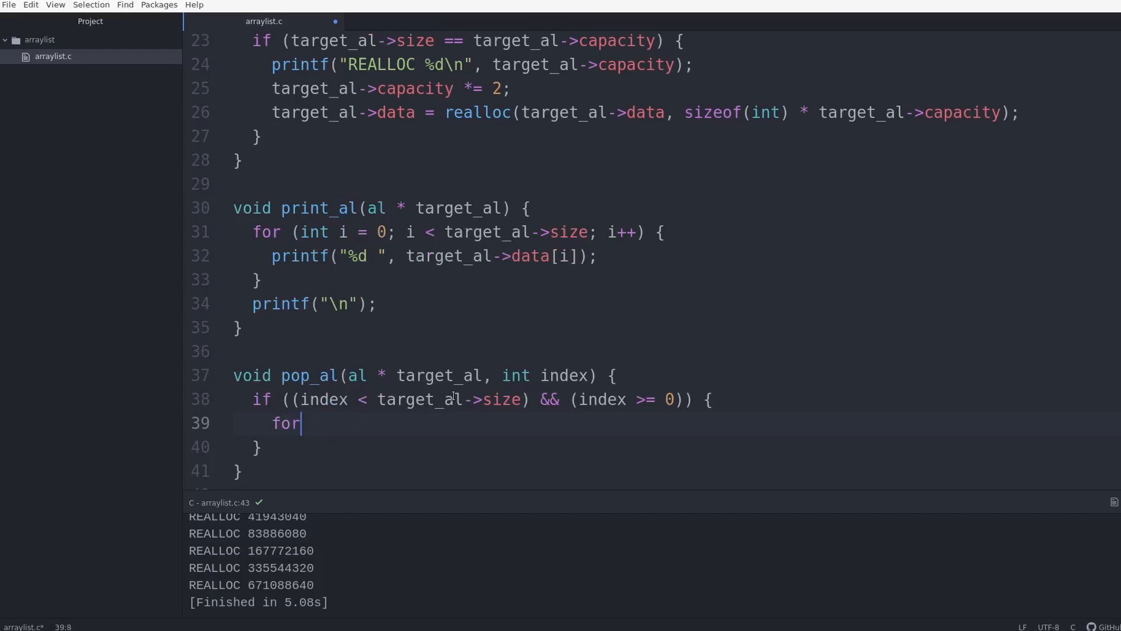
pyautogui.write('(int i =')
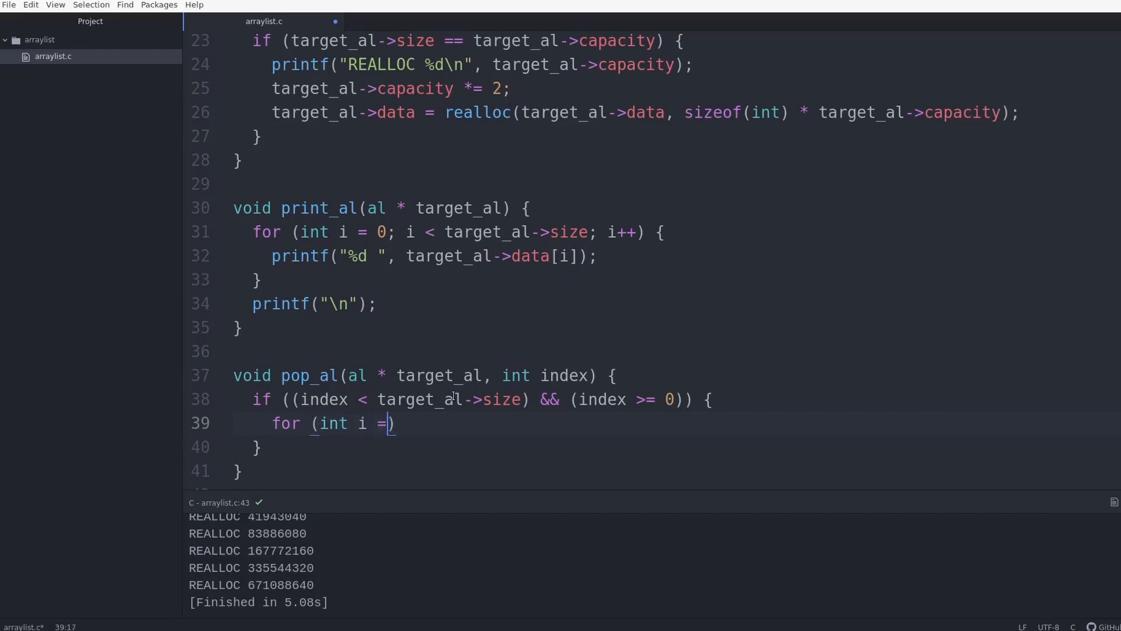
pyautogui.write('index;')
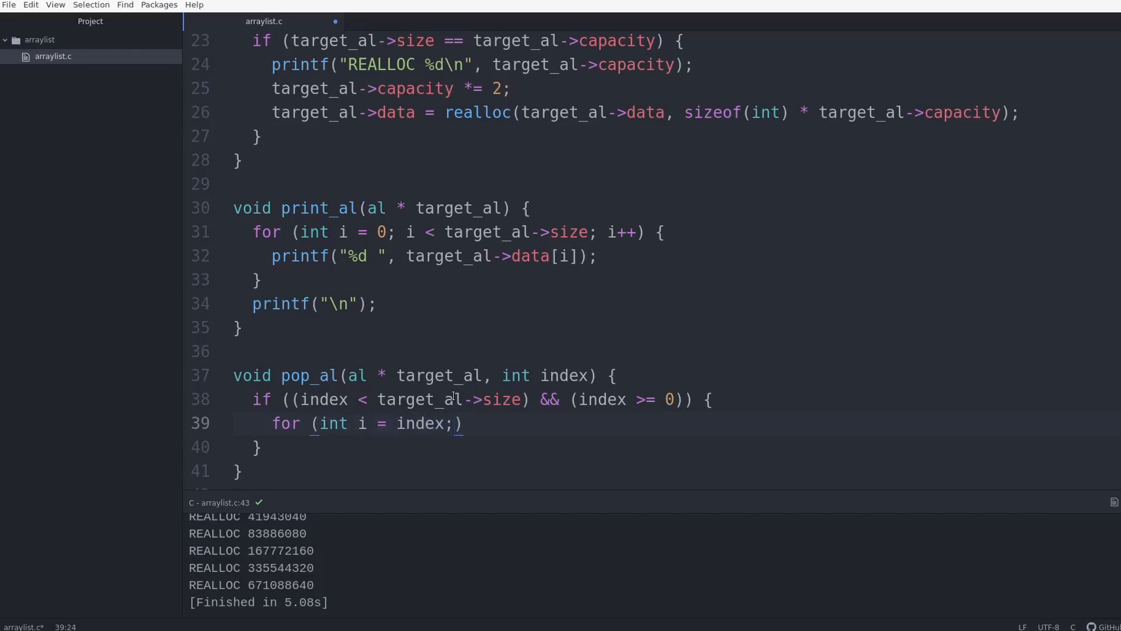
pyautogui.write('" "')
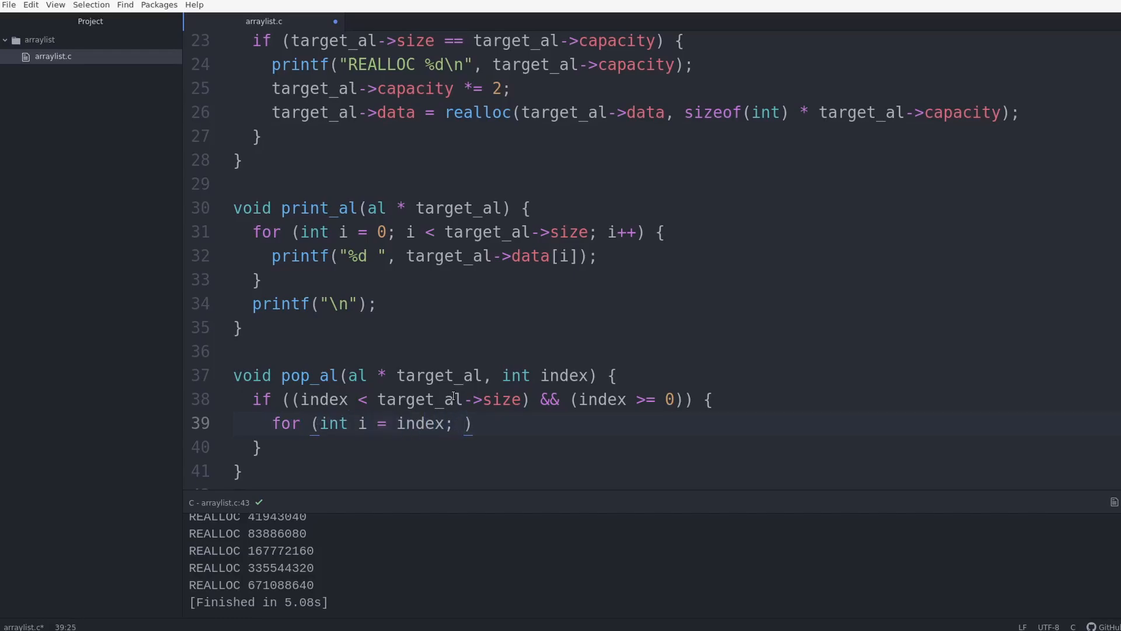
pyautogui.write('i')
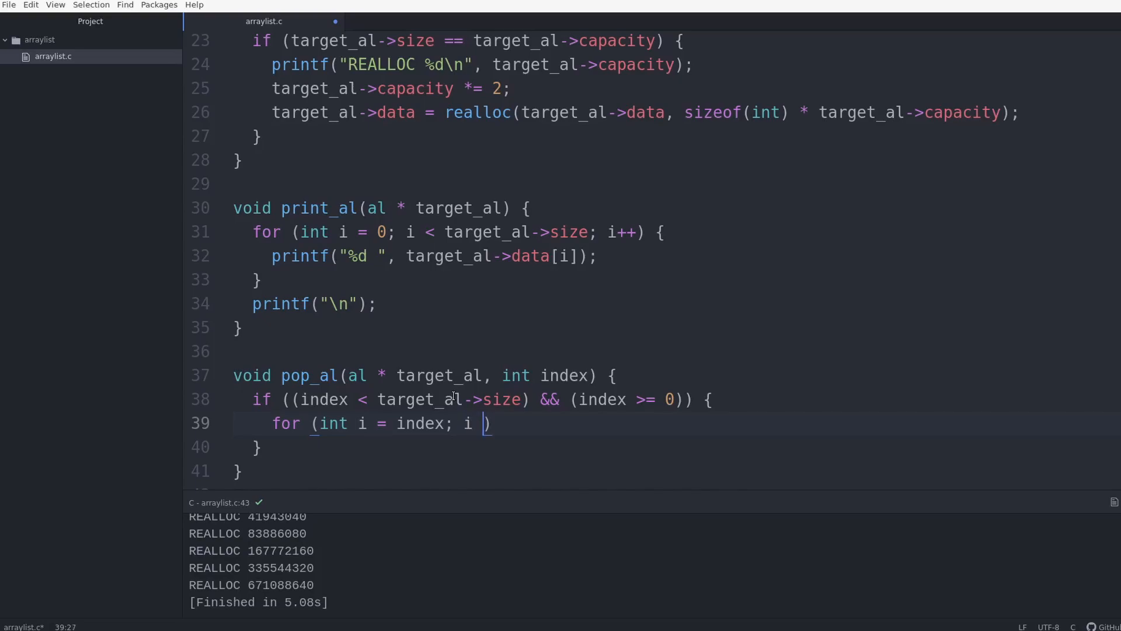
pyautogui.write('< targ')
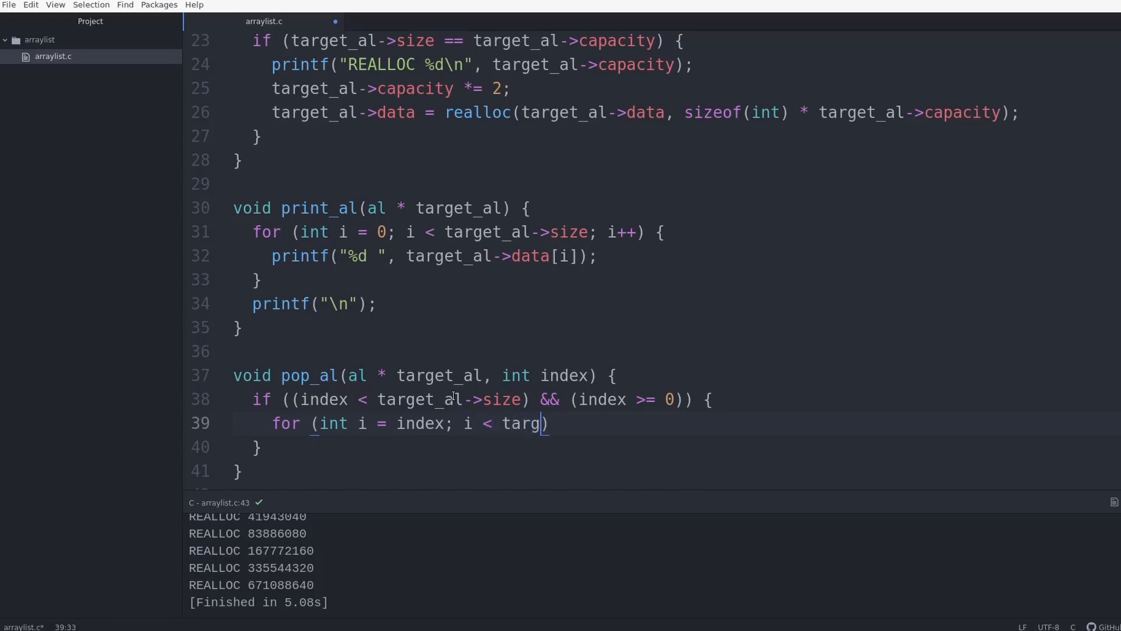
pyautogui.write('et_al->')
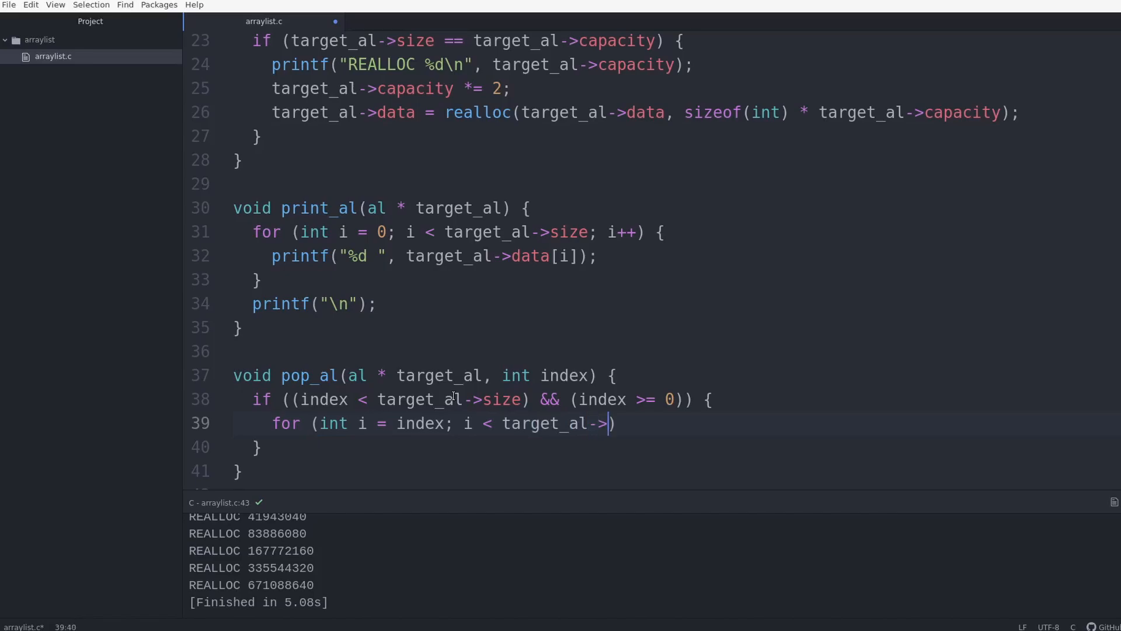
pyautogui.write('size - 1;')
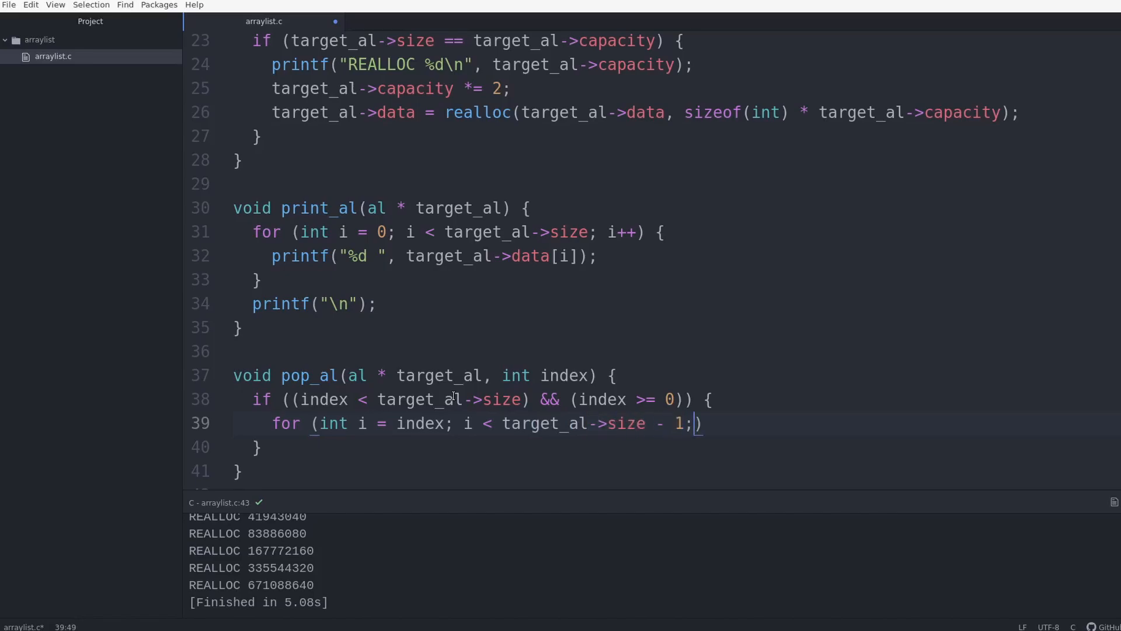
pyautogui.write('i++')
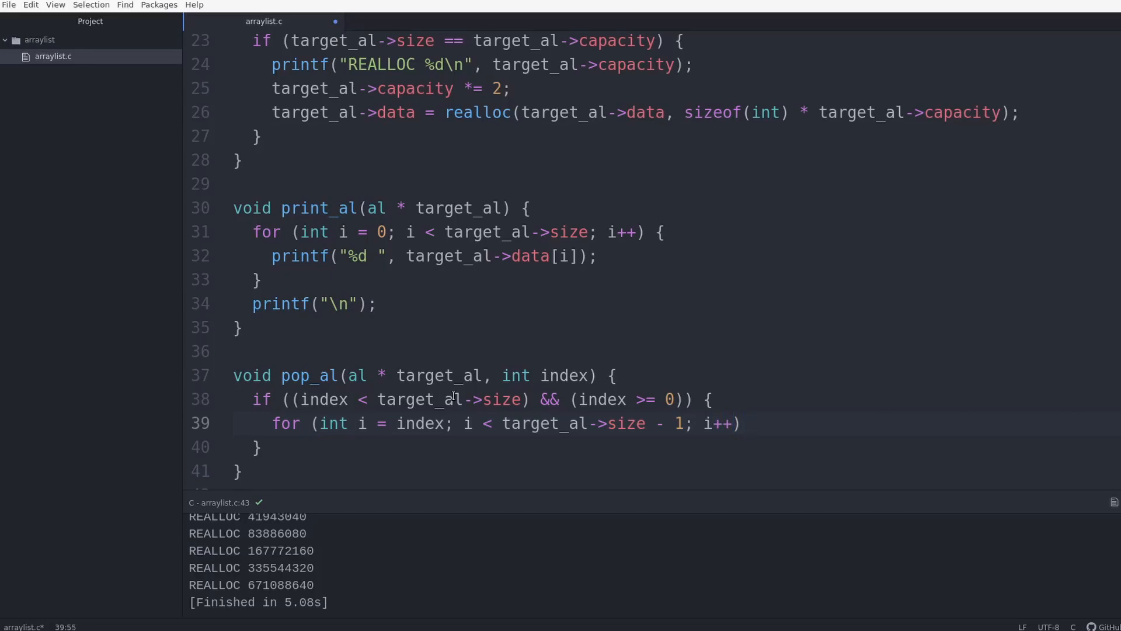
pyautogui.write('{')
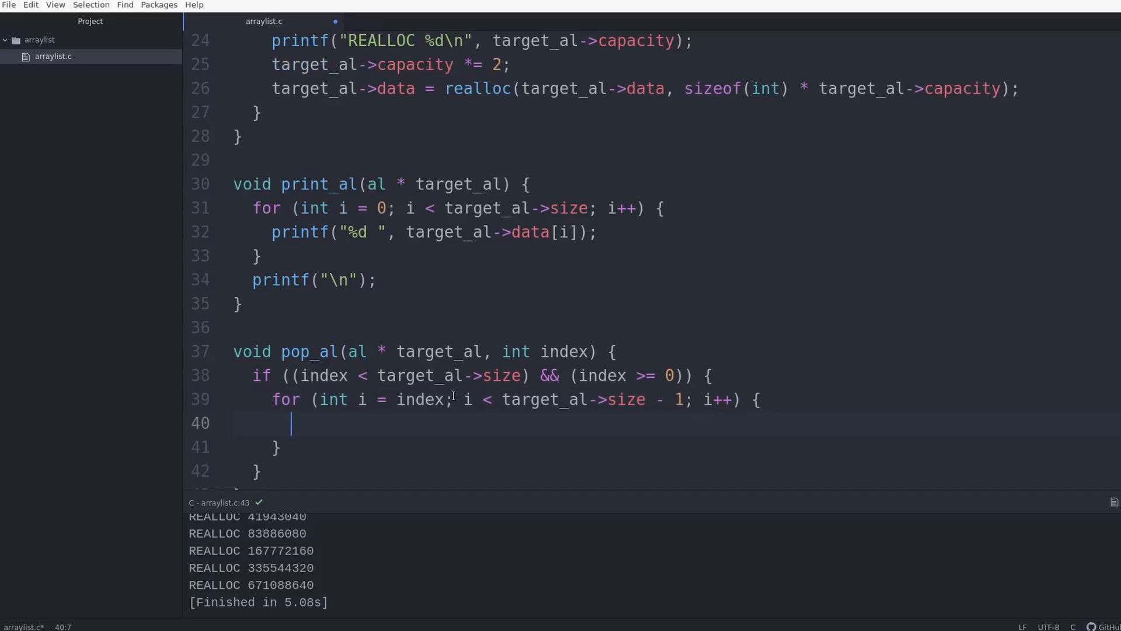
# Shift elements left with data[i] = data[i + 1], then decrement target_al->size.
pyautogui.write('ta')
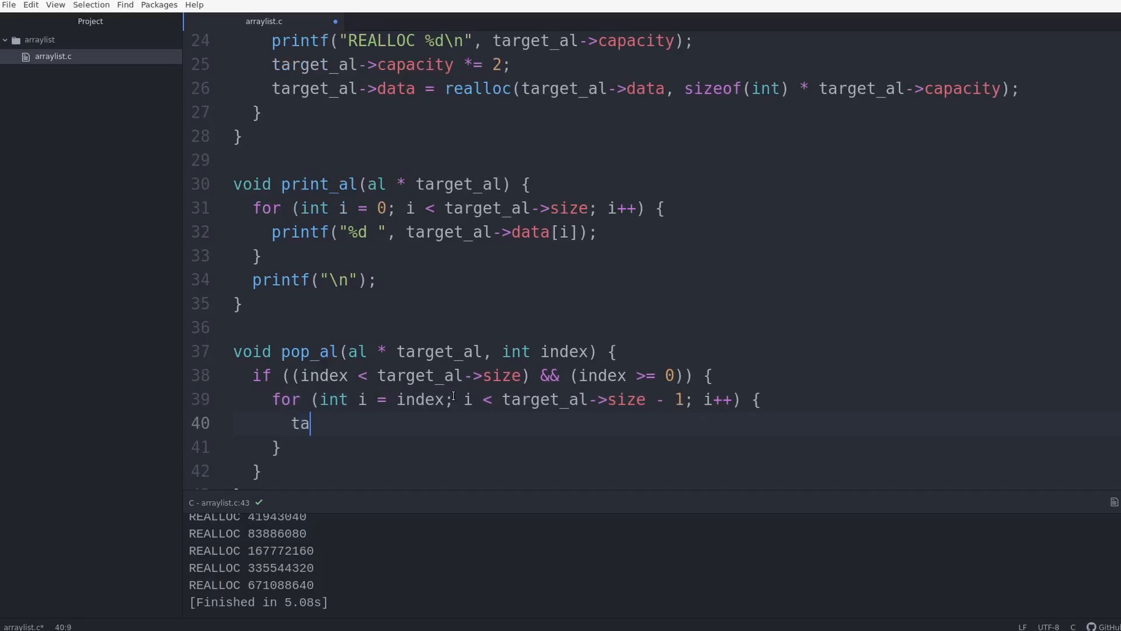
pyautogui.write('rget_al->')
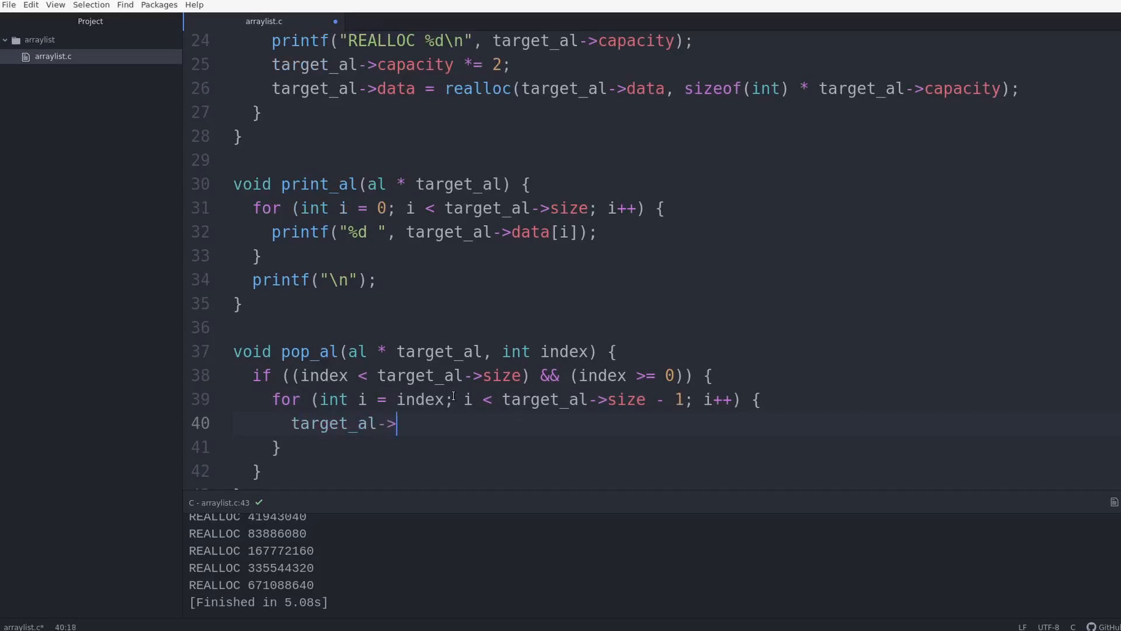
pyautogui.write('data[i]')
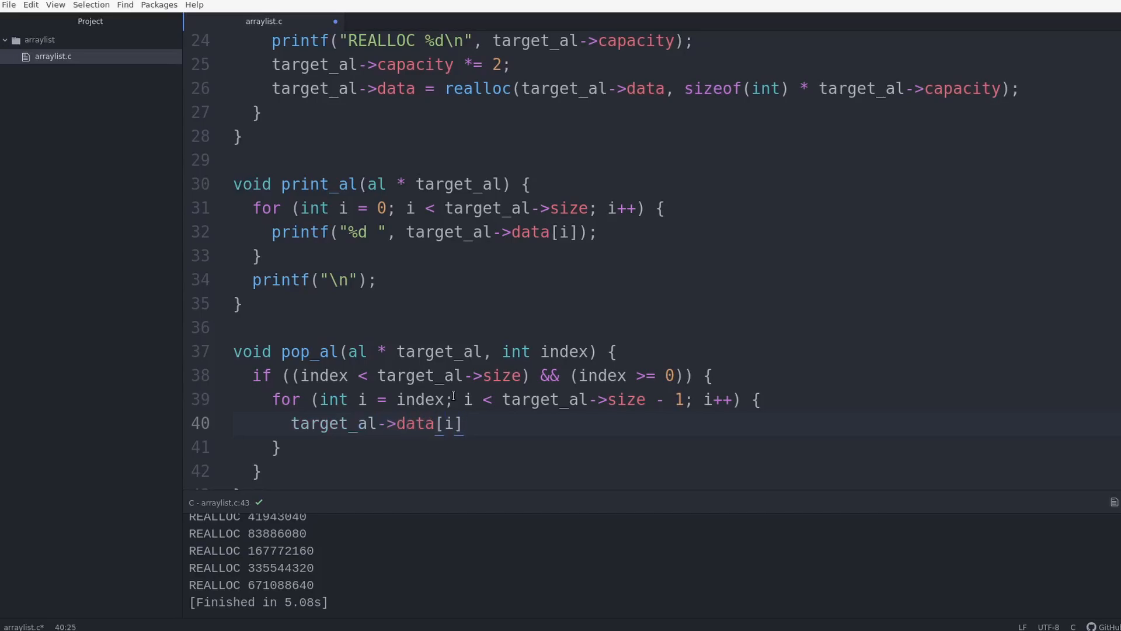
pyautogui.write('=')
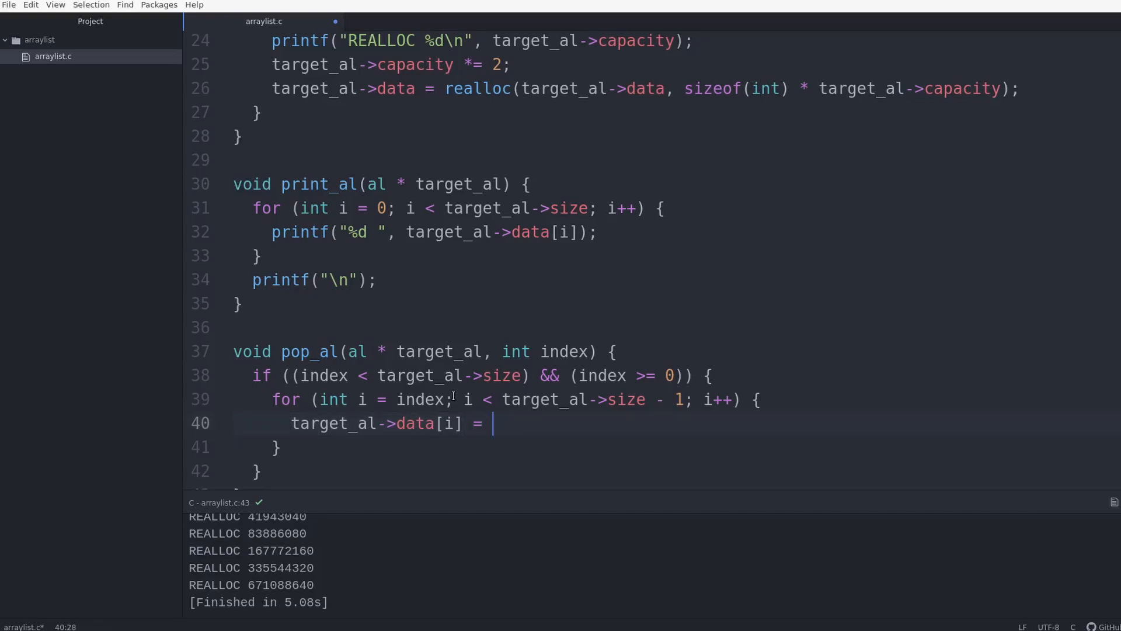
pyautogui.write('target_al->data[i + 1];')
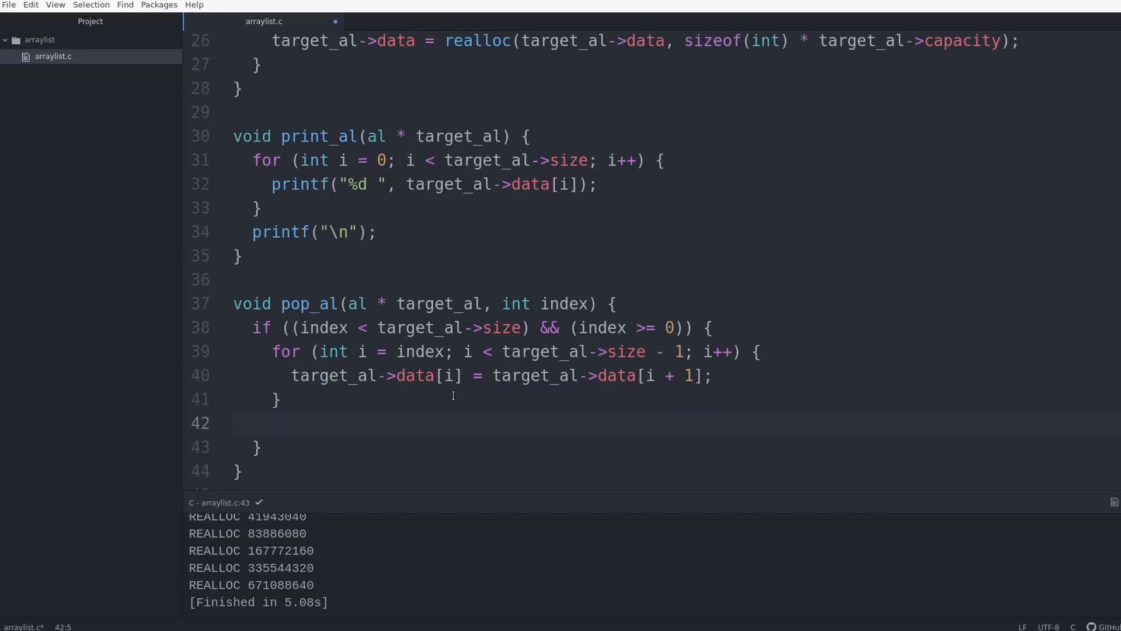
pyautogui.write('target_al->')
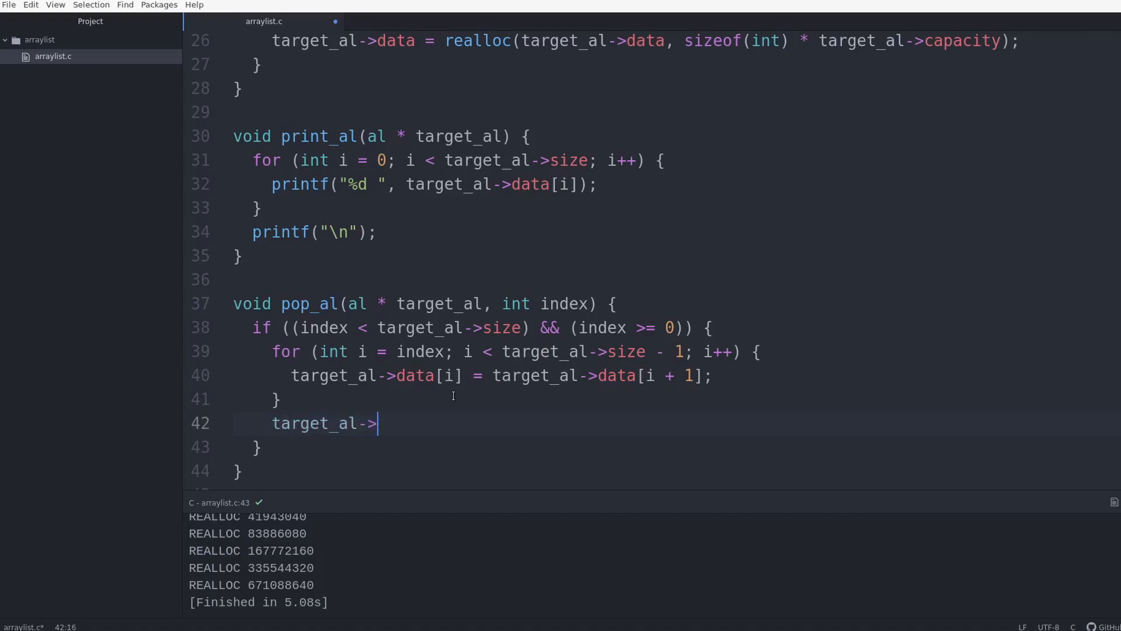
pyautogui.write('size--;')
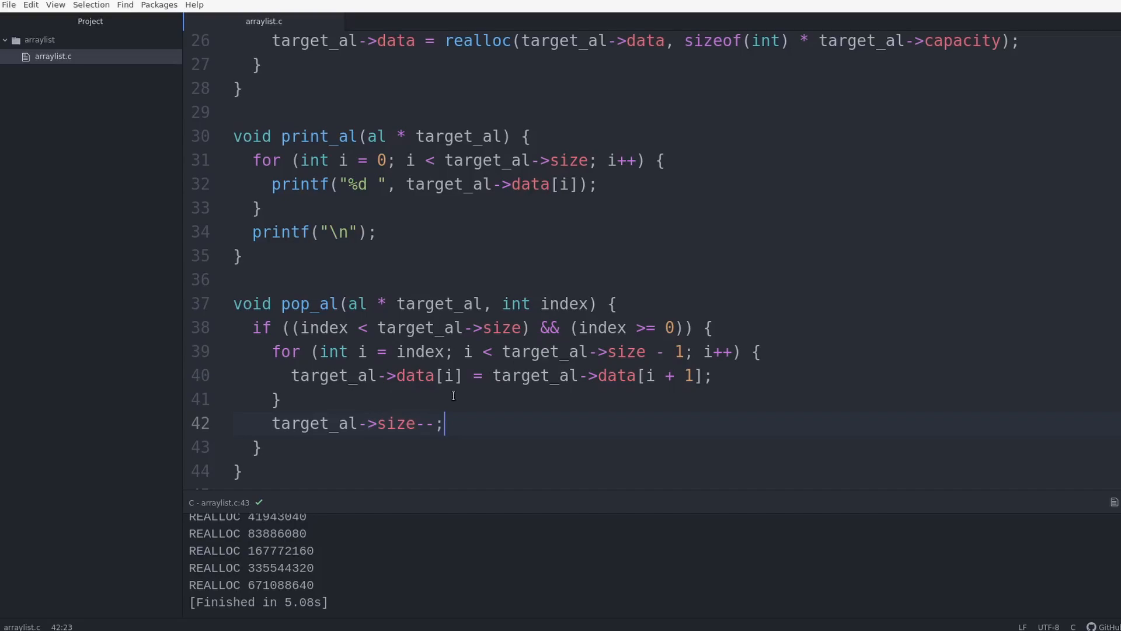
# Add print_al(my_array_list); to main and highlight the printed values 0 3 6 … 27.
pyautogui.scroll(-3)
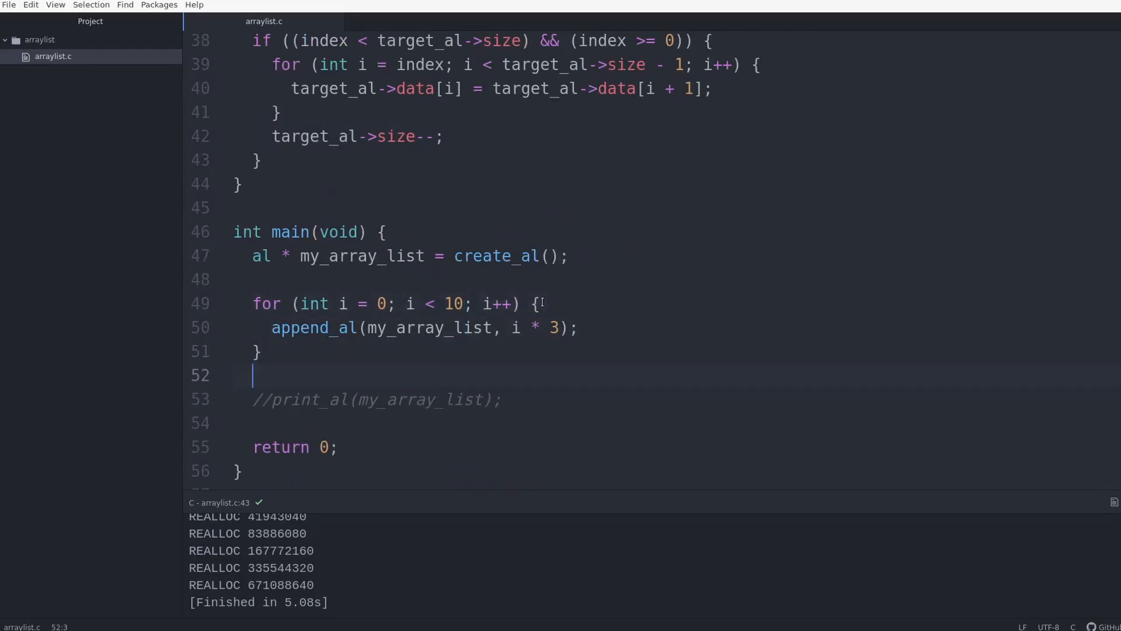
pyautogui.write('print_al(my_array_list);')
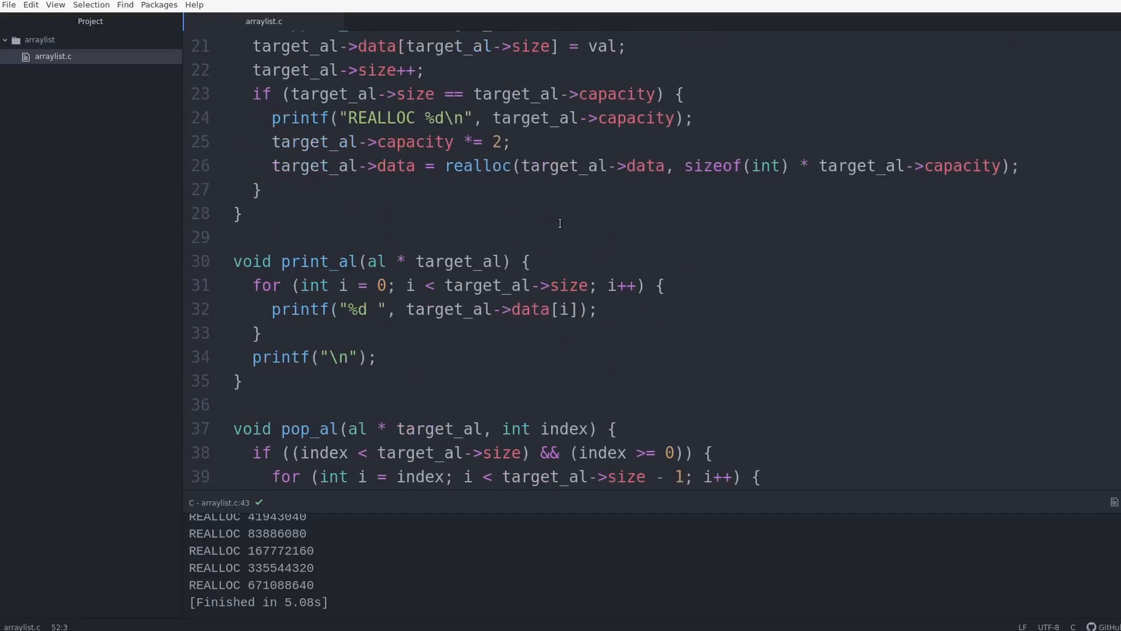
pyautogui.scroll(3)
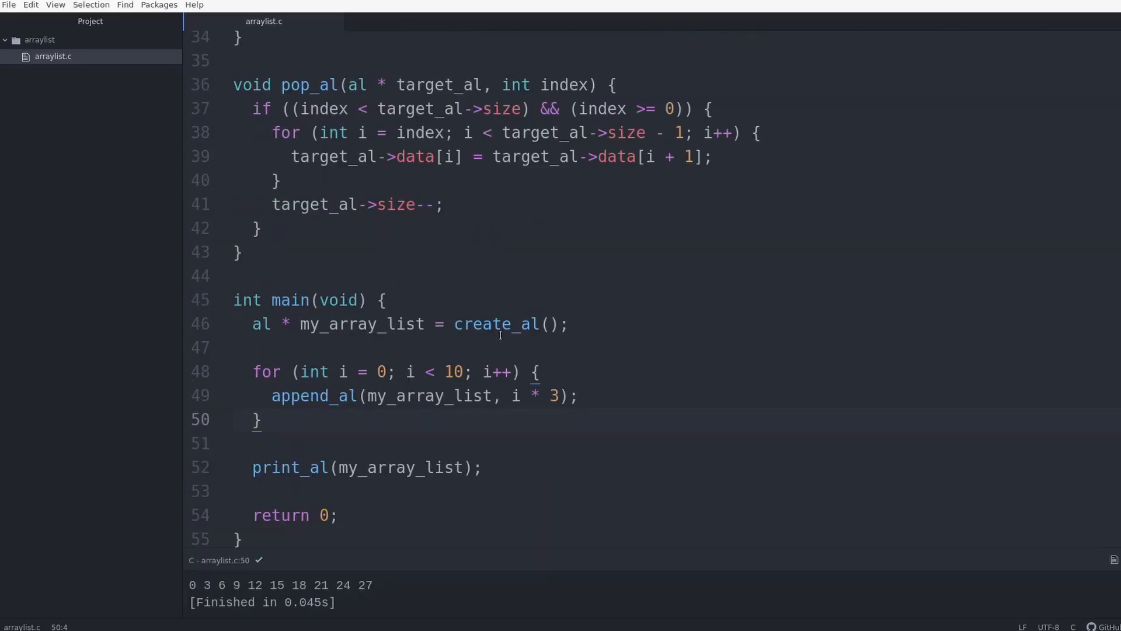
pyautogui.moveTo(189, 584); pyautogui.dragTo(382, 584)
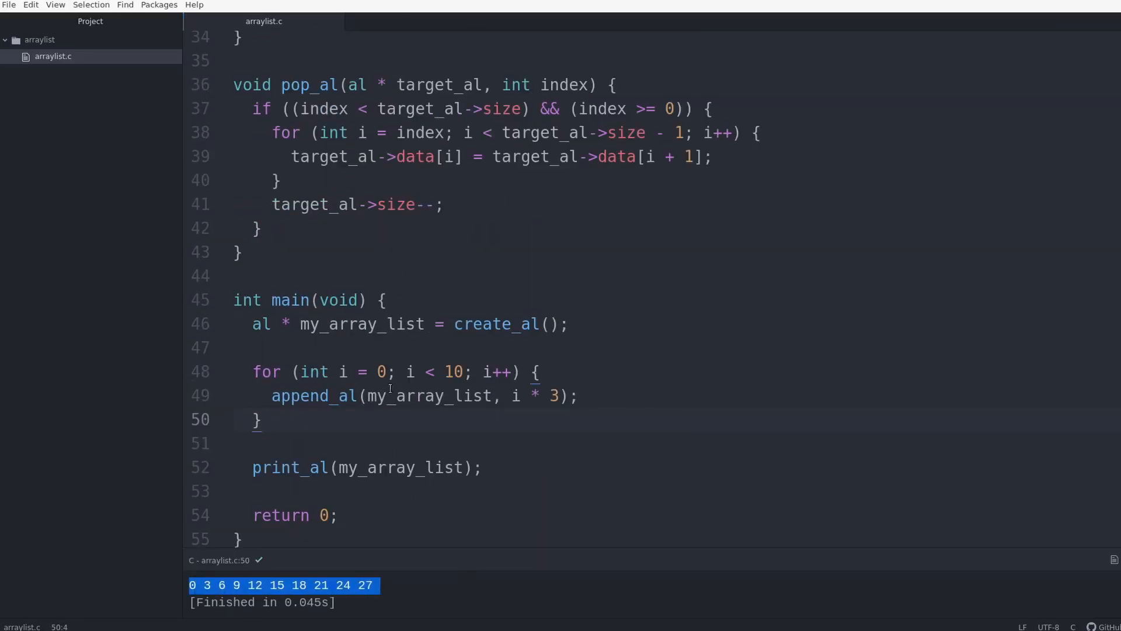
# Add pop_al(my_array_list, 2), pop_al(my_array_list, 4) and append_al(my_array_list, 200) to main.
pyautogui.write('p')
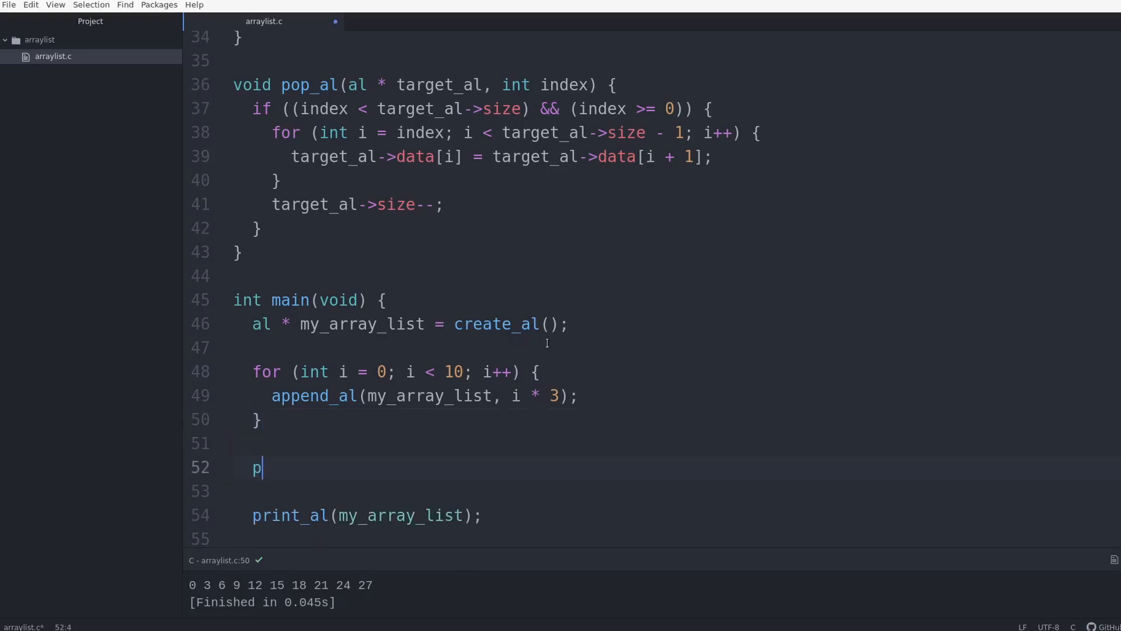
pyautogui.write('op_al(my_array_list, 2);')
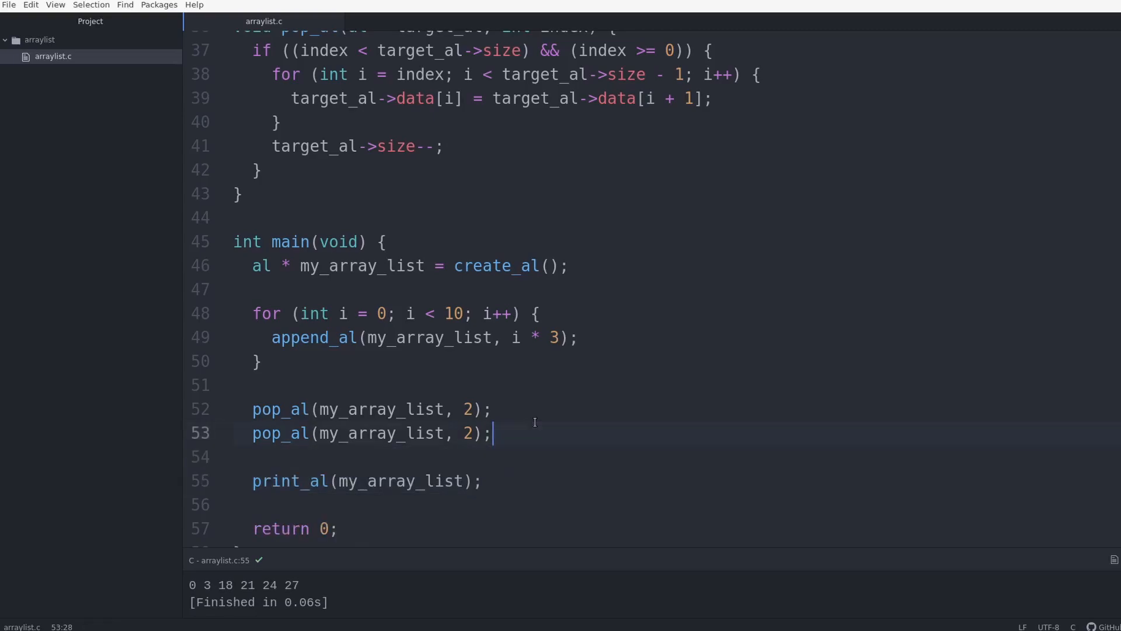
pyautogui.write('4')
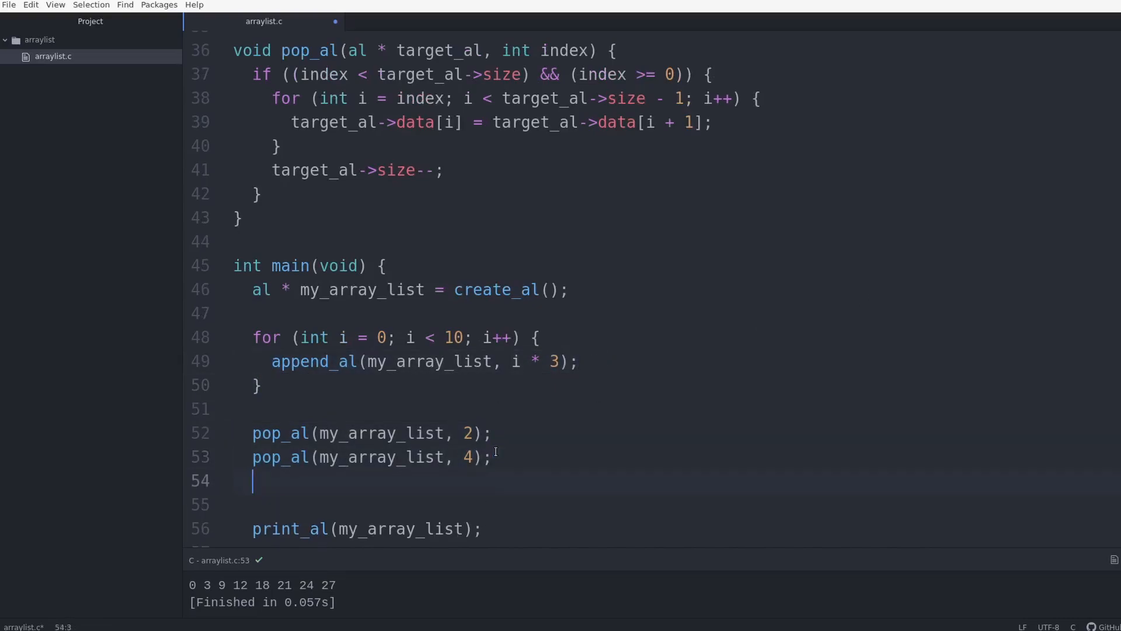
pyautogui.write('append_al(my_array_list, 200);')
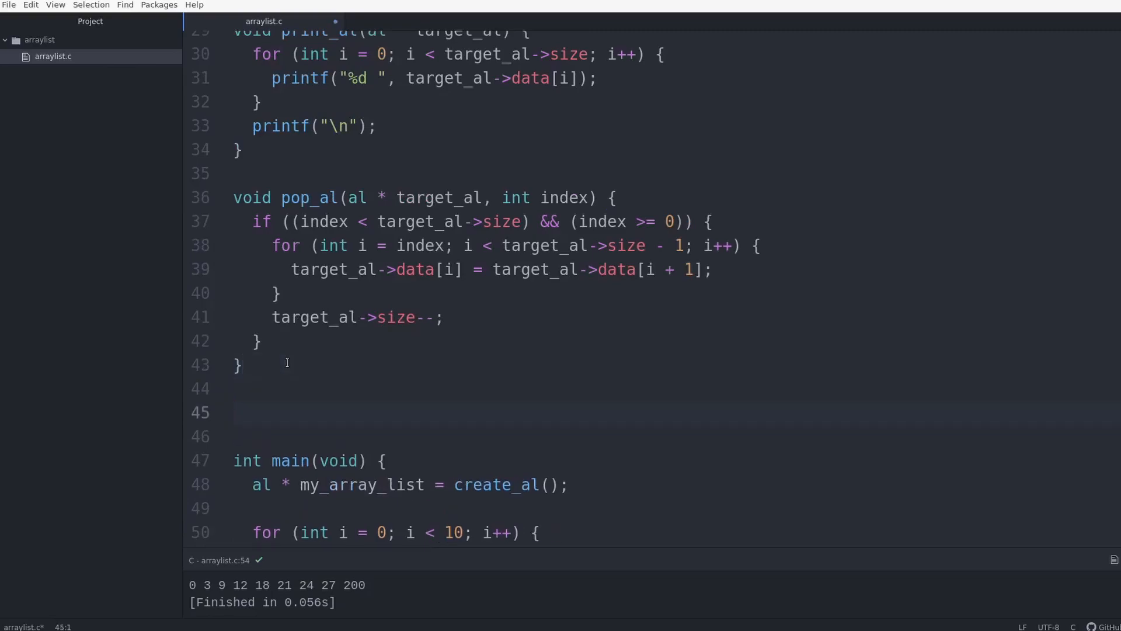
# Write void delete_al(al * target_al) calling free(target_al->data) then free(target_al).
pyautogui.write('vo')
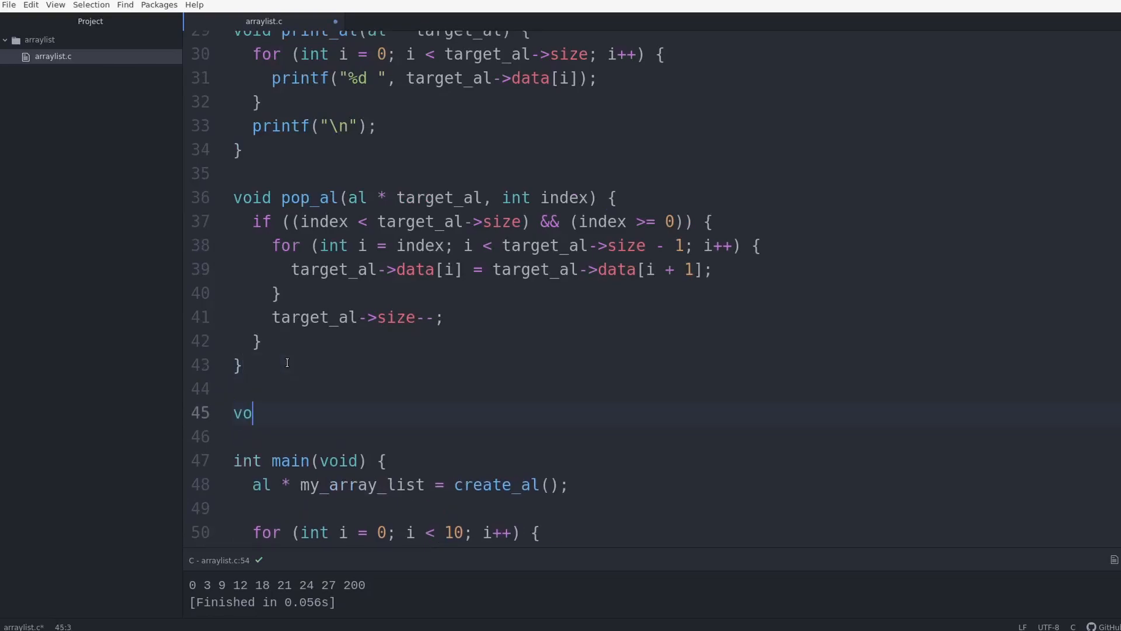
pyautogui.write('id')
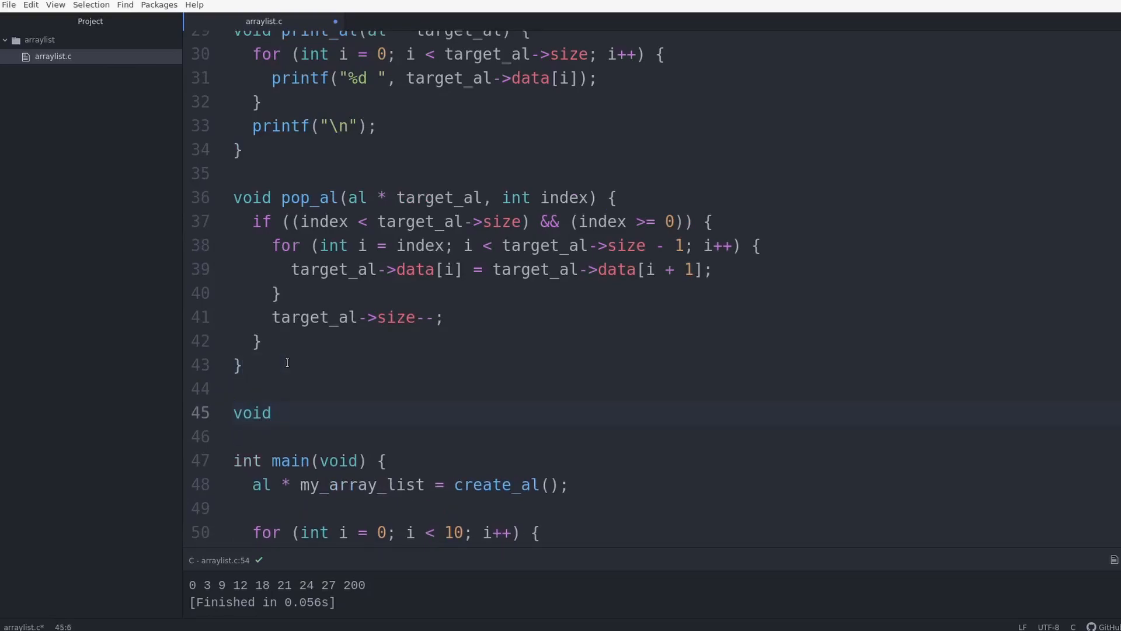
pyautogui.write('delete_')
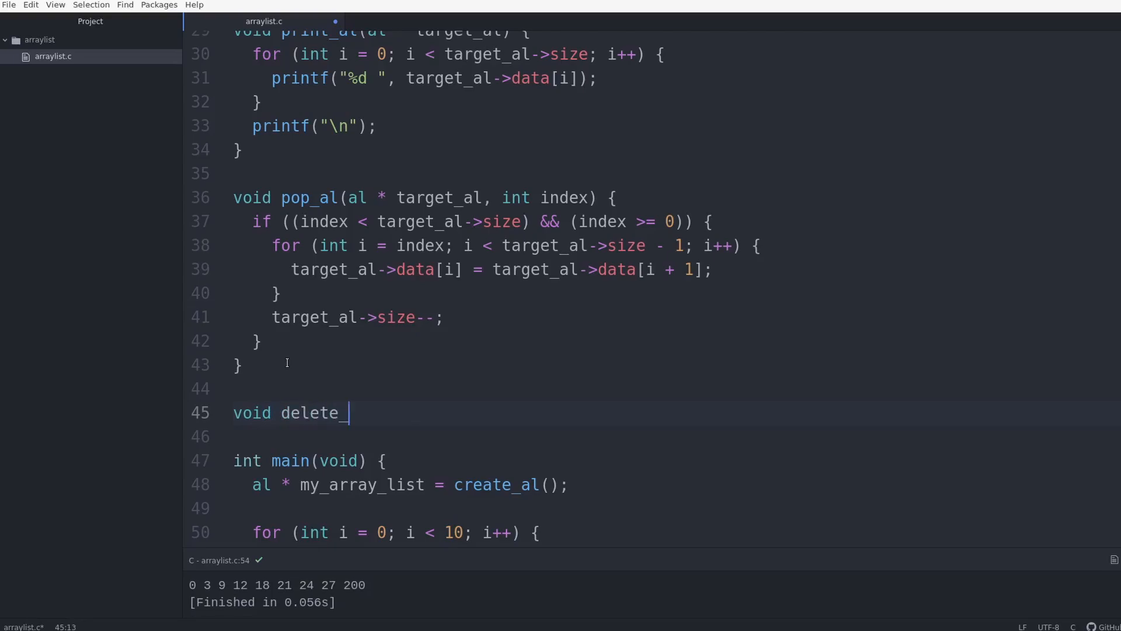
pyautogui.write('al(al')
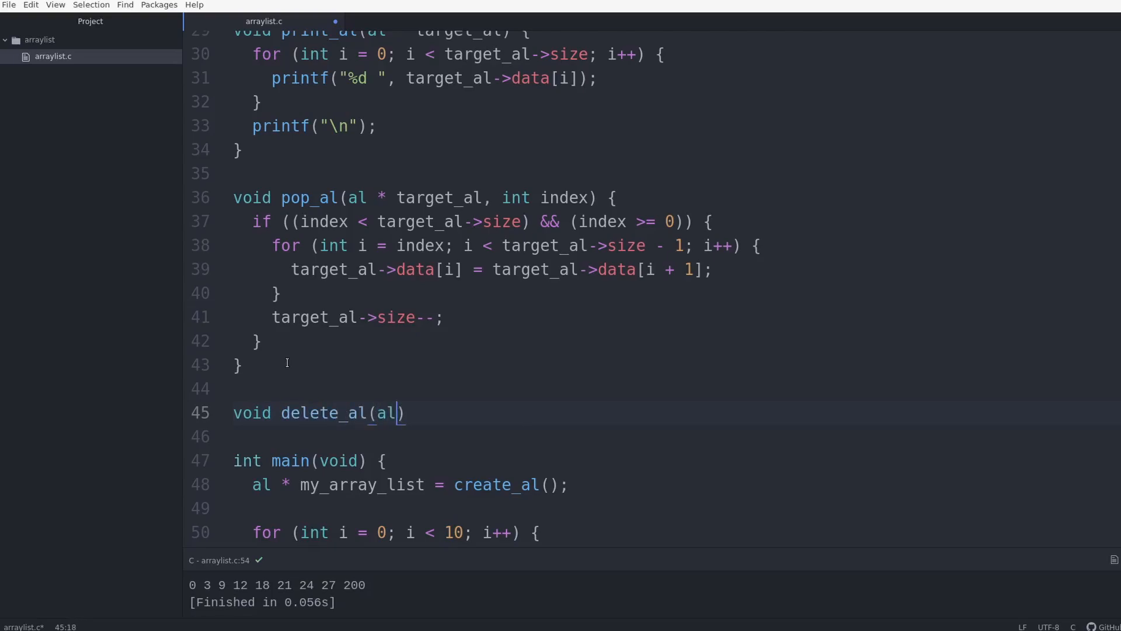
pyautogui.write('* target_al')
pyautogui.write('free(')
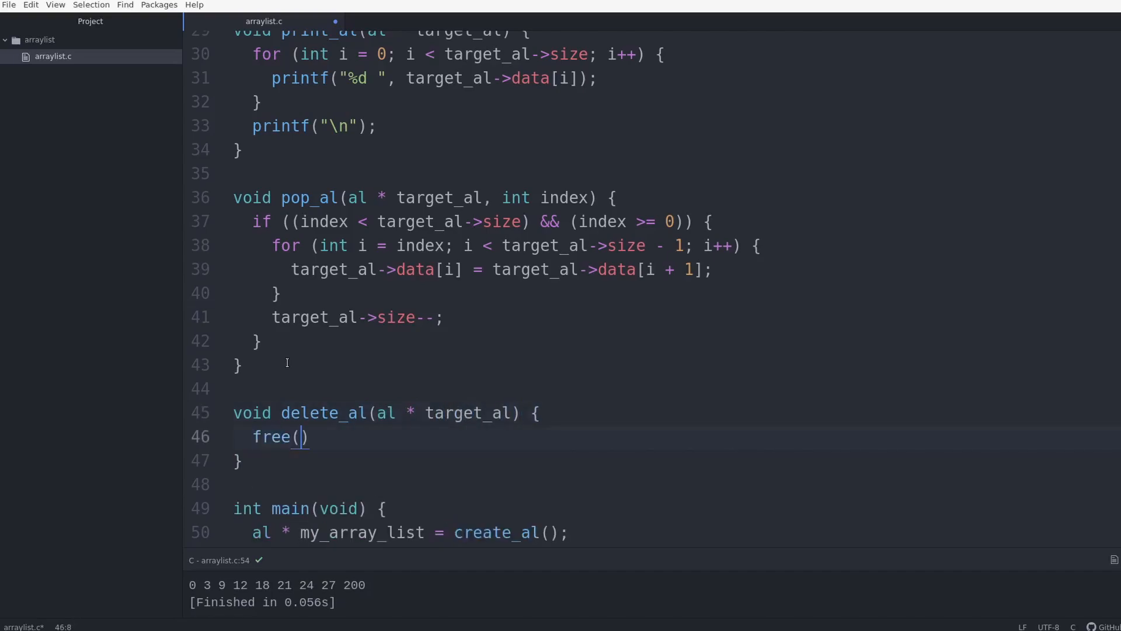
pyautogui.write('target_al-')
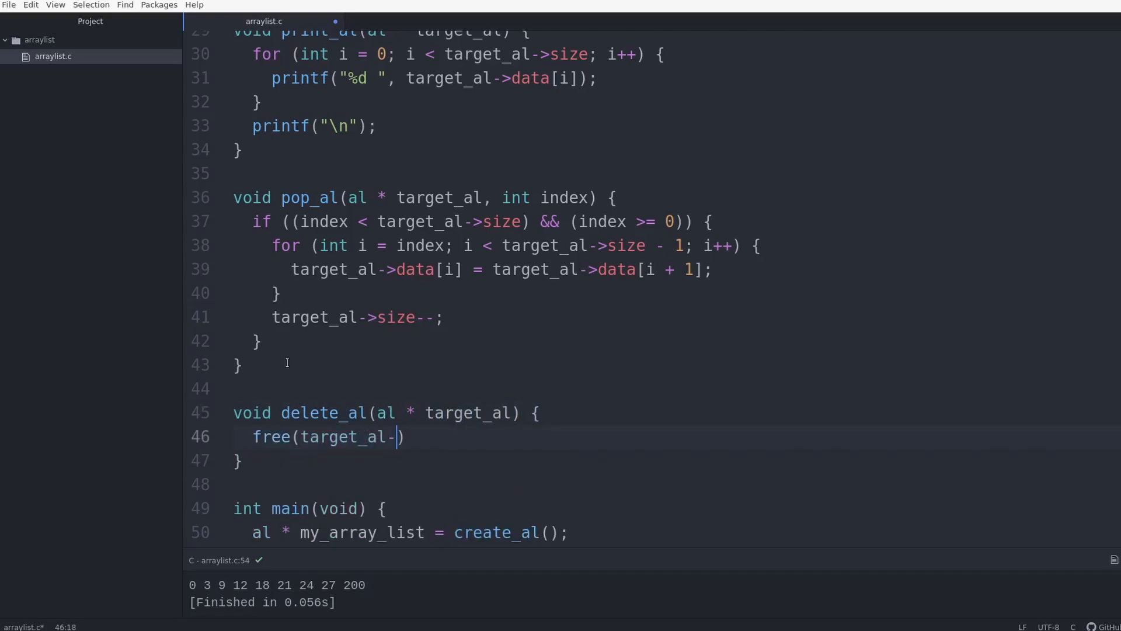
pyautogui.write('>data);')
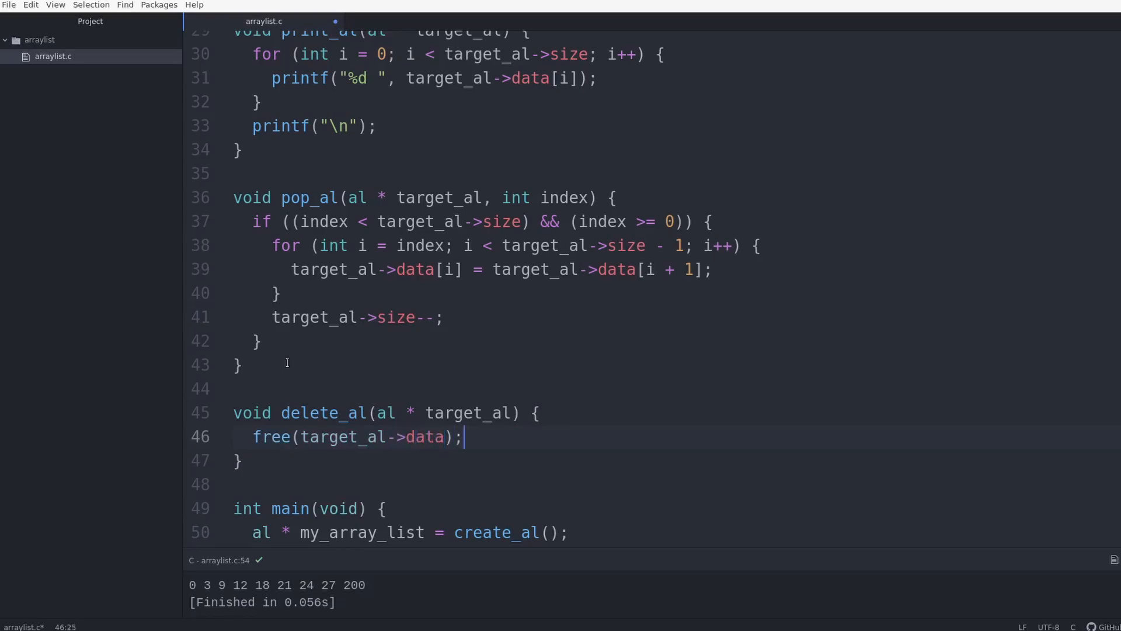
pyautogui.write('free(tar')
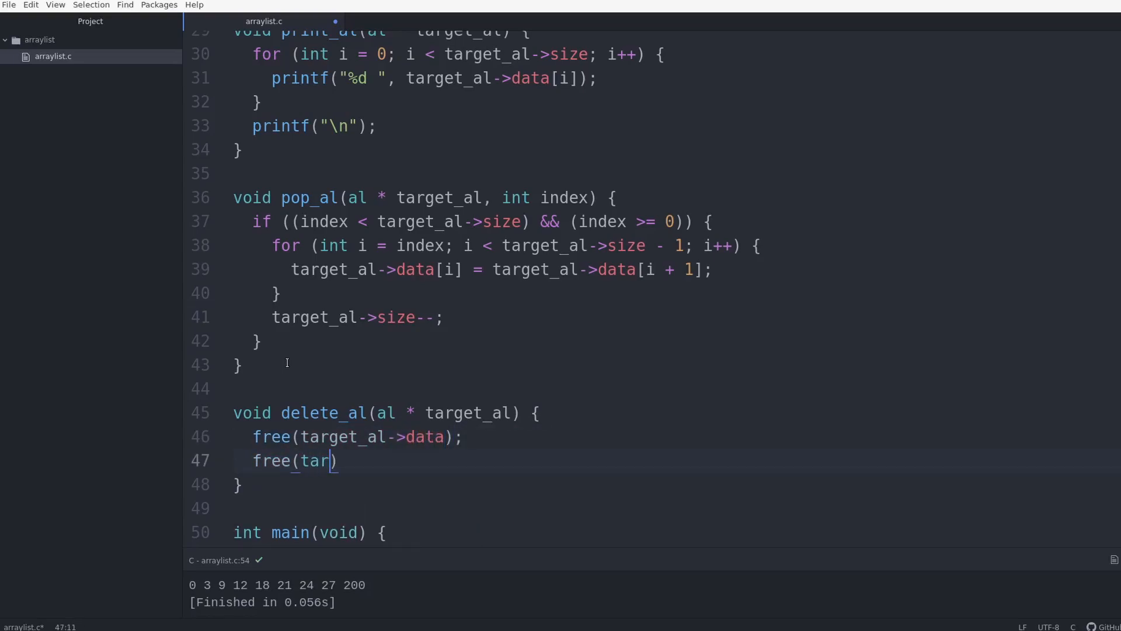
pyautogui.write('get_al);')
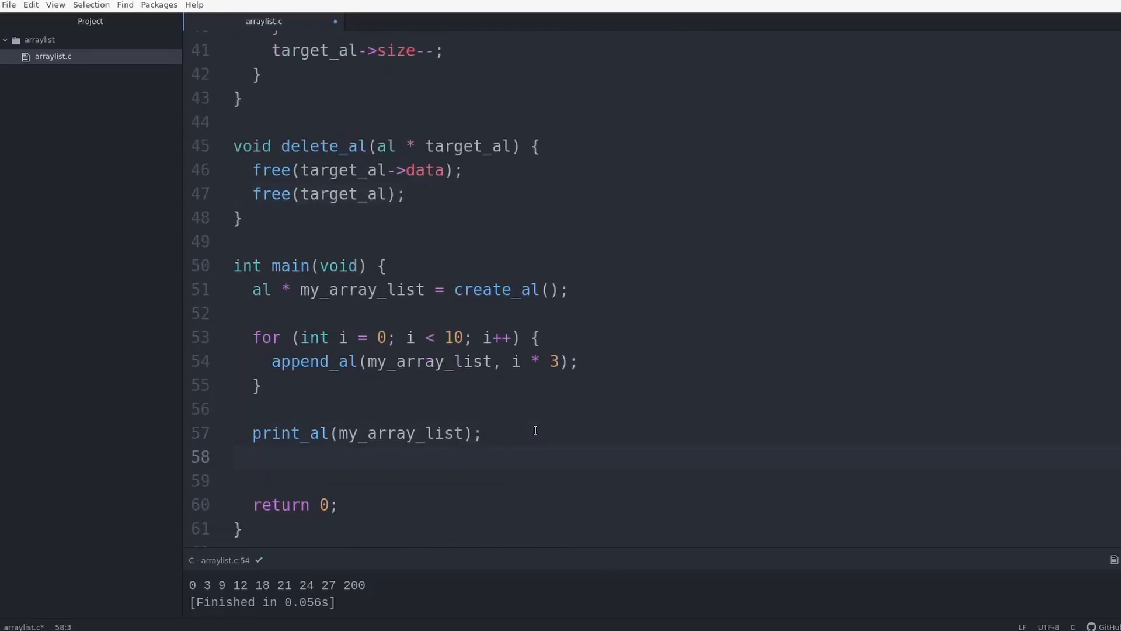
# Call delete_al(my_array_list); at the end of main.
pyautogui.write('delete_al()')
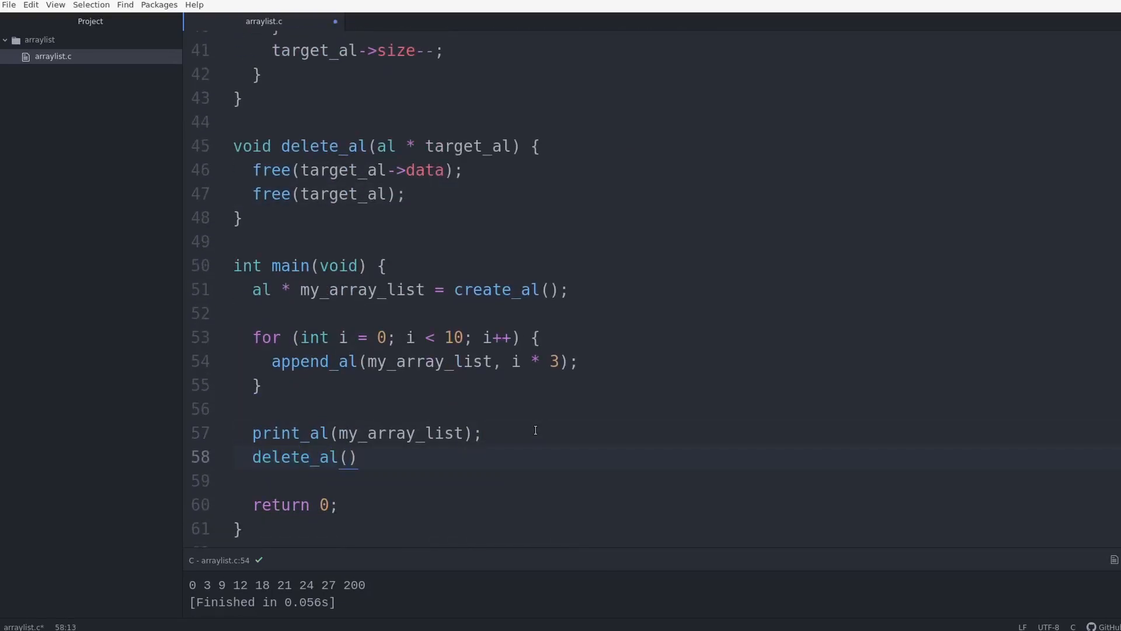
pyautogui.write('my_array_l')
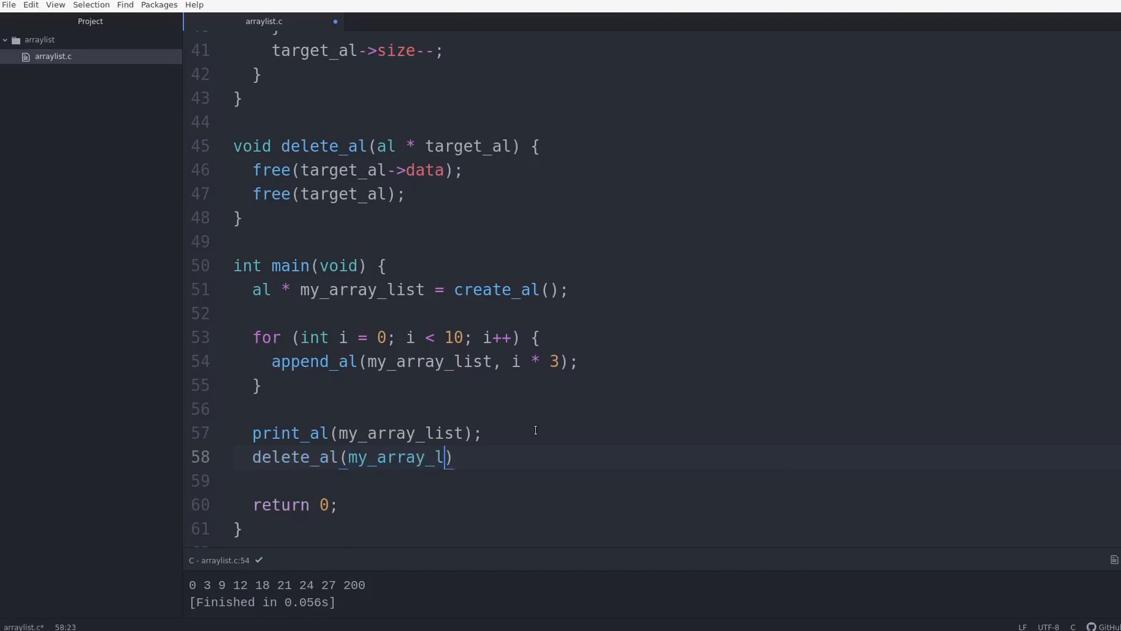
pyautogui.write('ist;')
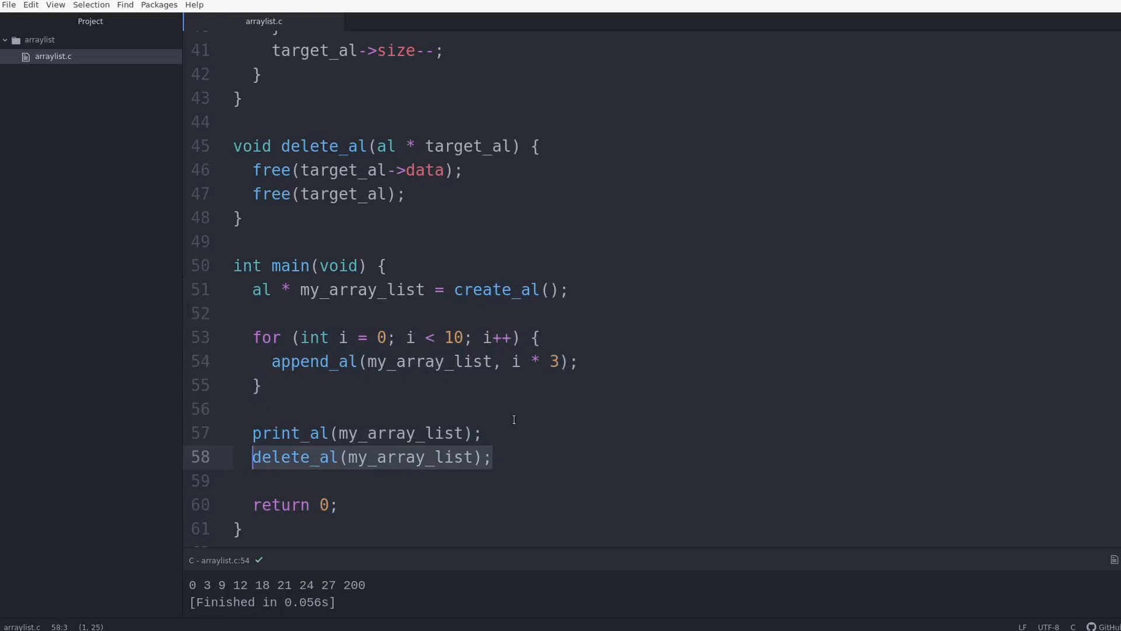
pyautogui.moveTo(554, 454)
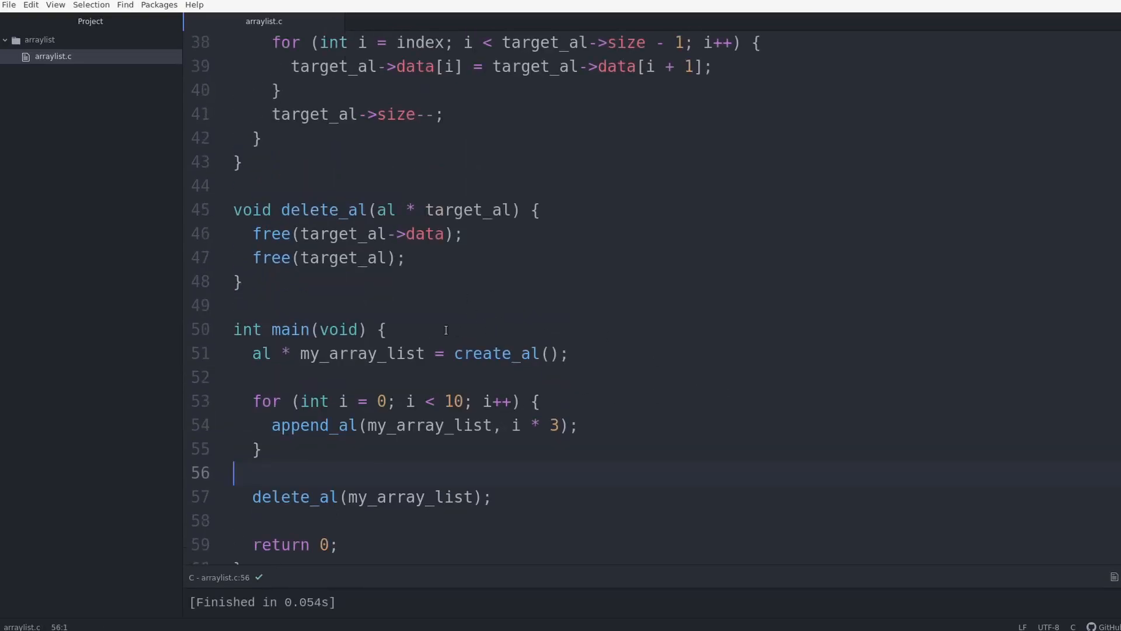
pyautogui.scroll(-3)
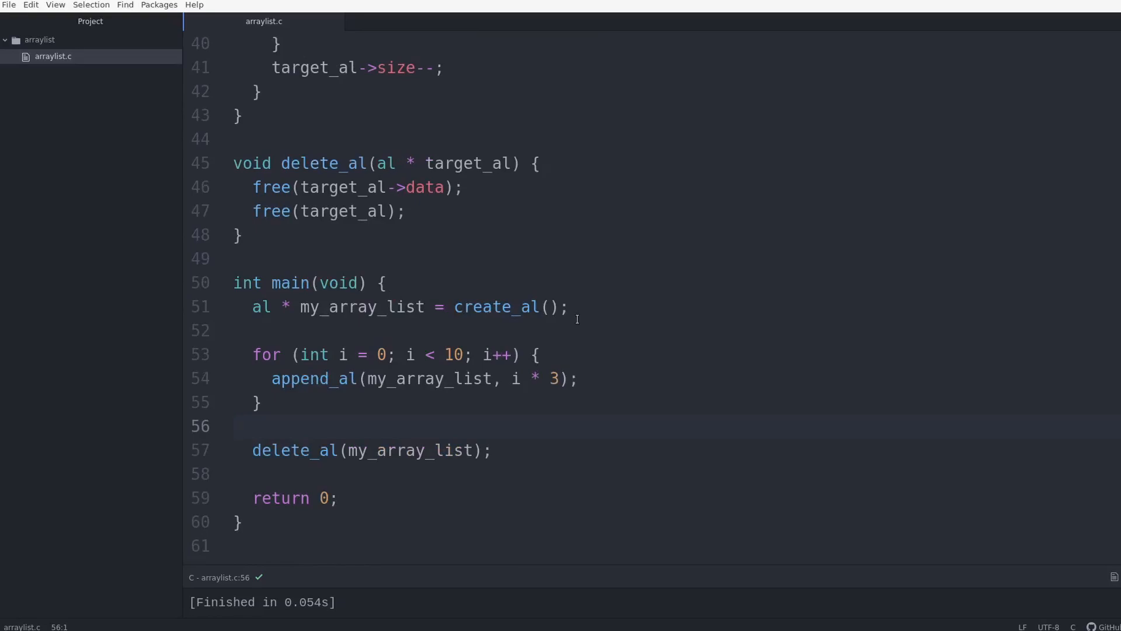
pyautogui.click(234, 425)
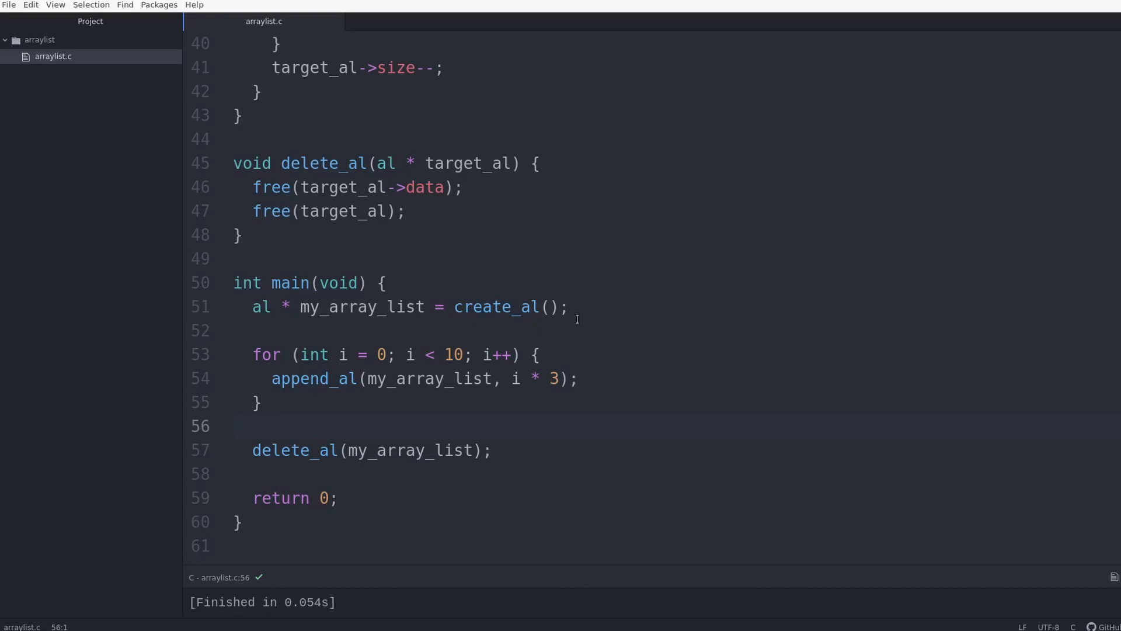
pyautogui.click(234, 426)
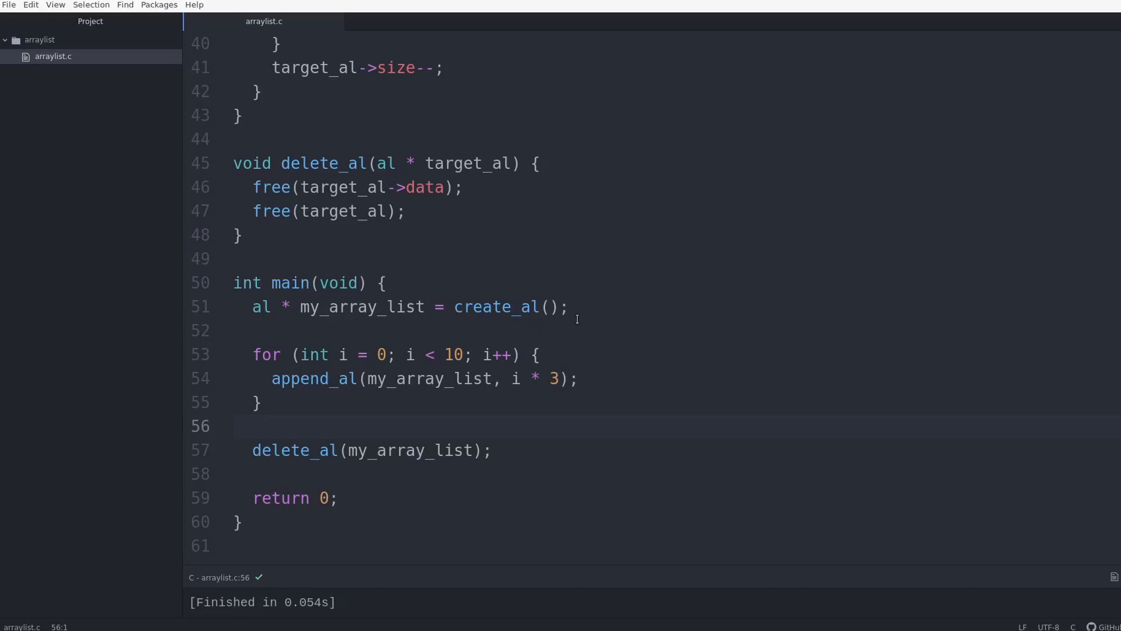
pyautogui.click(236, 427)
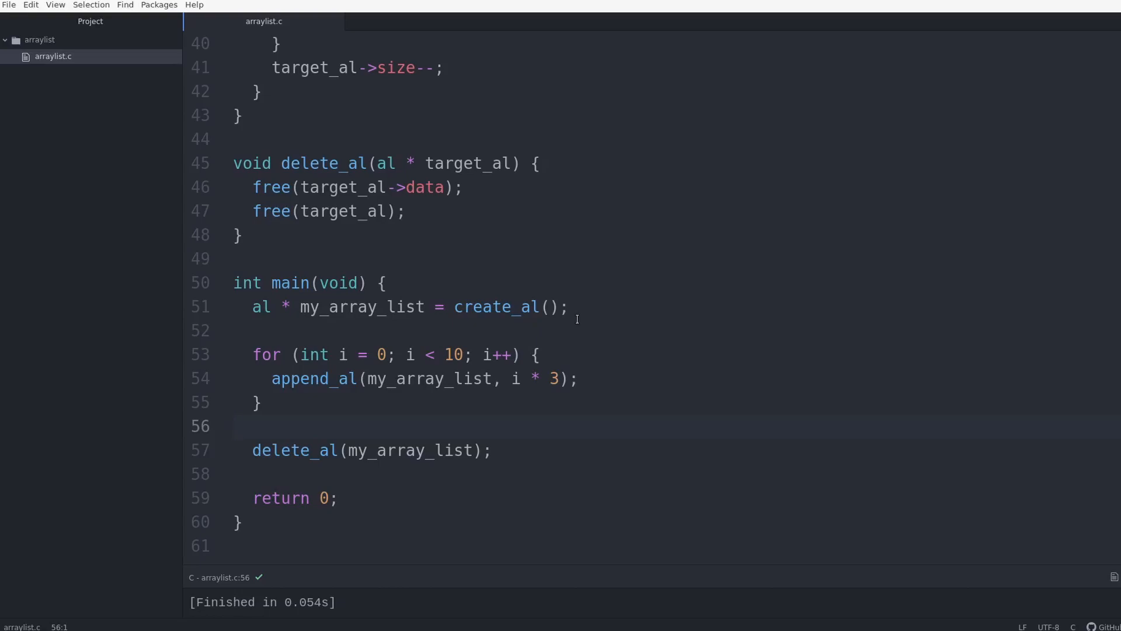
pyautogui.click(236, 426)
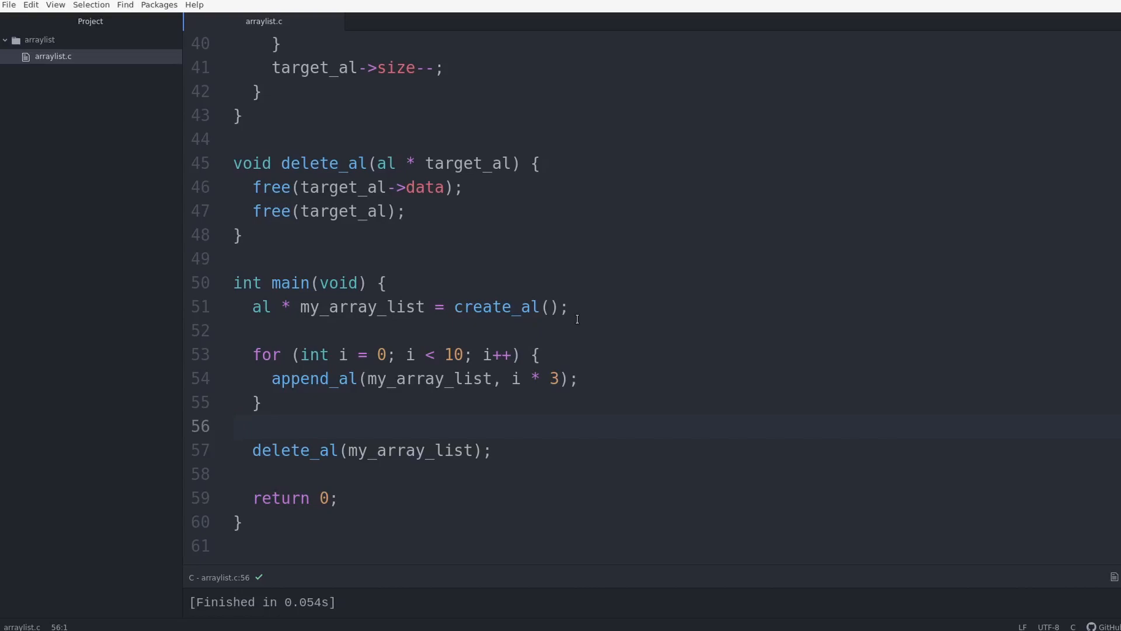
pyautogui.click(234, 425)
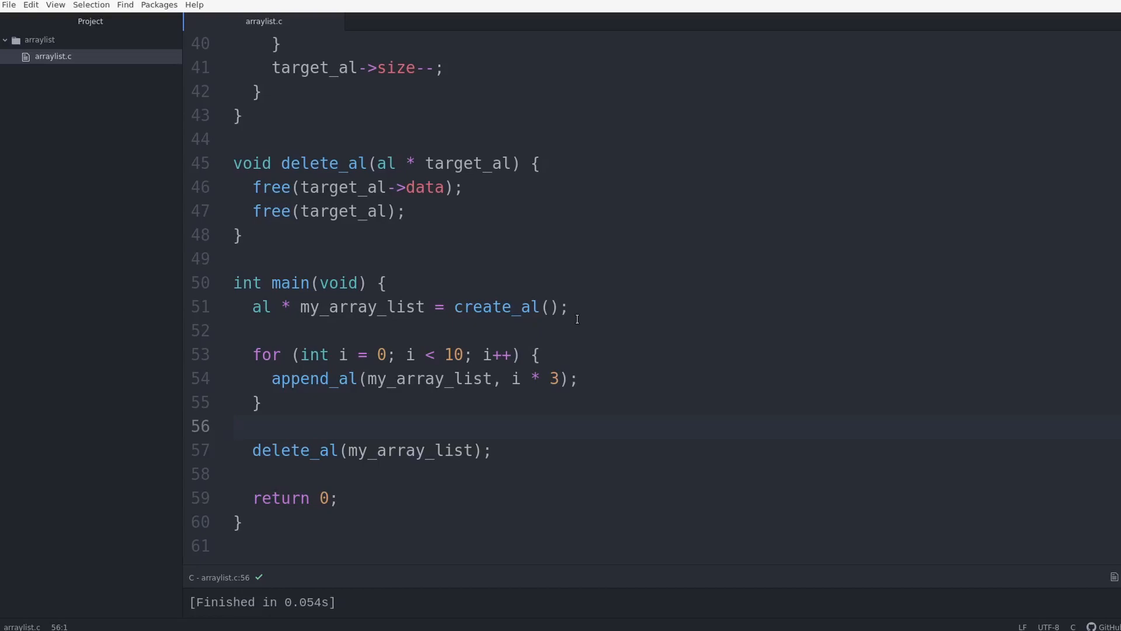
pyautogui.click(235, 426)
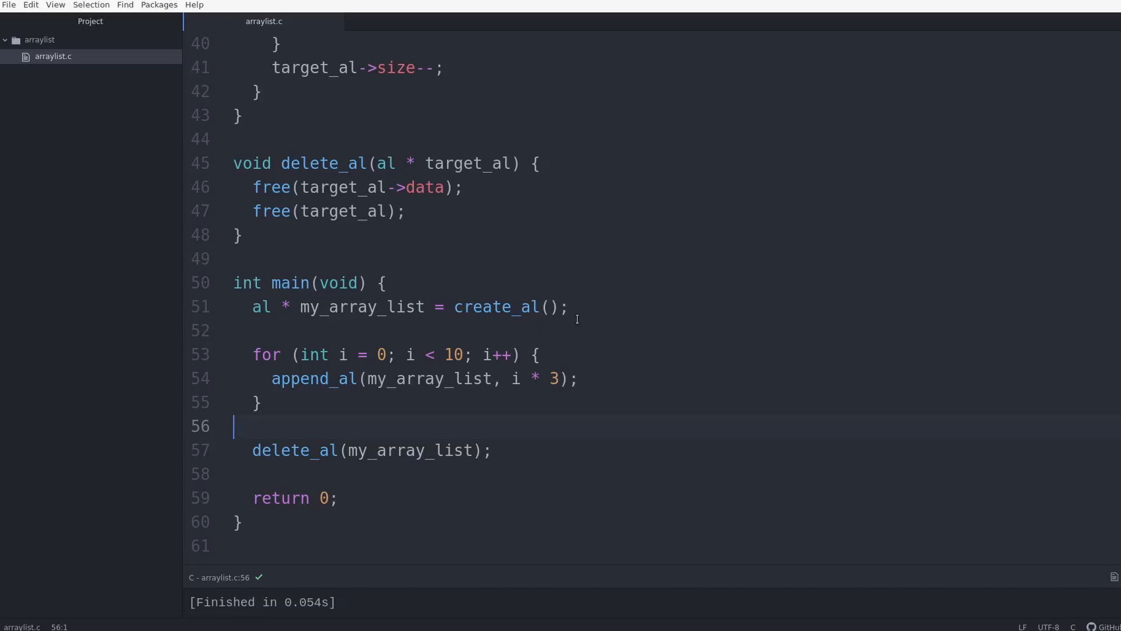